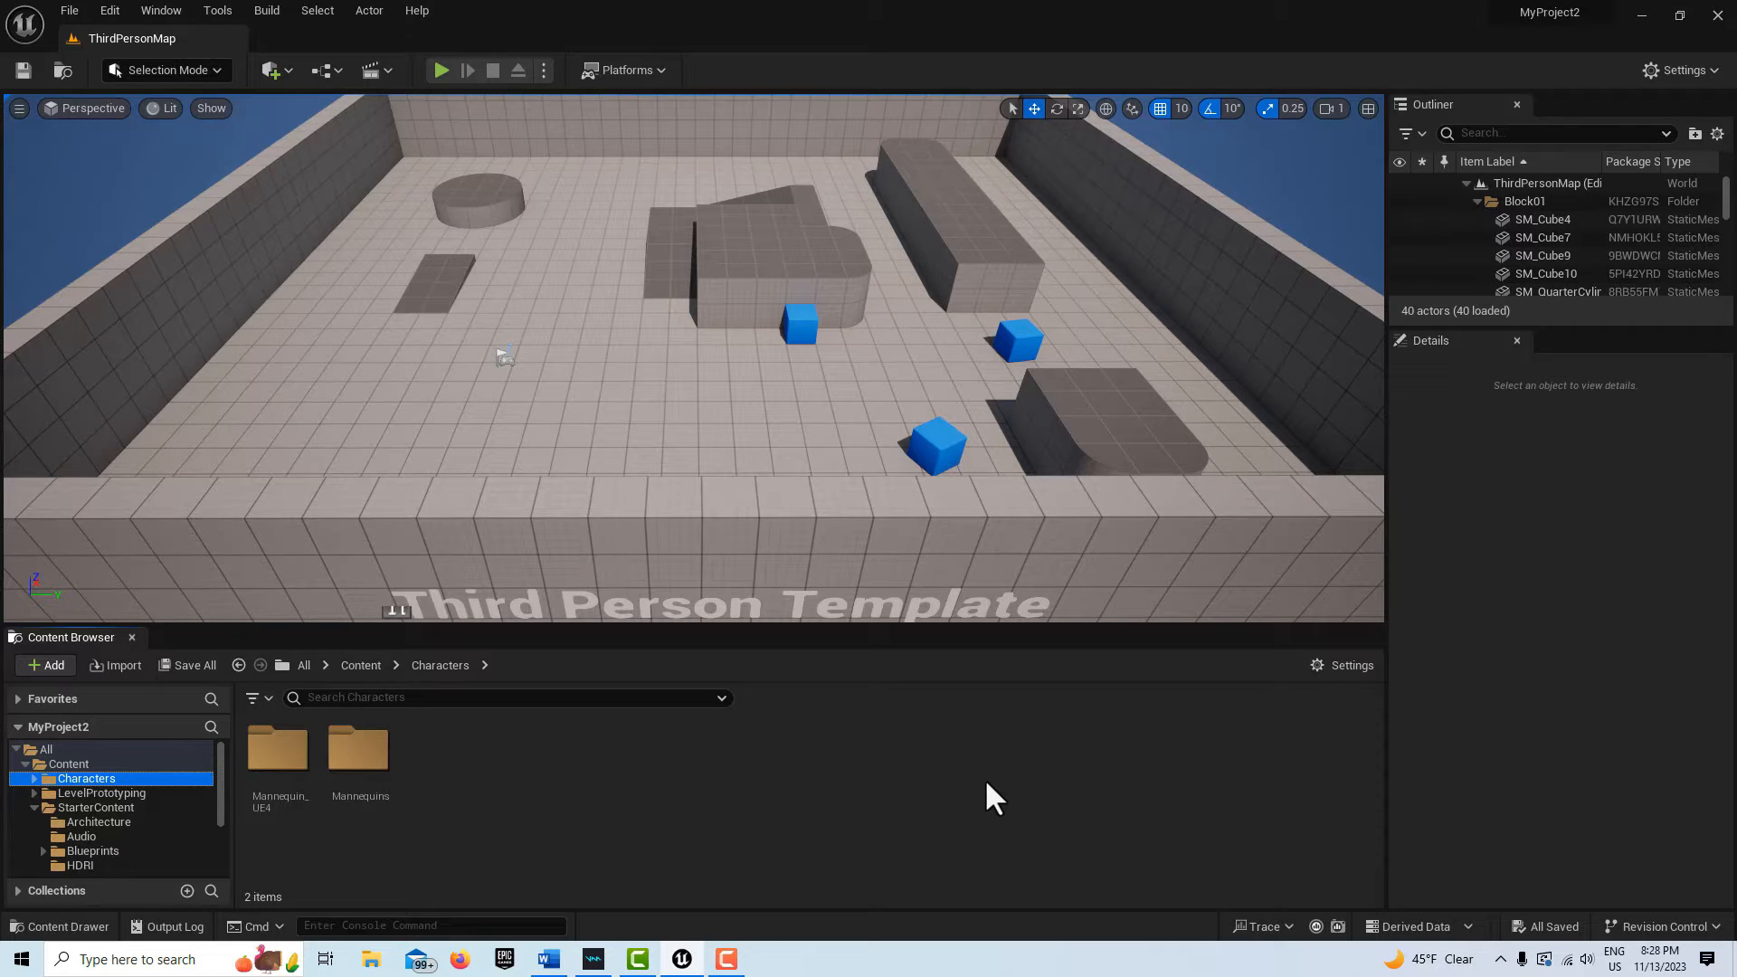
{"action": "mouse_move", "coordinate": [543, 764]}
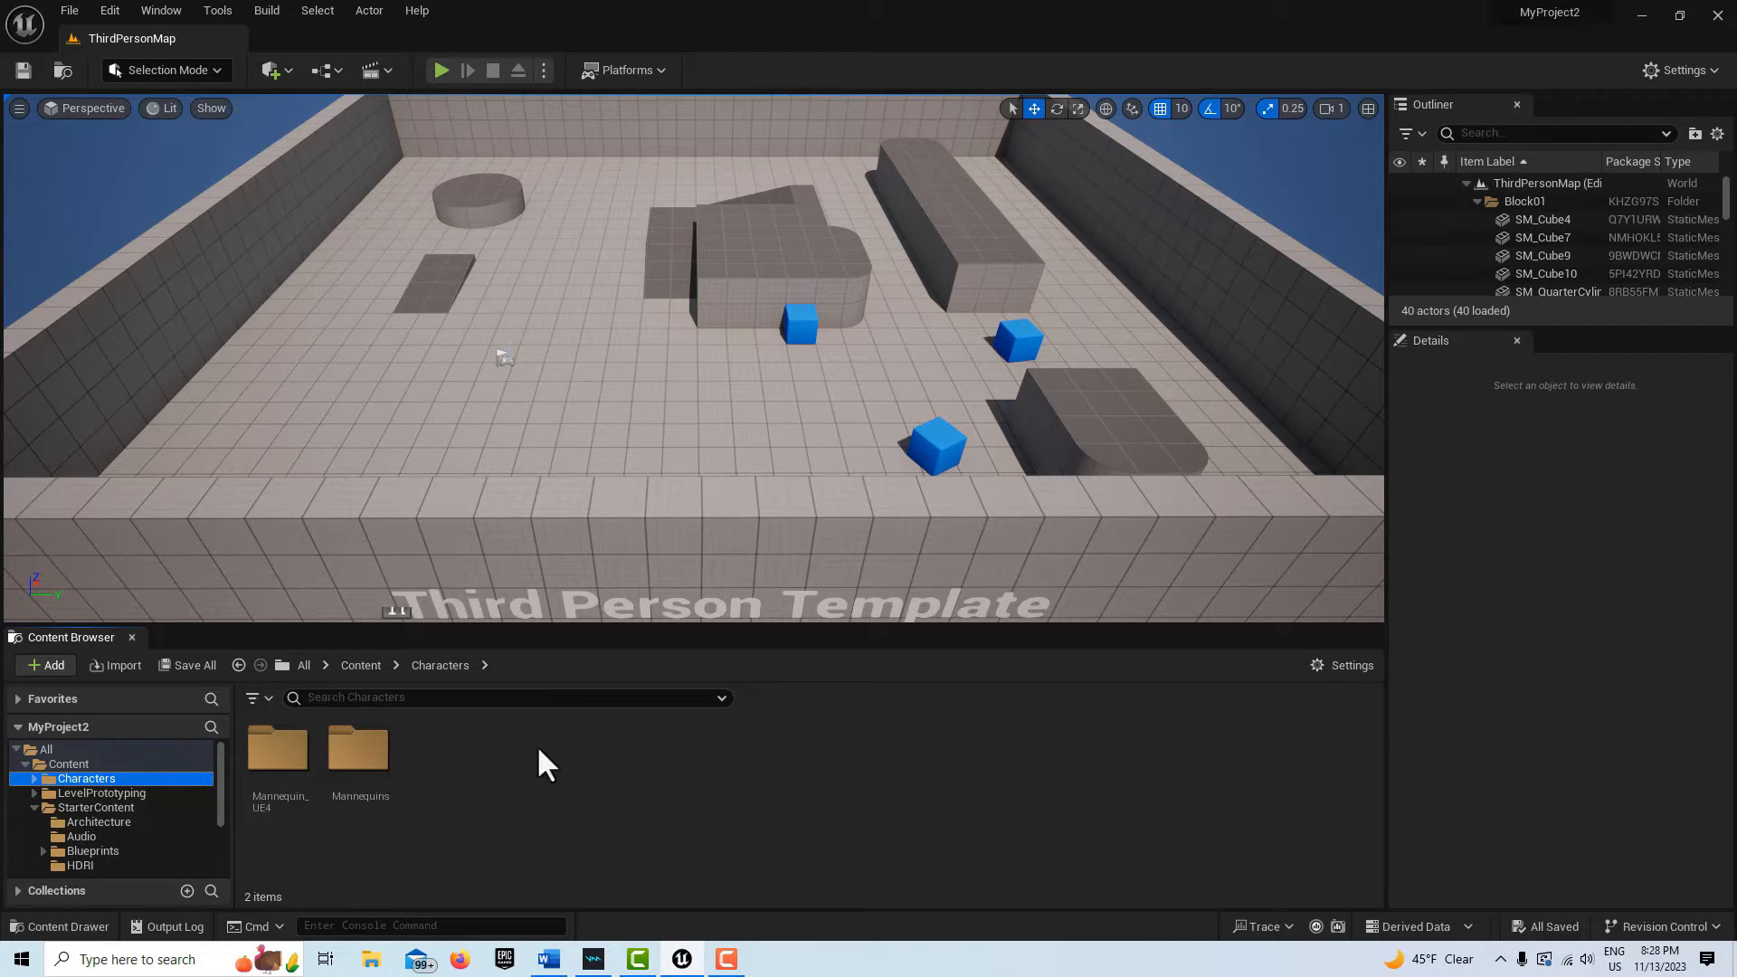
Select the top-level Content folder in the Content Browser folder tree
{"action": "left_click", "coordinate": [69, 764]}
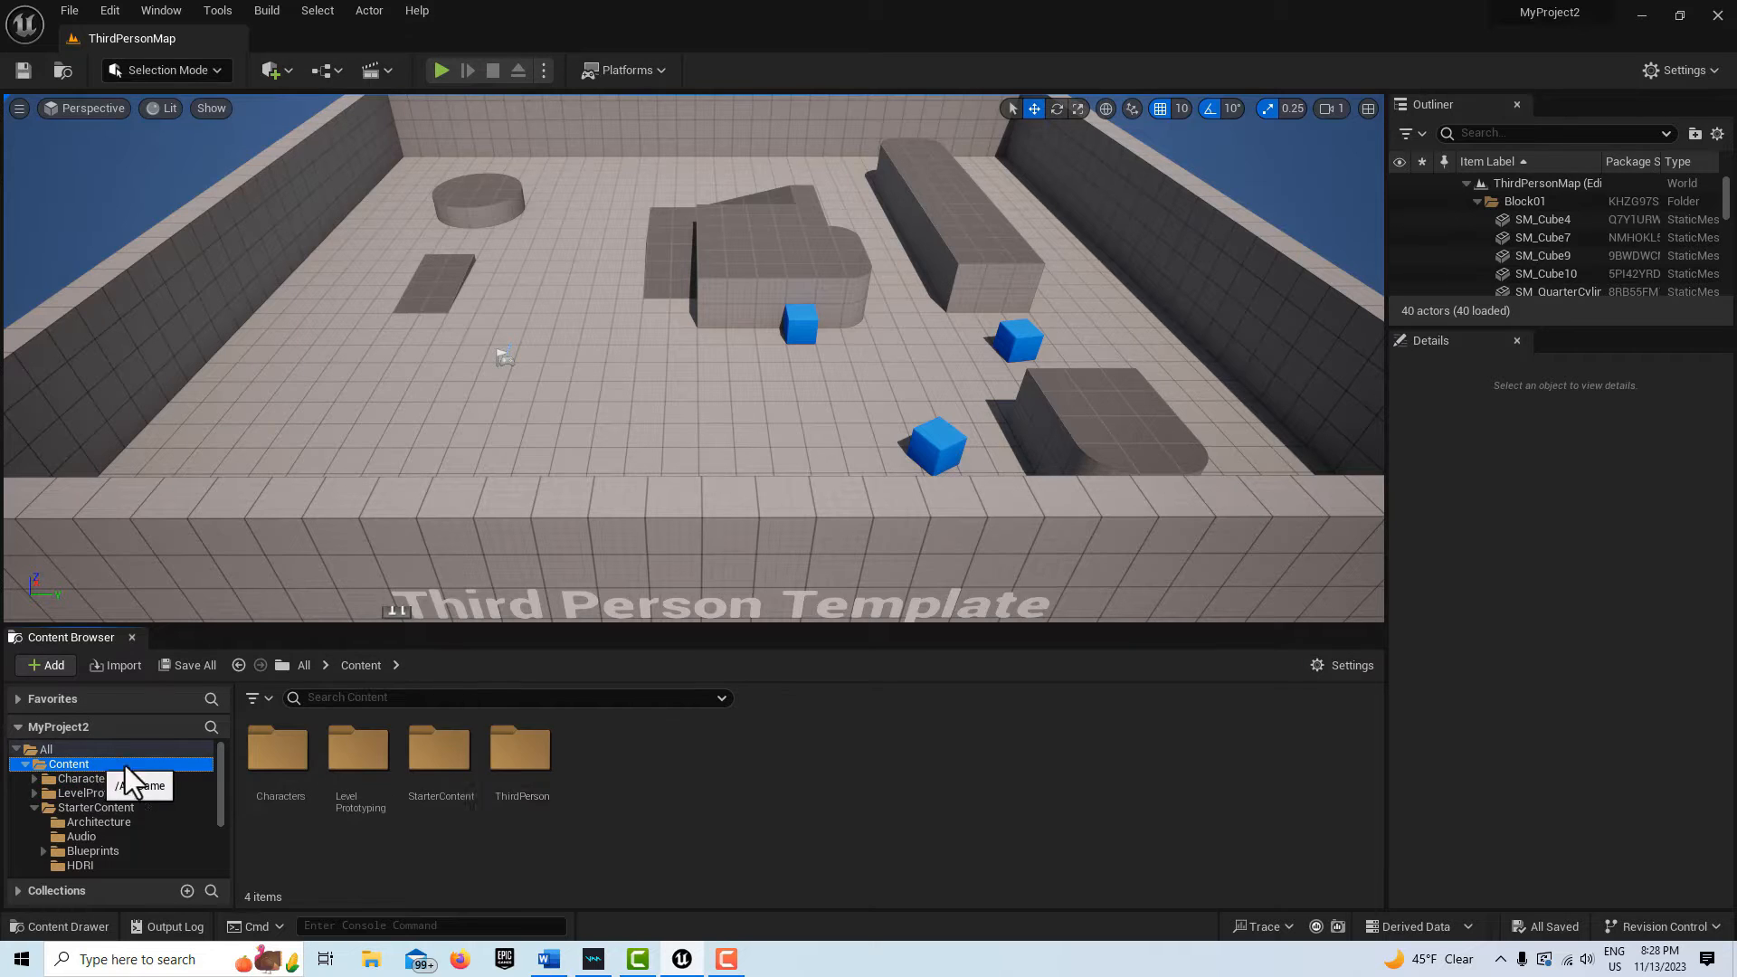
{"action": "mouse_move", "coordinate": [646, 772]}
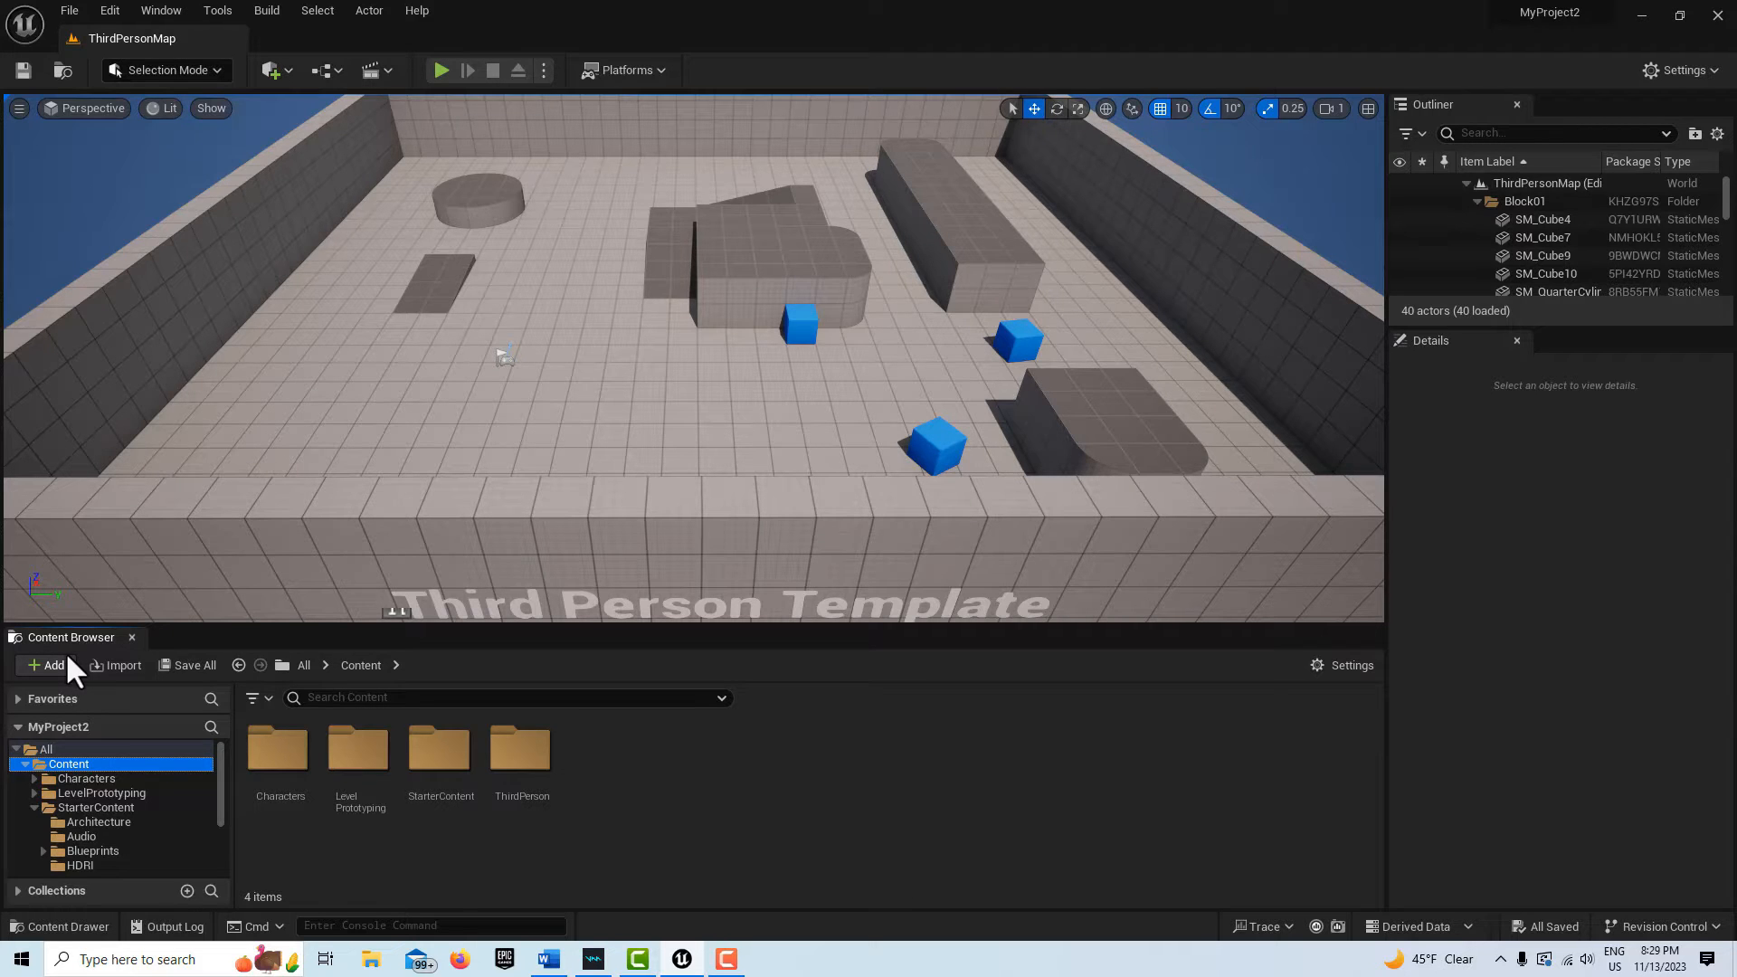
Import T-Pose.fbx with Use T0 As Ref Pose enabled, importing all its assets
{"action": "left_click", "coordinate": [45, 664]}
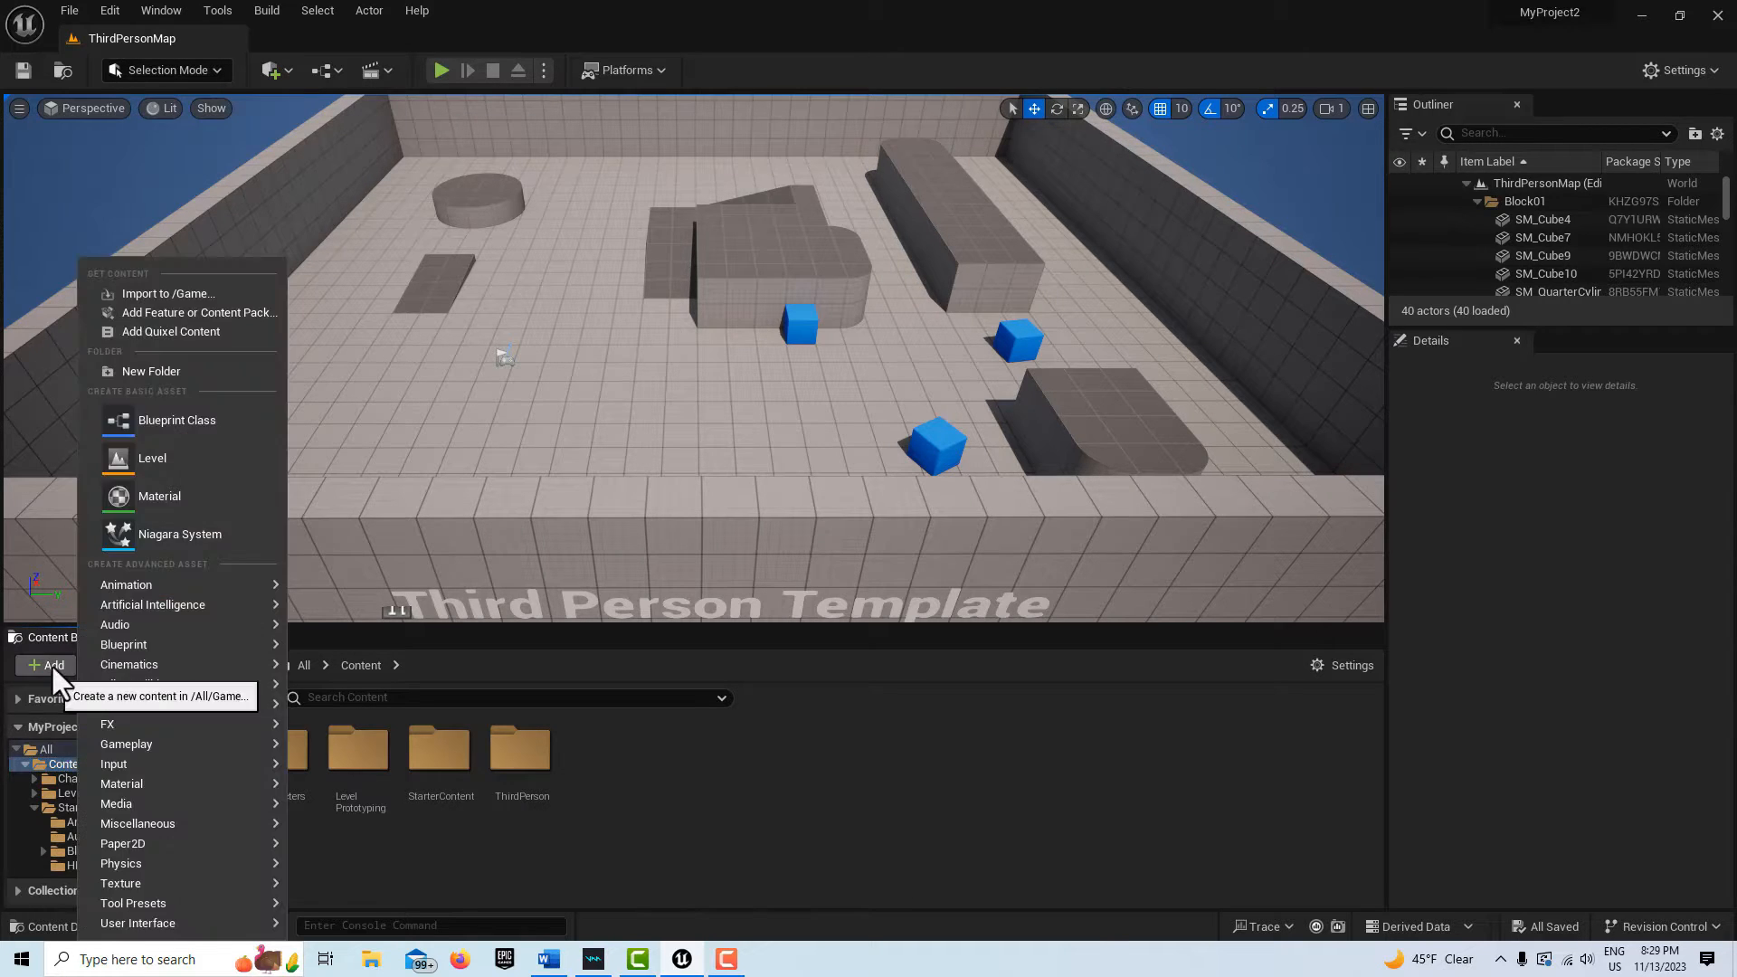
{"action": "left_click", "coordinate": [170, 293]}
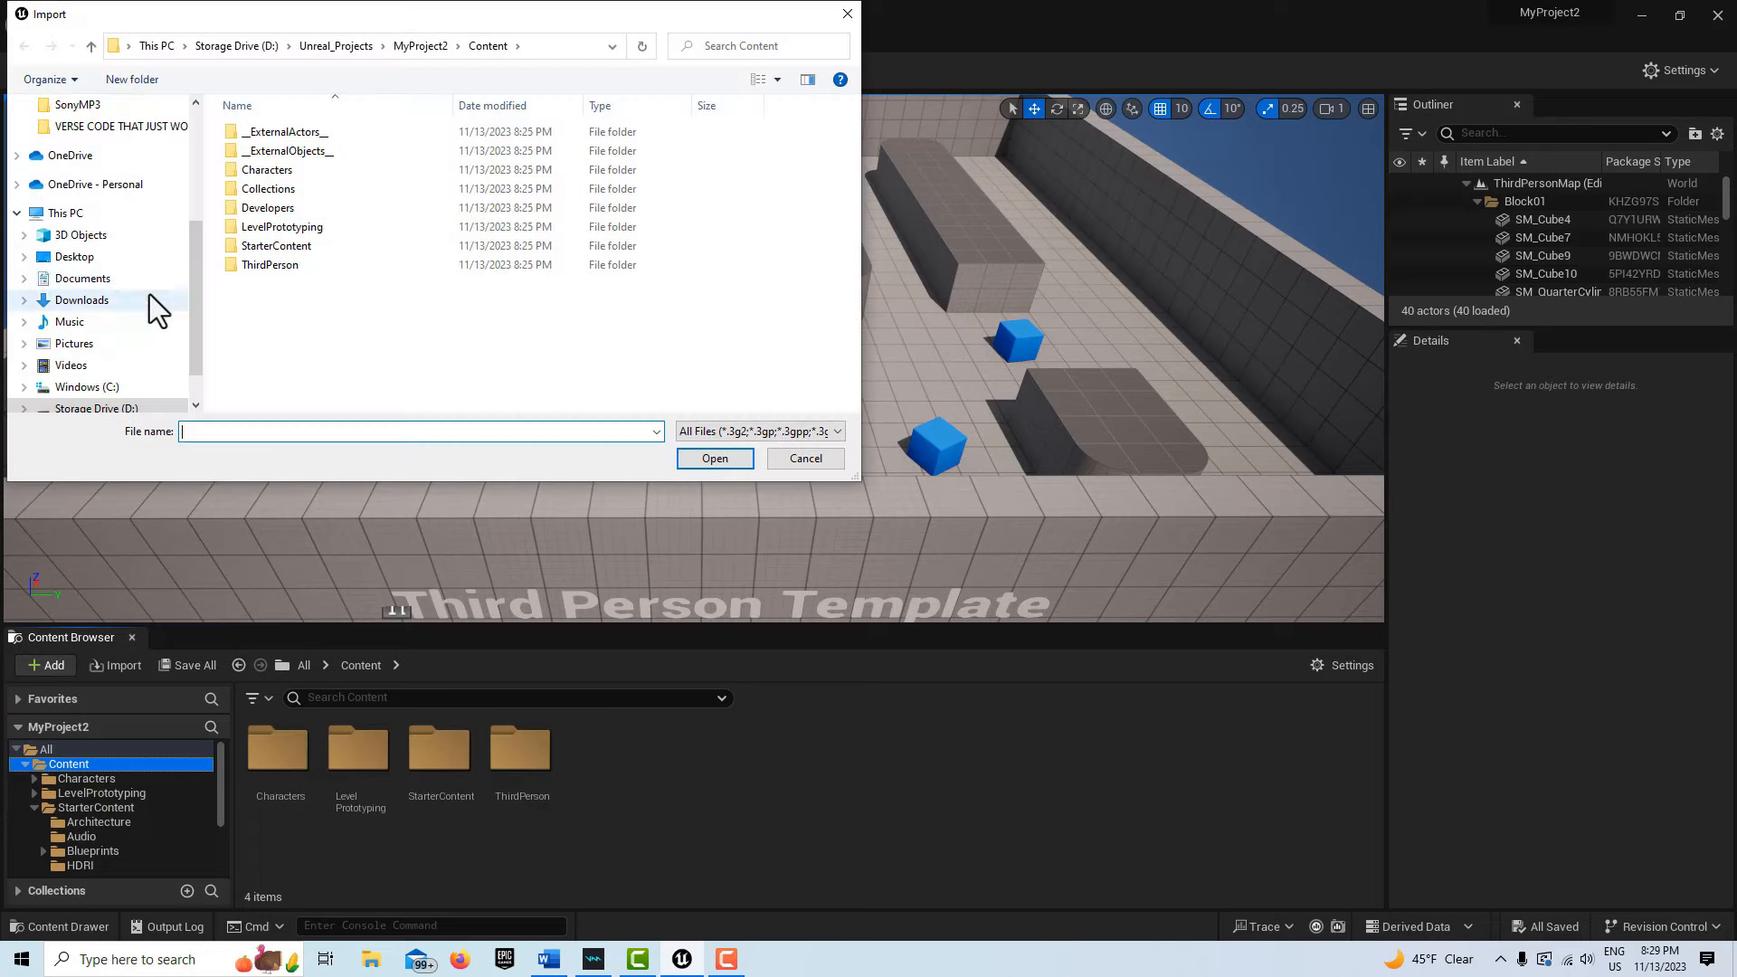
{"action": "mouse_move", "coordinate": [89, 316]}
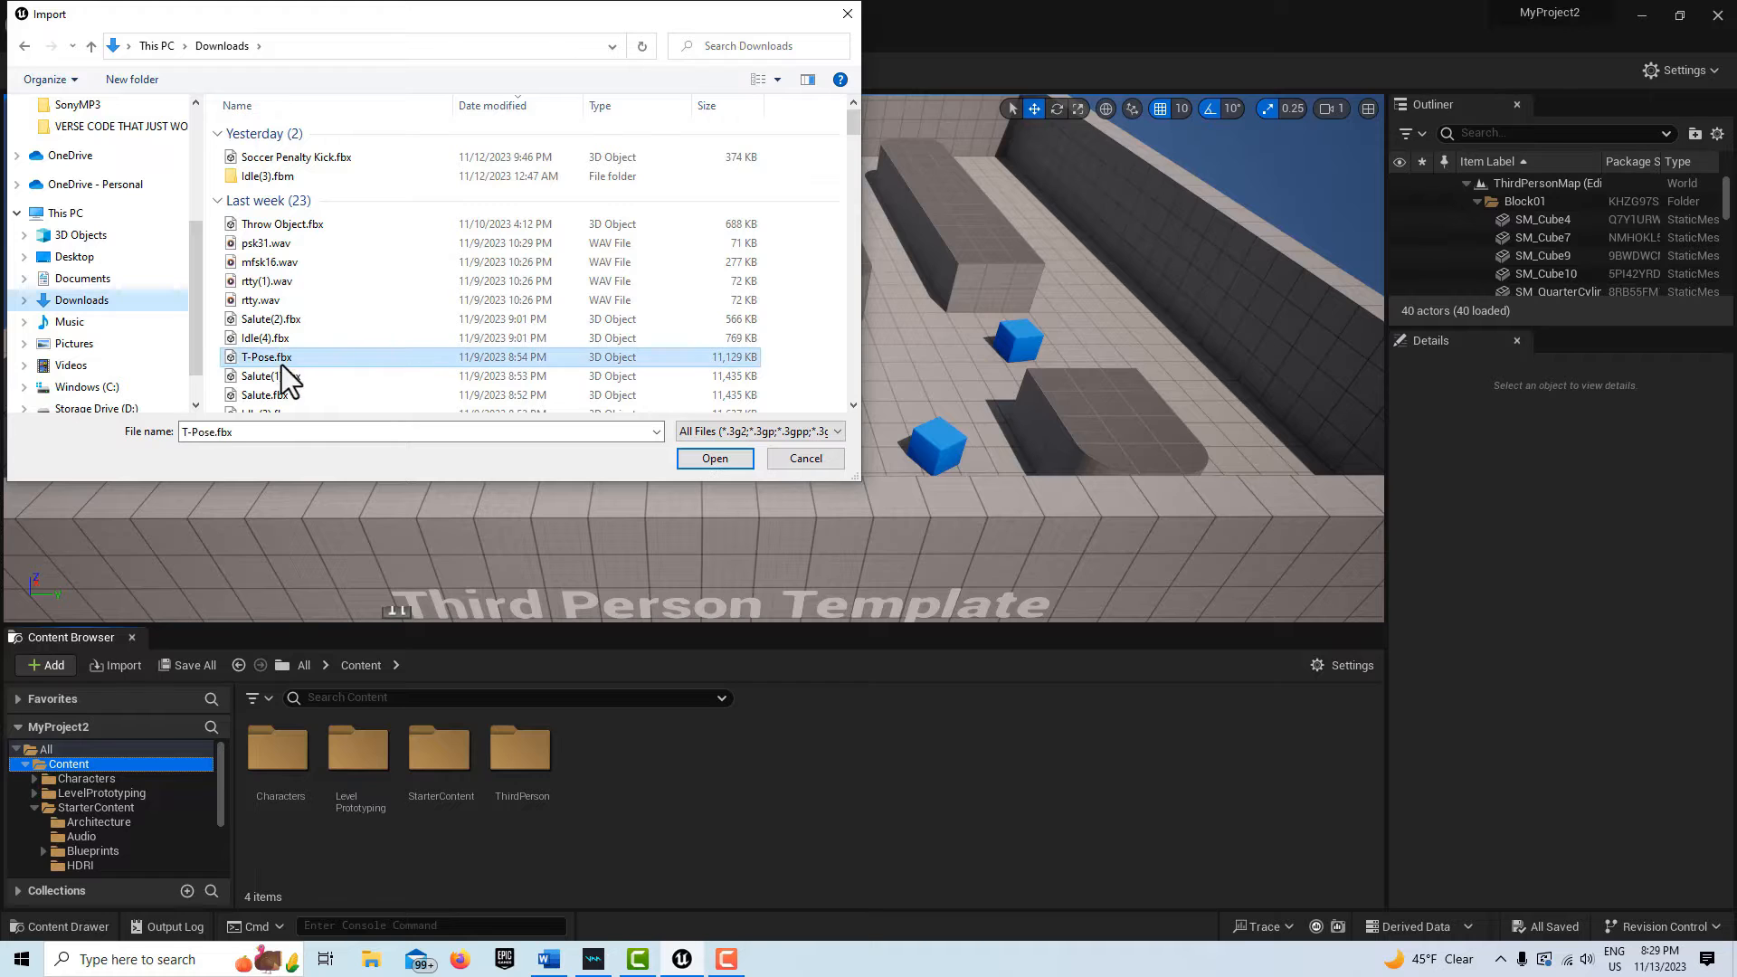
{"action": "left_click", "coordinate": [714, 458]}
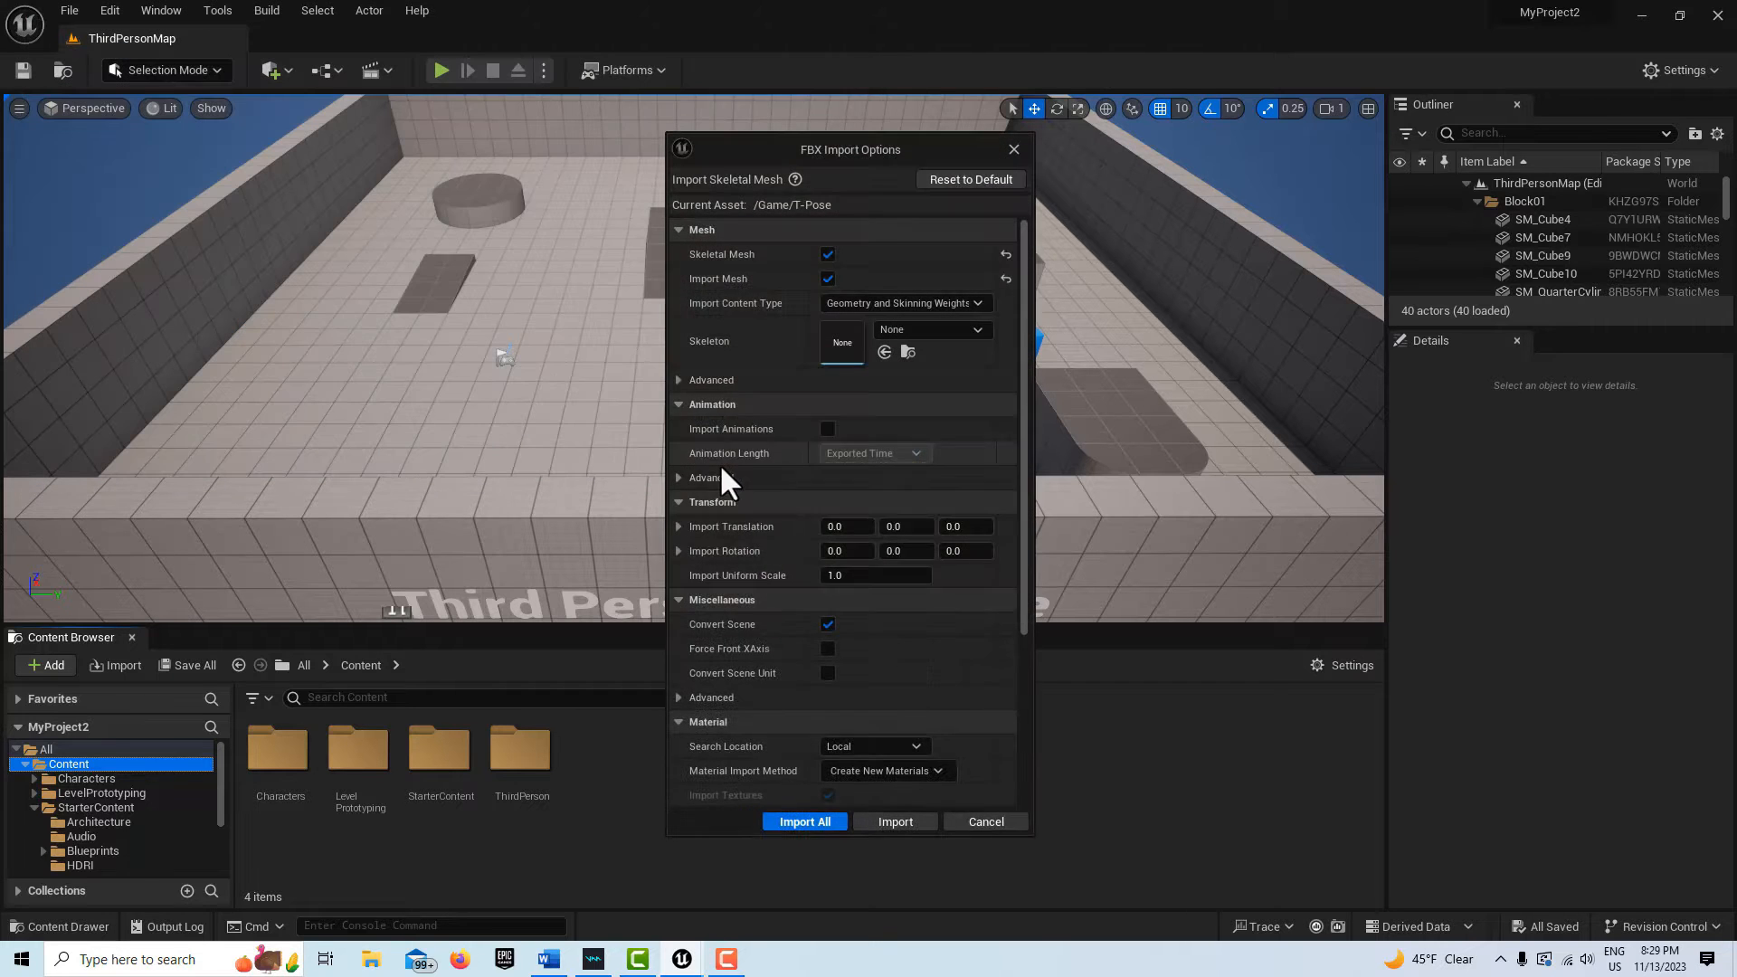
{"action": "left_click", "coordinate": [710, 379]}
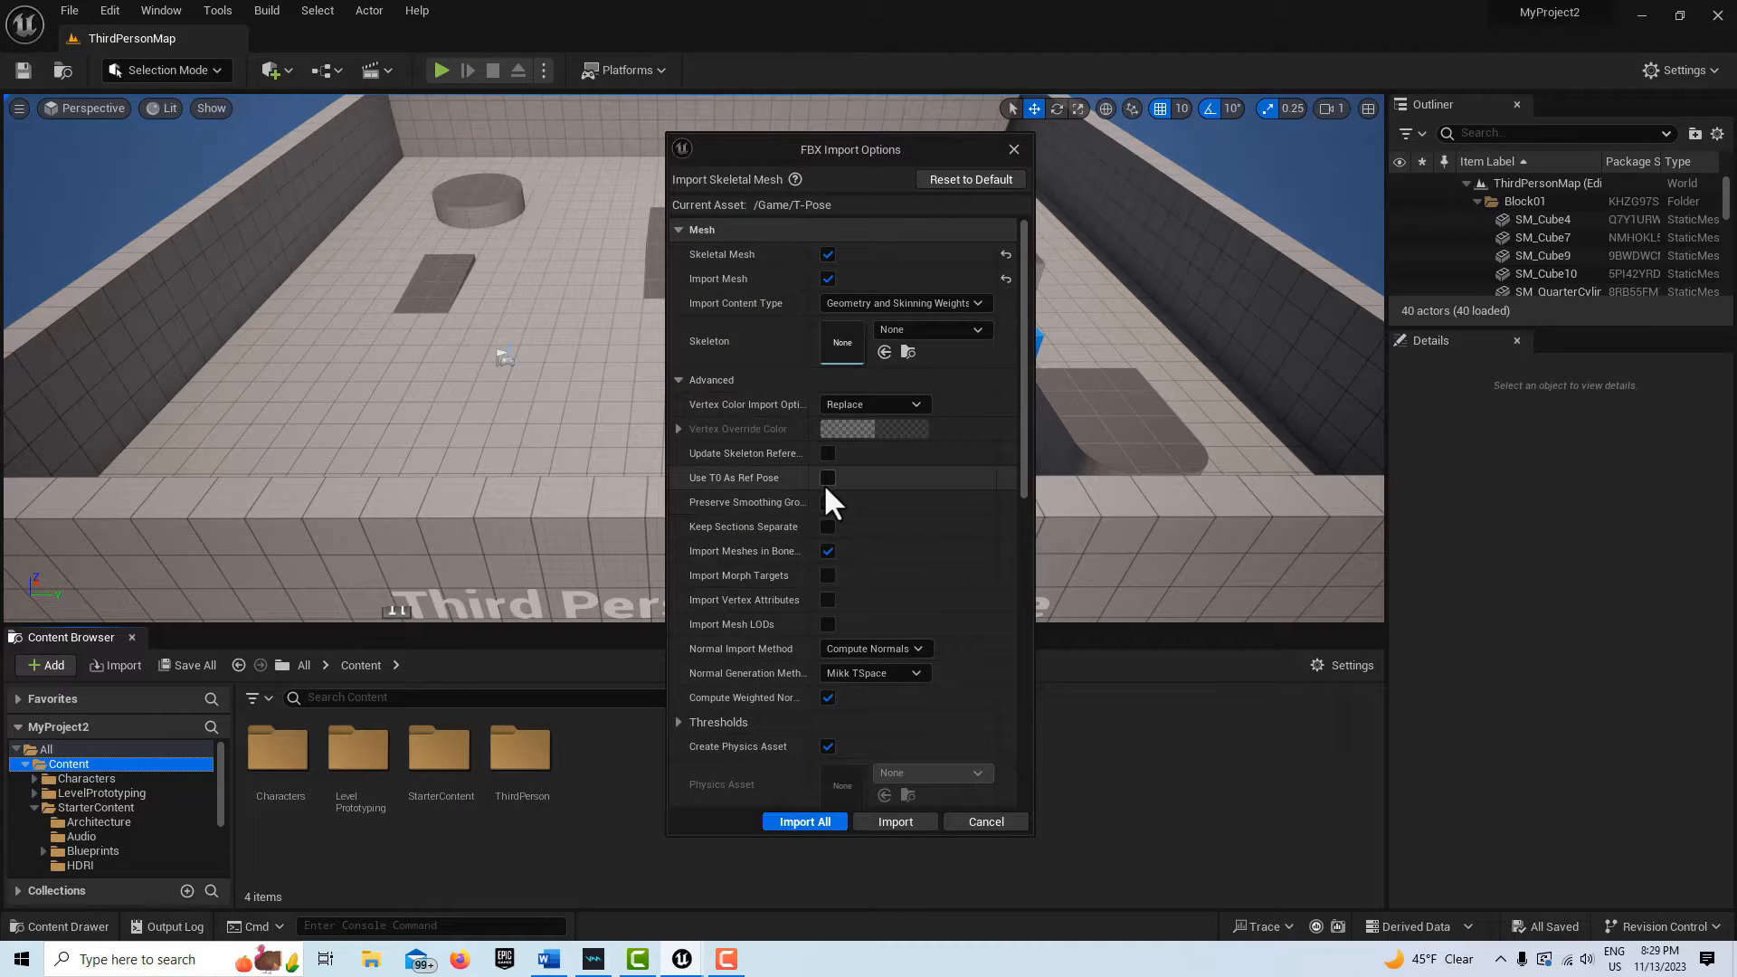
{"action": "left_click", "coordinate": [828, 502]}
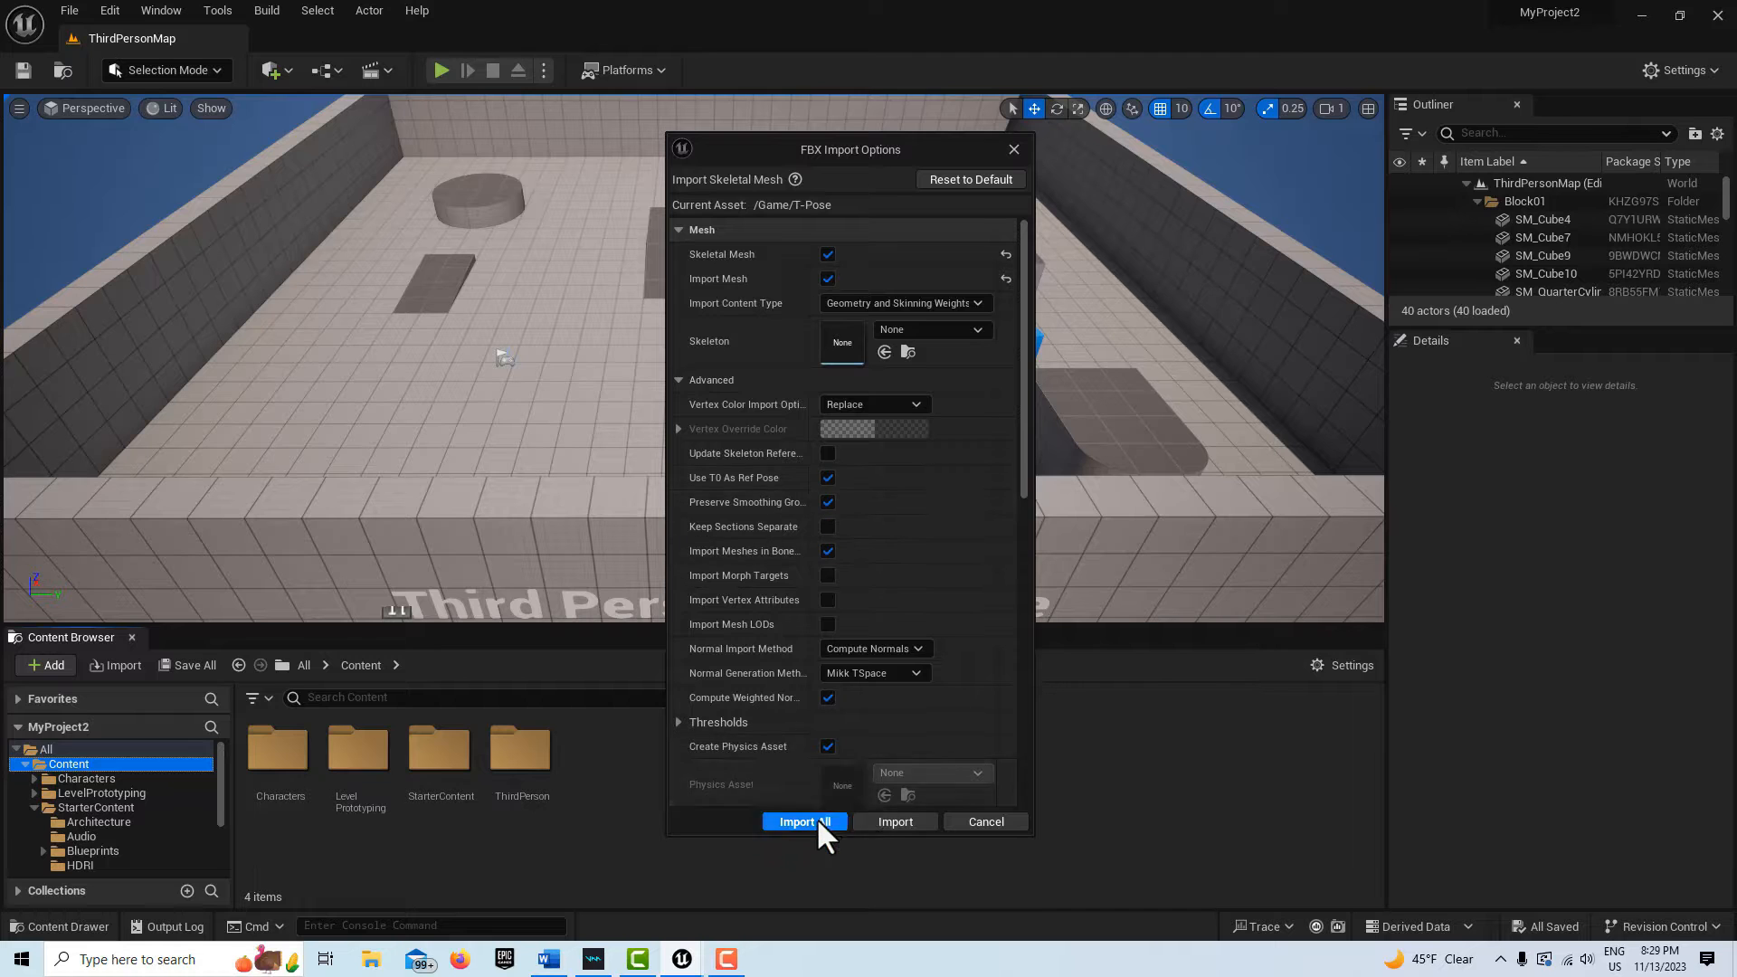
{"action": "left_click", "coordinate": [804, 820]}
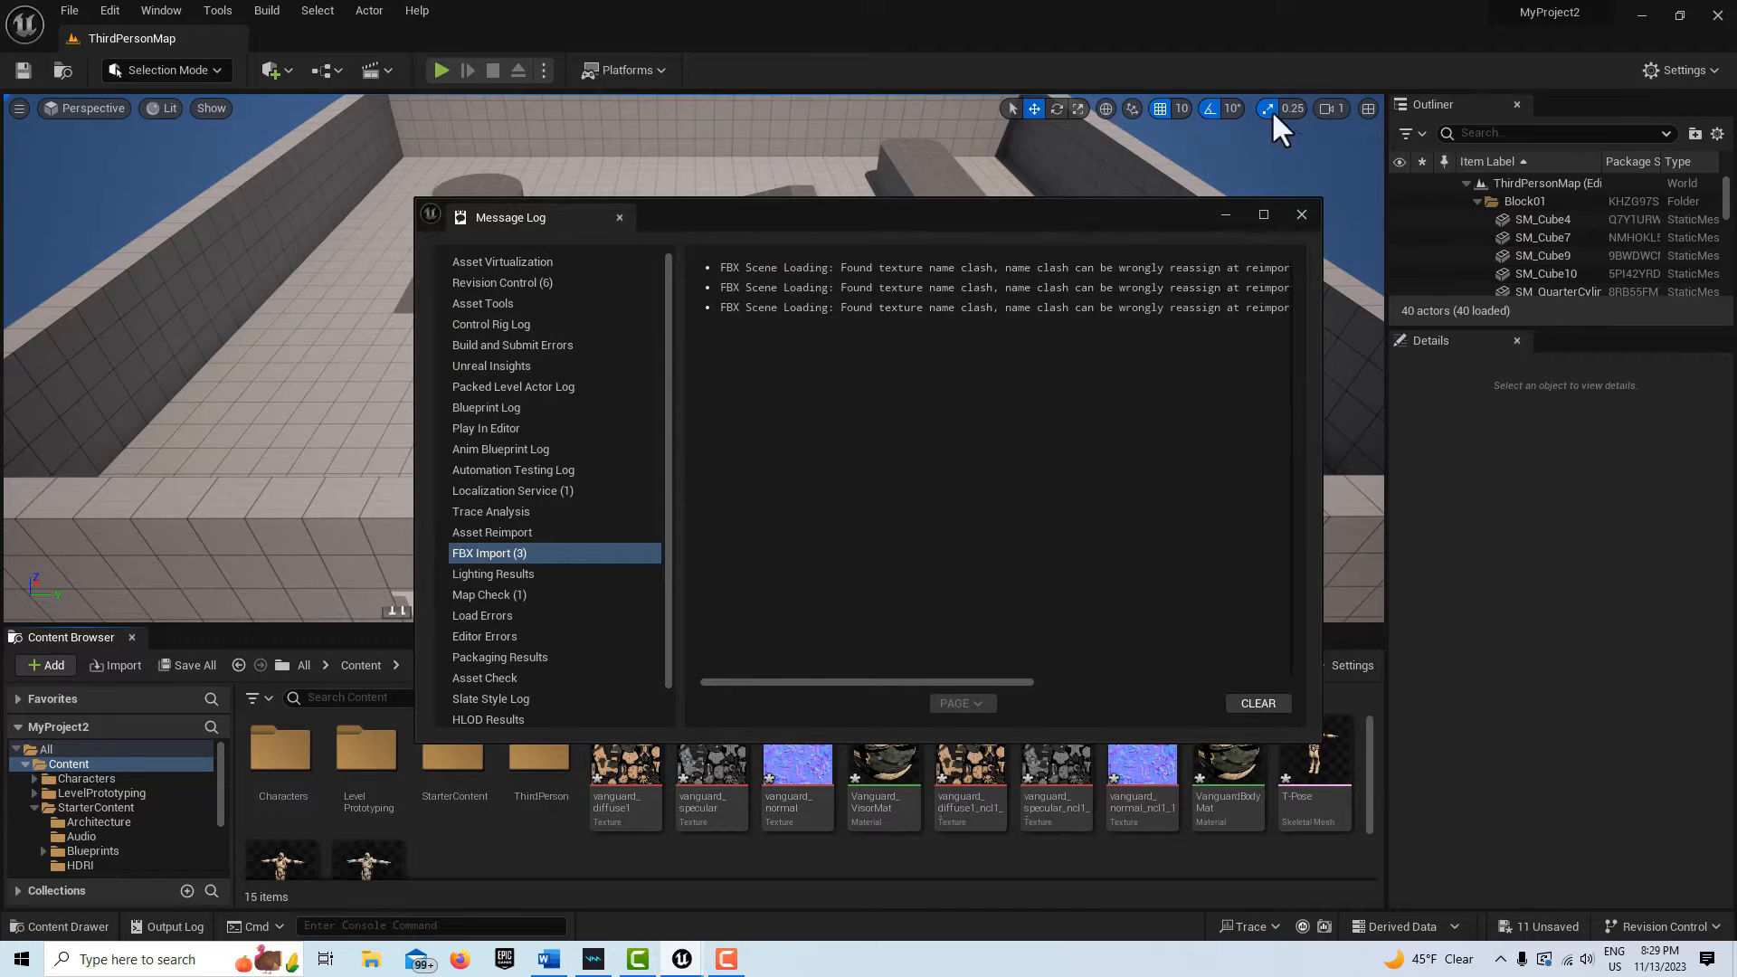
{"action": "left_click", "coordinate": [1301, 213]}
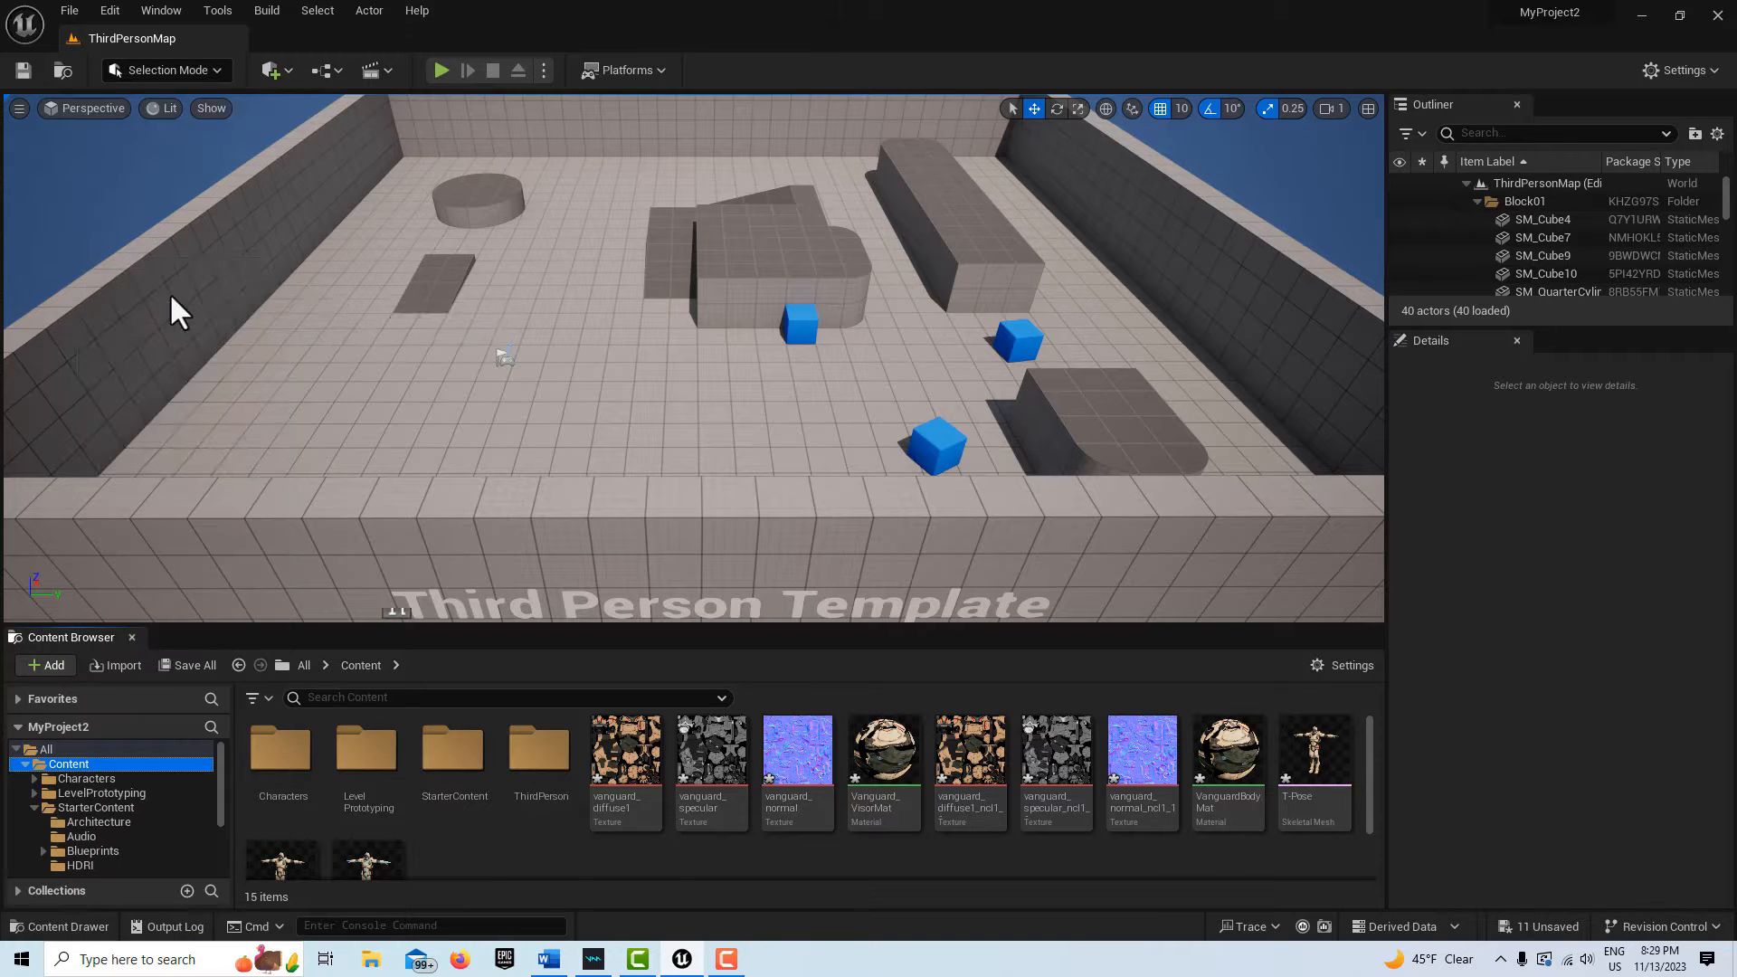
Import Soccer Penalty Kick.fbx from Downloads into the Content folder
{"action": "left_click", "coordinate": [115, 665]}
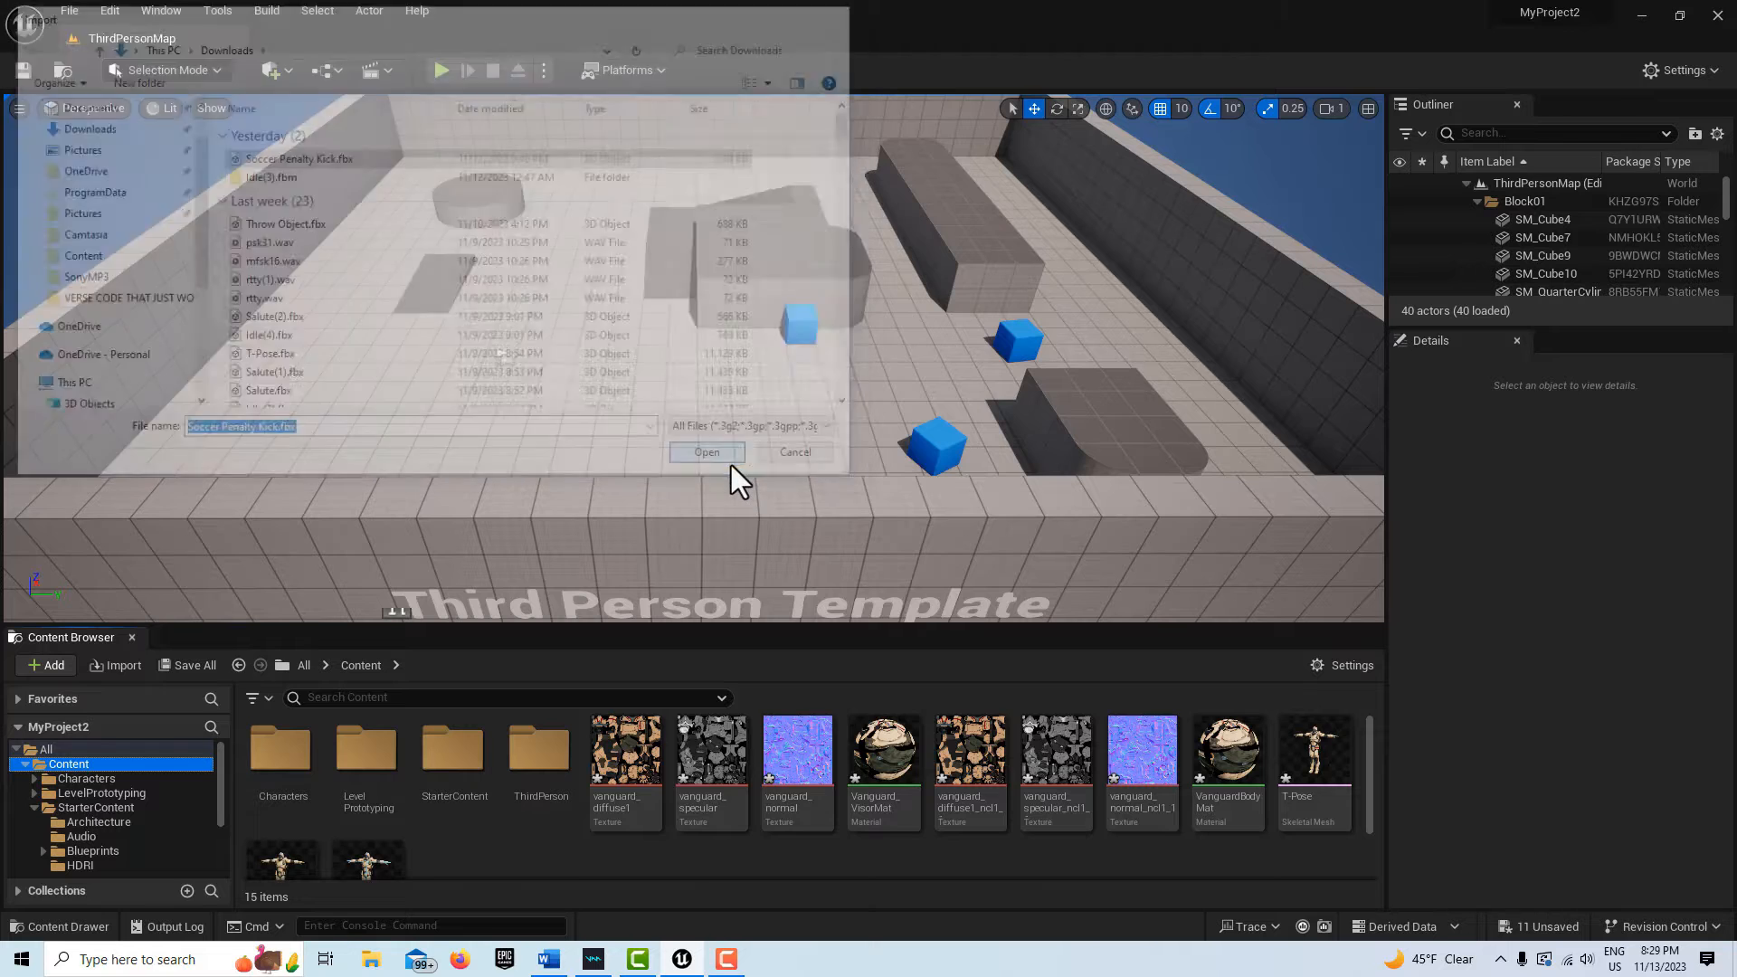
{"action": "left_click", "coordinate": [705, 452]}
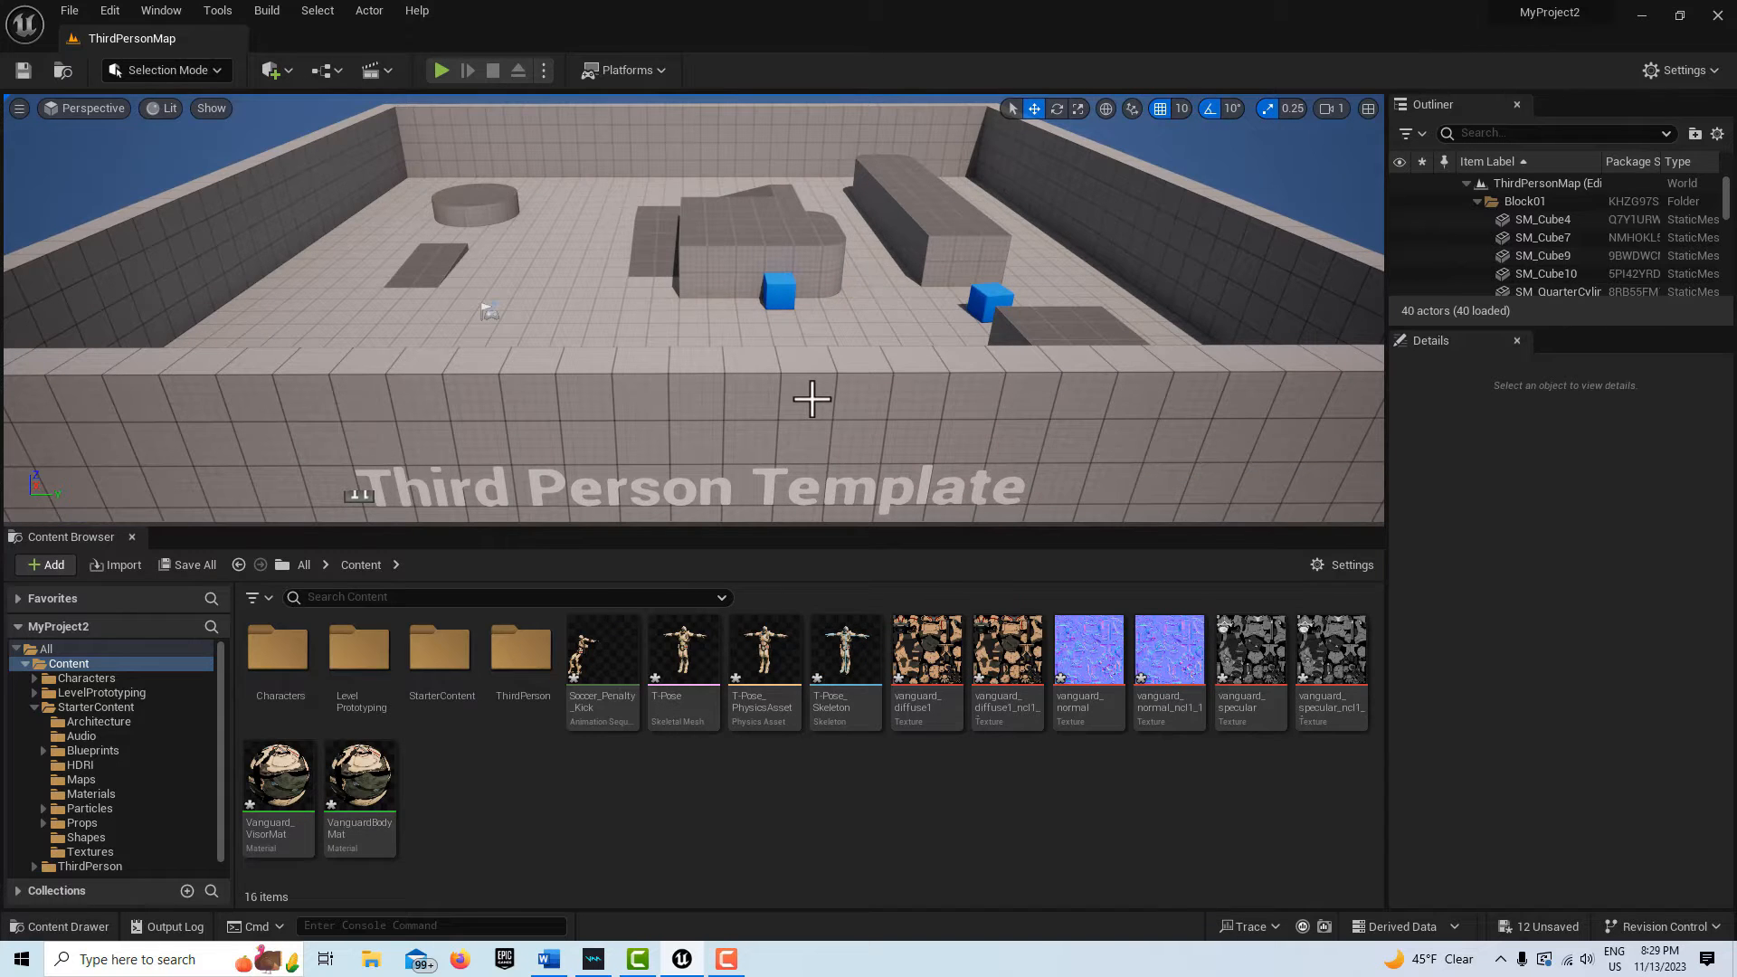
{"action": "mouse_move", "coordinate": [69, 10]}
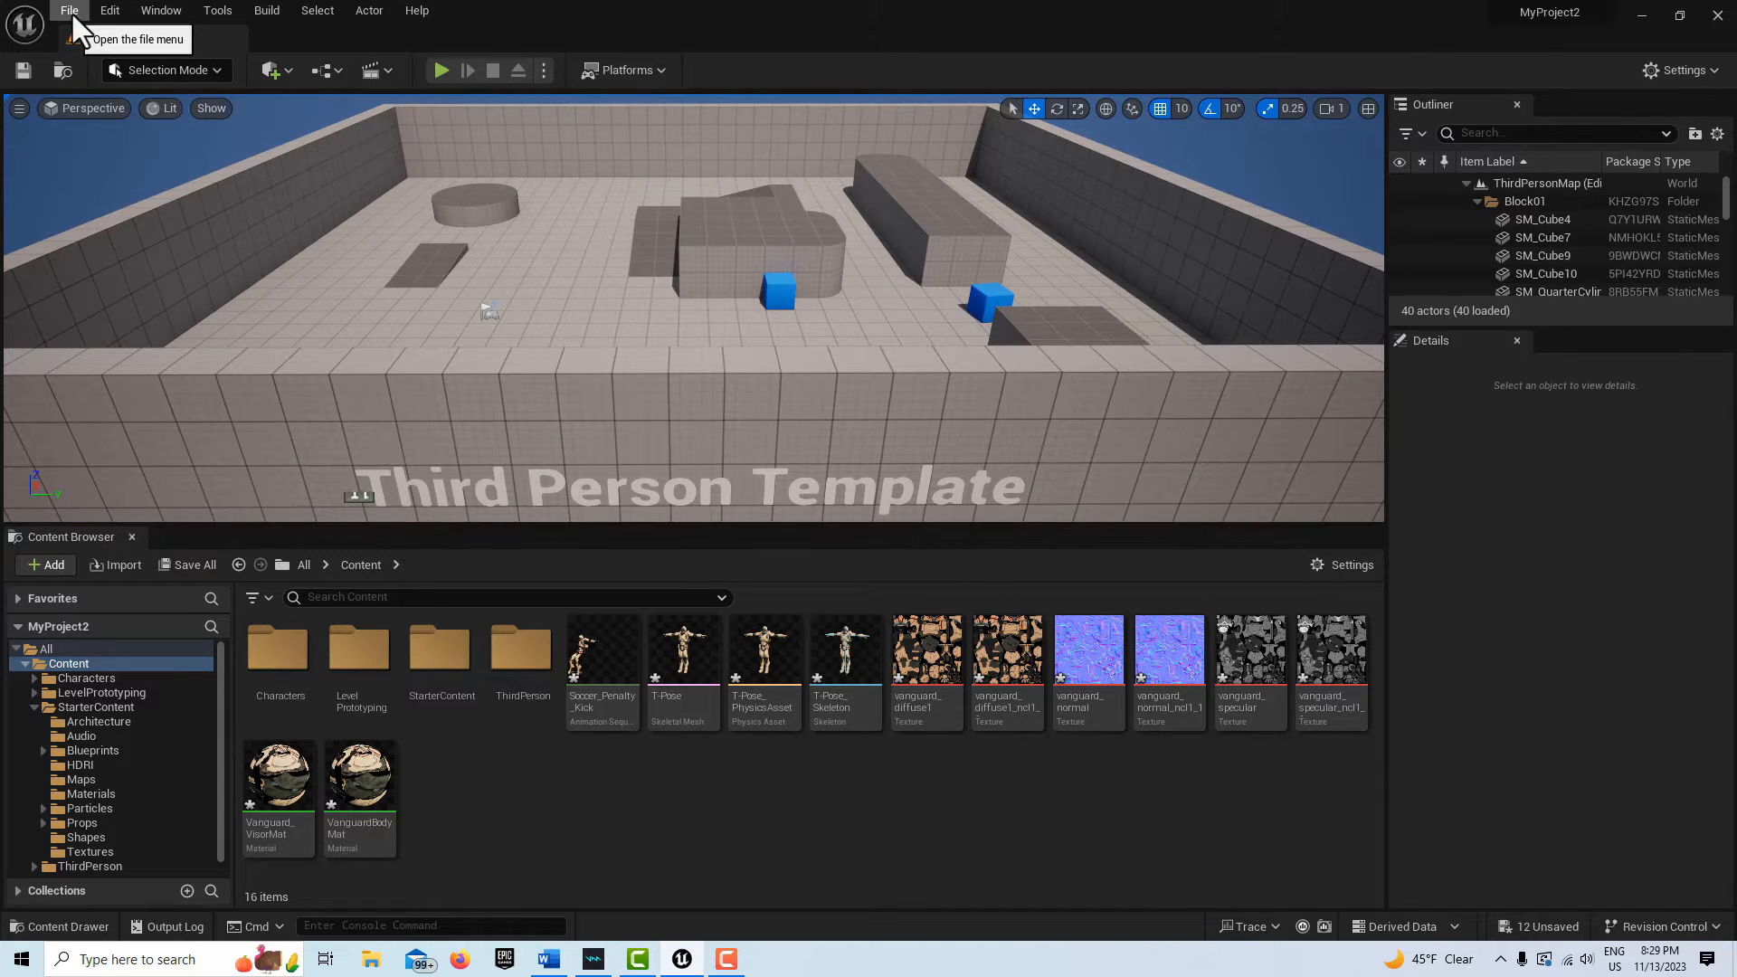
Create a new level from the Basic template
{"action": "left_click", "coordinate": [69, 10]}
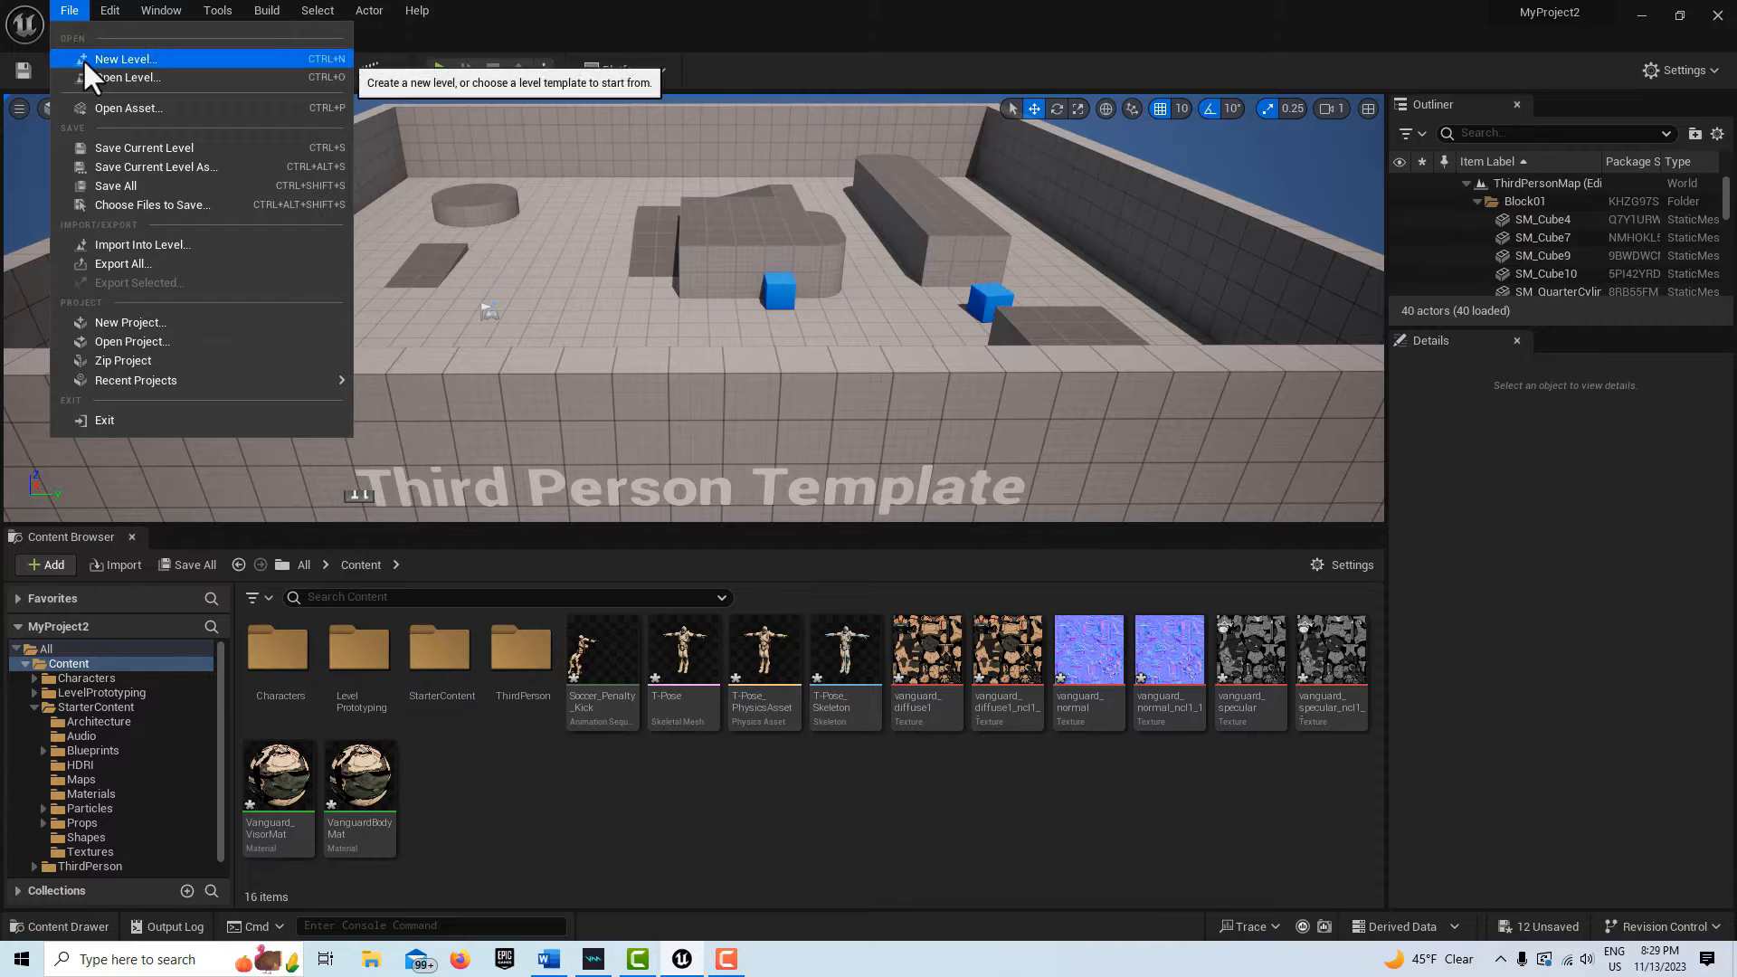
{"action": "left_click", "coordinate": [125, 58]}
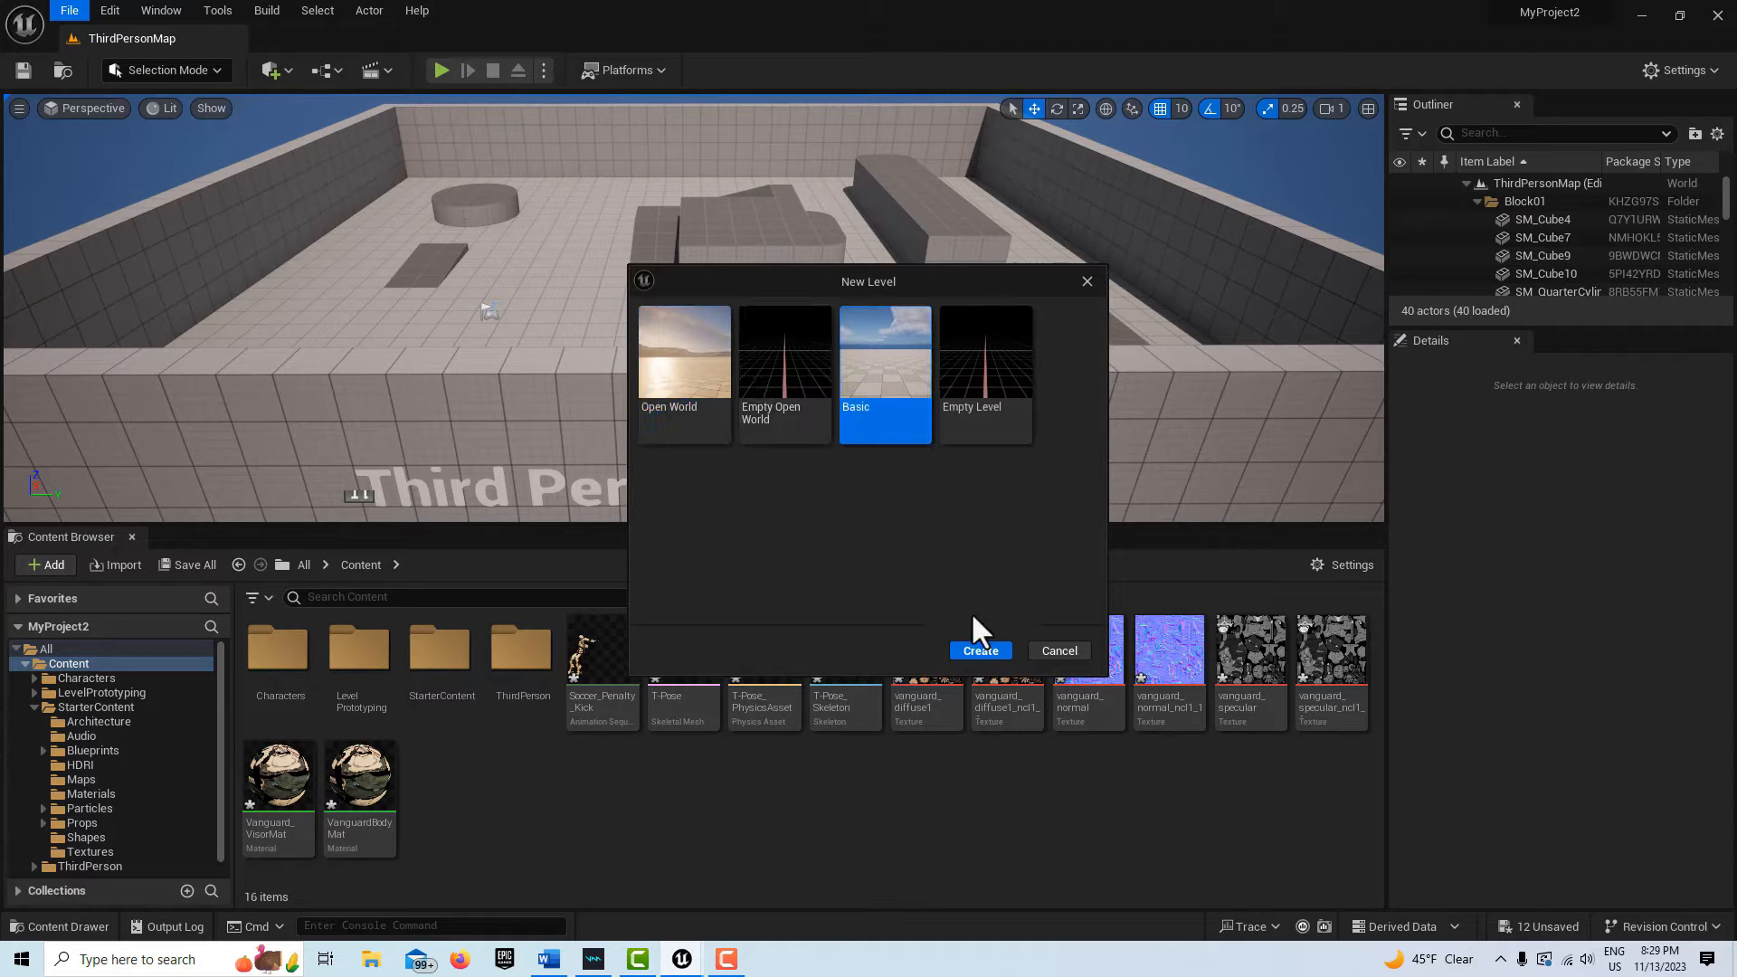
{"action": "left_click", "coordinate": [978, 651]}
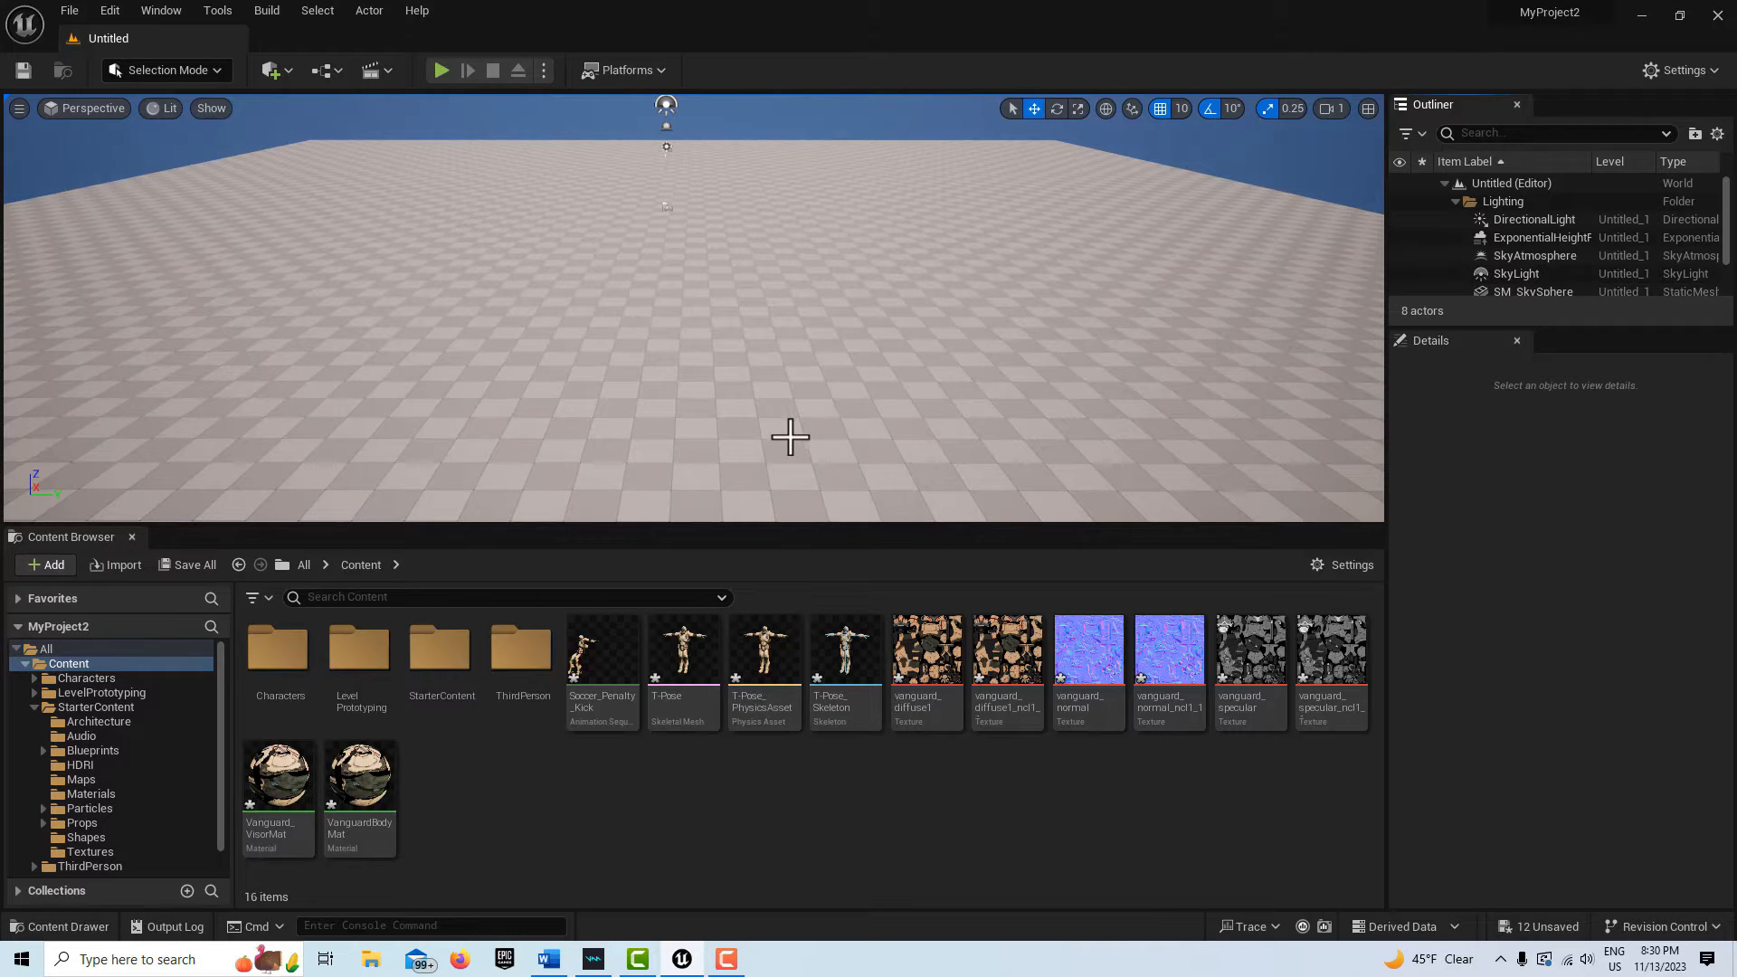
{"action": "mouse_move", "coordinate": [789, 450]}
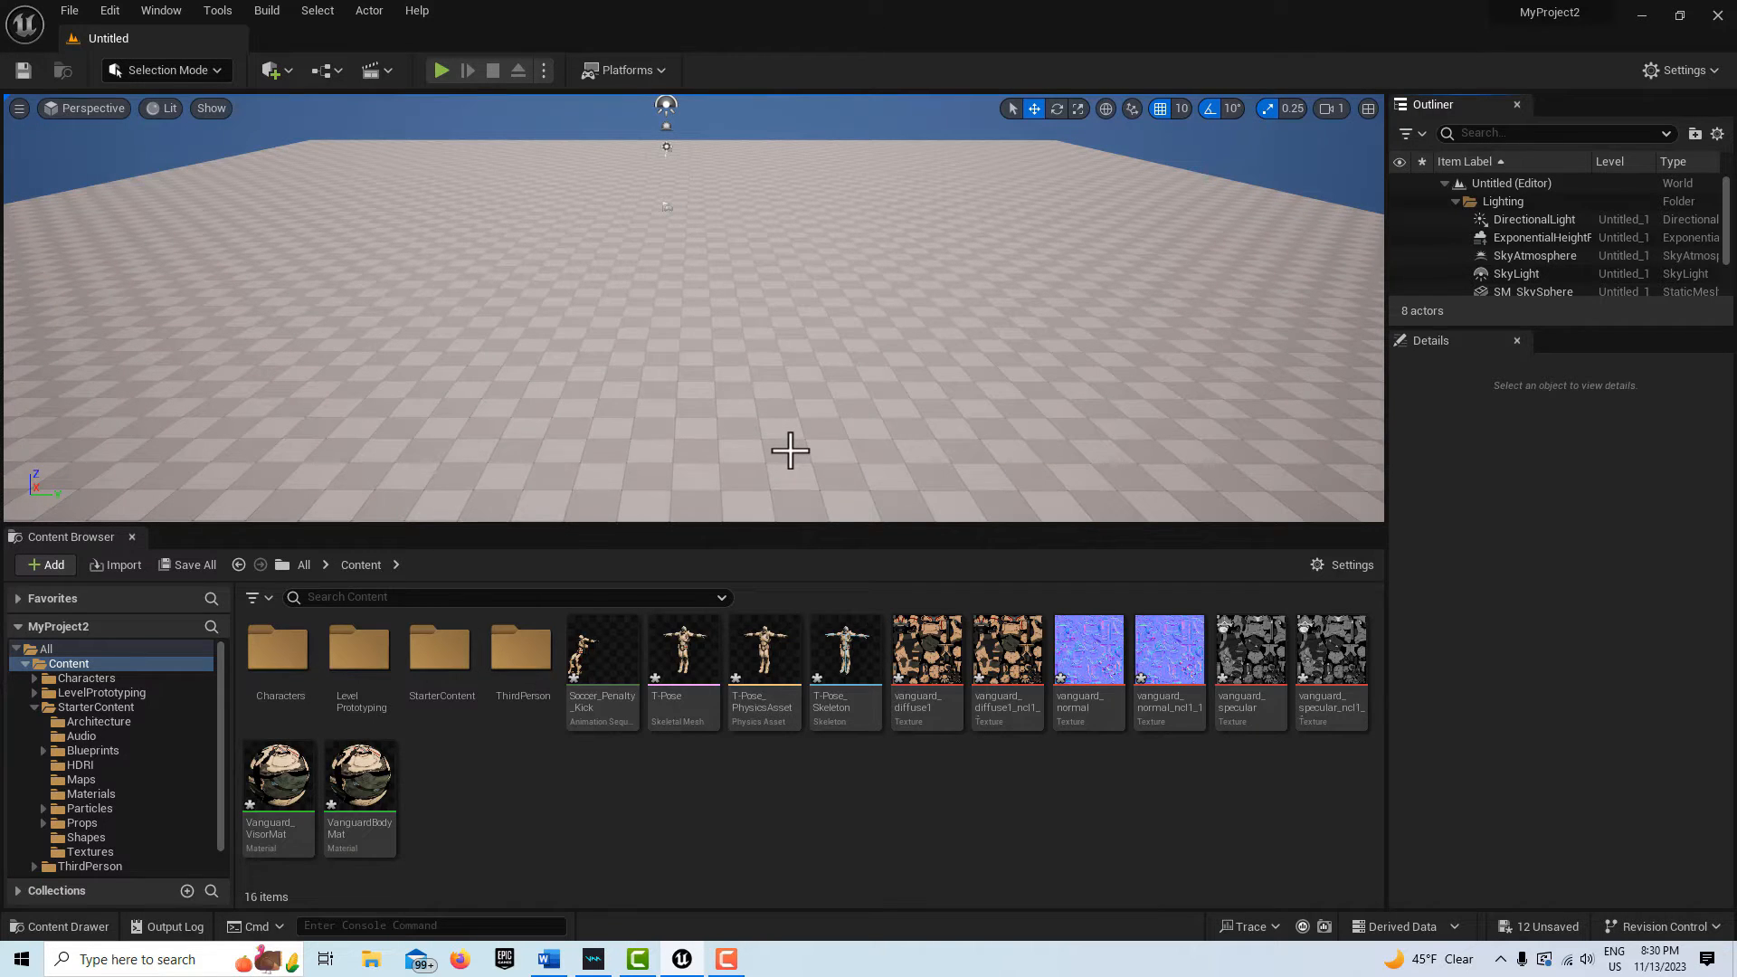
{"action": "mouse_move", "coordinate": [682, 652]}
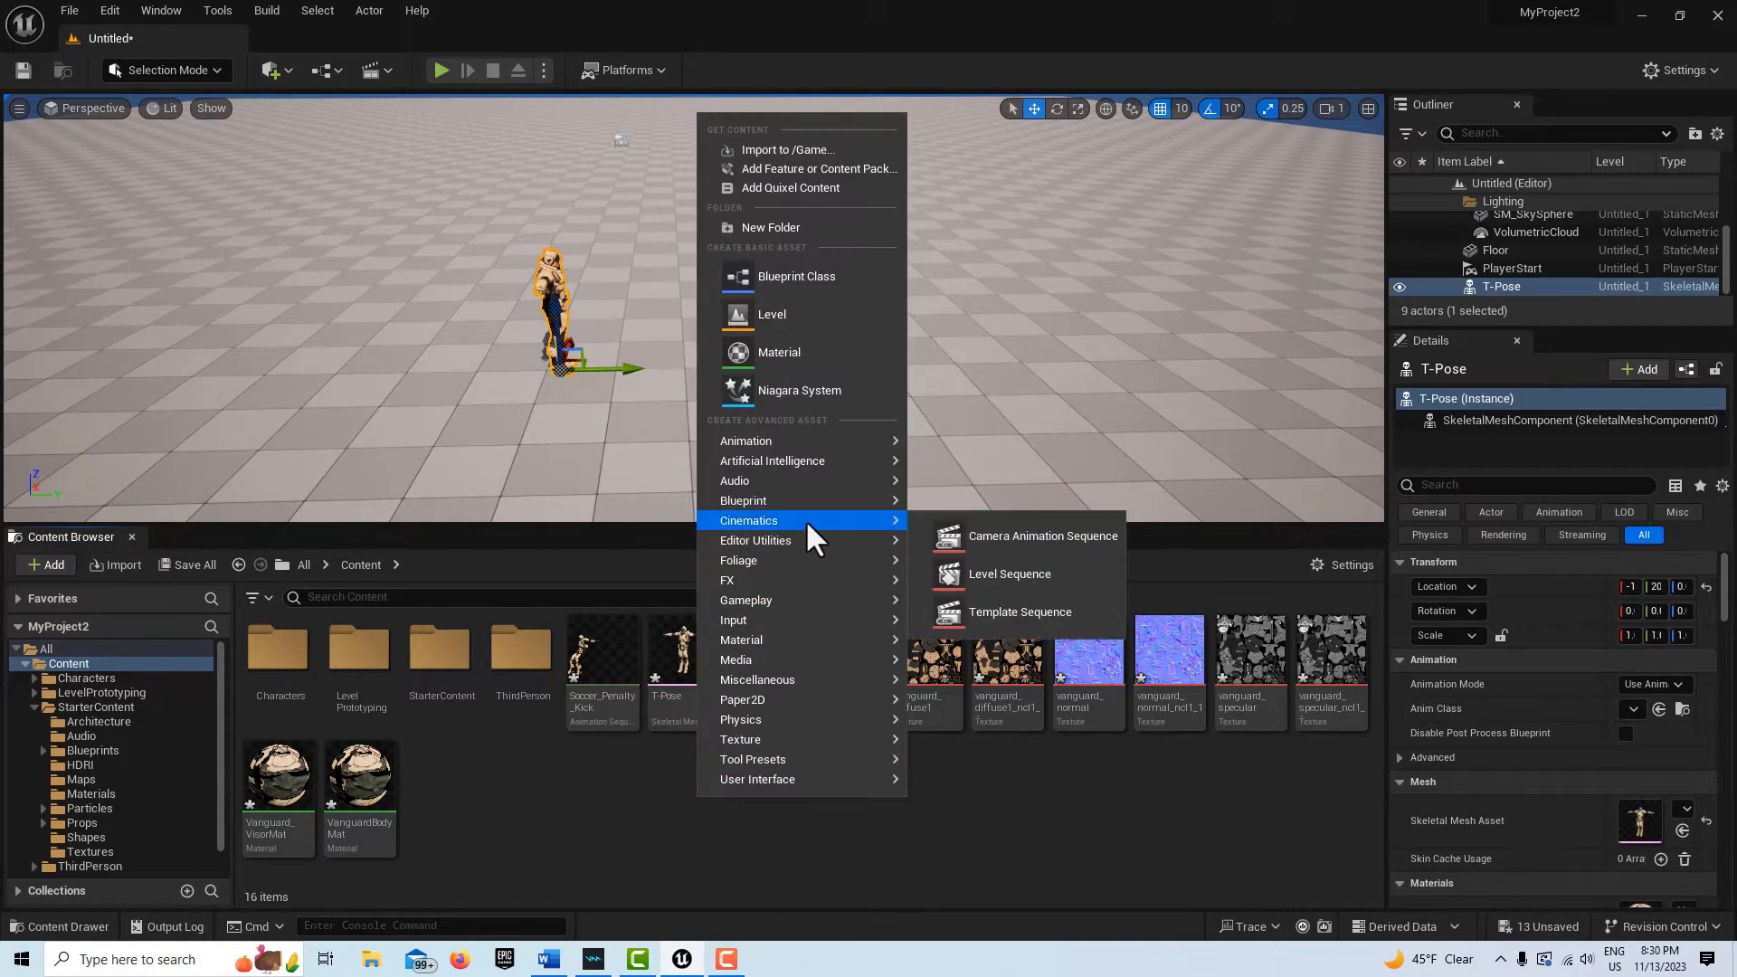
Create and open a level sequence, bind the T-Pose character, and add Soccer_Penalty_Kick
{"action": "left_click", "coordinate": [1008, 574]}
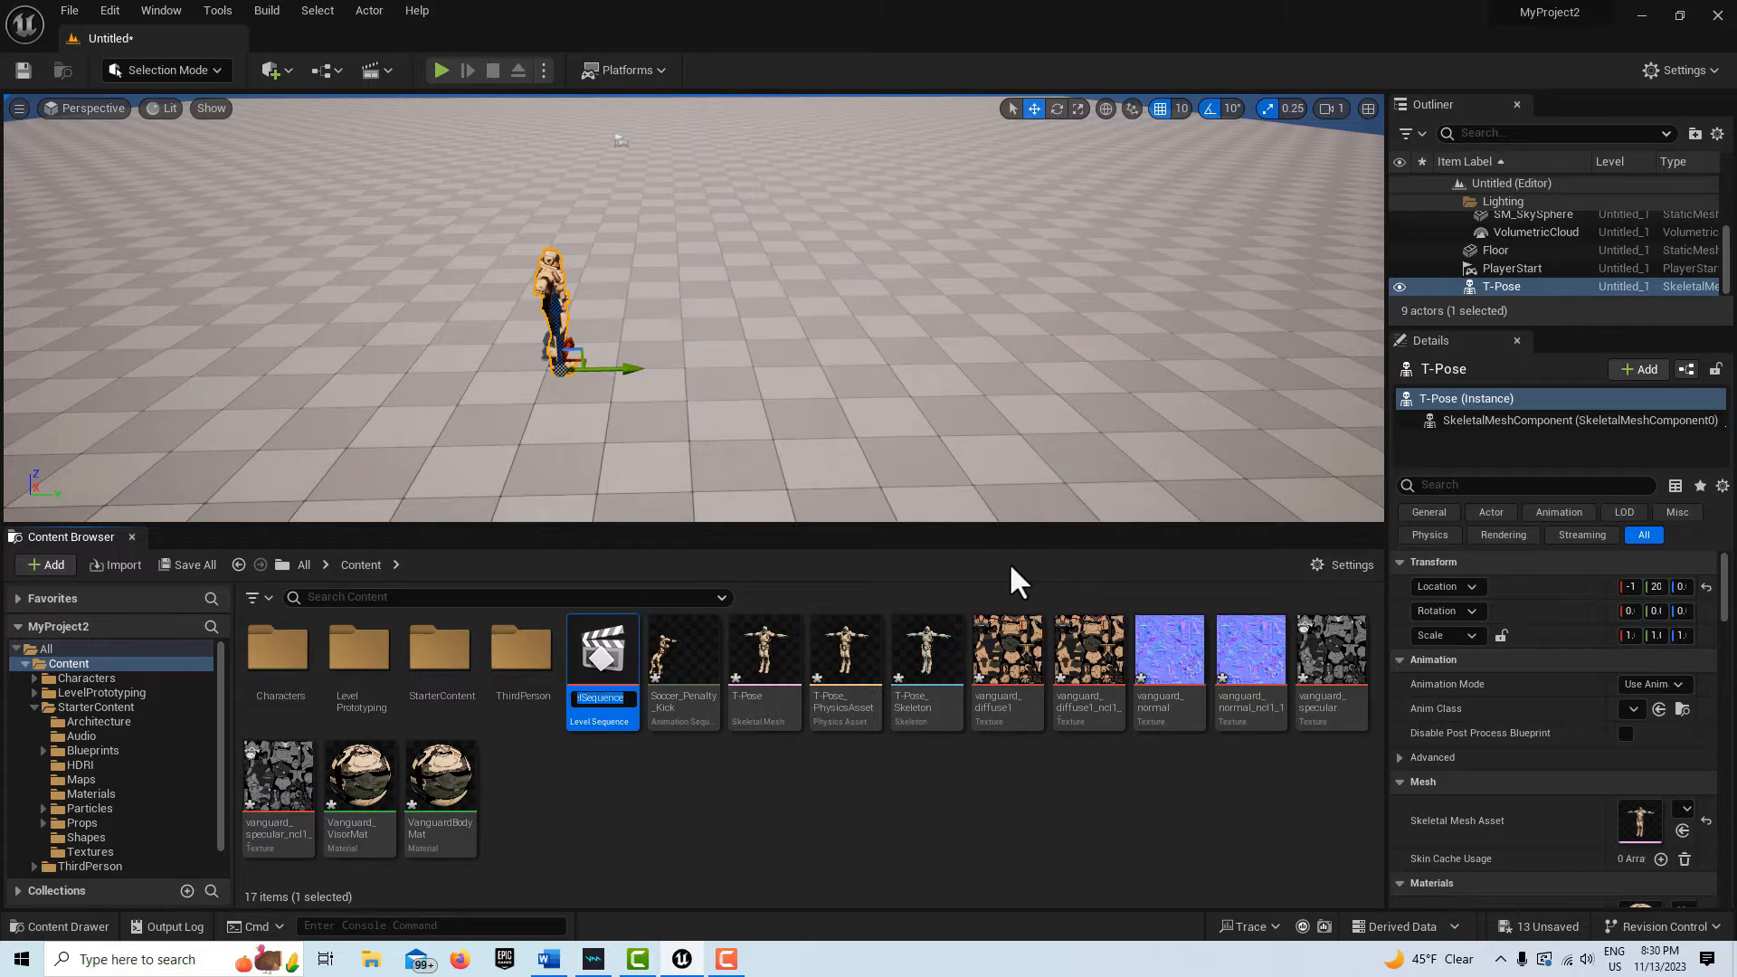
{"action": "double_click", "coordinate": [601, 650]}
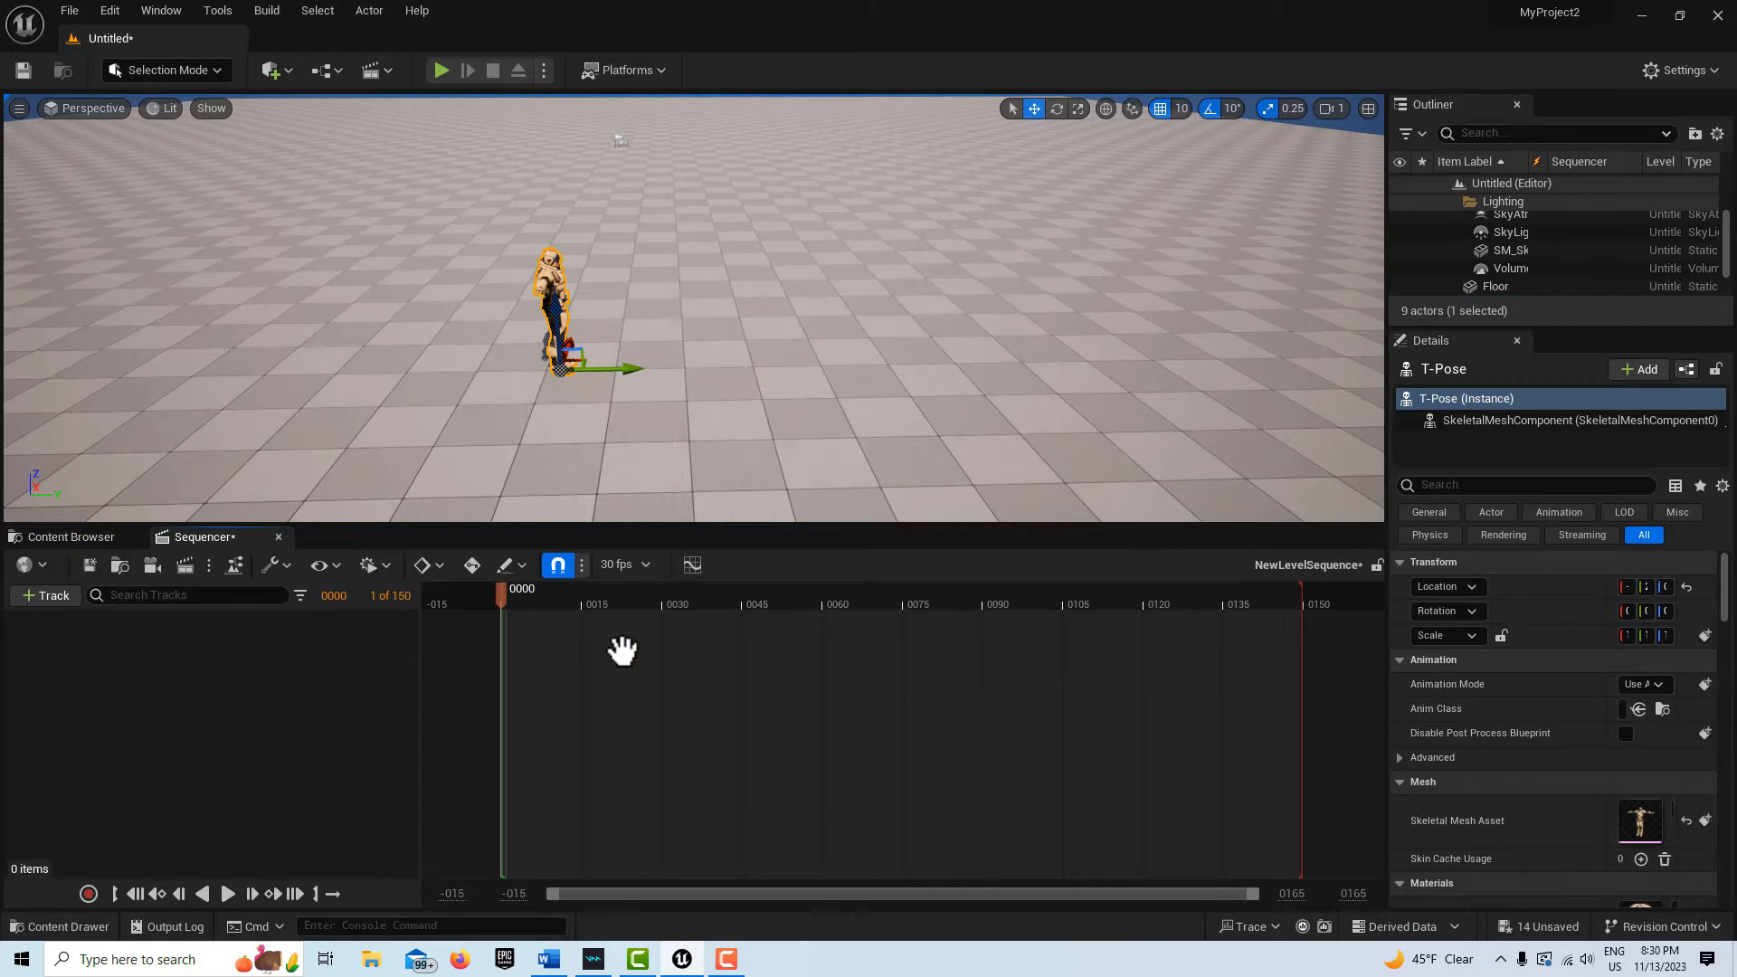
{"action": "mouse_move", "coordinate": [74, 601]}
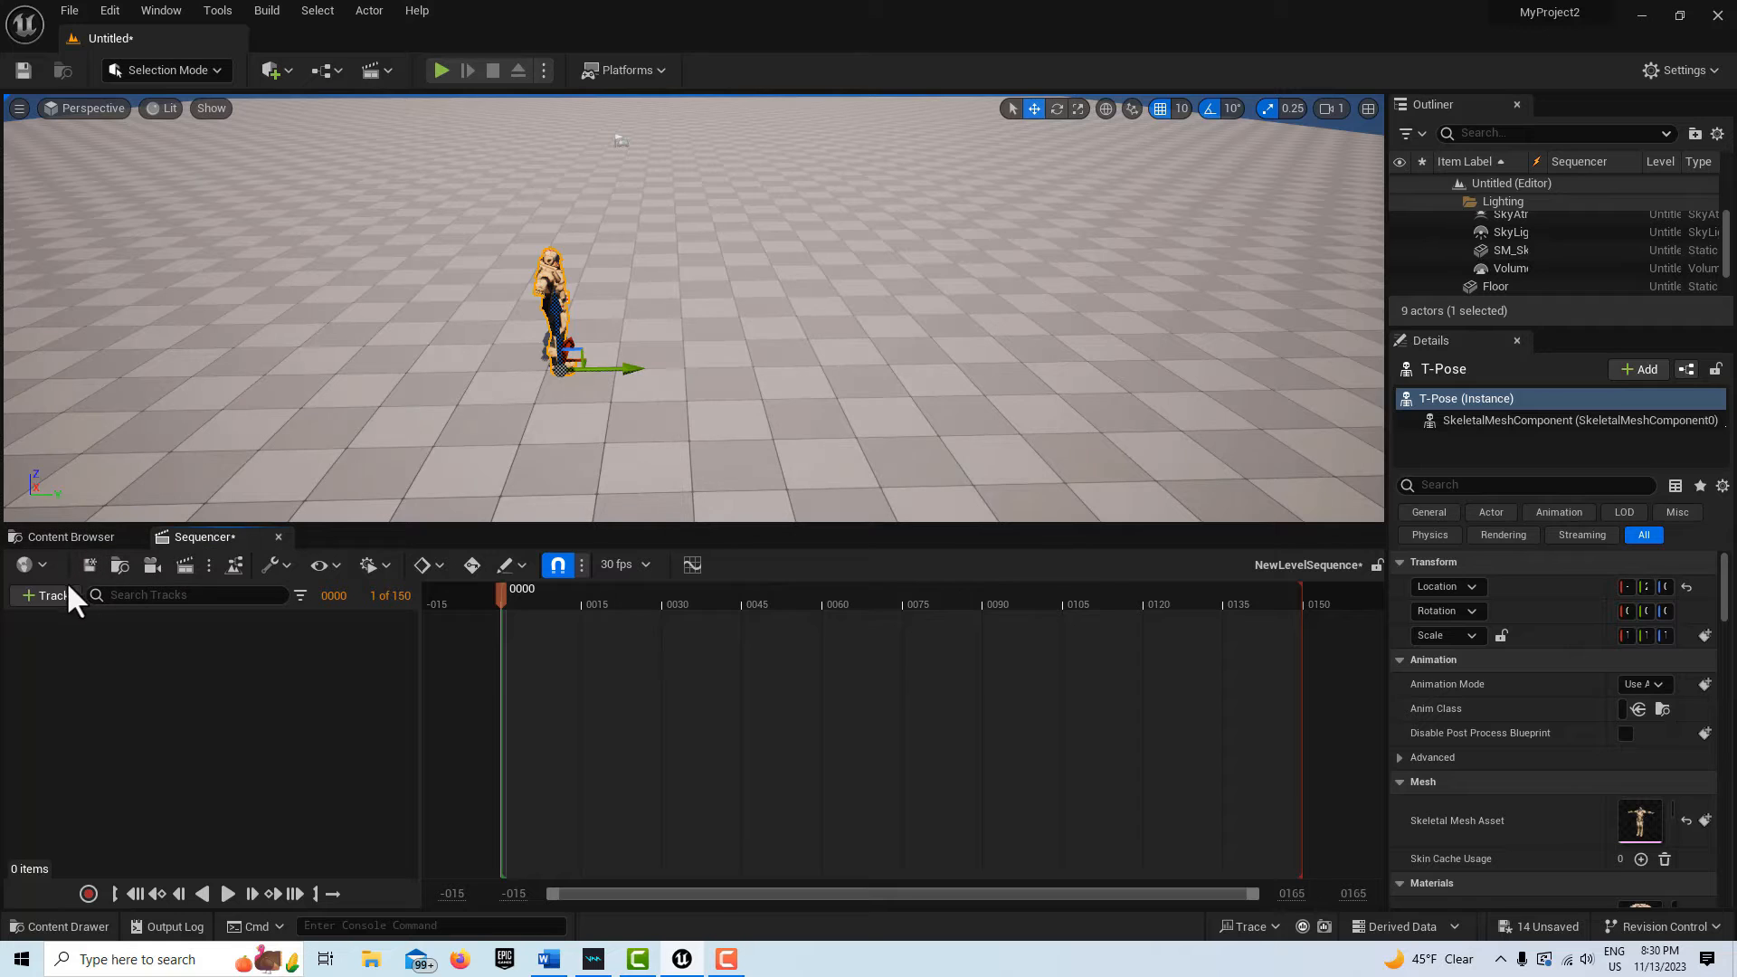
{"action": "left_click", "coordinate": [45, 596]}
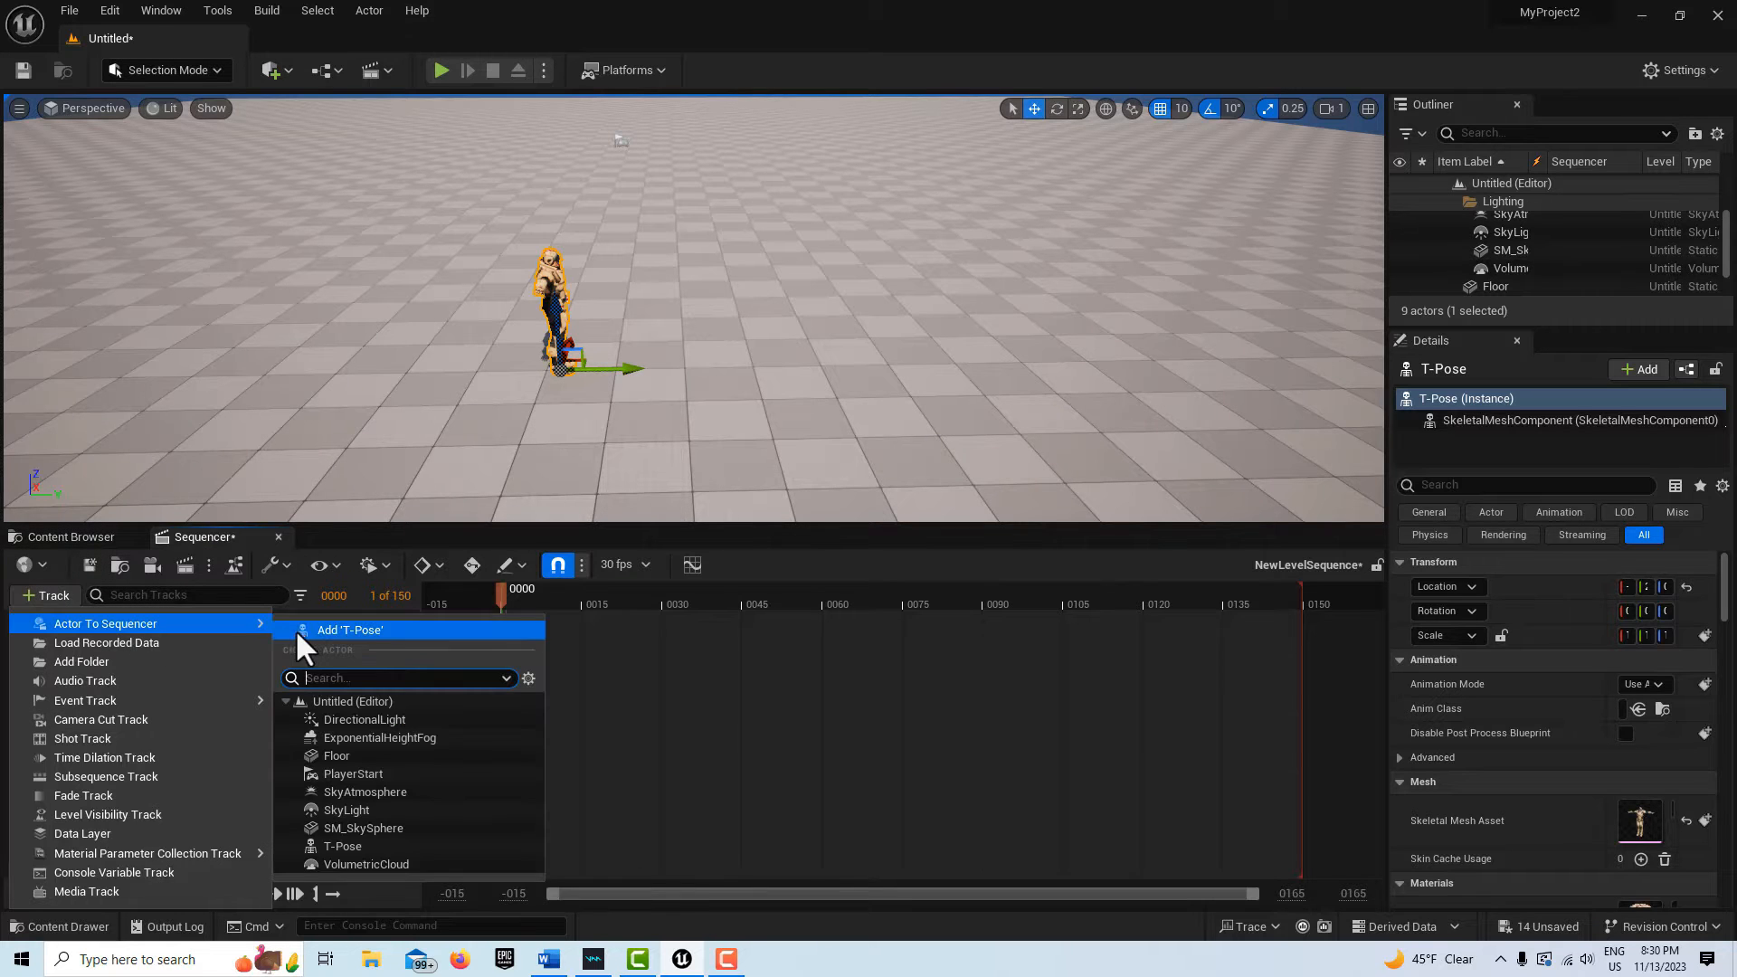
{"action": "left_click", "coordinate": [350, 630]}
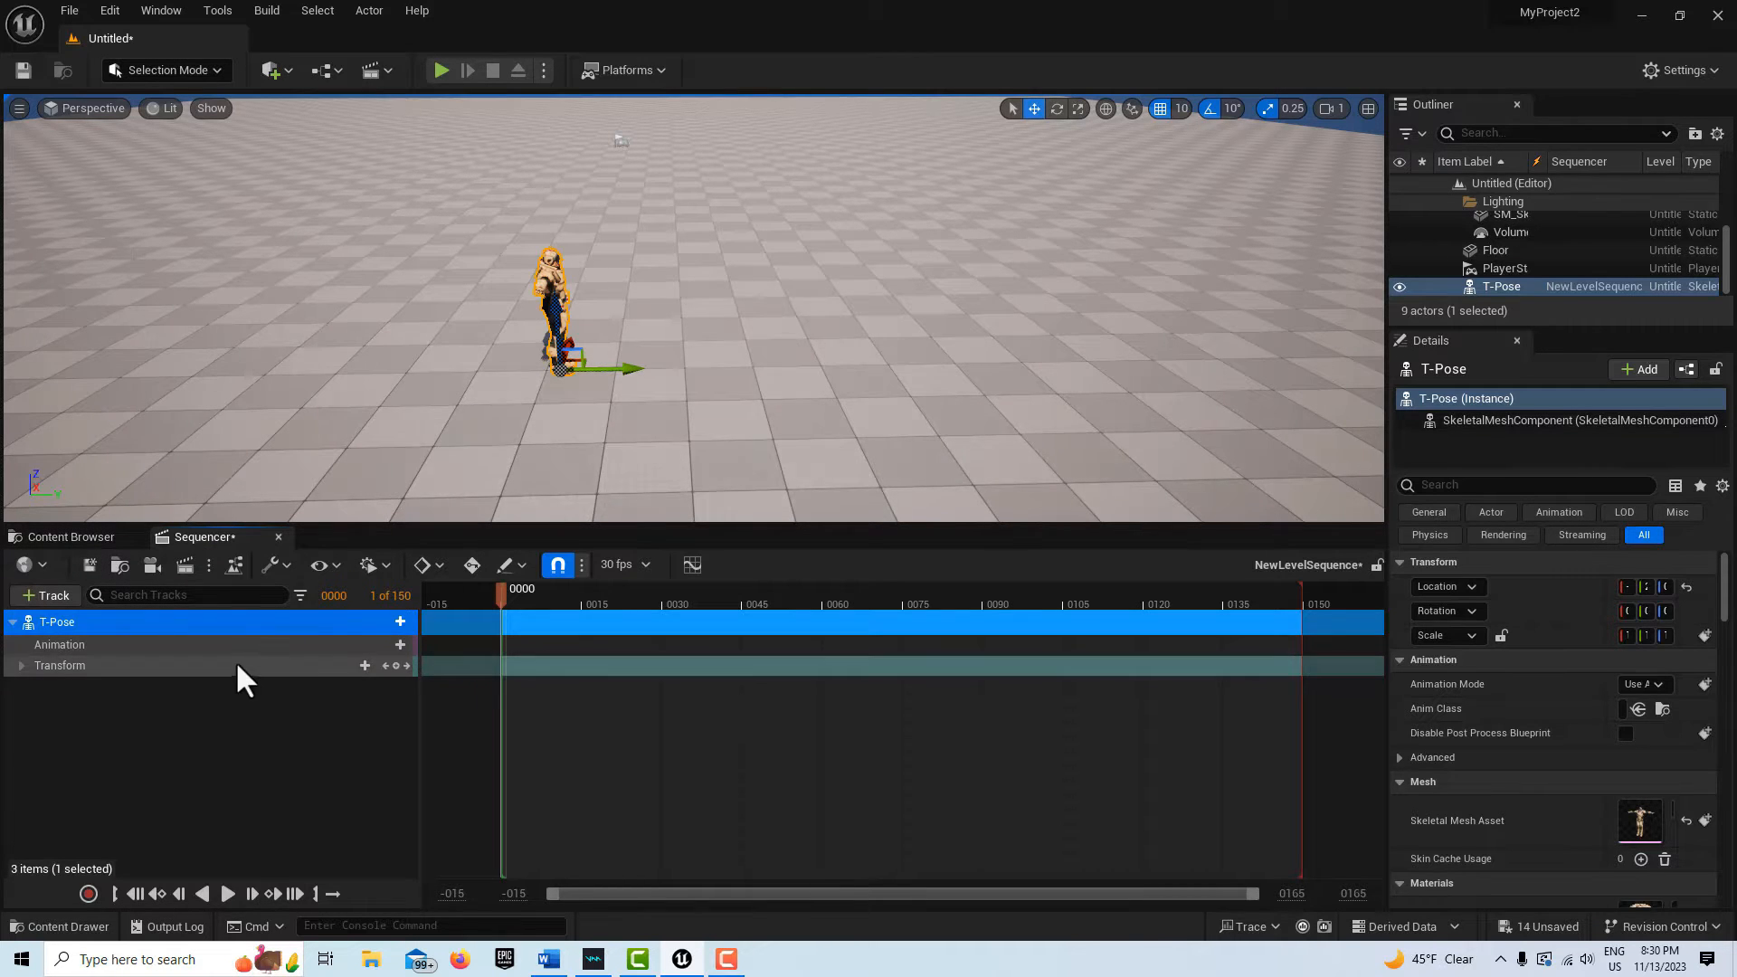
{"action": "left_click", "coordinate": [59, 665]}
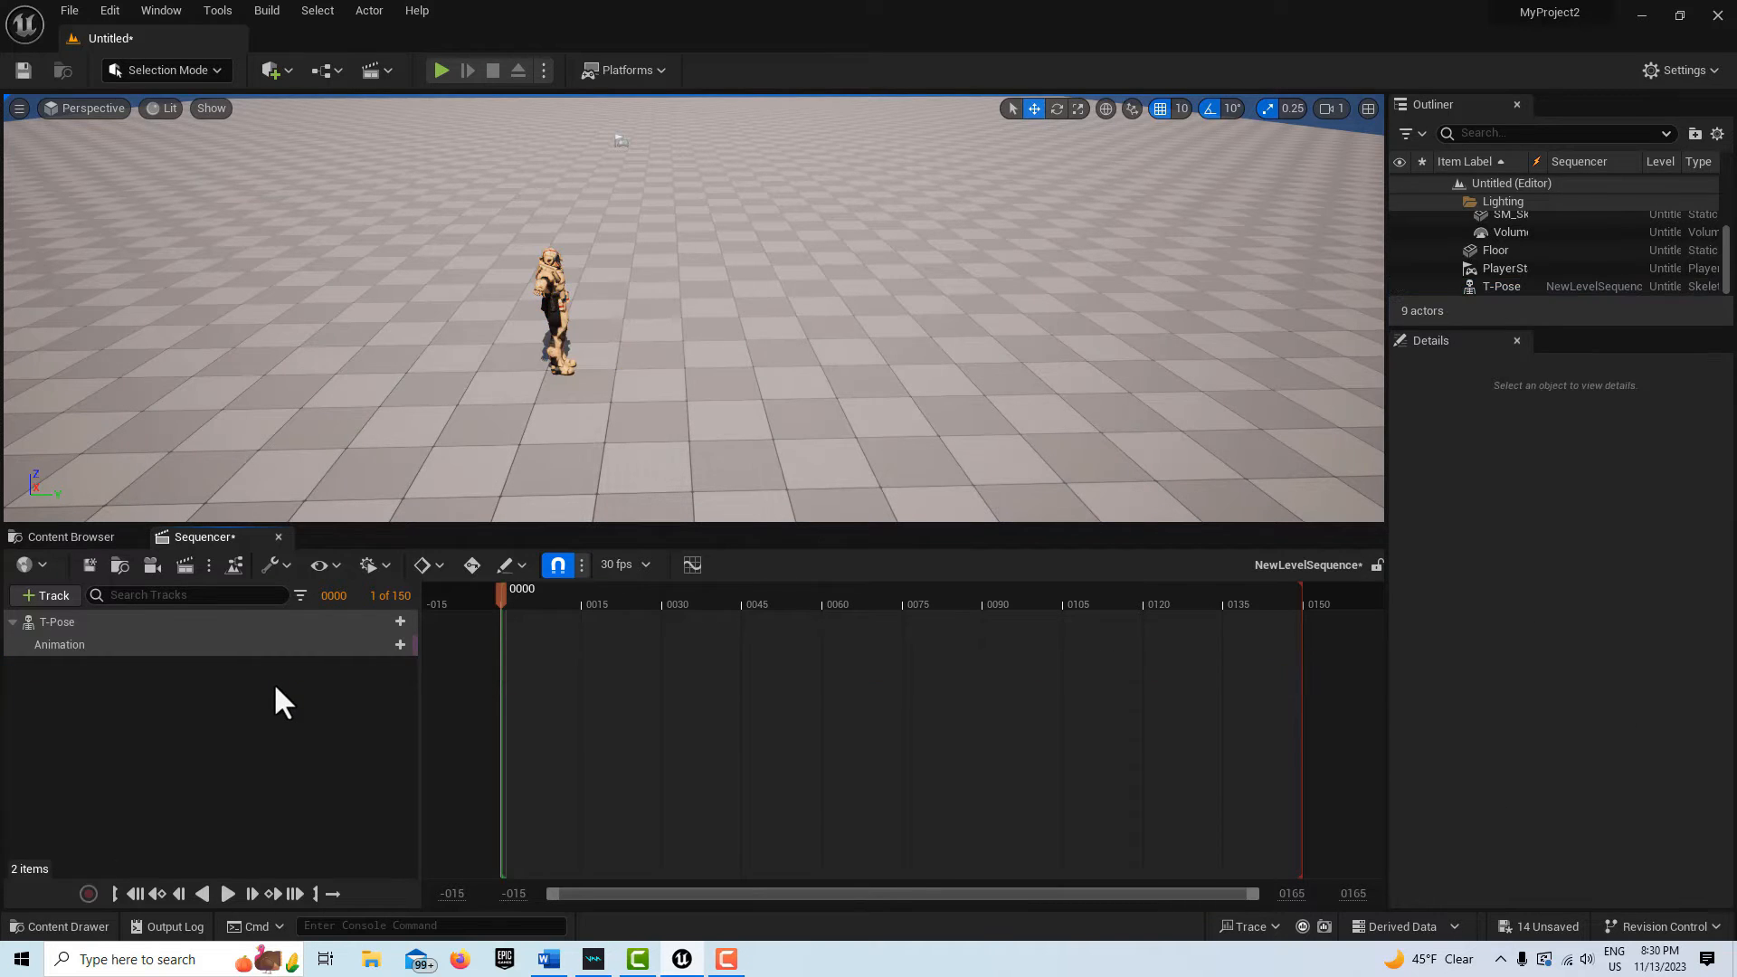
{"action": "mouse_move", "coordinate": [399, 645]}
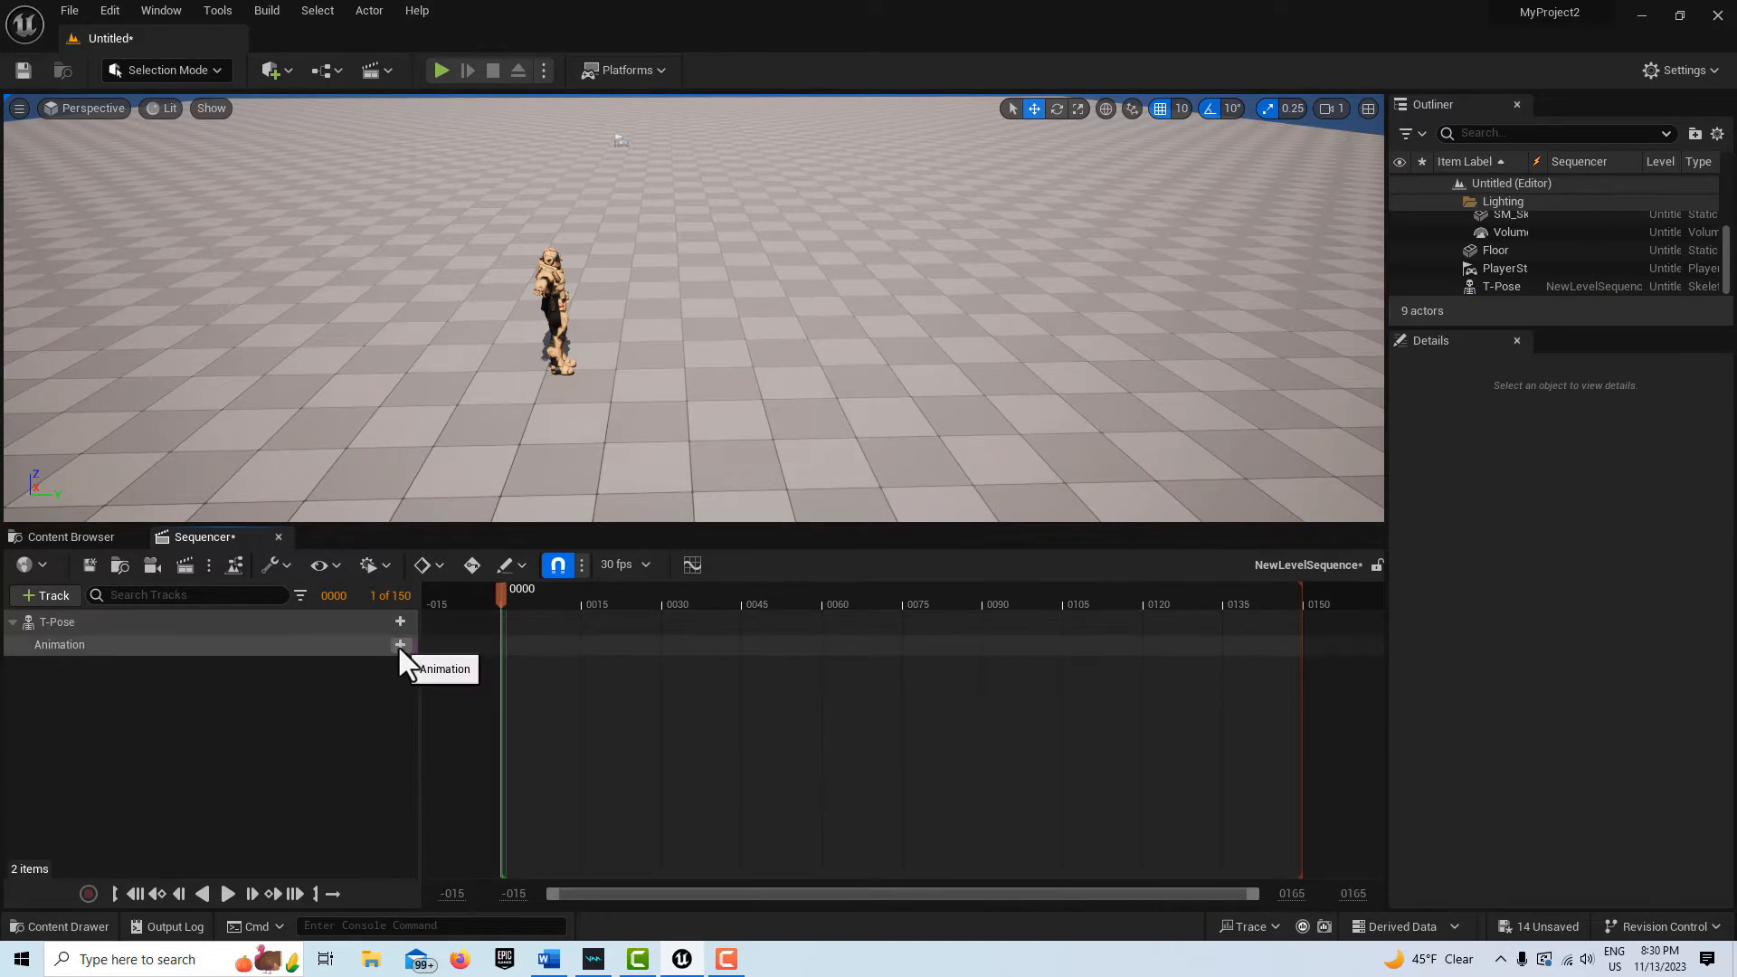
{"action": "left_click", "coordinate": [399, 645]}
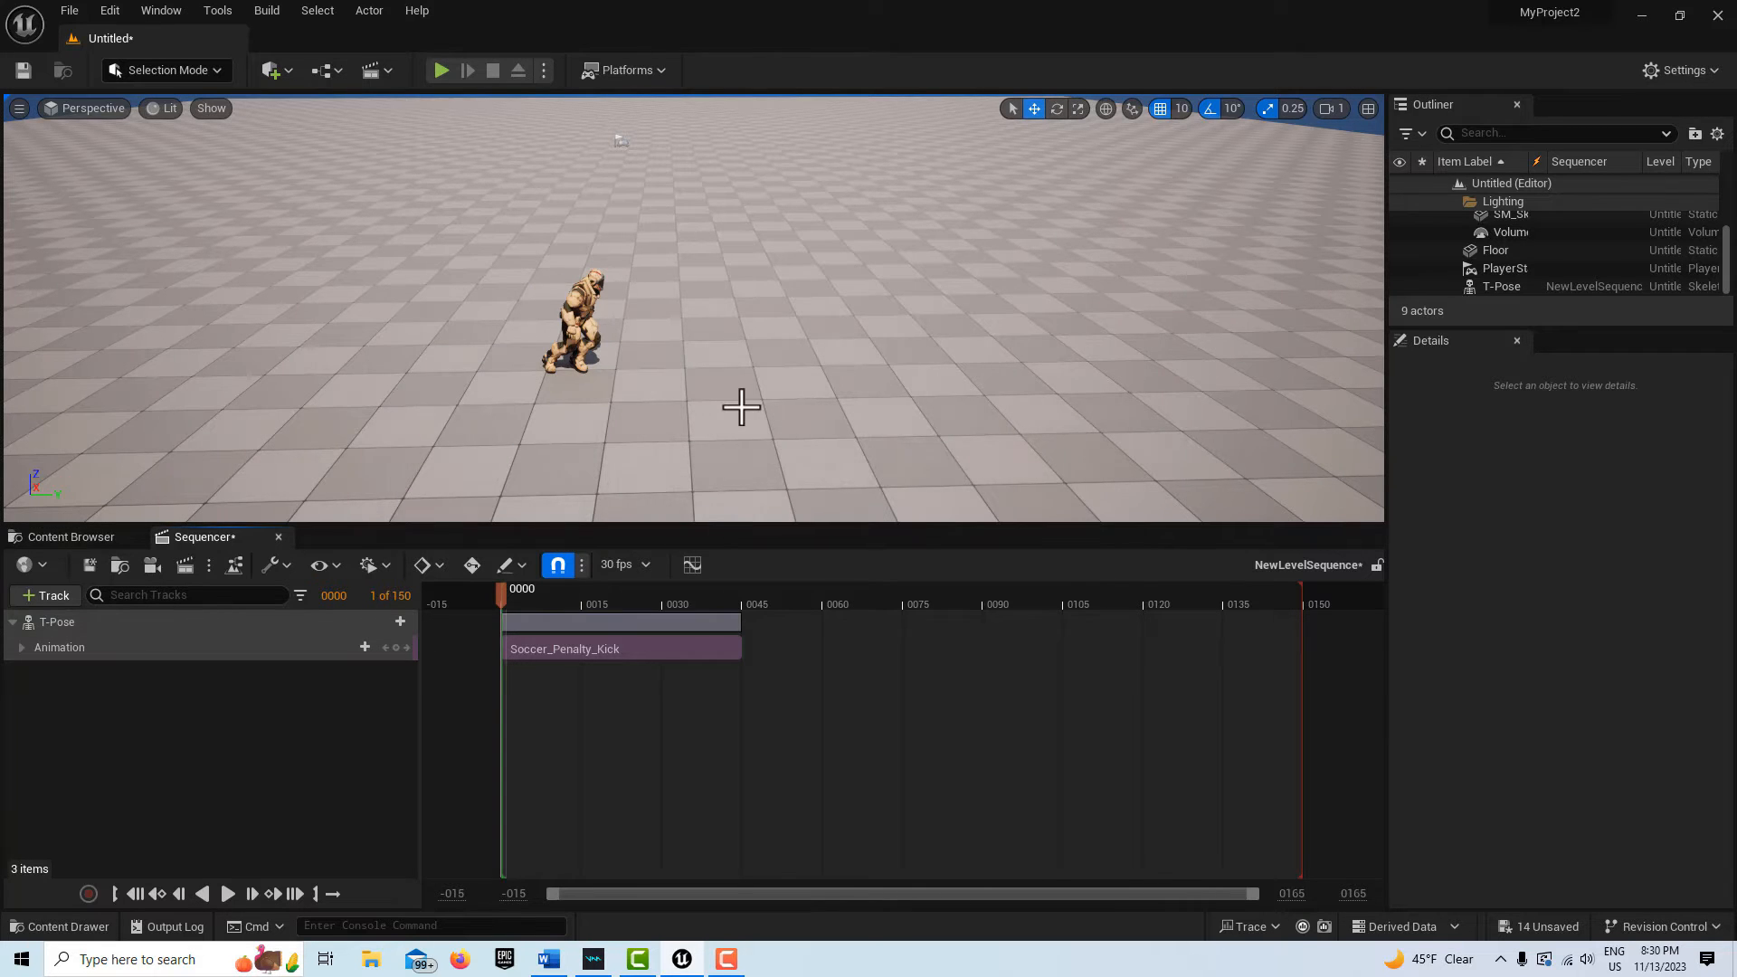
{"action": "mouse_move", "coordinate": [727, 699]}
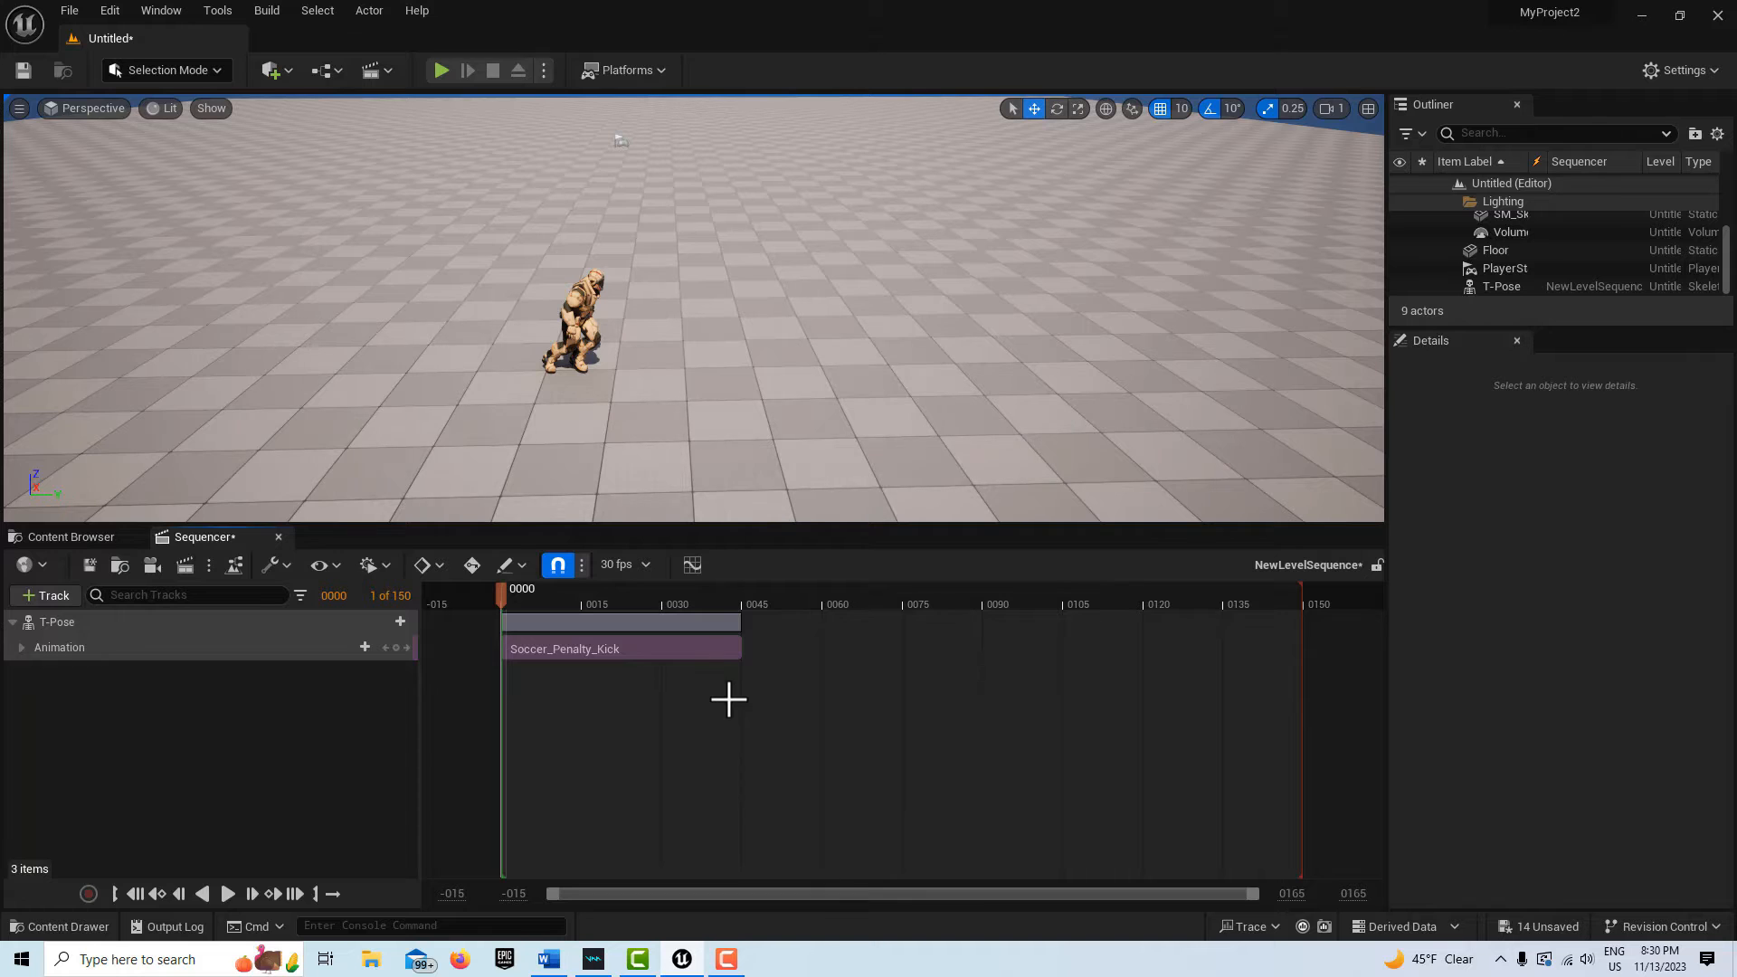
Set the kick section to Keep State, end the sequence at frame 45, and preview it
{"action": "right_click", "coordinate": [622, 648]}
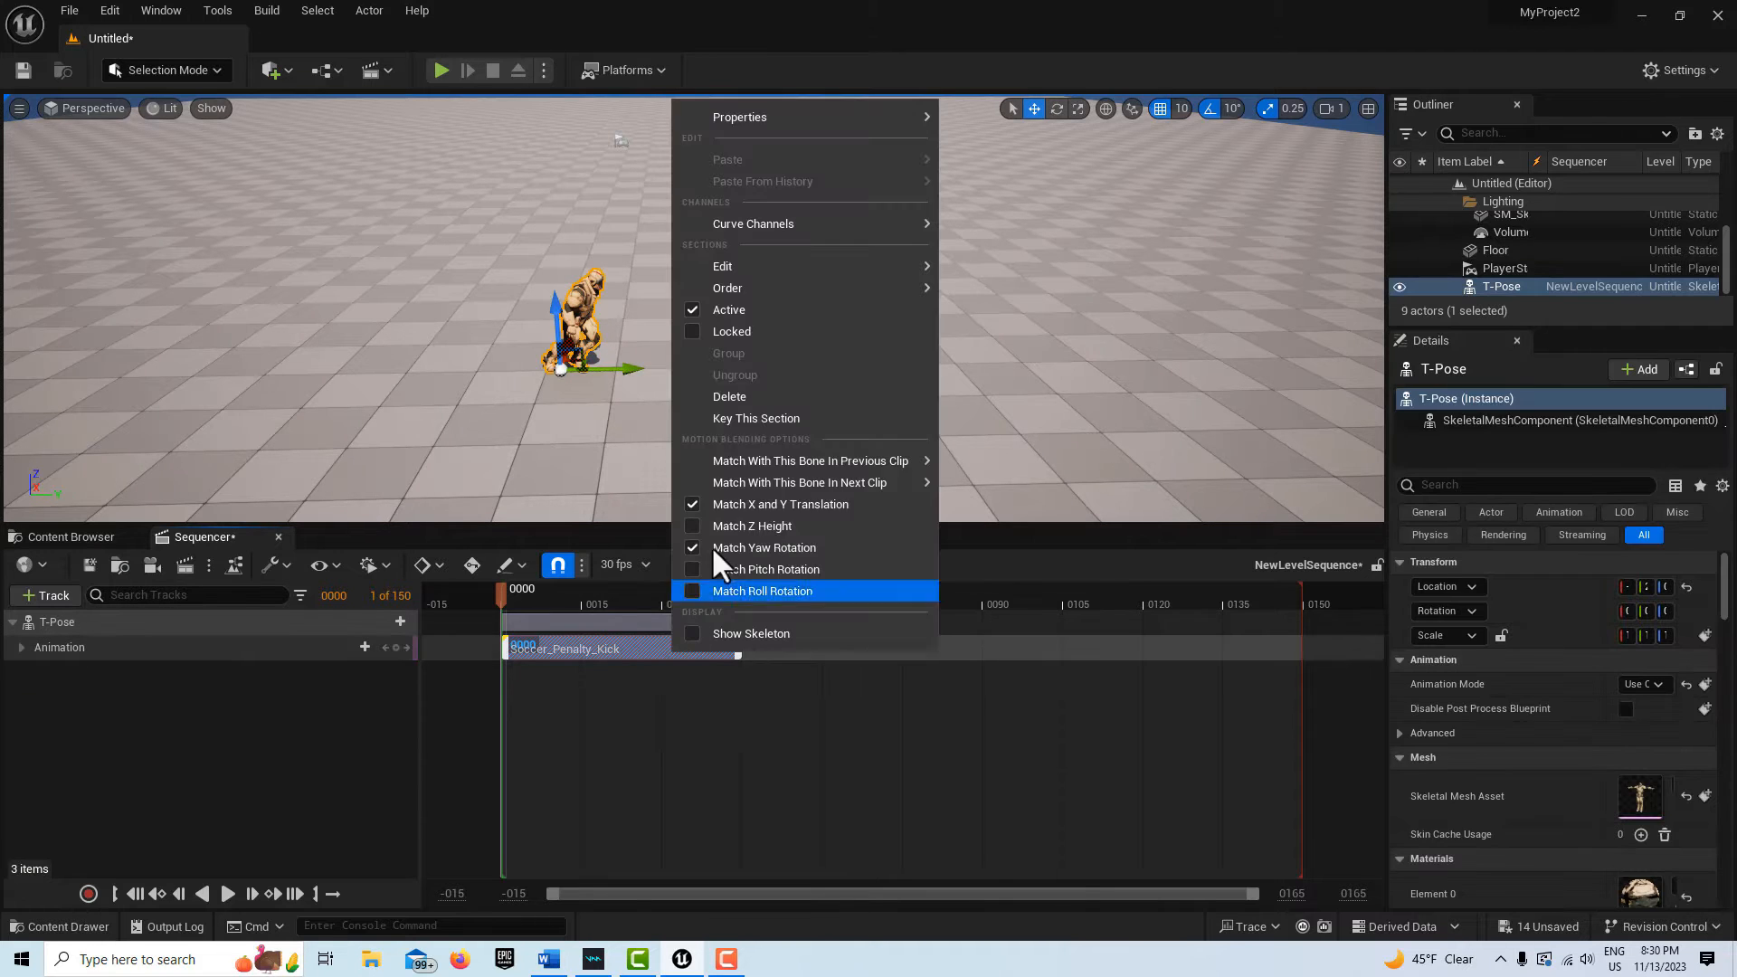
{"action": "left_click", "coordinate": [739, 116]}
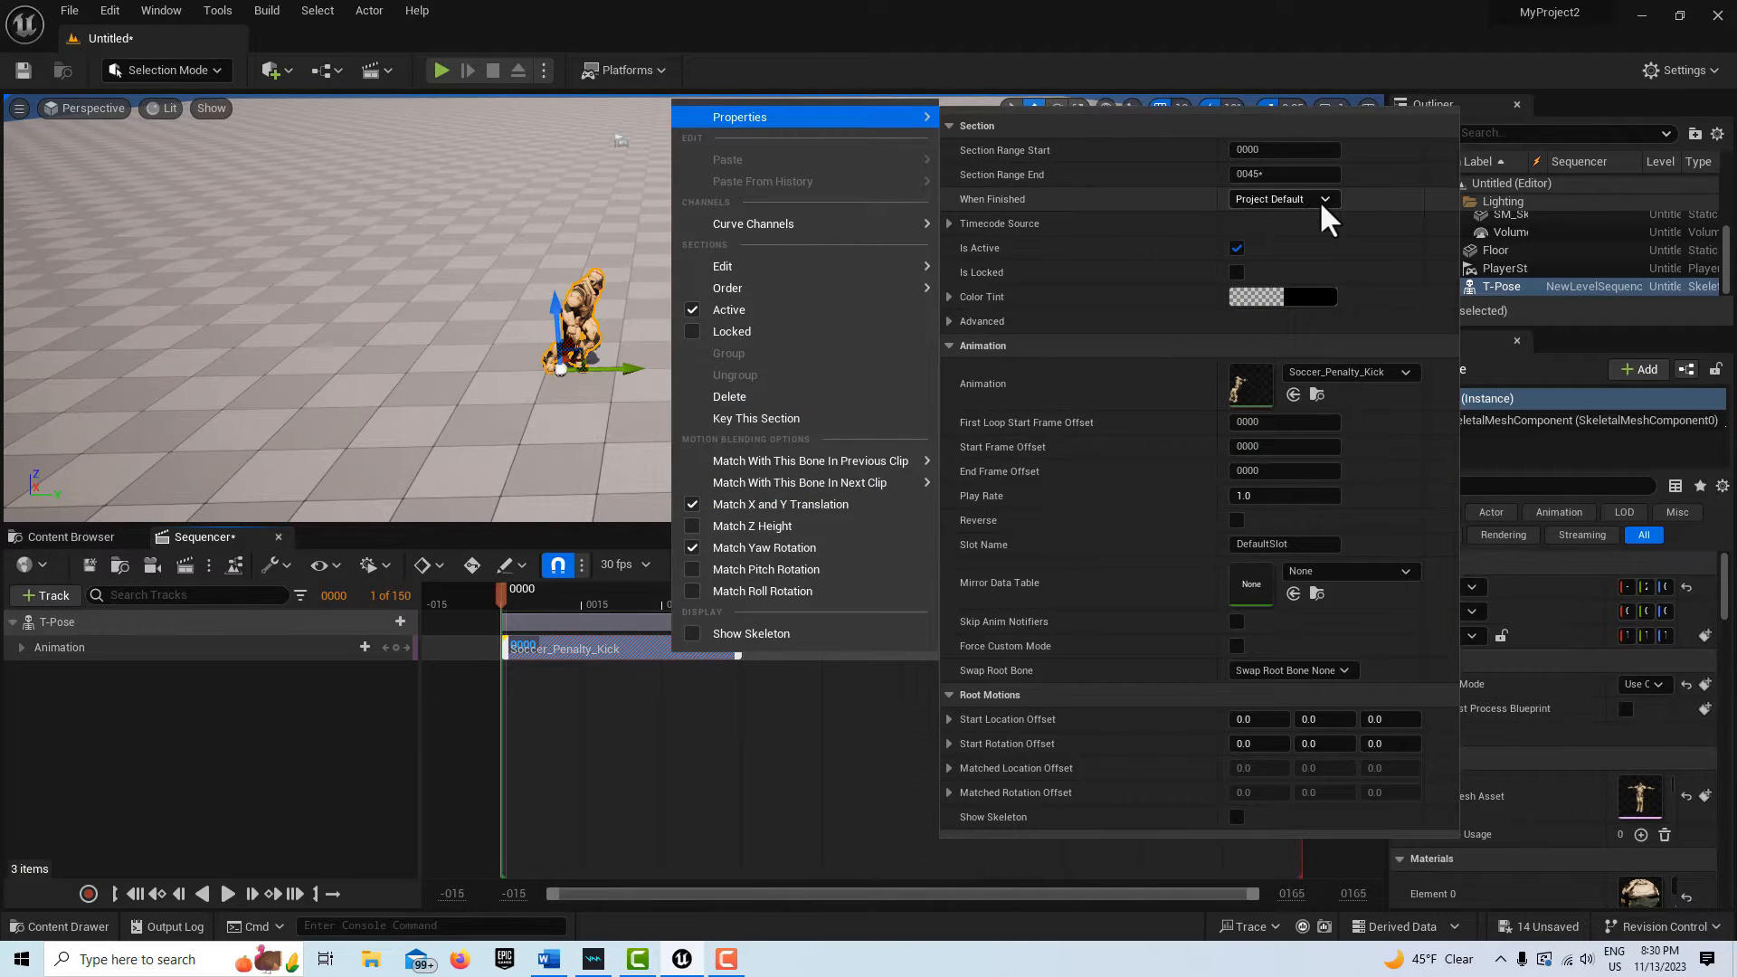
{"action": "left_click", "coordinate": [1283, 198]}
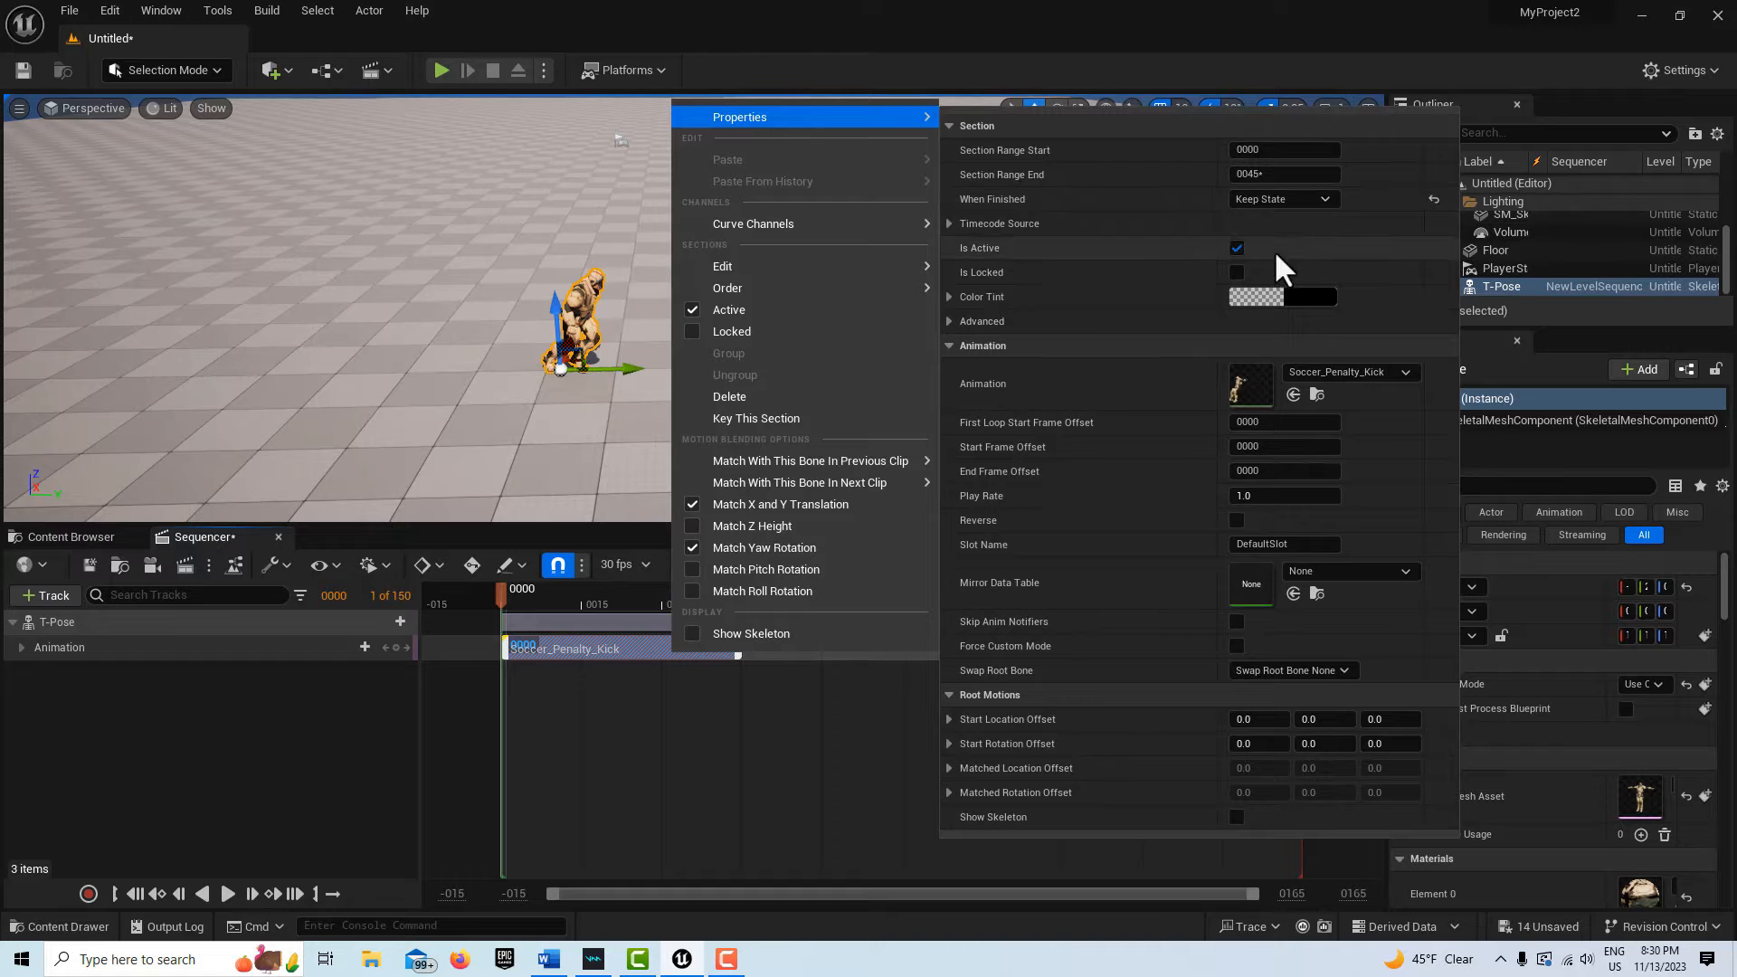
{"action": "left_click", "coordinate": [798, 482]}
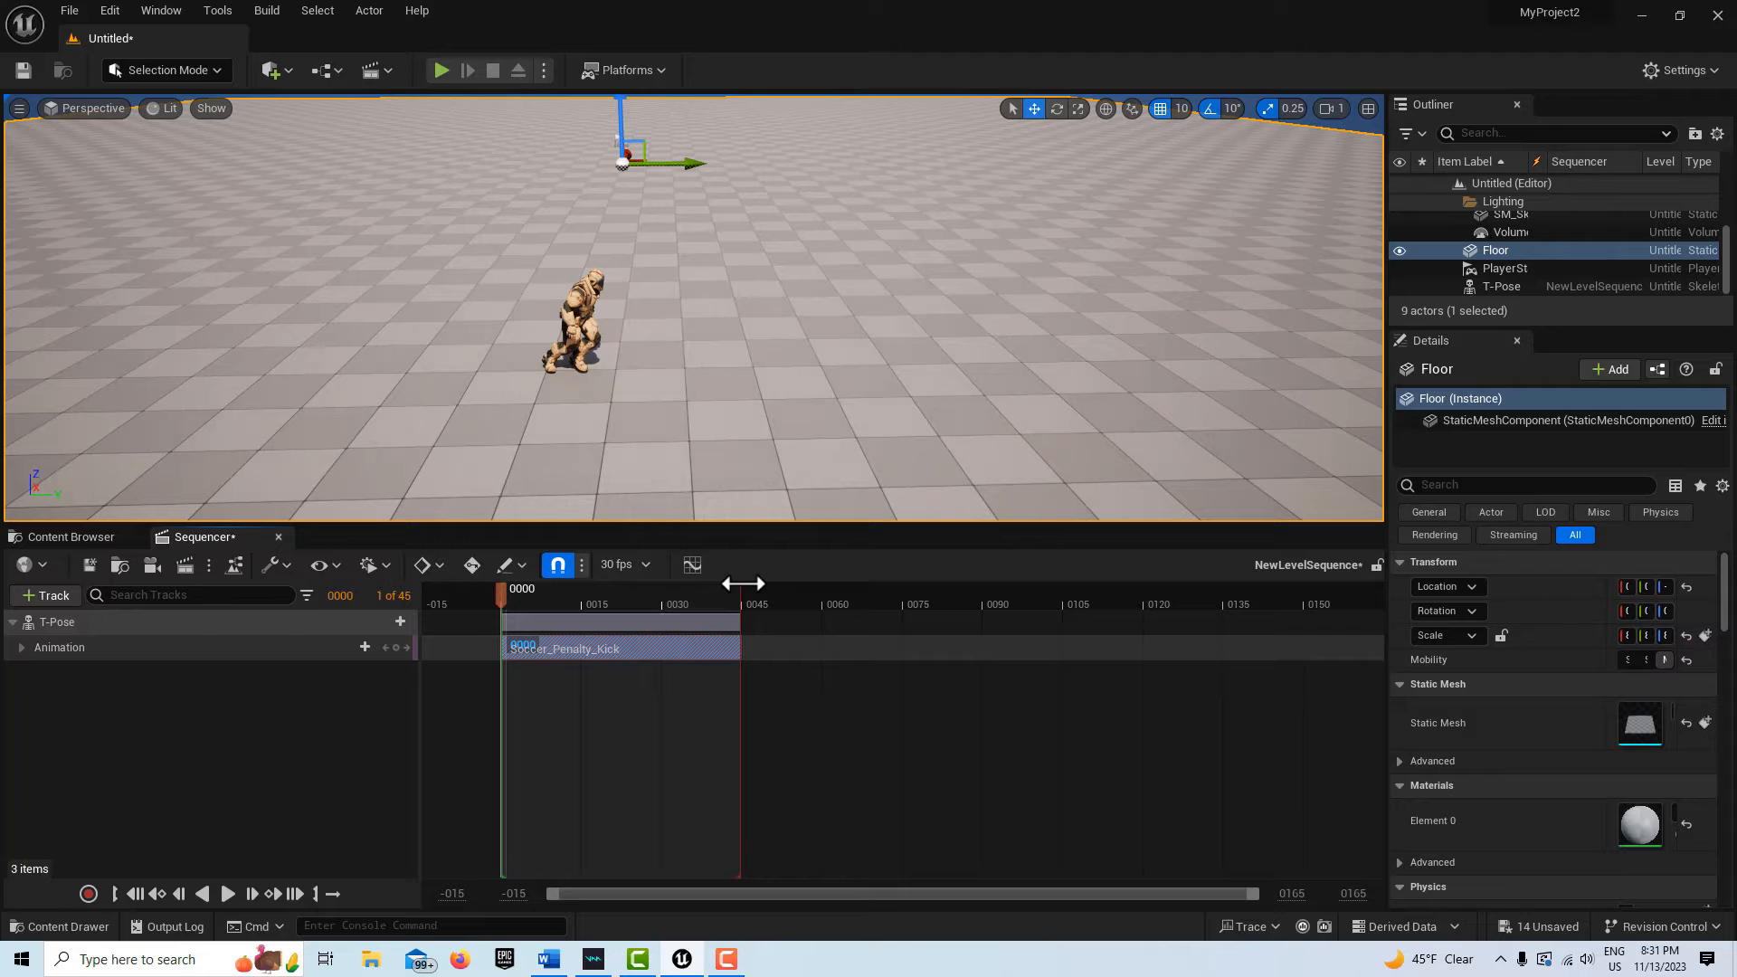
{"action": "mouse_move", "coordinate": [901, 721]}
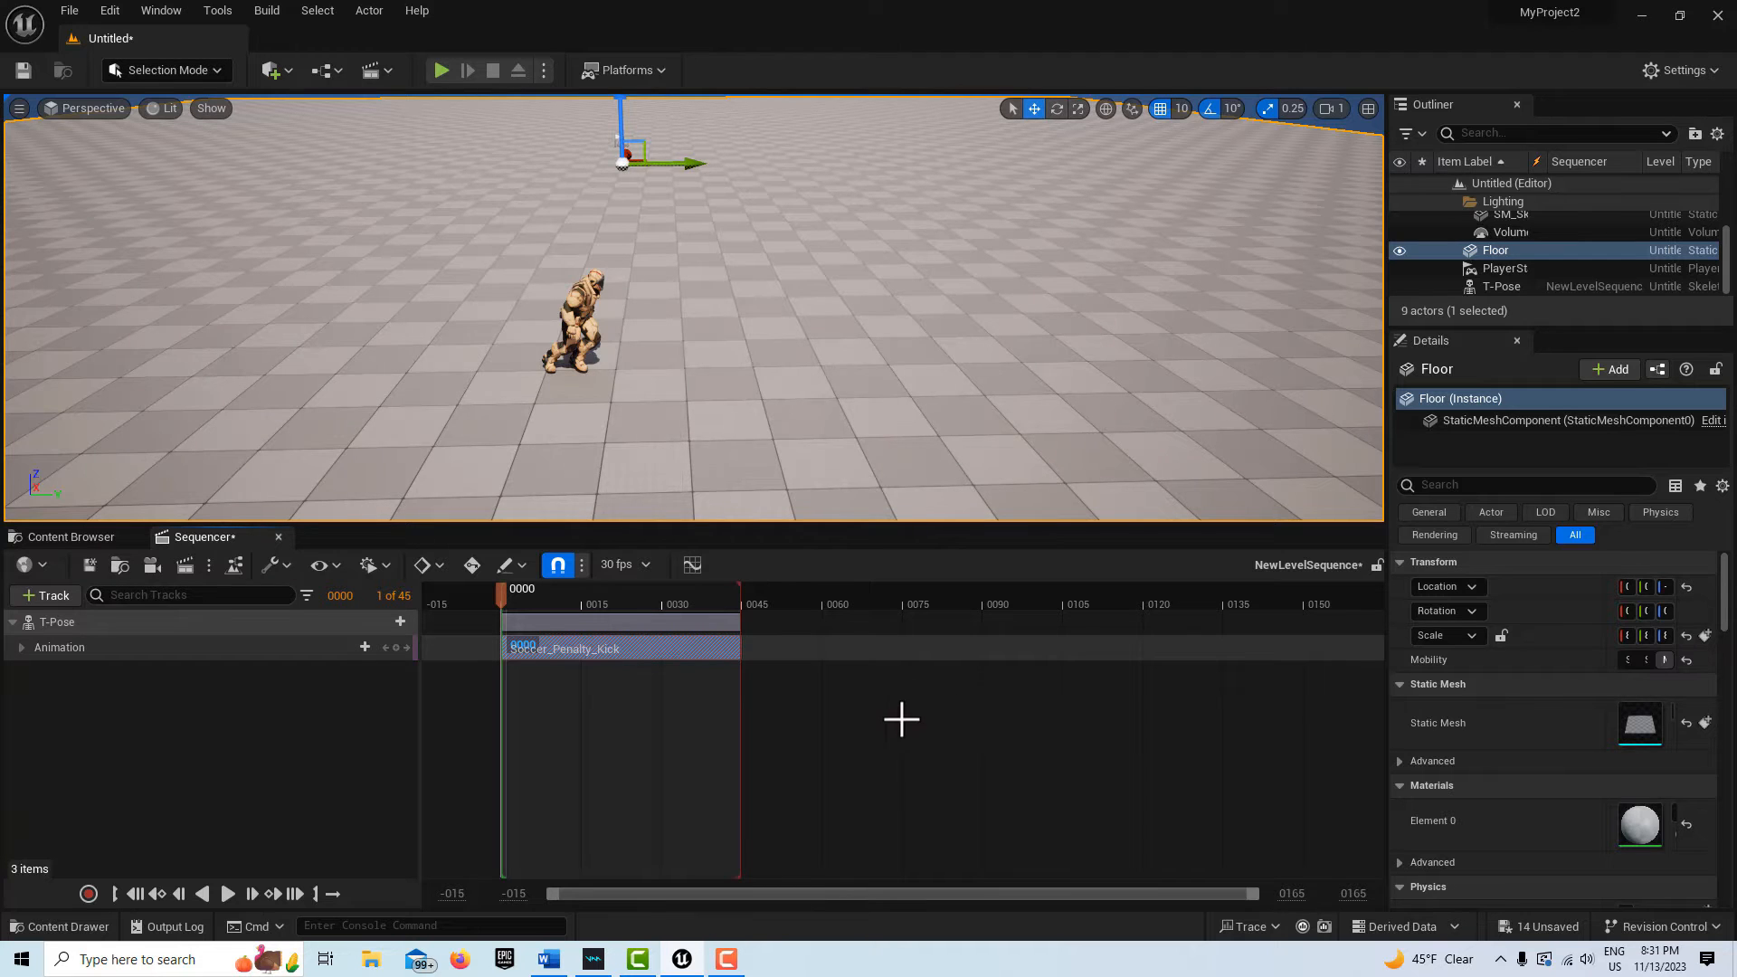
{"action": "mouse_move", "coordinate": [227, 894]}
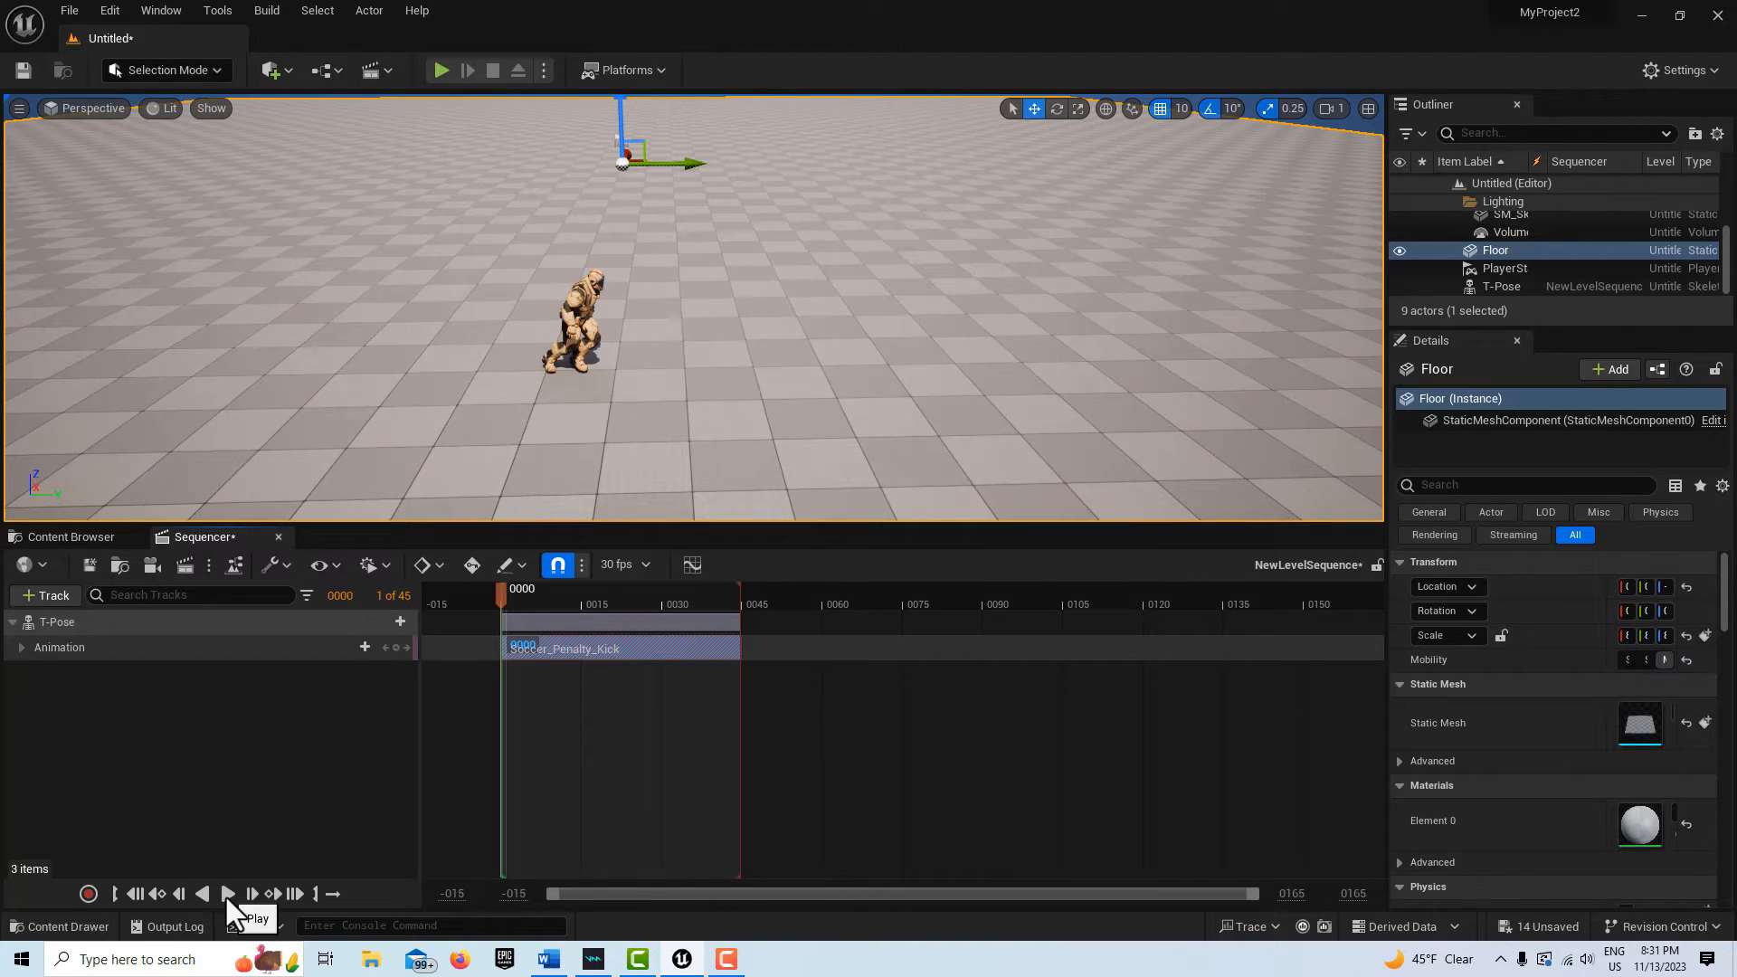
{"action": "left_click", "coordinate": [228, 893]}
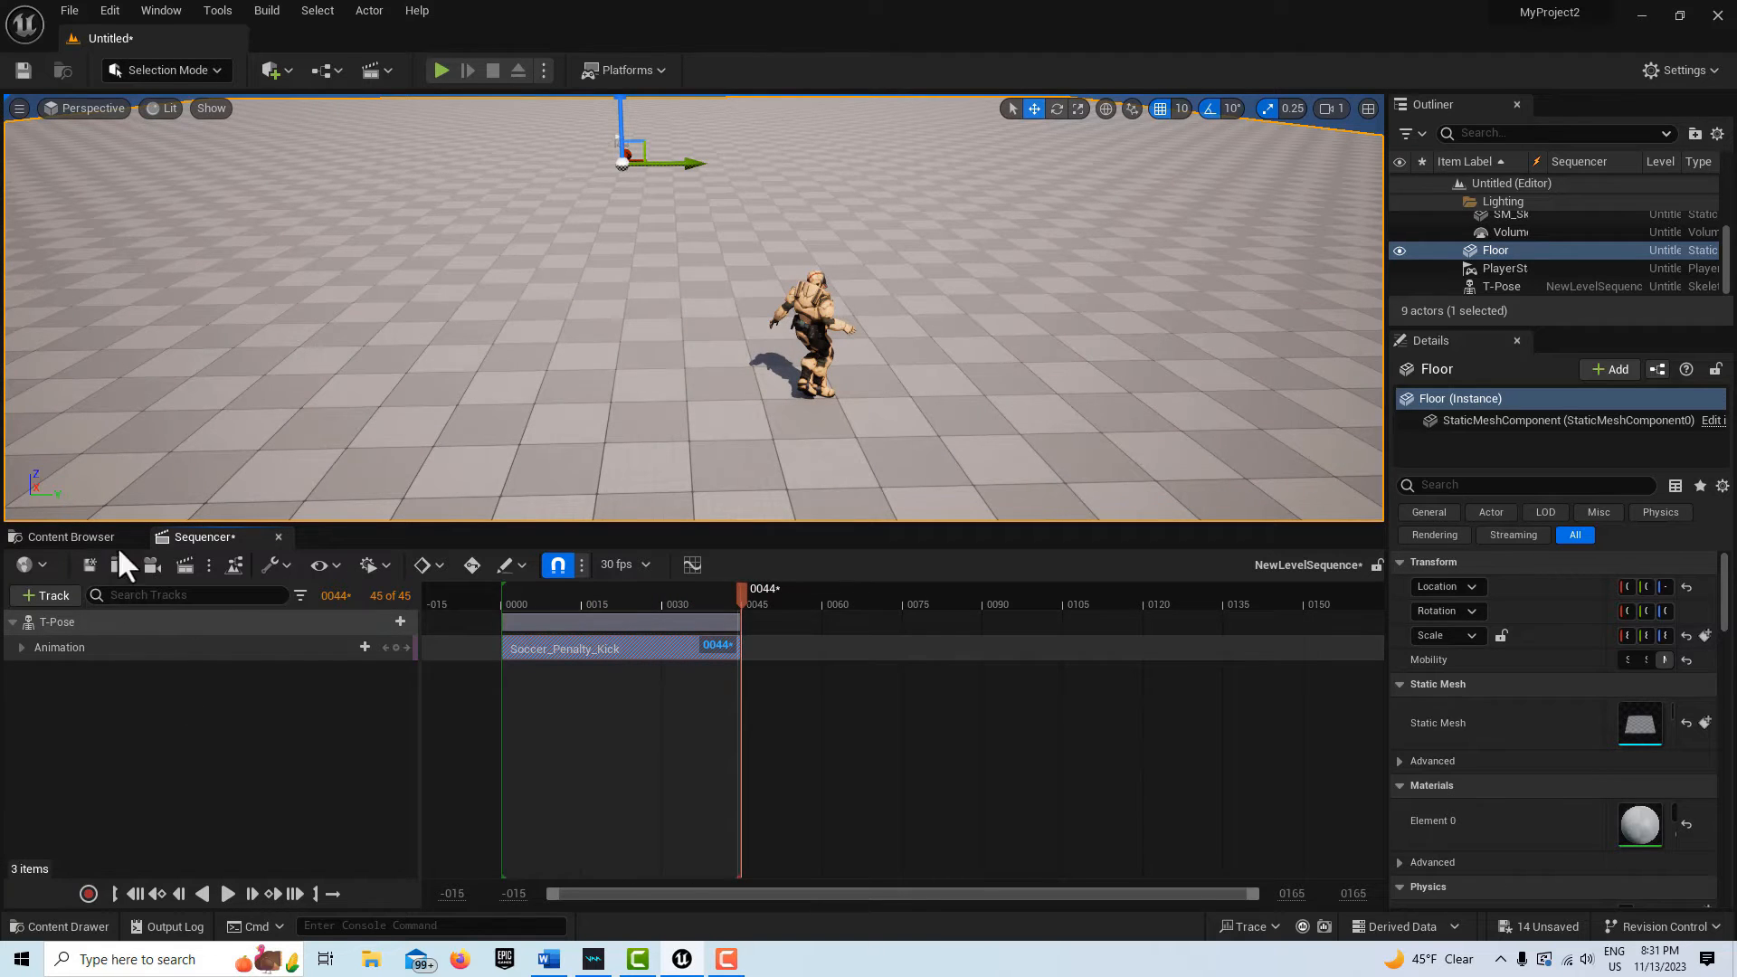
{"action": "mouse_move", "coordinate": [139, 646]}
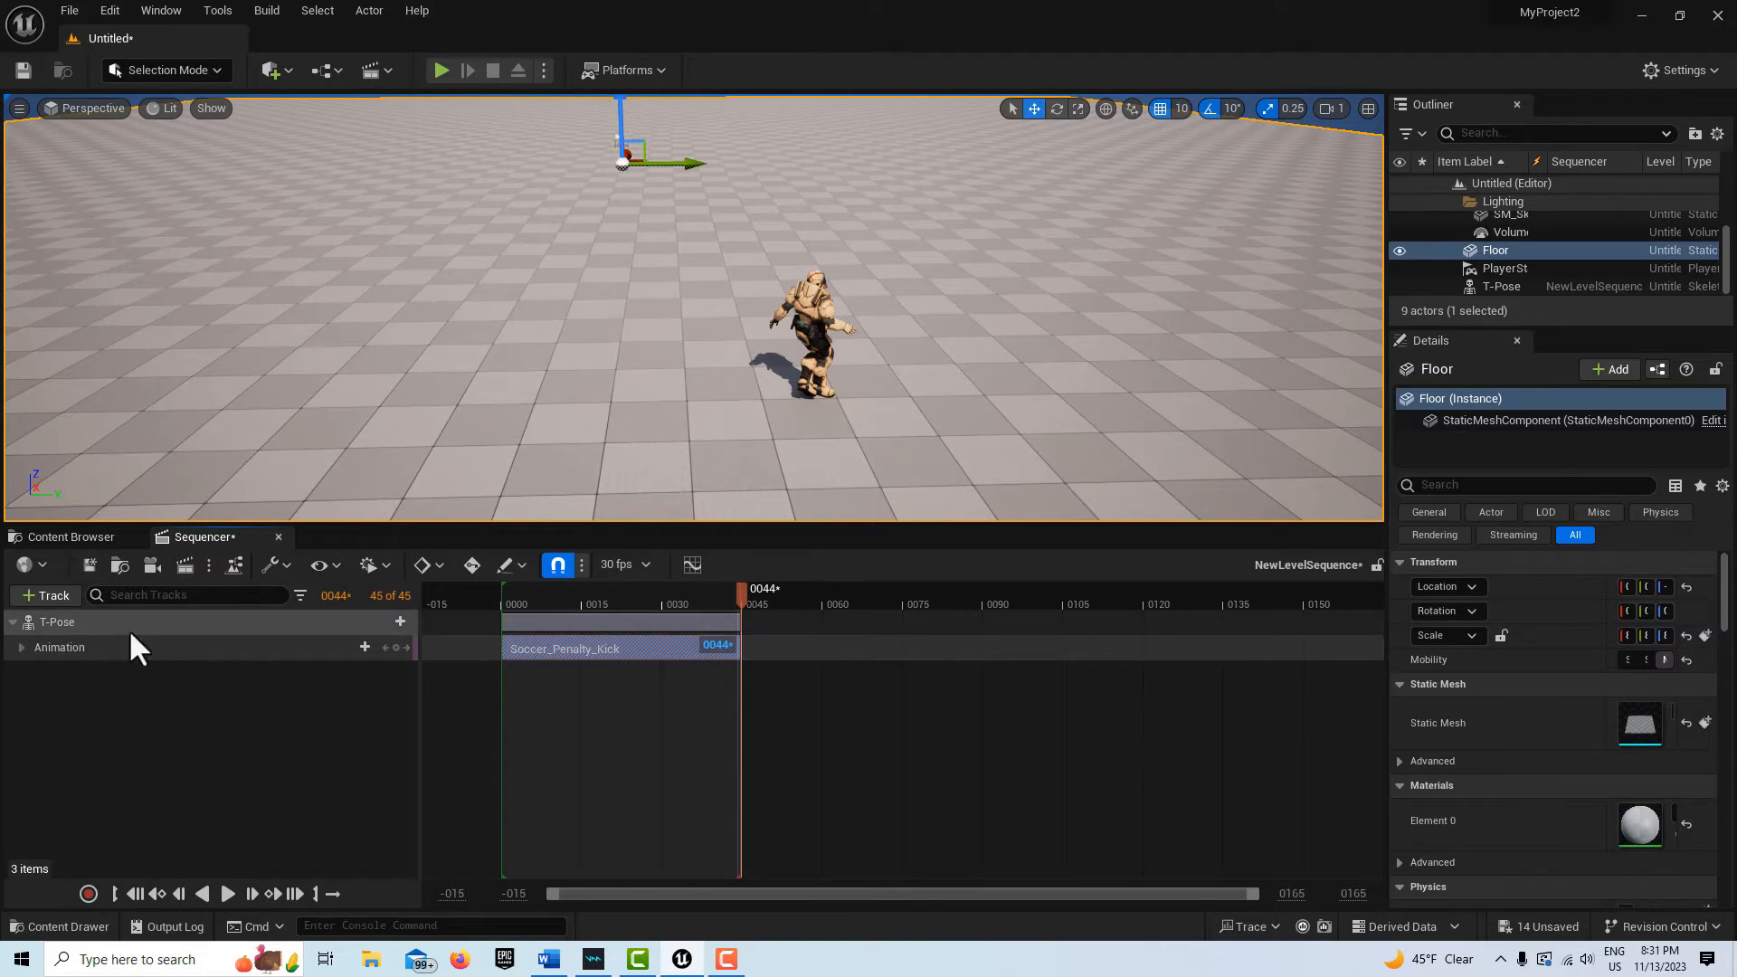
{"action": "left_click", "coordinate": [70, 537]}
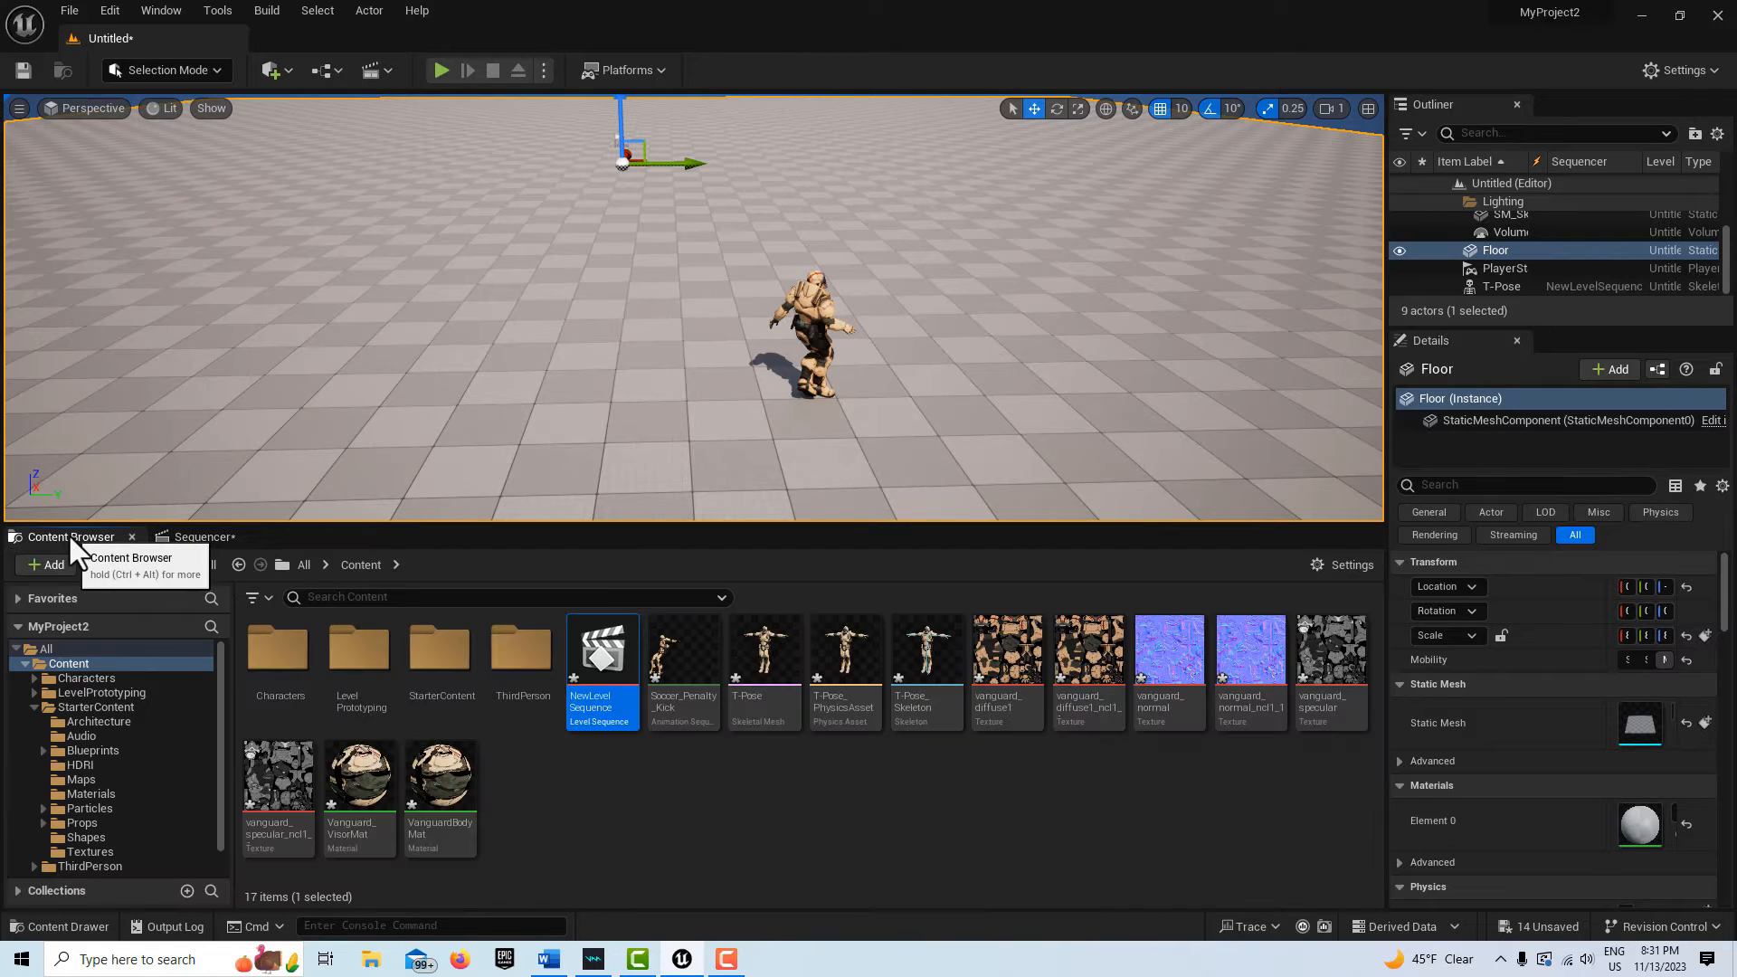
{"action": "mouse_move", "coordinate": [991, 360]}
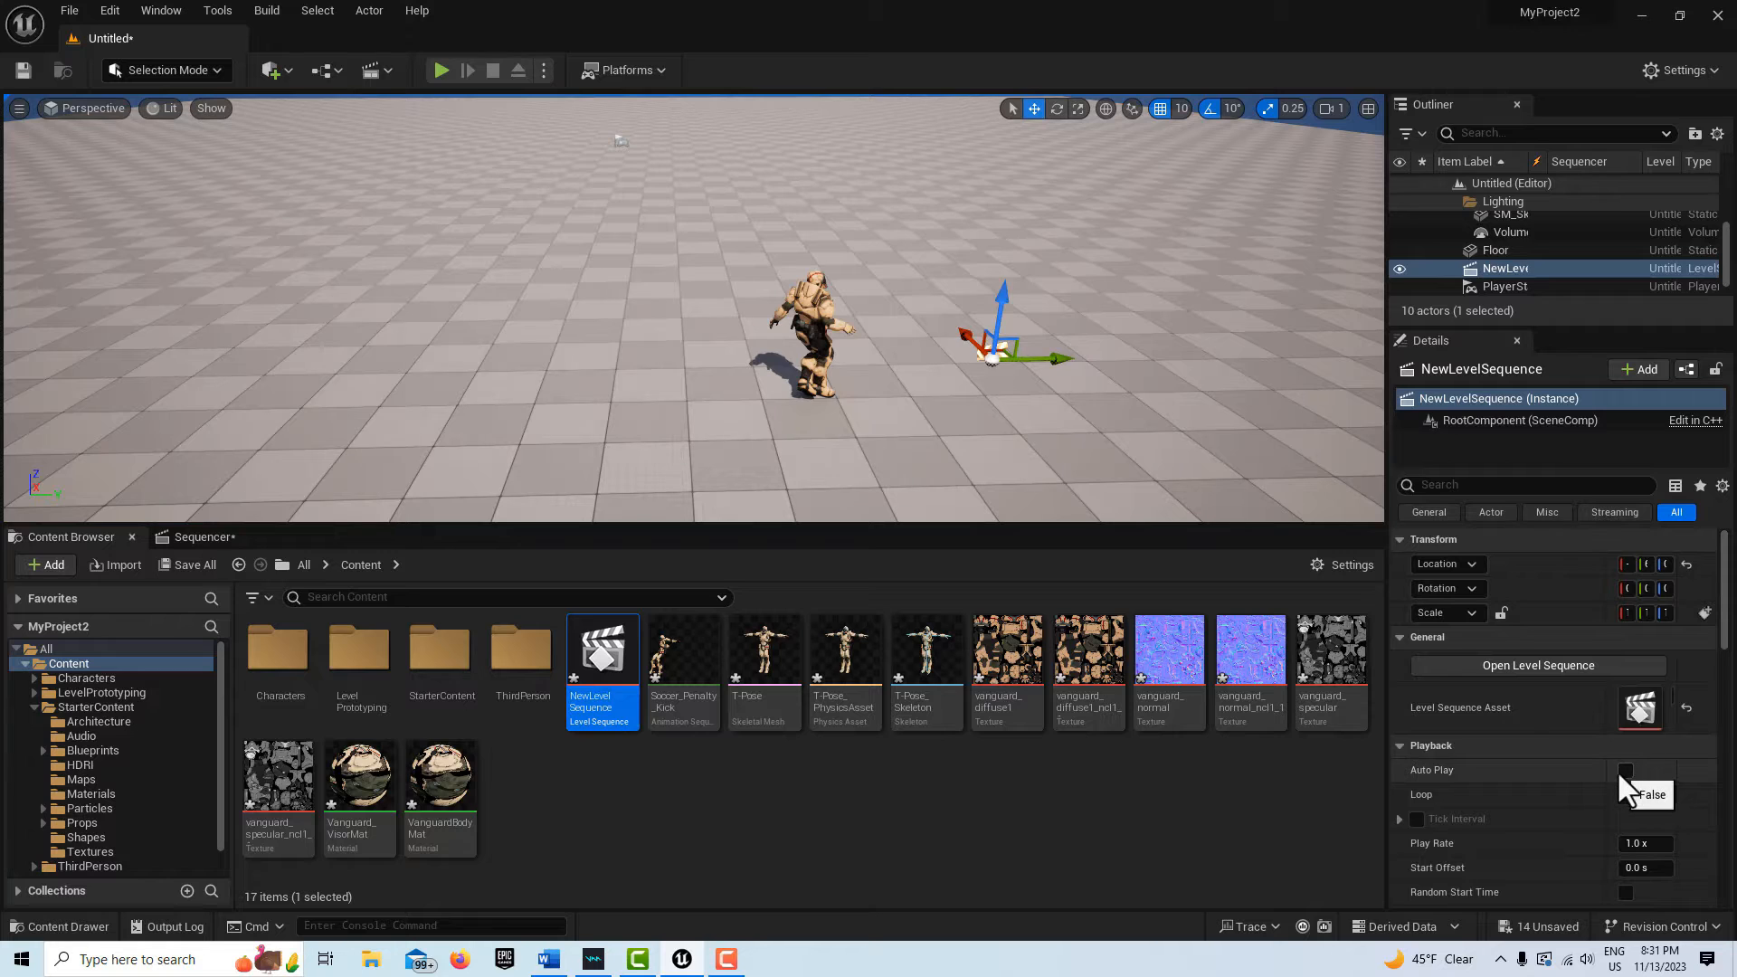
Enable Auto Play for the NewLevelSequence actor placed in the level
{"action": "left_click", "coordinate": [1625, 769]}
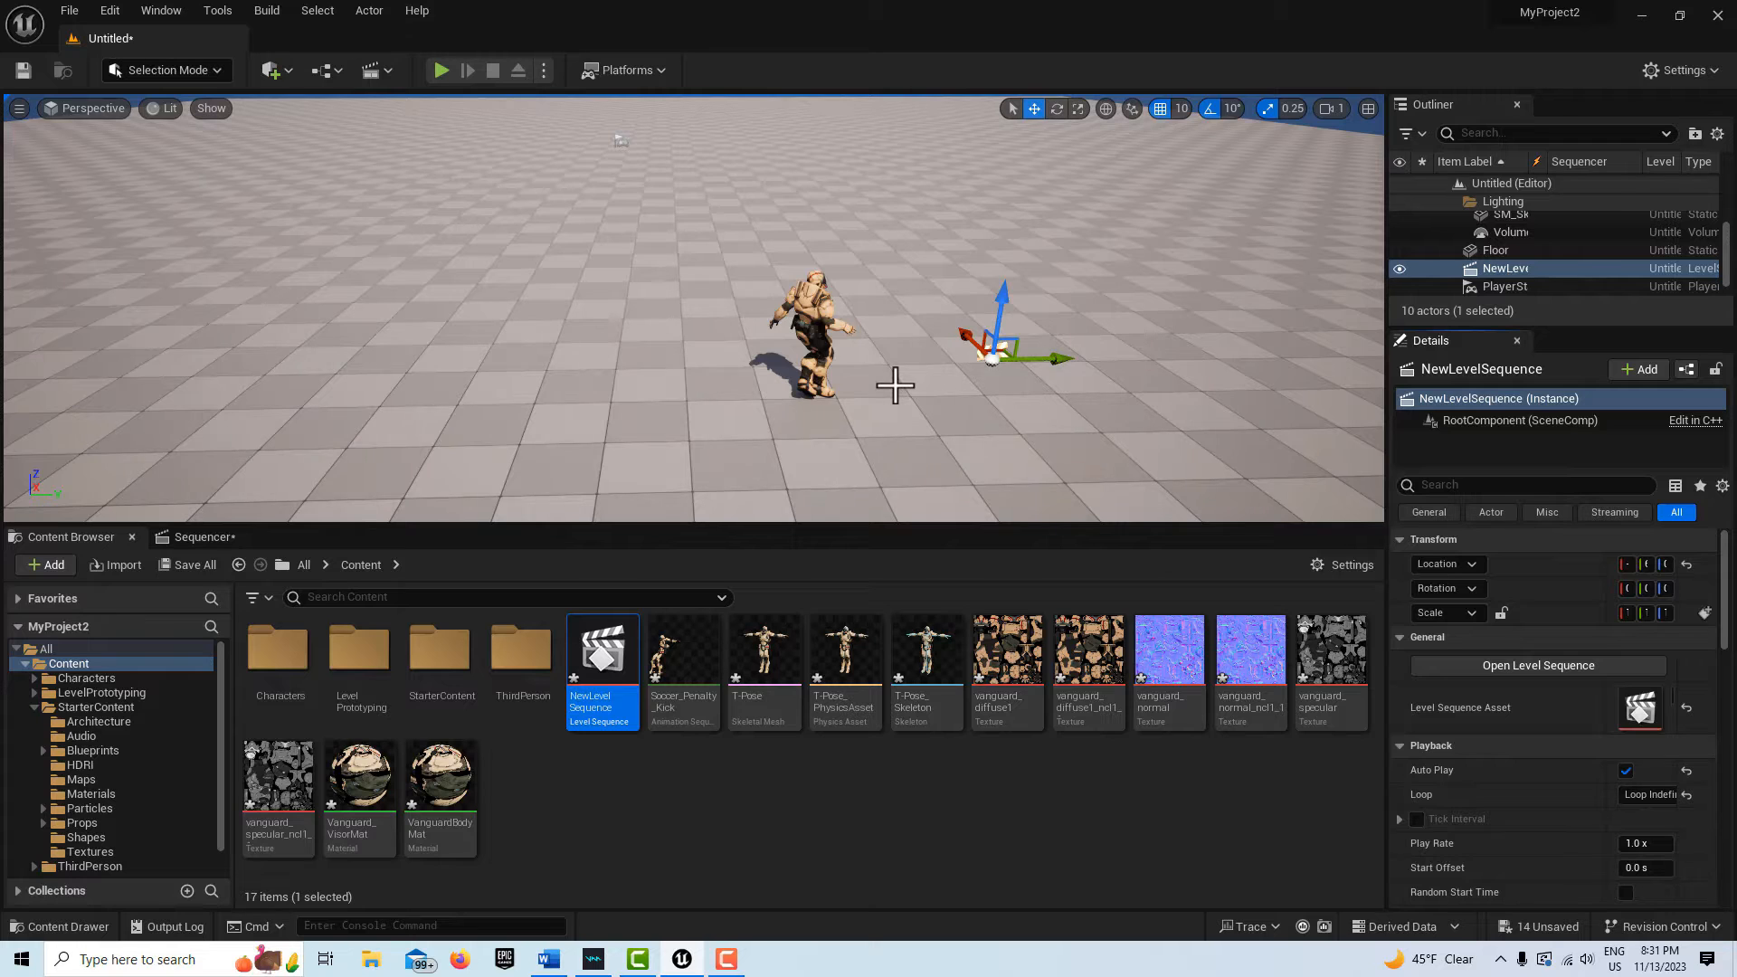
{"action": "mouse_move", "coordinate": [321, 117]}
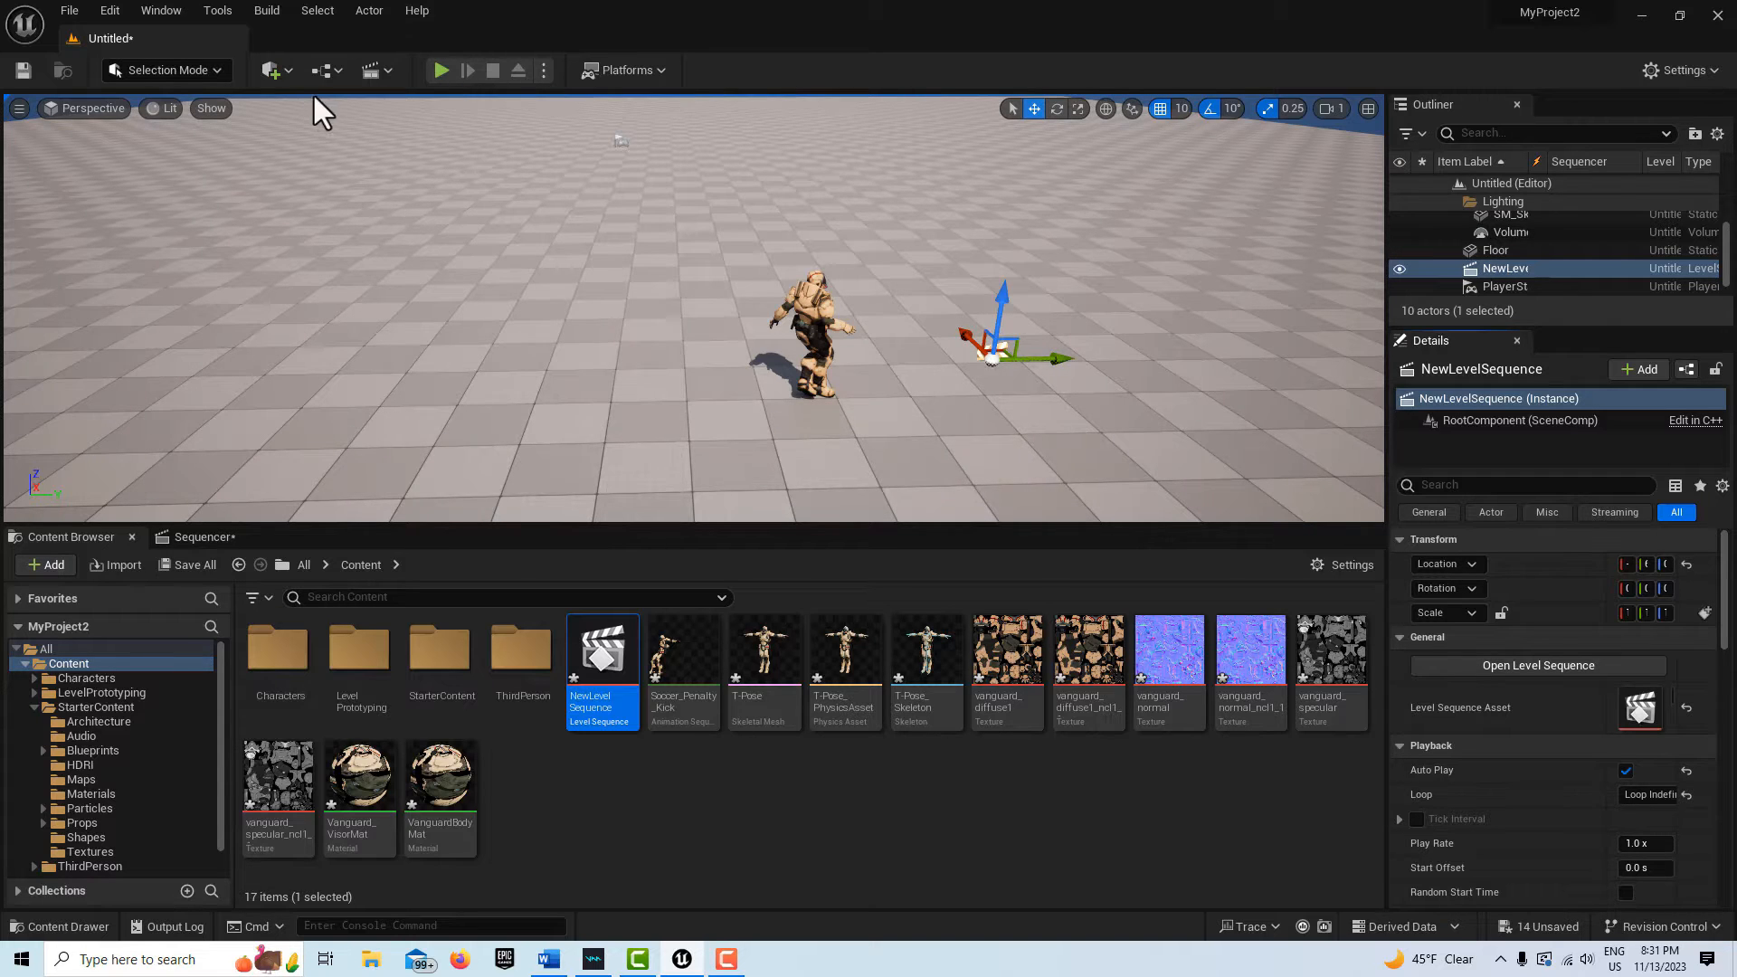
{"action": "mouse_move", "coordinate": [321, 70]}
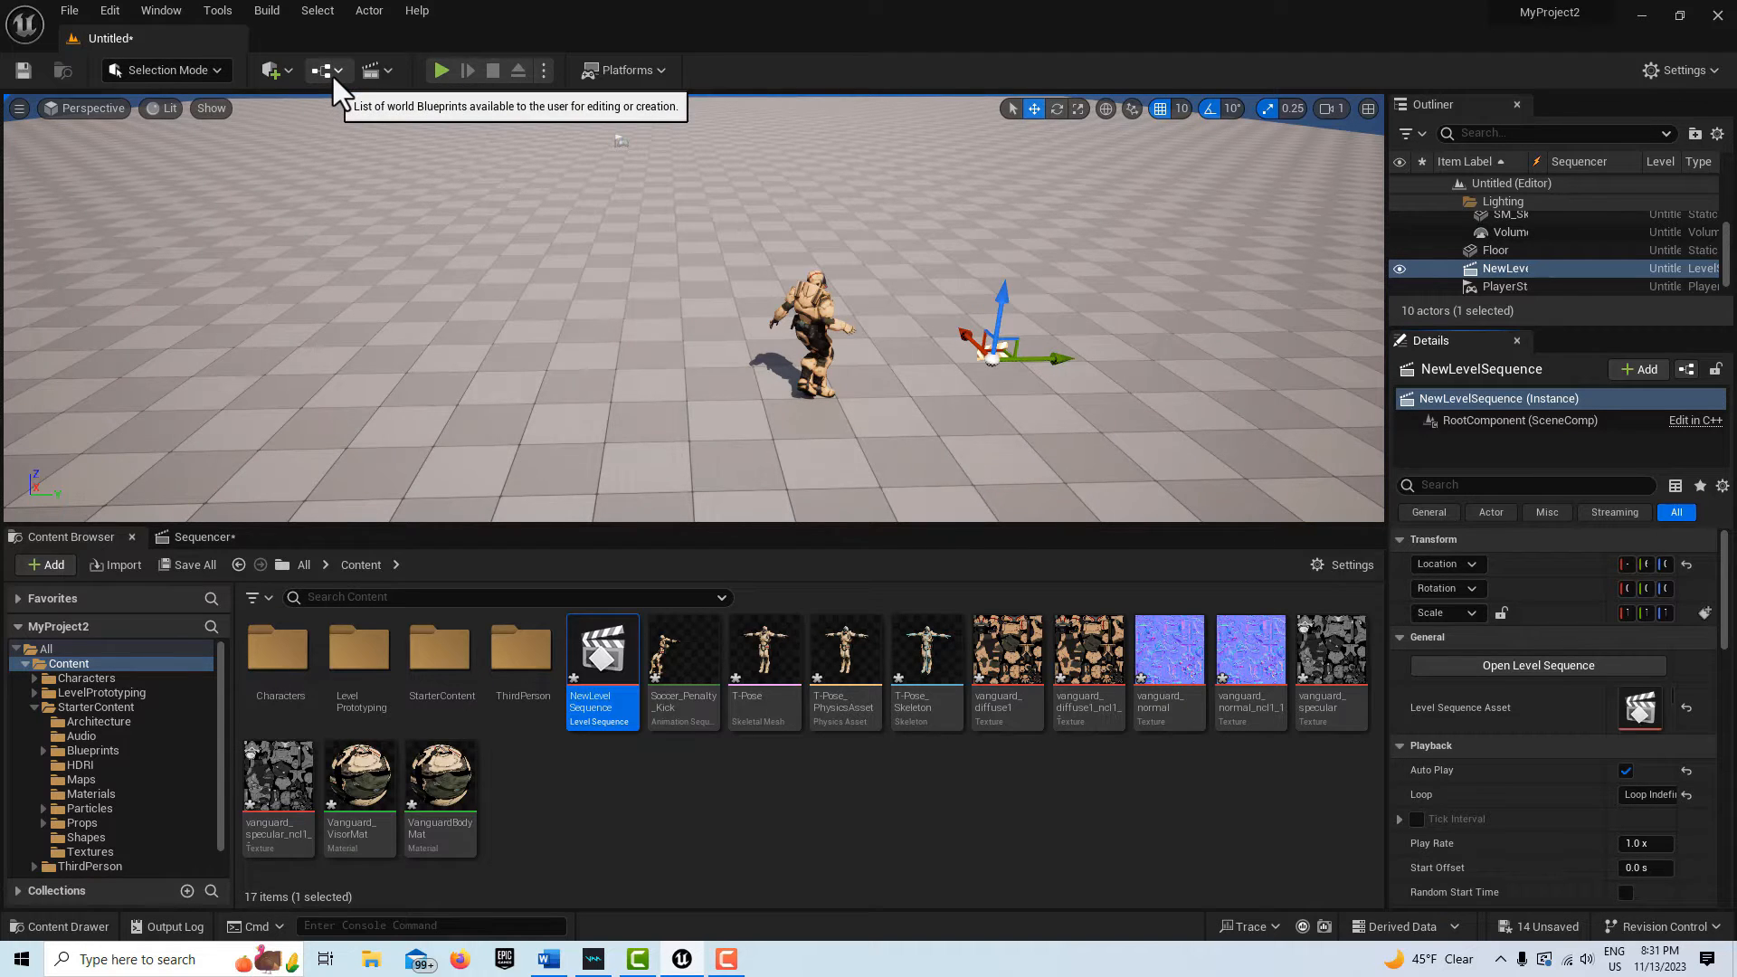
{"action": "mouse_move", "coordinate": [1142, 320]}
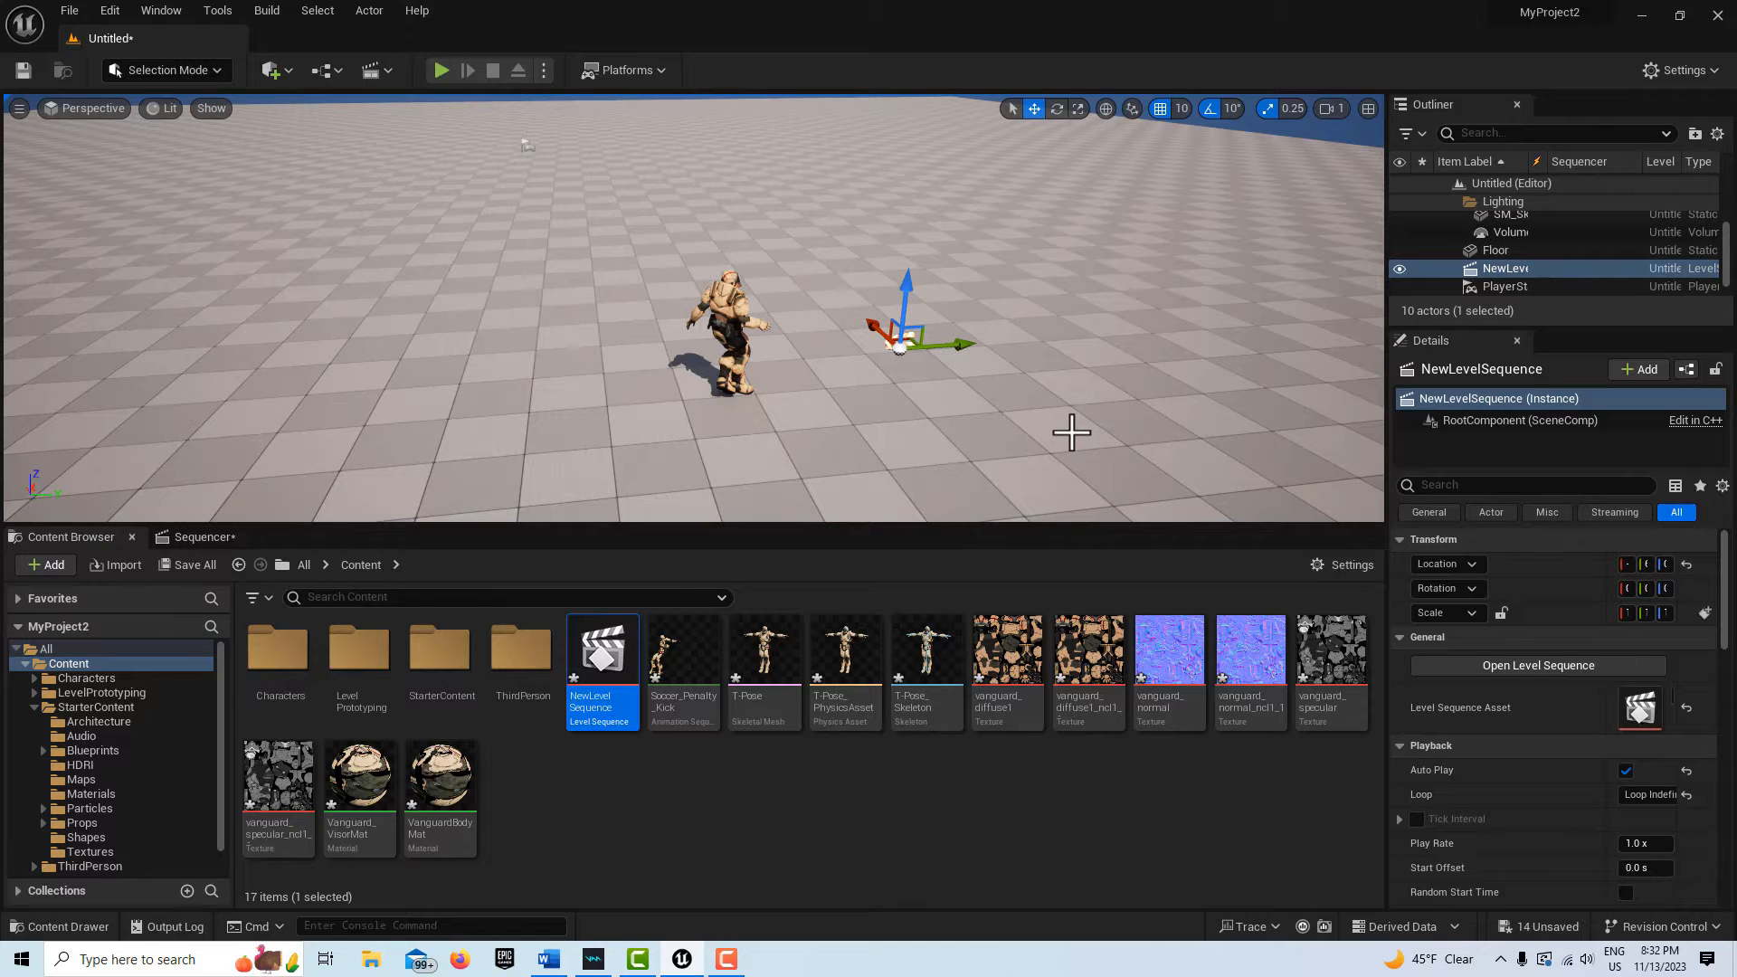
{"action": "left_click", "coordinate": [440, 70]}
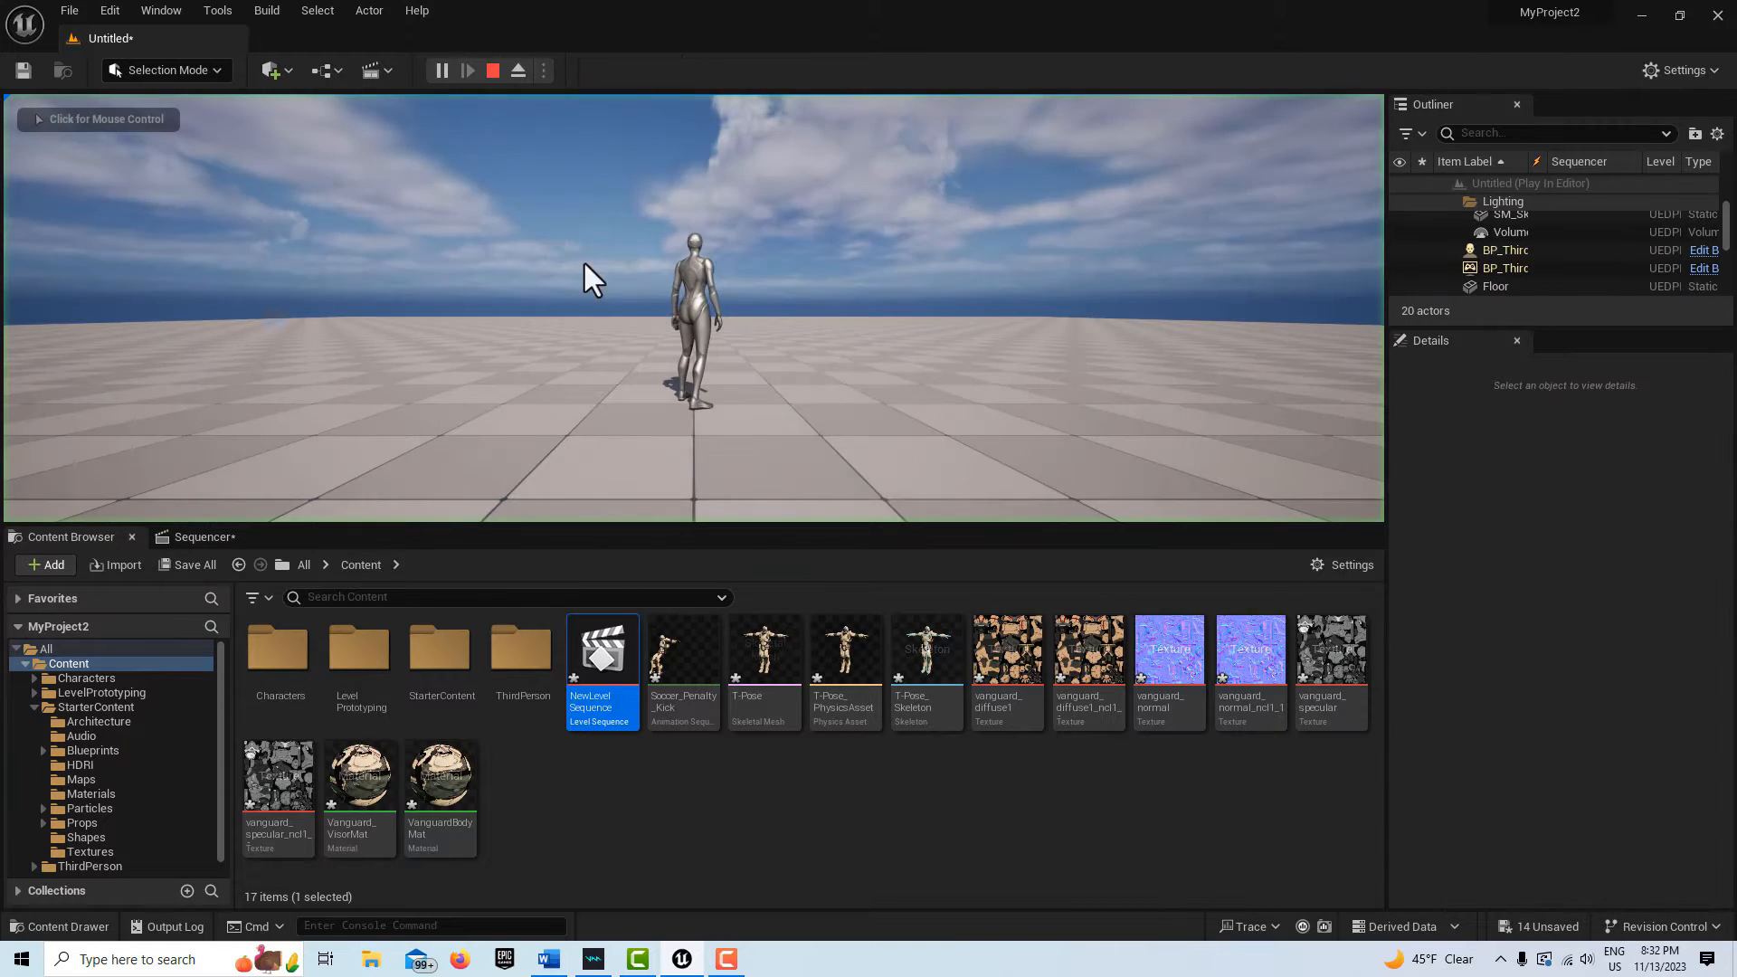
{"action": "left_click", "coordinate": [596, 277]}
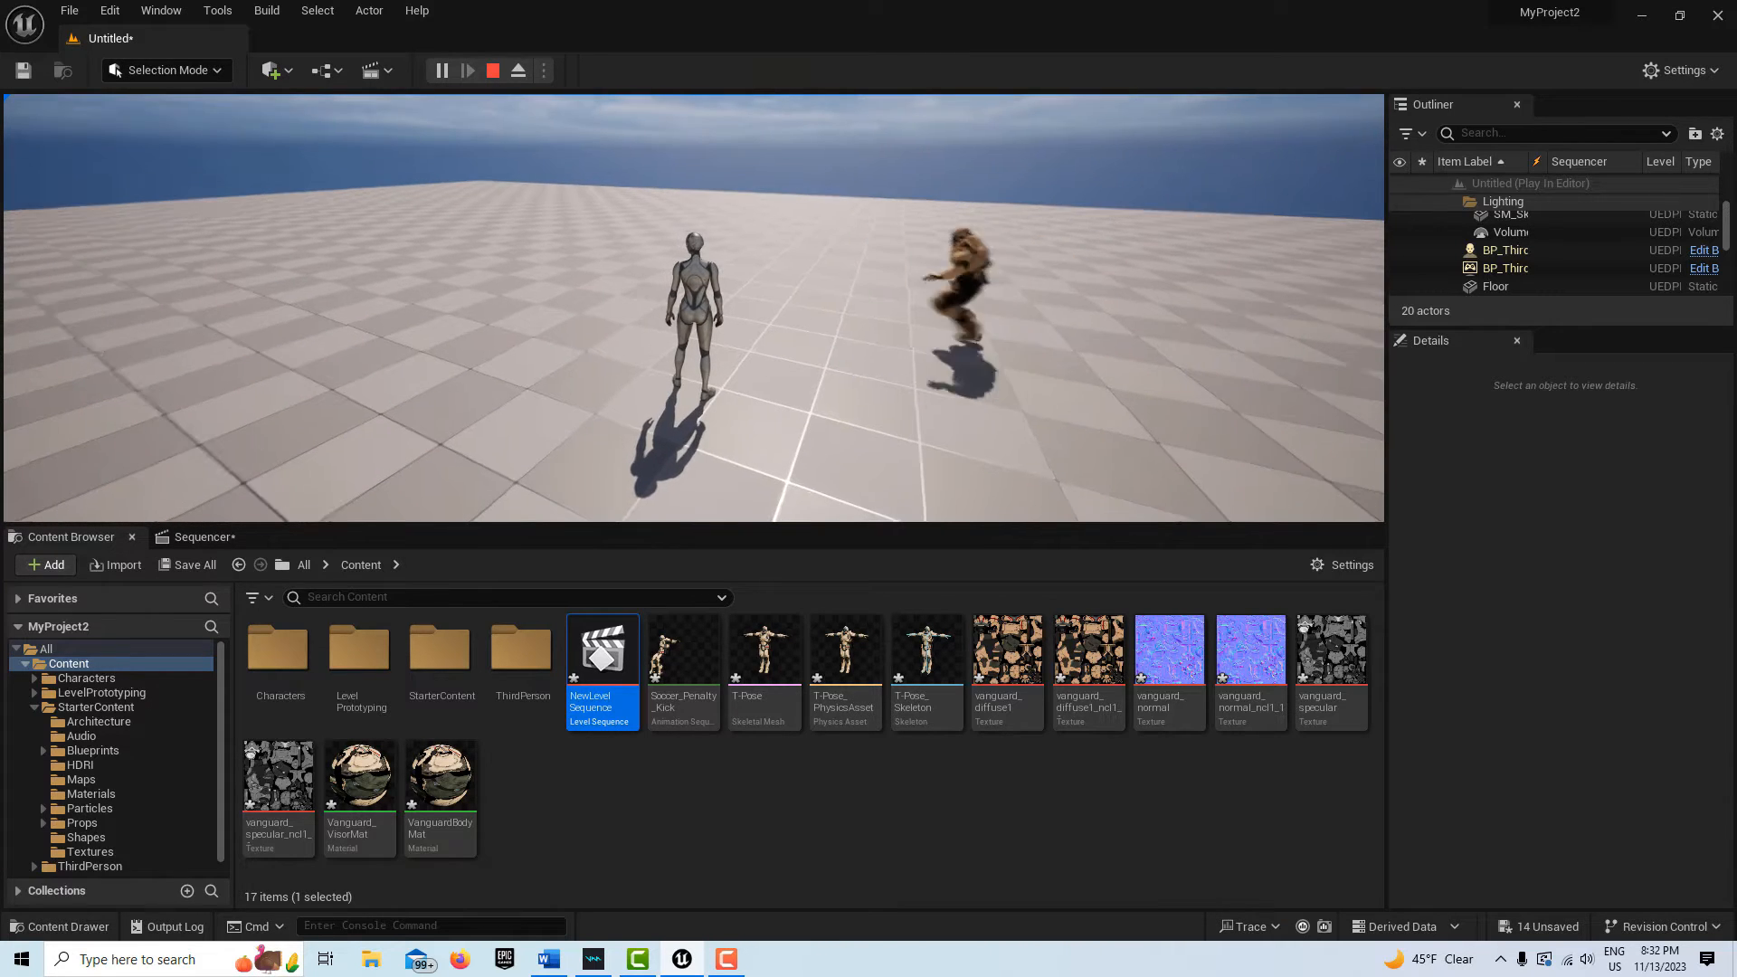
{"action": "left_click", "coordinate": [492, 69]}
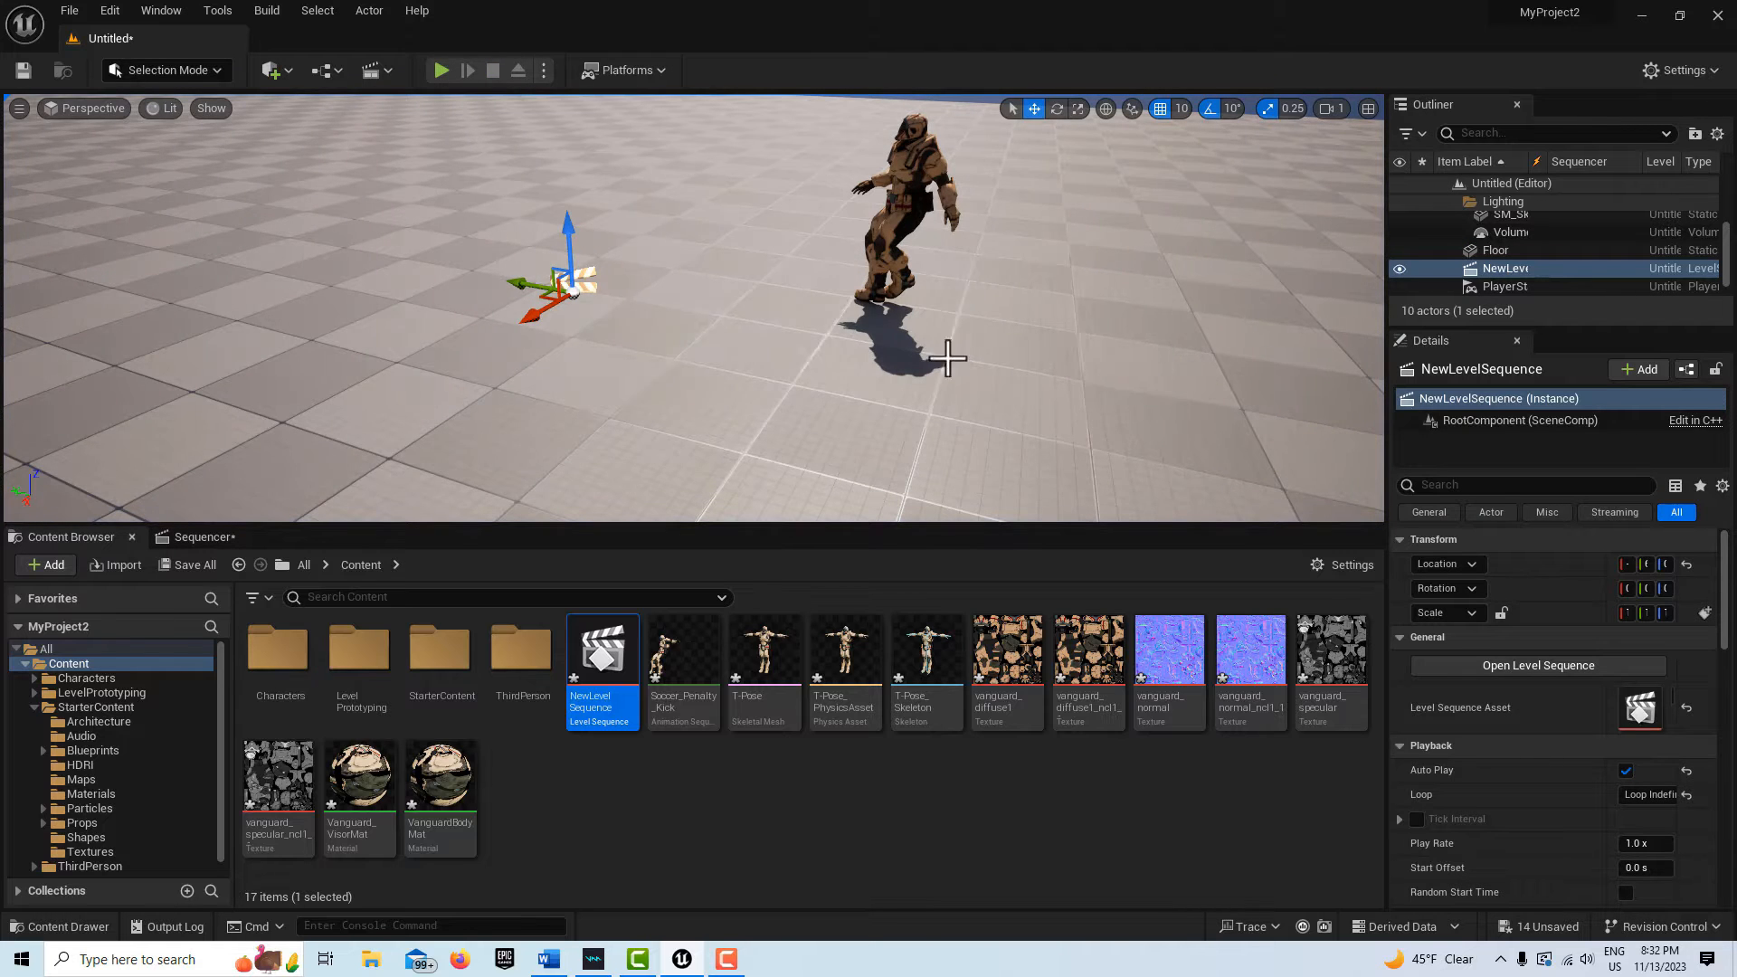
Move PlayerStart beside the kicking character and run a test play from there
{"action": "left_click", "coordinate": [1505, 286]}
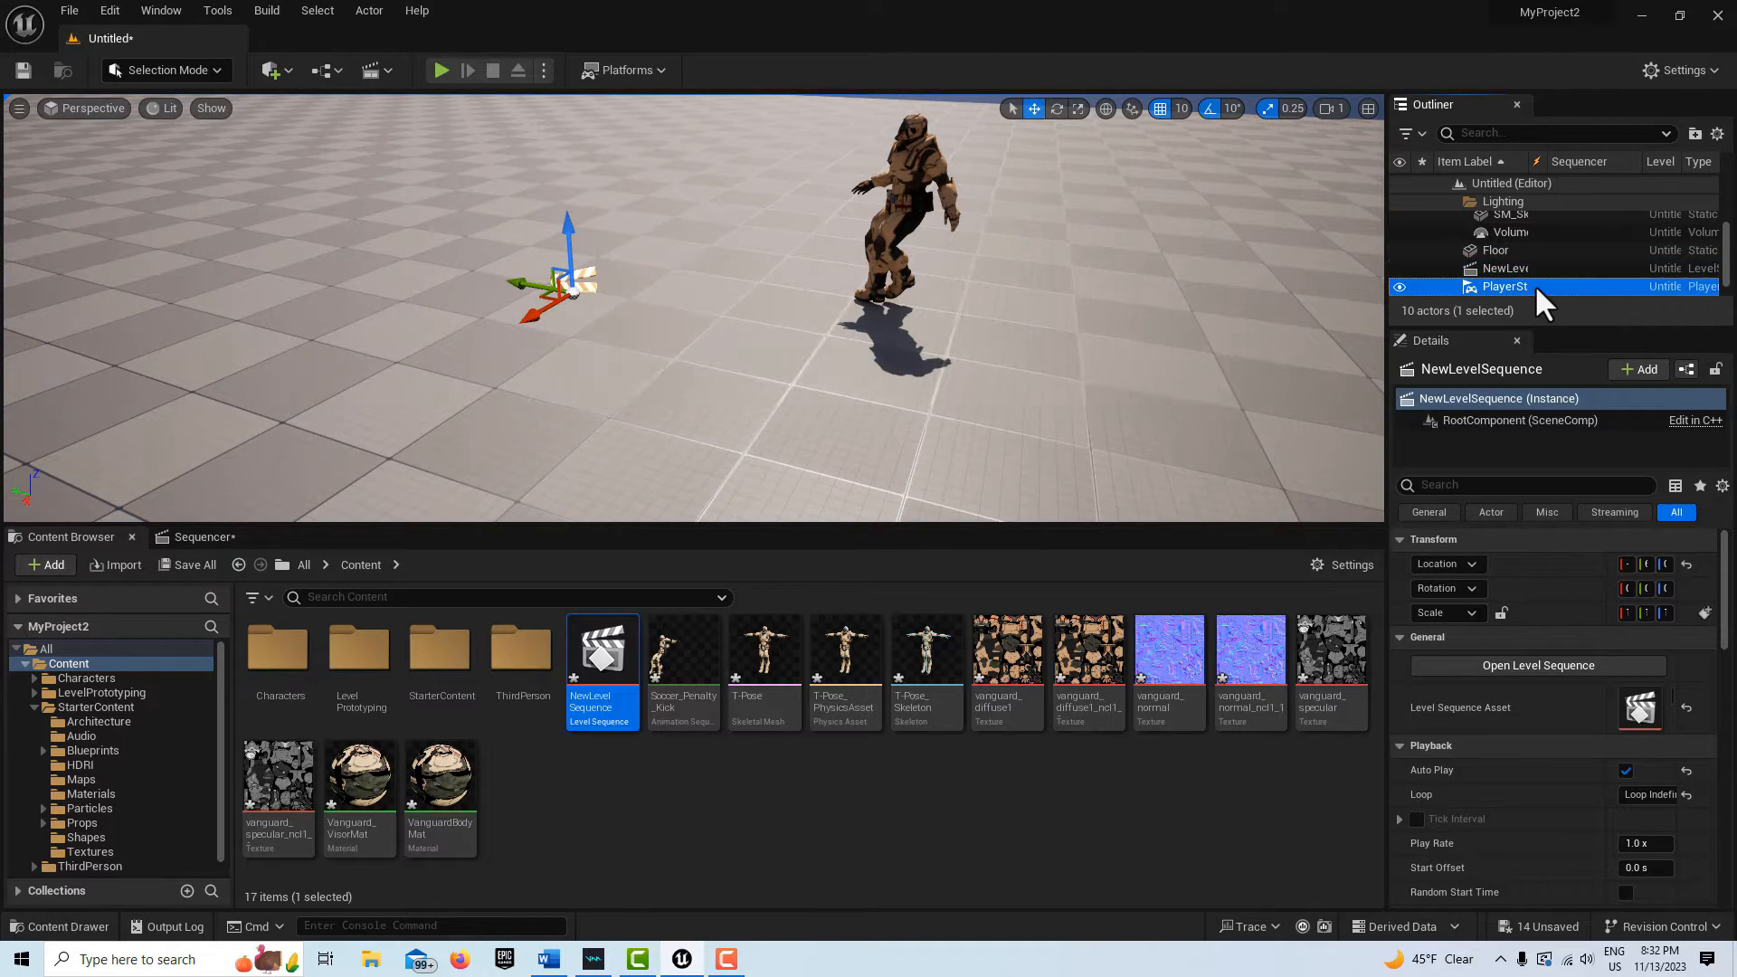
{"action": "left_click", "coordinate": [1505, 286]}
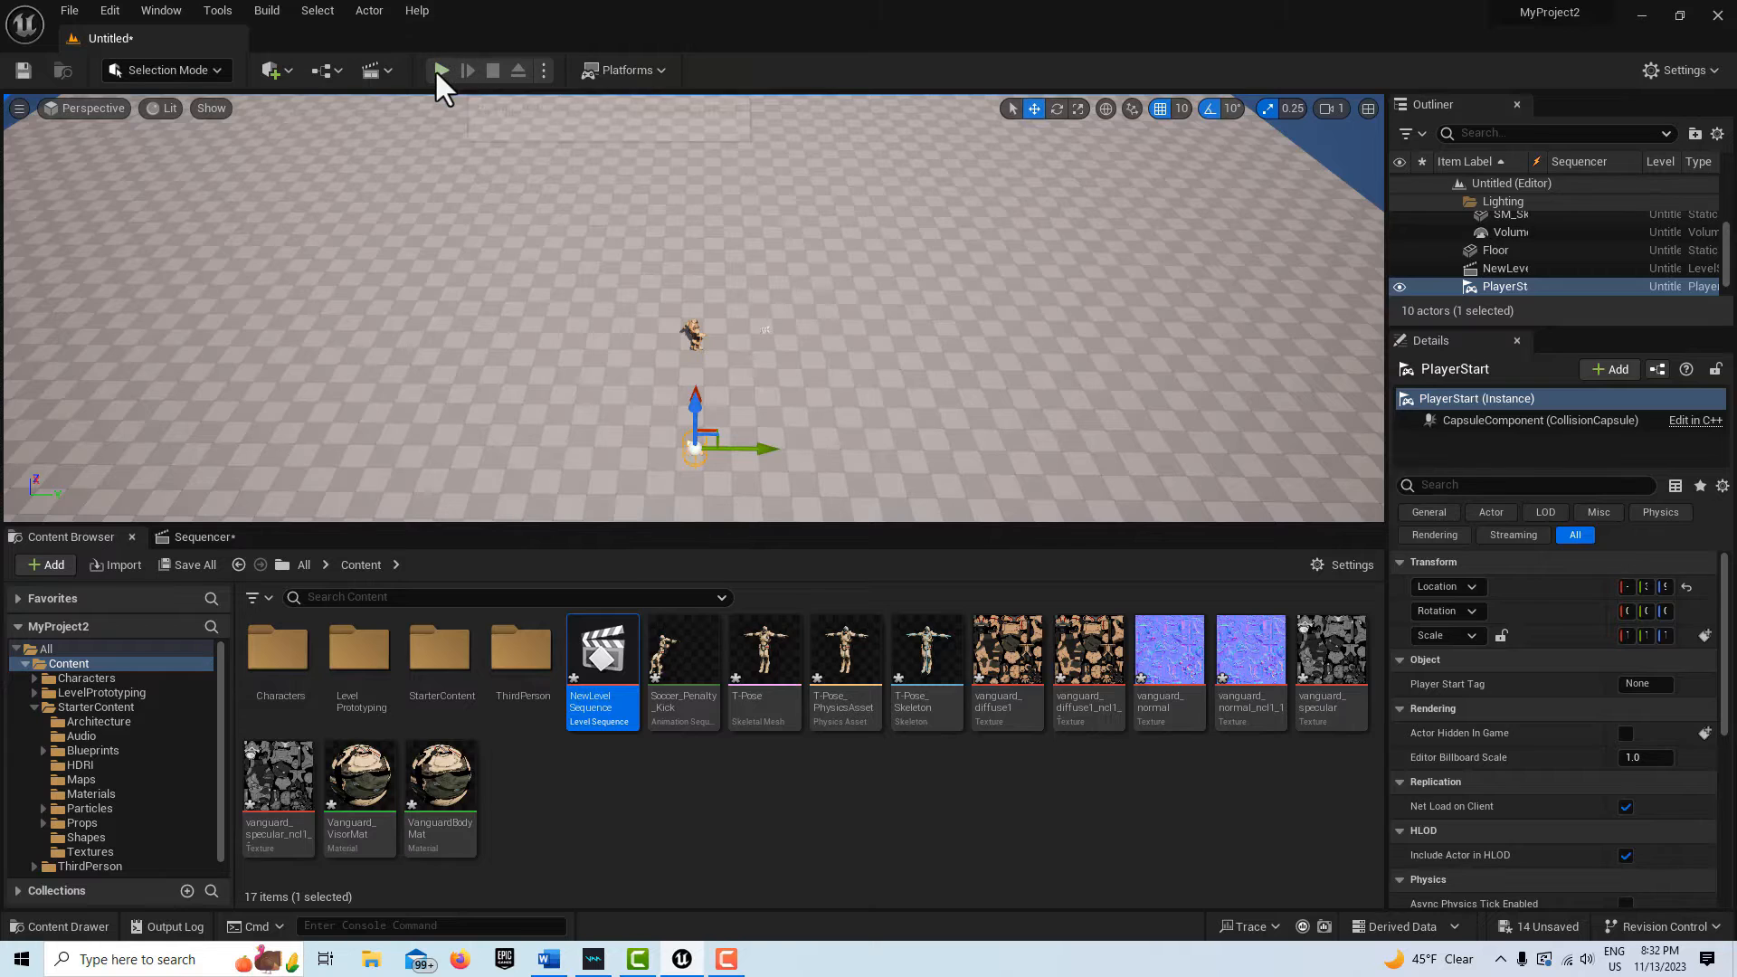
{"action": "left_click", "coordinate": [440, 70]}
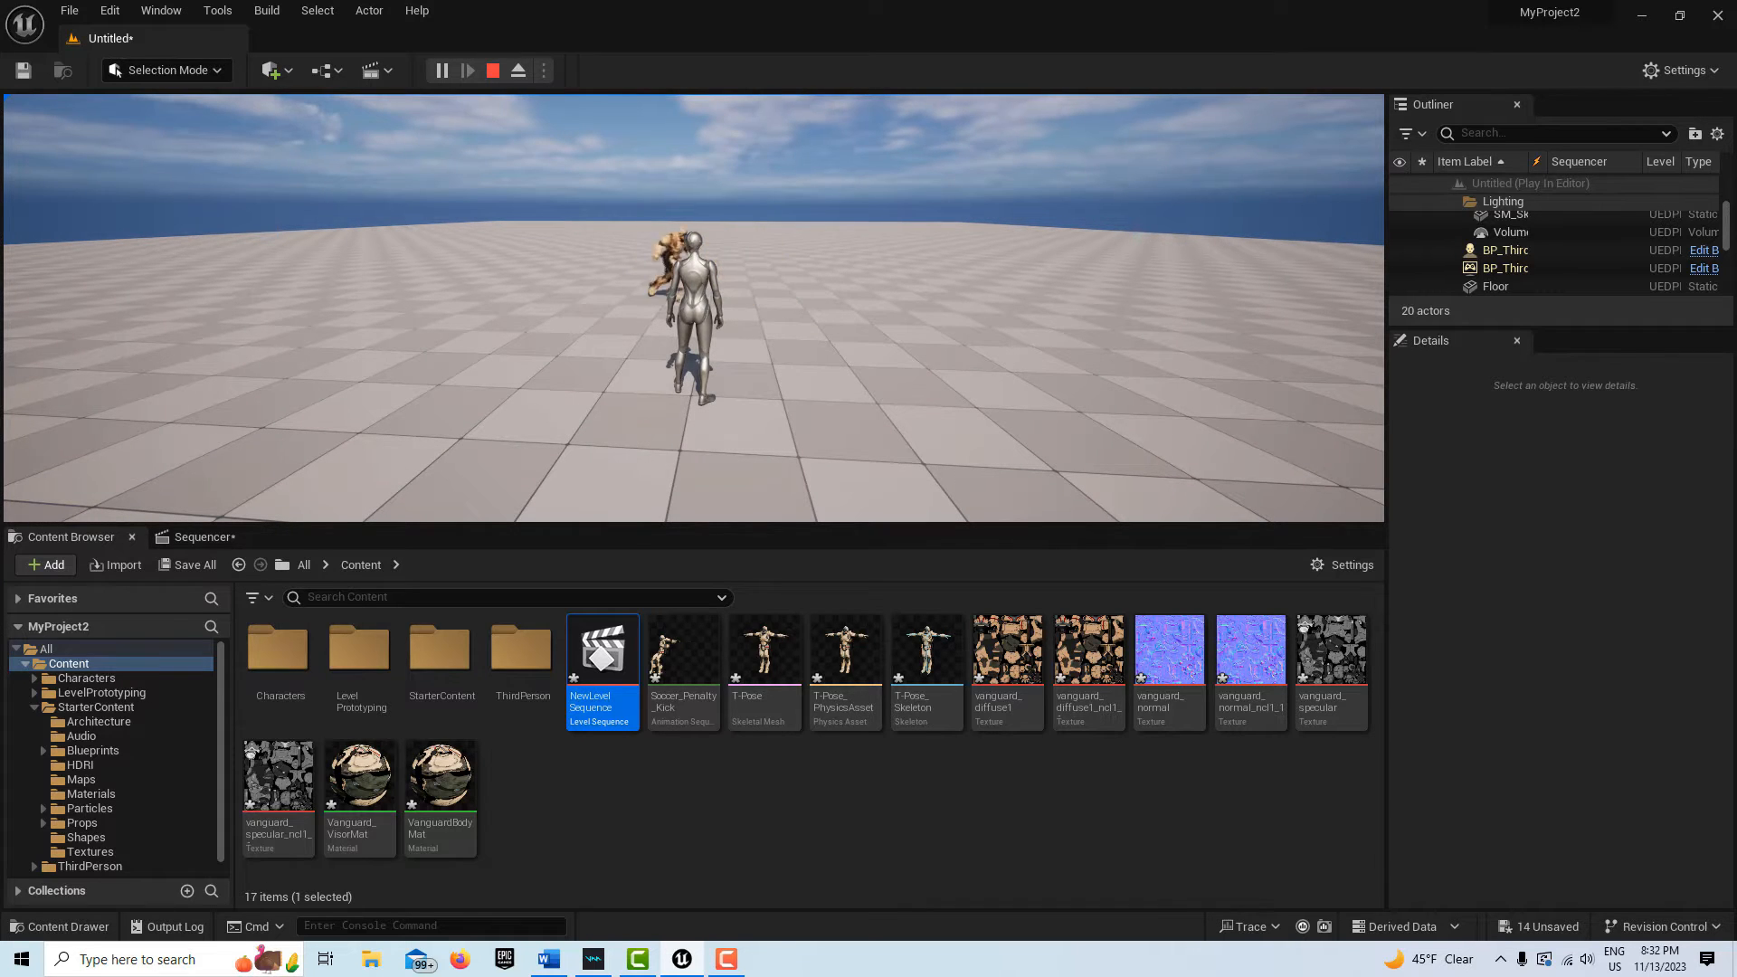
{"action": "left_click", "coordinate": [492, 70]}
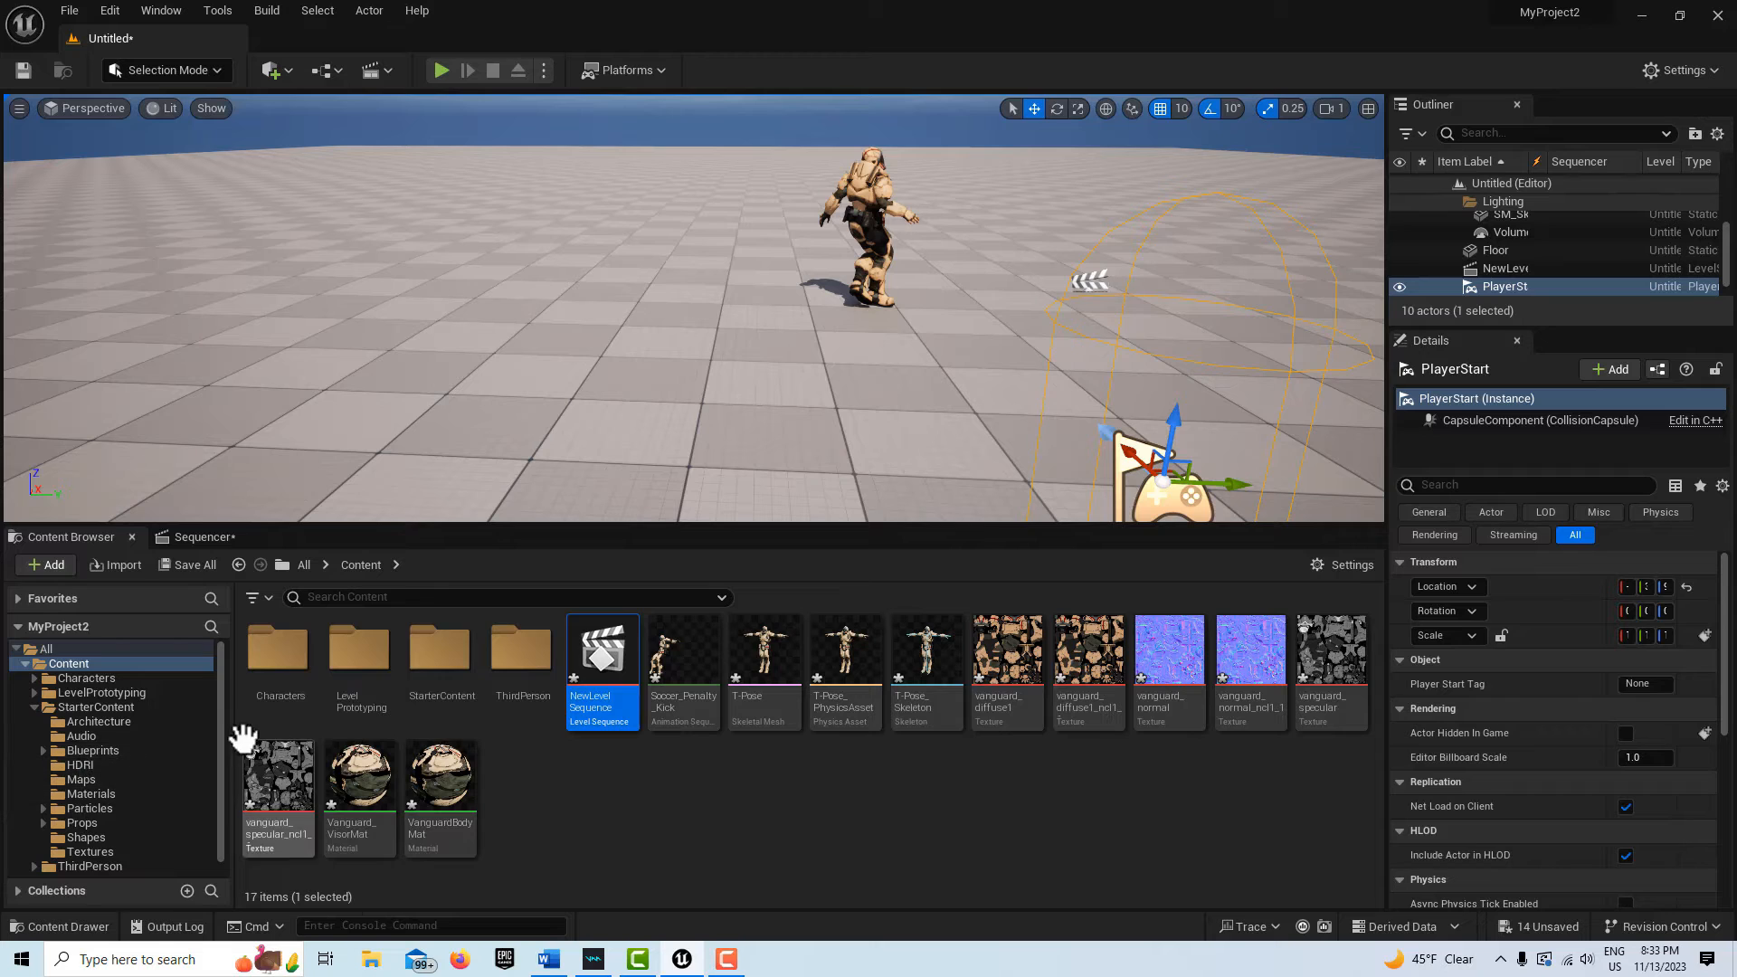
Zoom out of the BP_ThirdPersonCharacter Event Graph to view its movement nodes
{"action": "left_click", "coordinate": [80, 853]}
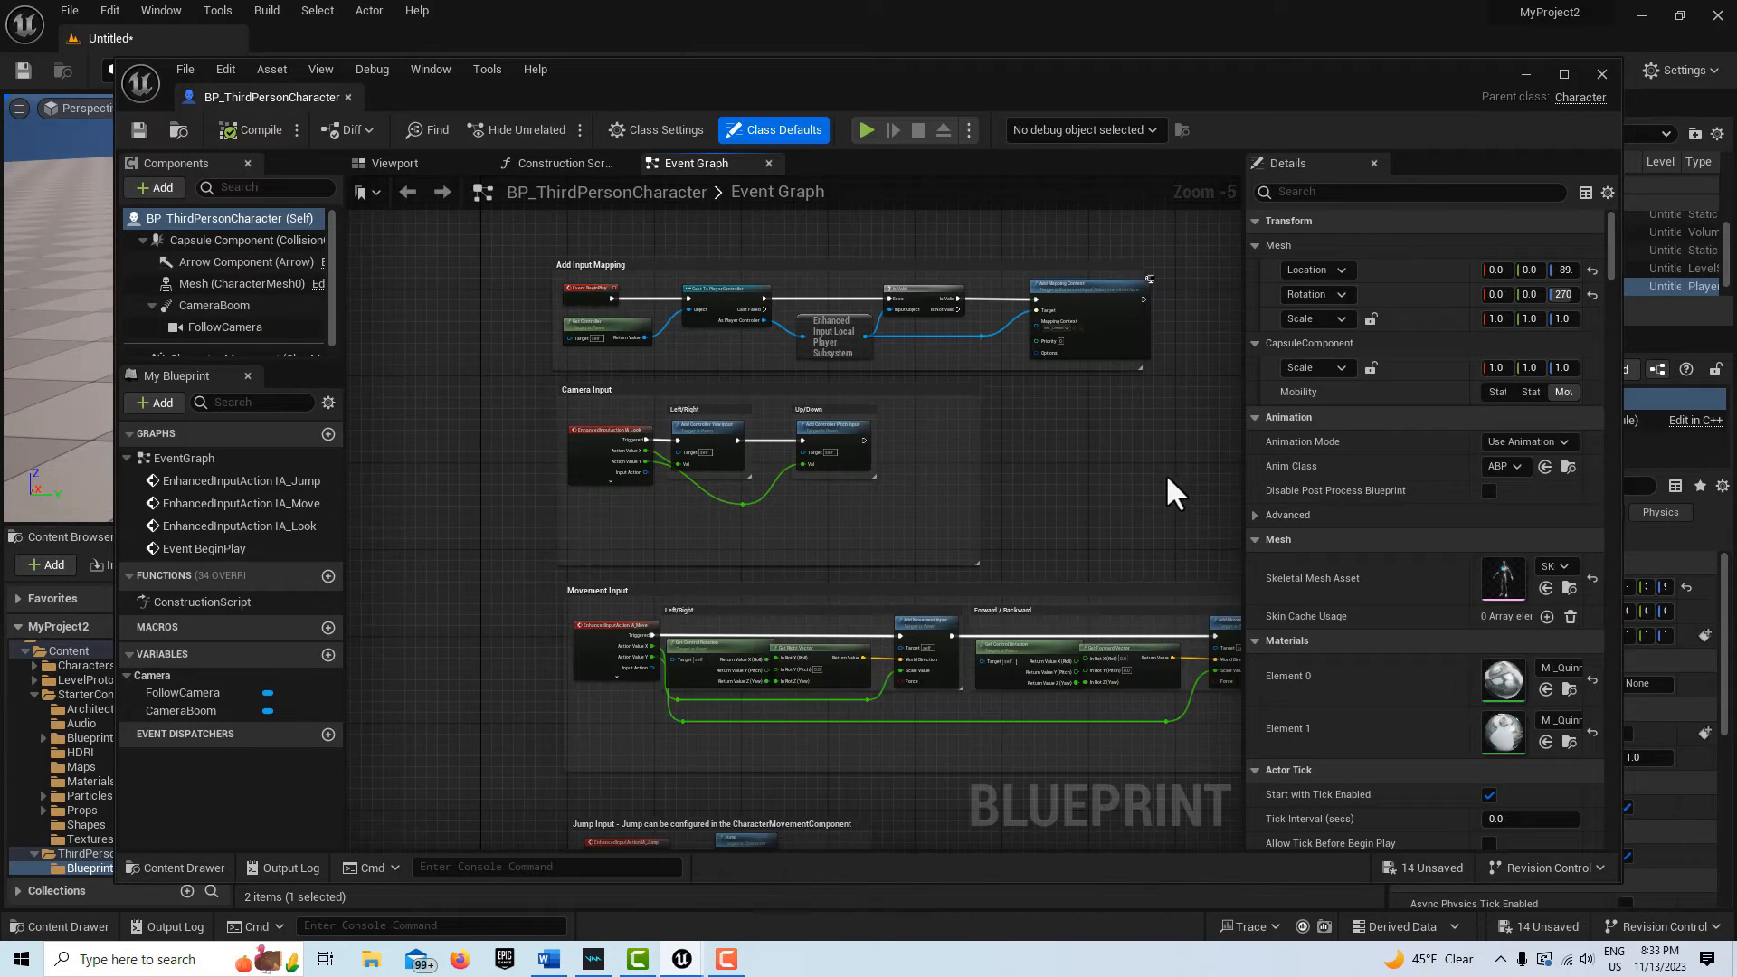
{"action": "scroll", "scroll_direction": "down", "scroll_amount": 3}
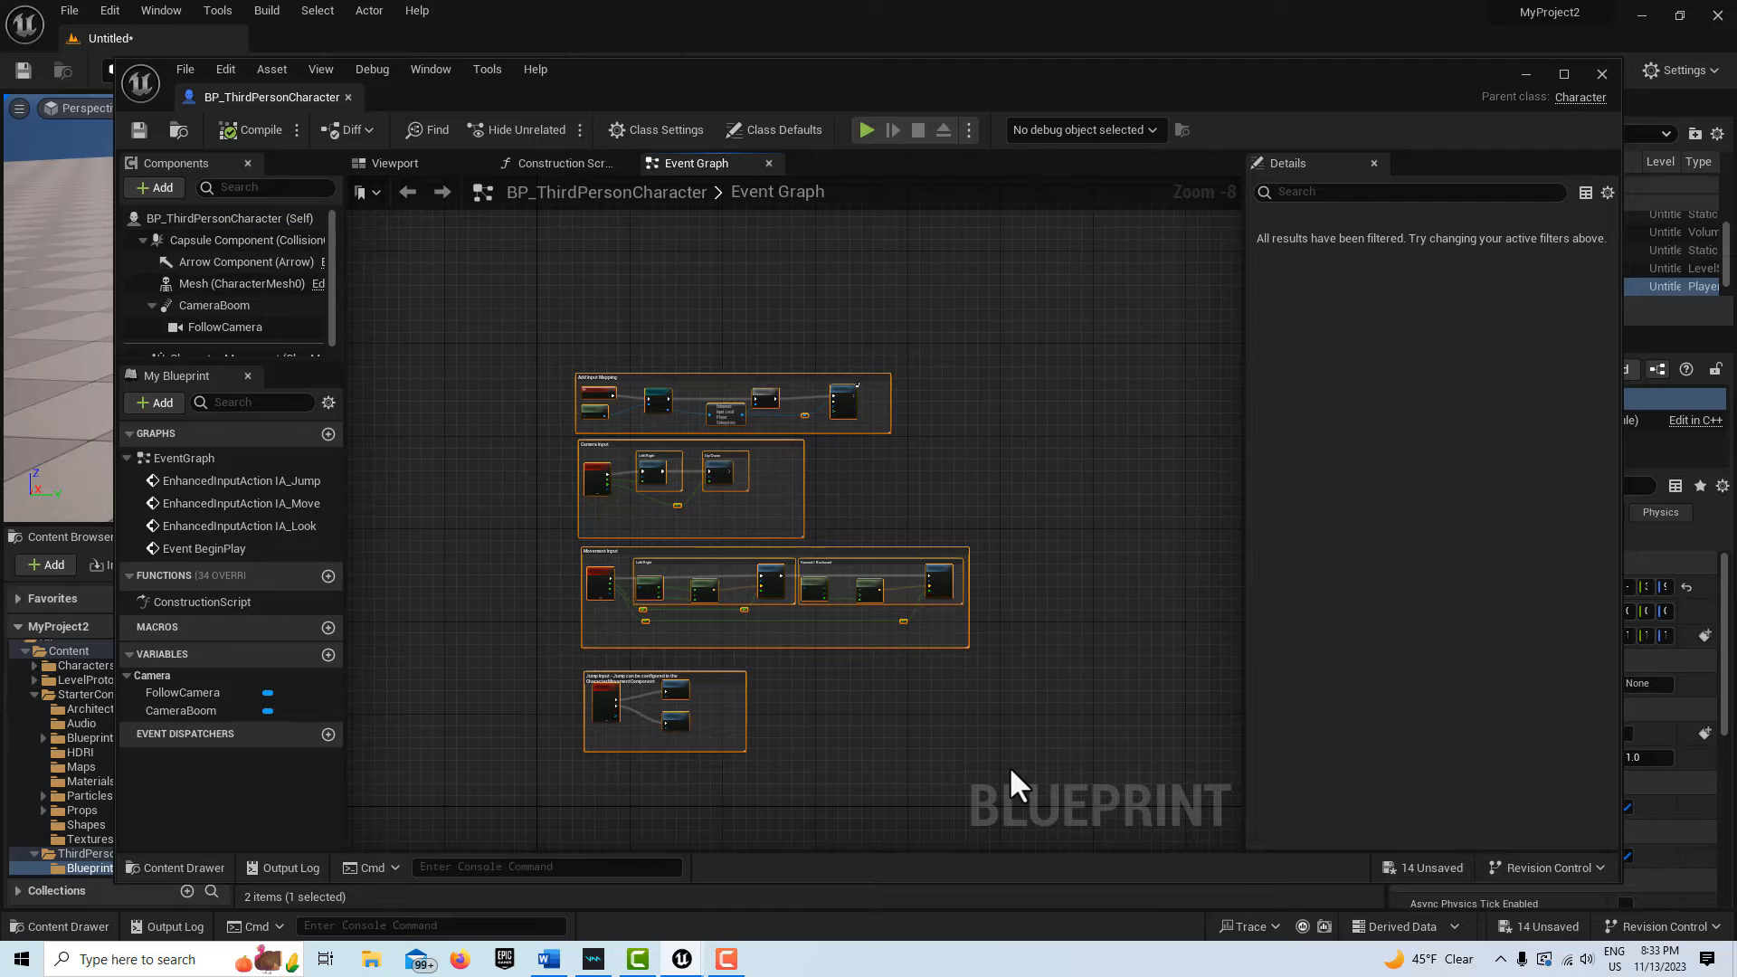
{"action": "mouse_move", "coordinate": [1485, 14]}
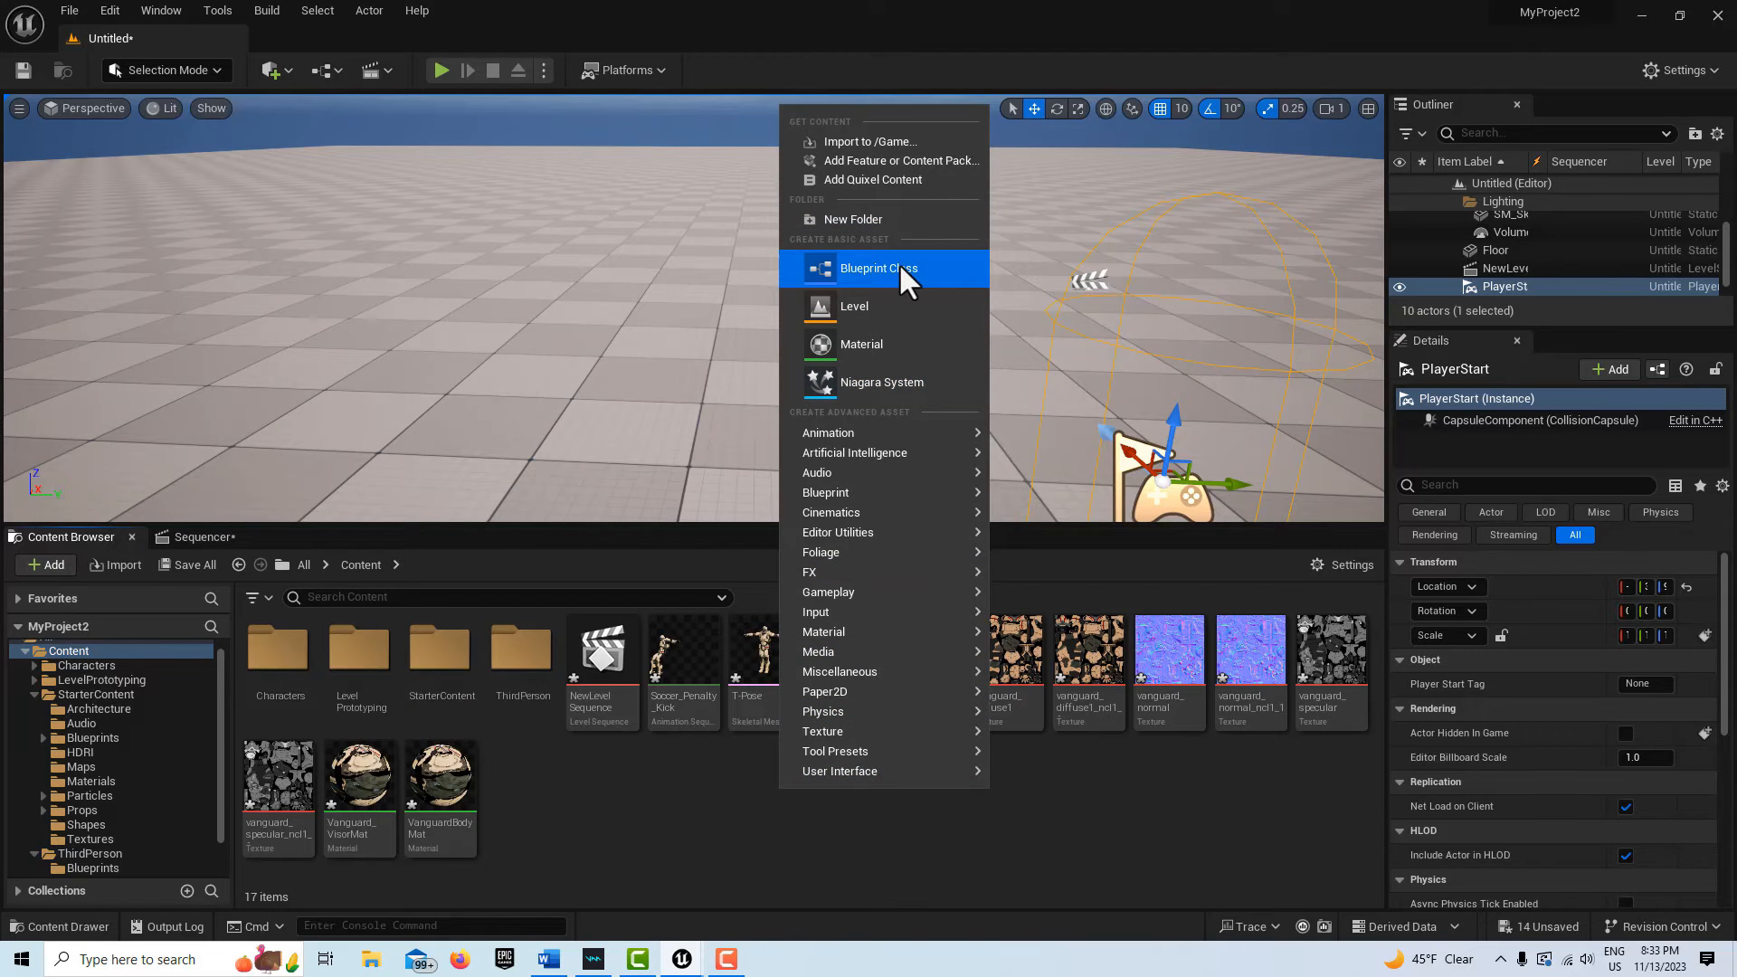
Make a Blueprint Class with Character parent named BP_CameraPawn and open it
{"action": "left_click", "coordinate": [876, 268]}
{"action": "type", "text": "BP_Camera_Pawn"}
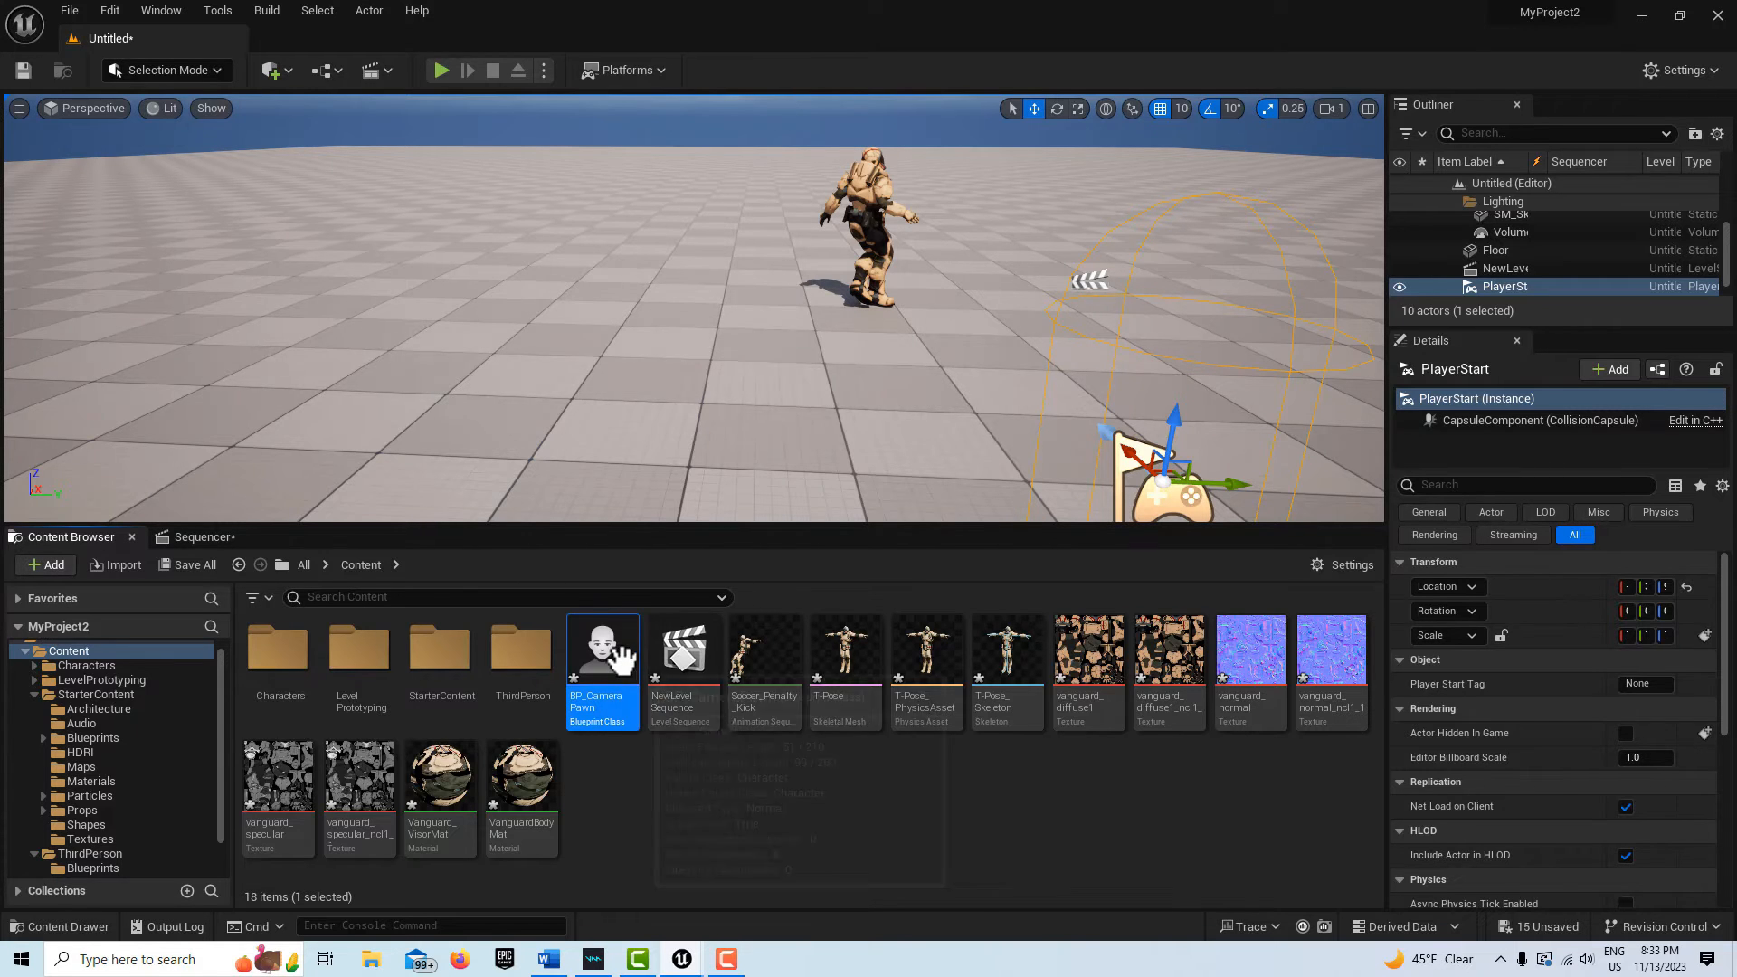
{"action": "mouse_move", "coordinate": [602, 653]}
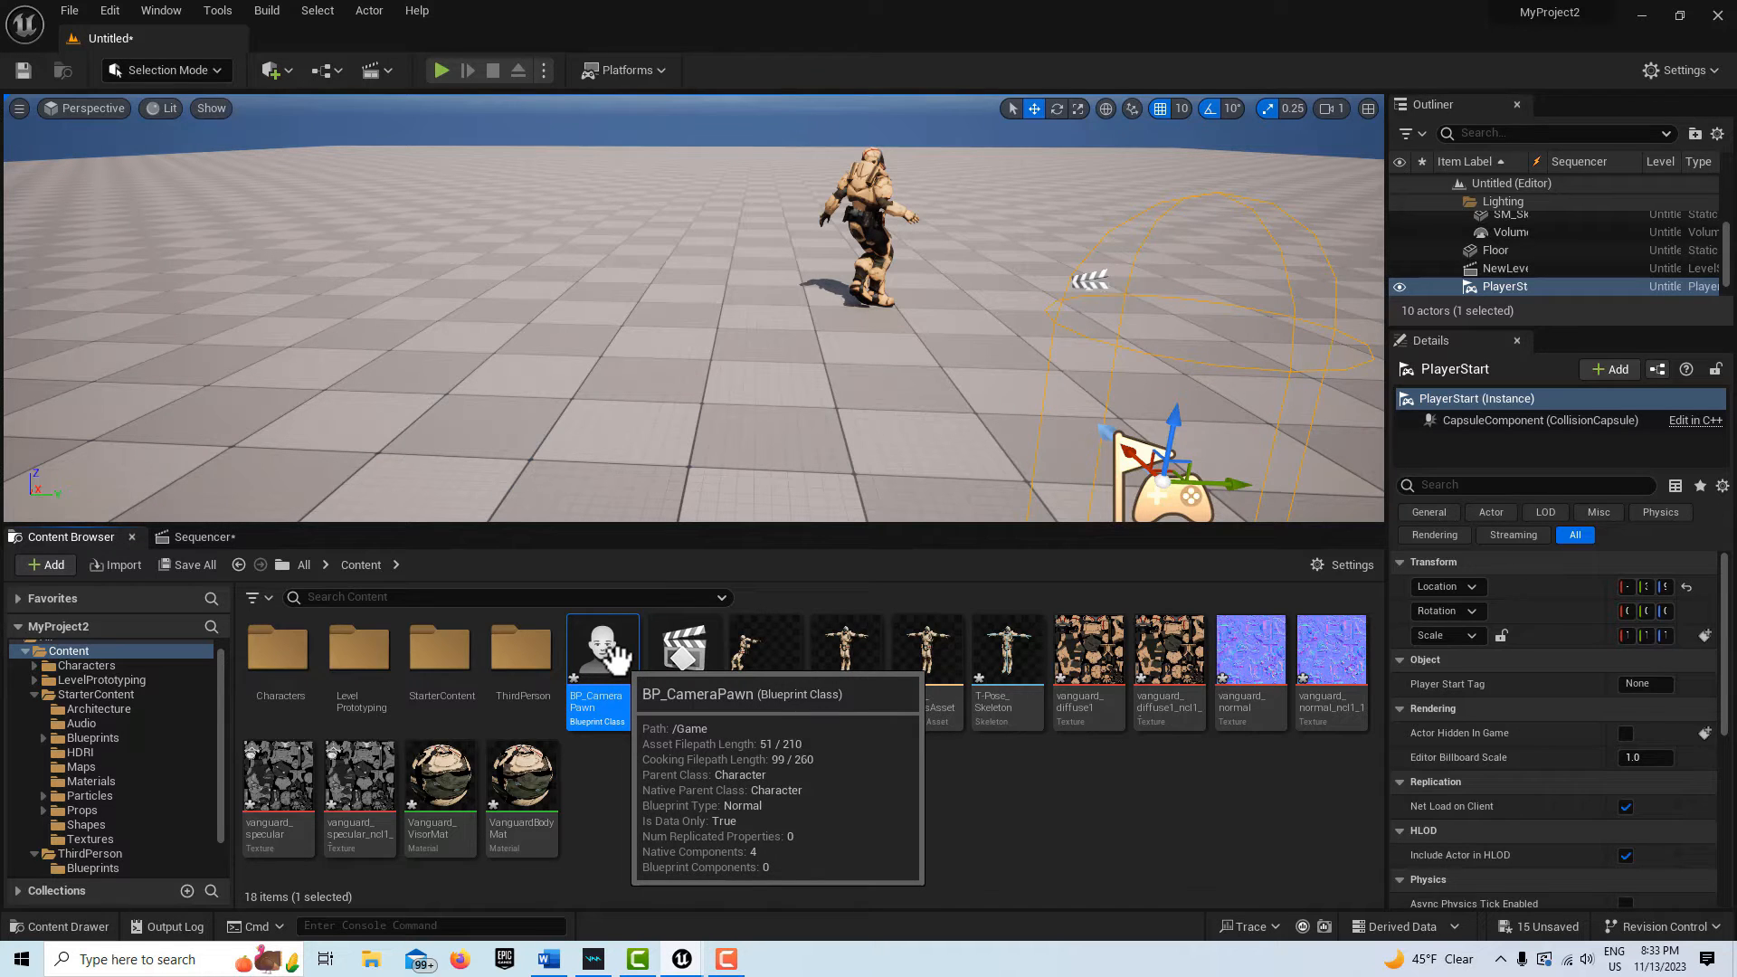
{"action": "double_click", "coordinate": [601, 648]}
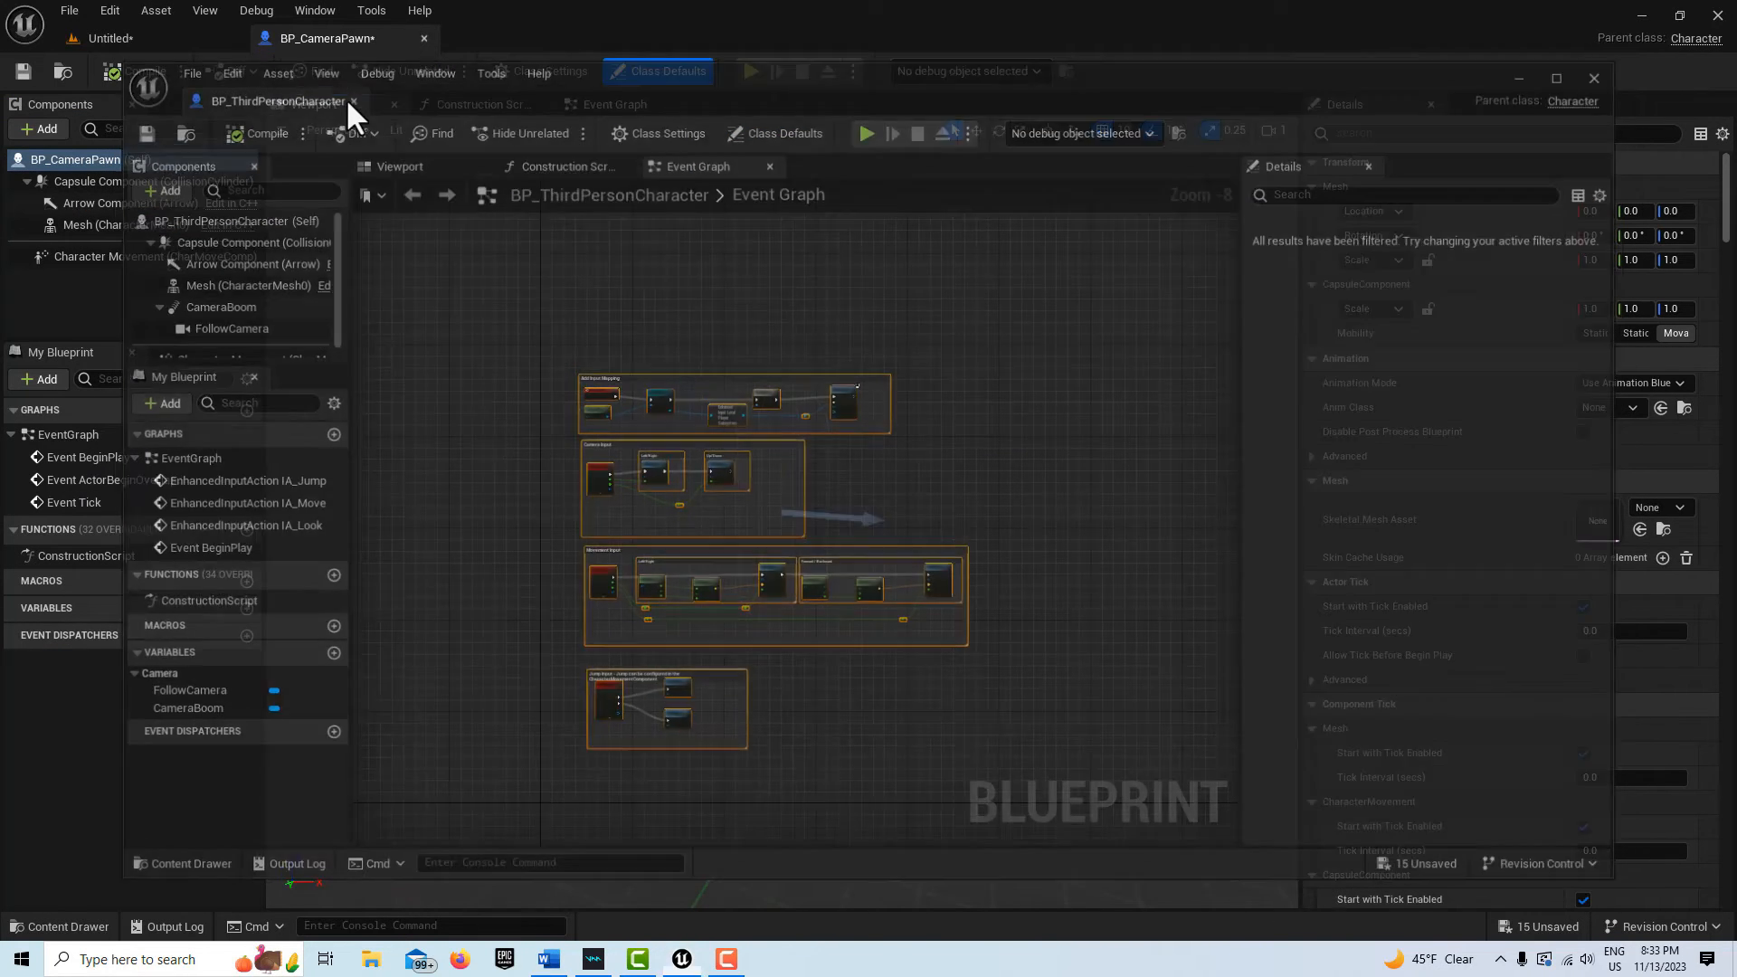
Paste the jump, move and look input nodes into BP_CameraPawn's Event Graph and compile
{"action": "left_click", "coordinate": [392, 103]}
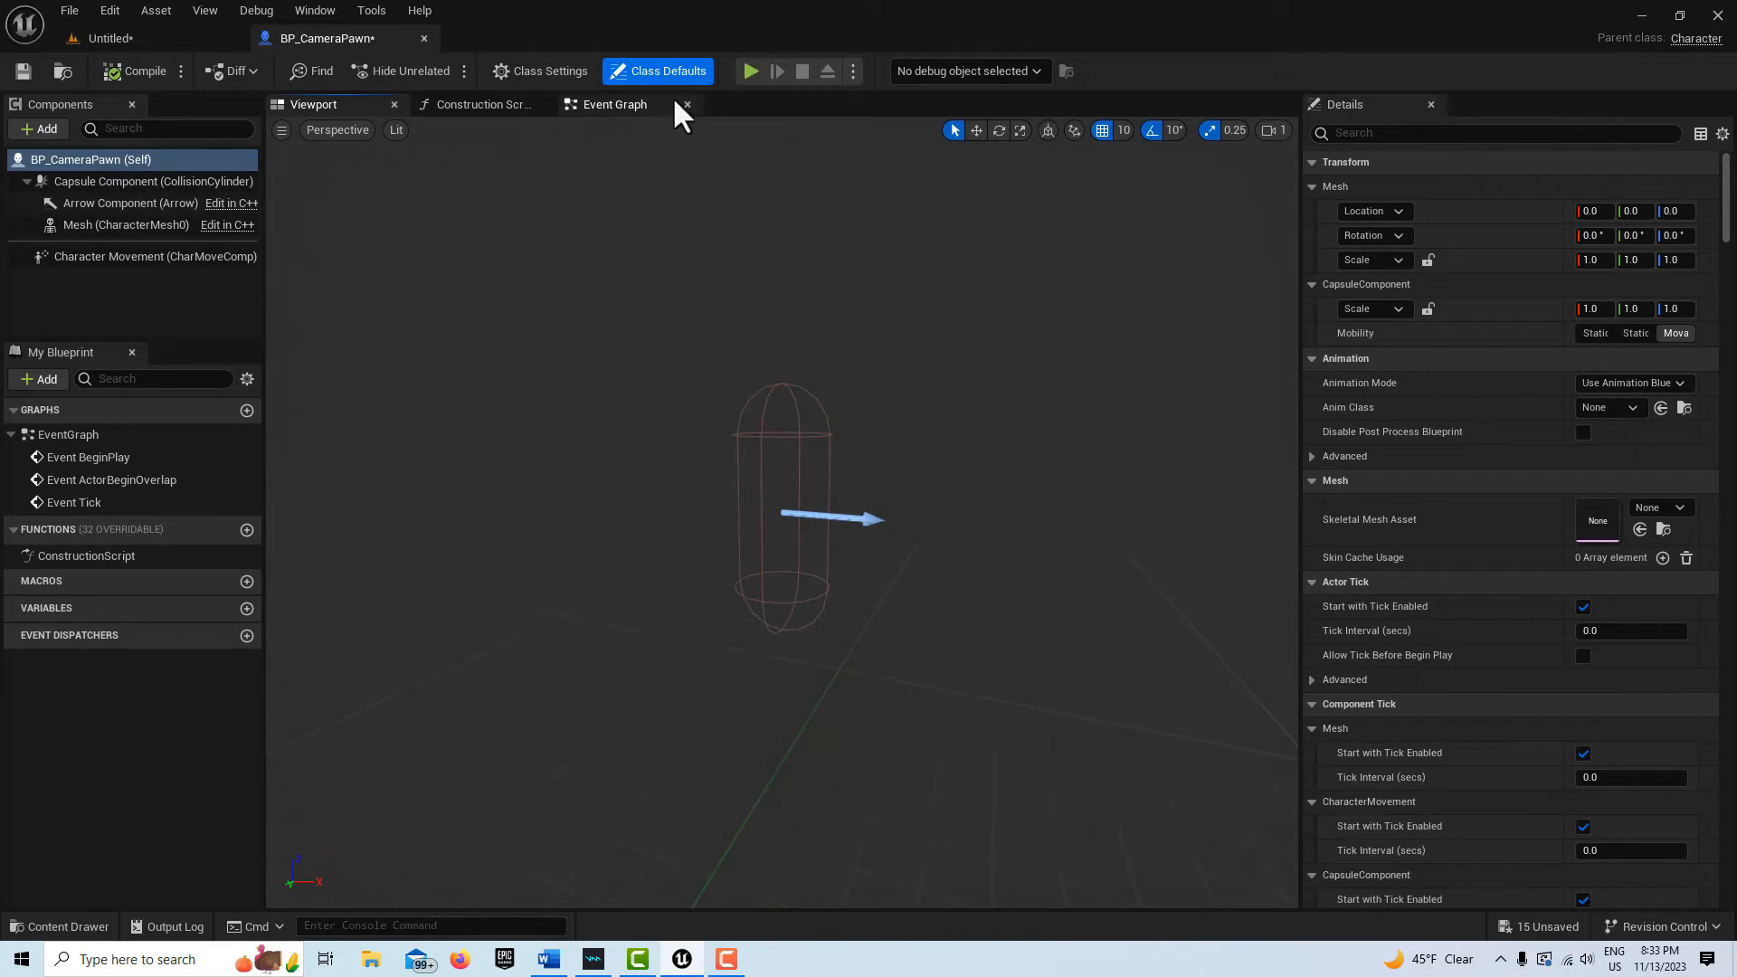
{"action": "left_click", "coordinate": [610, 104]}
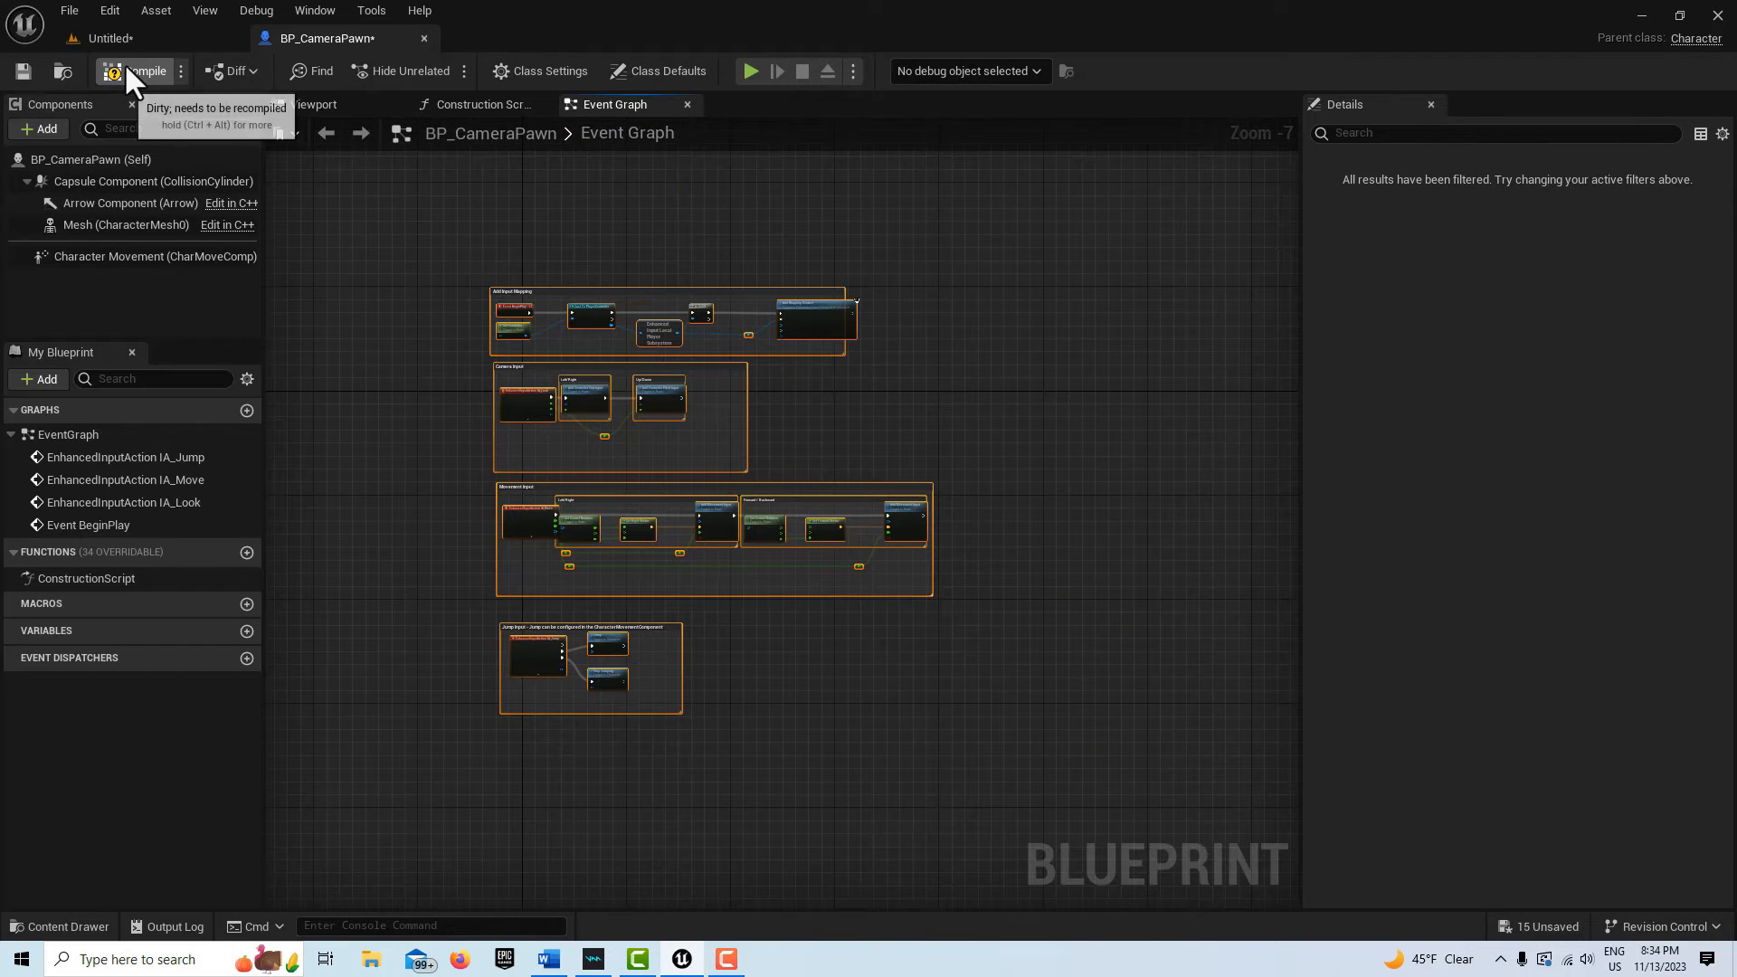
{"action": "left_click", "coordinate": [141, 70]}
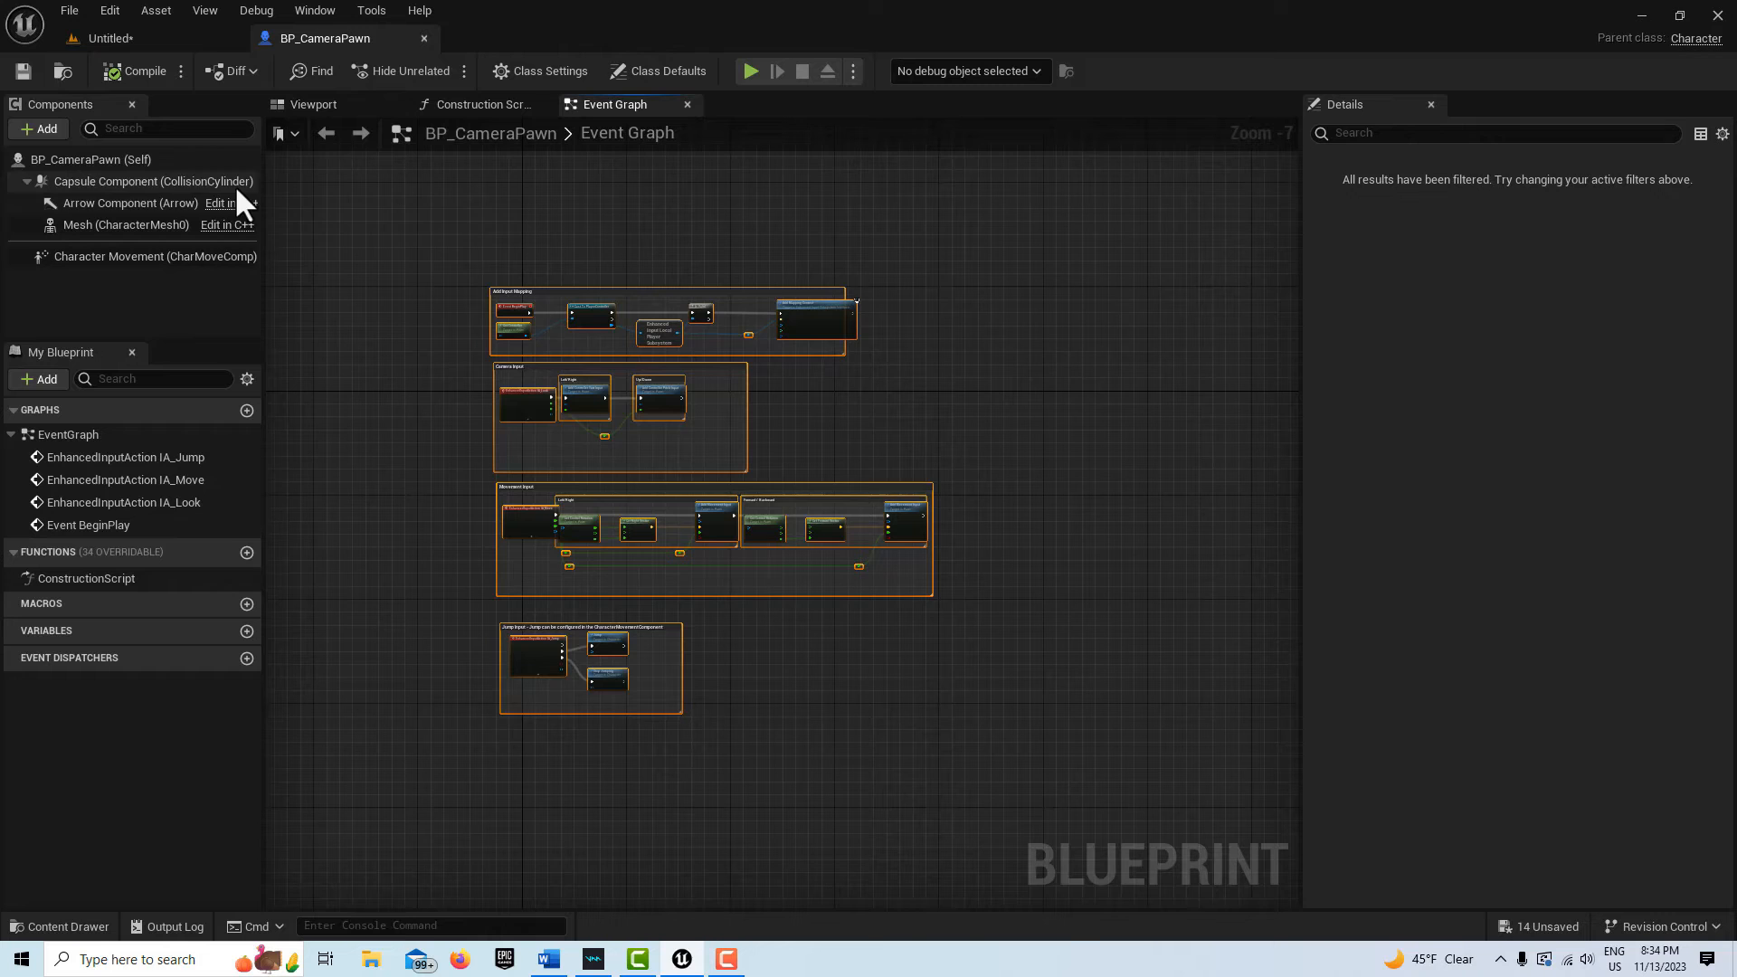
{"action": "mouse_move", "coordinate": [469, 346]}
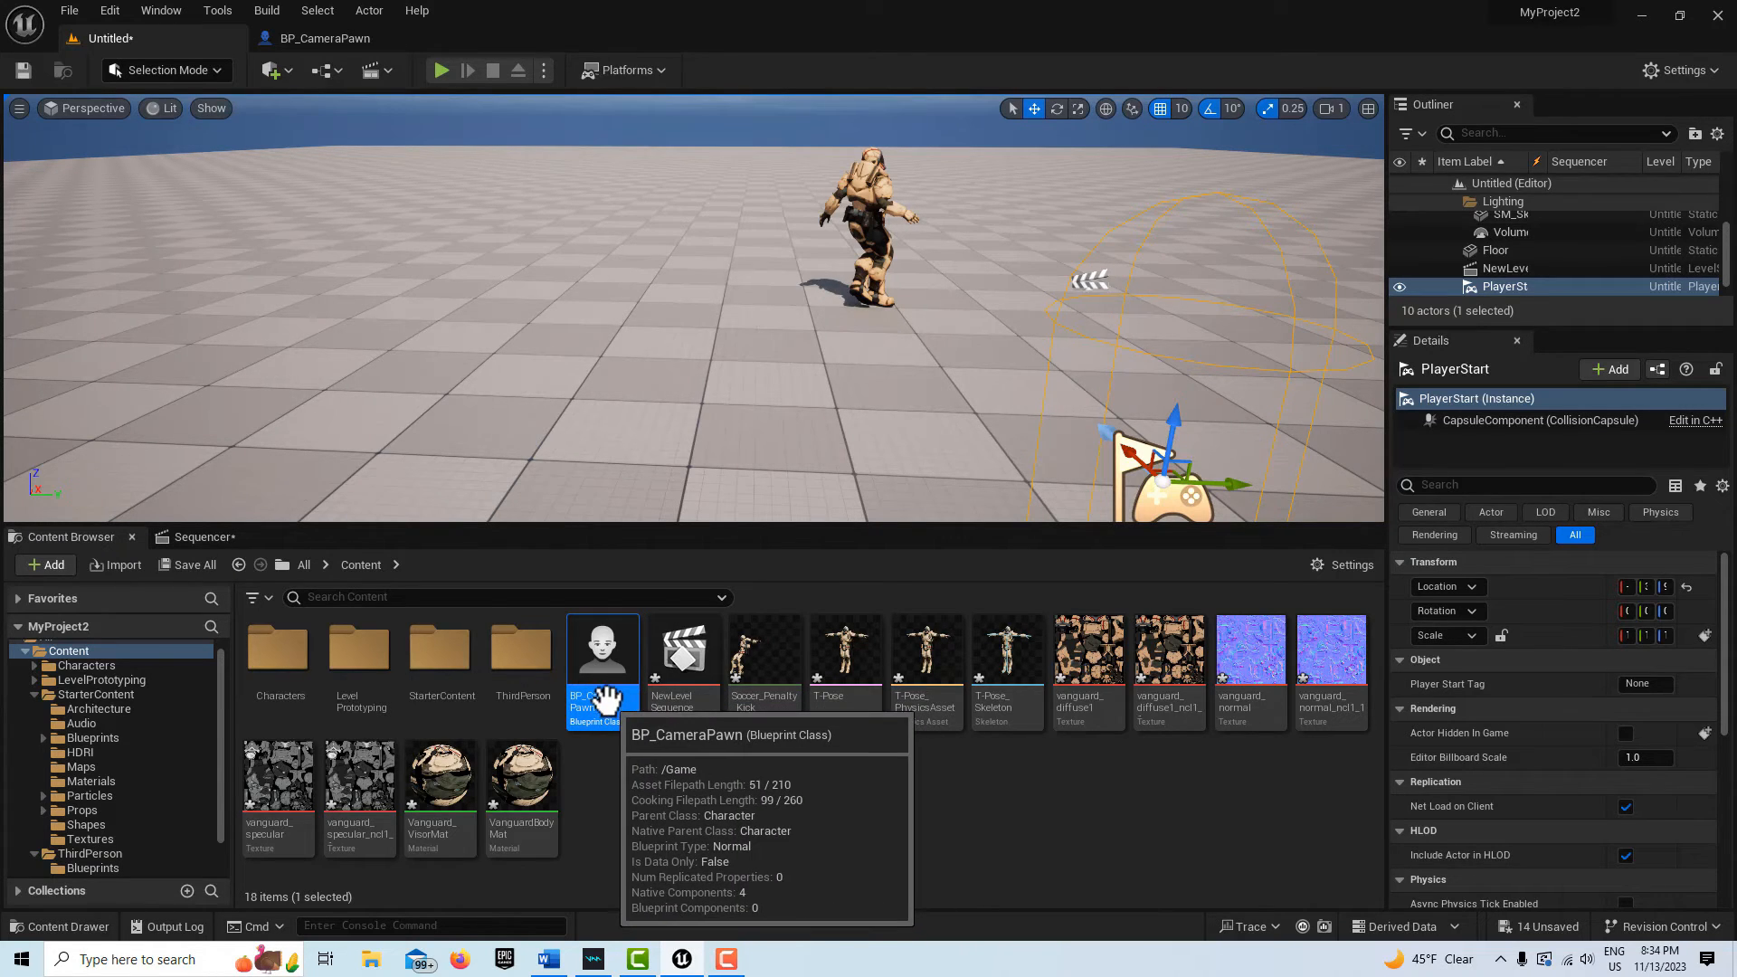
{"action": "mouse_move", "coordinate": [161, 10]}
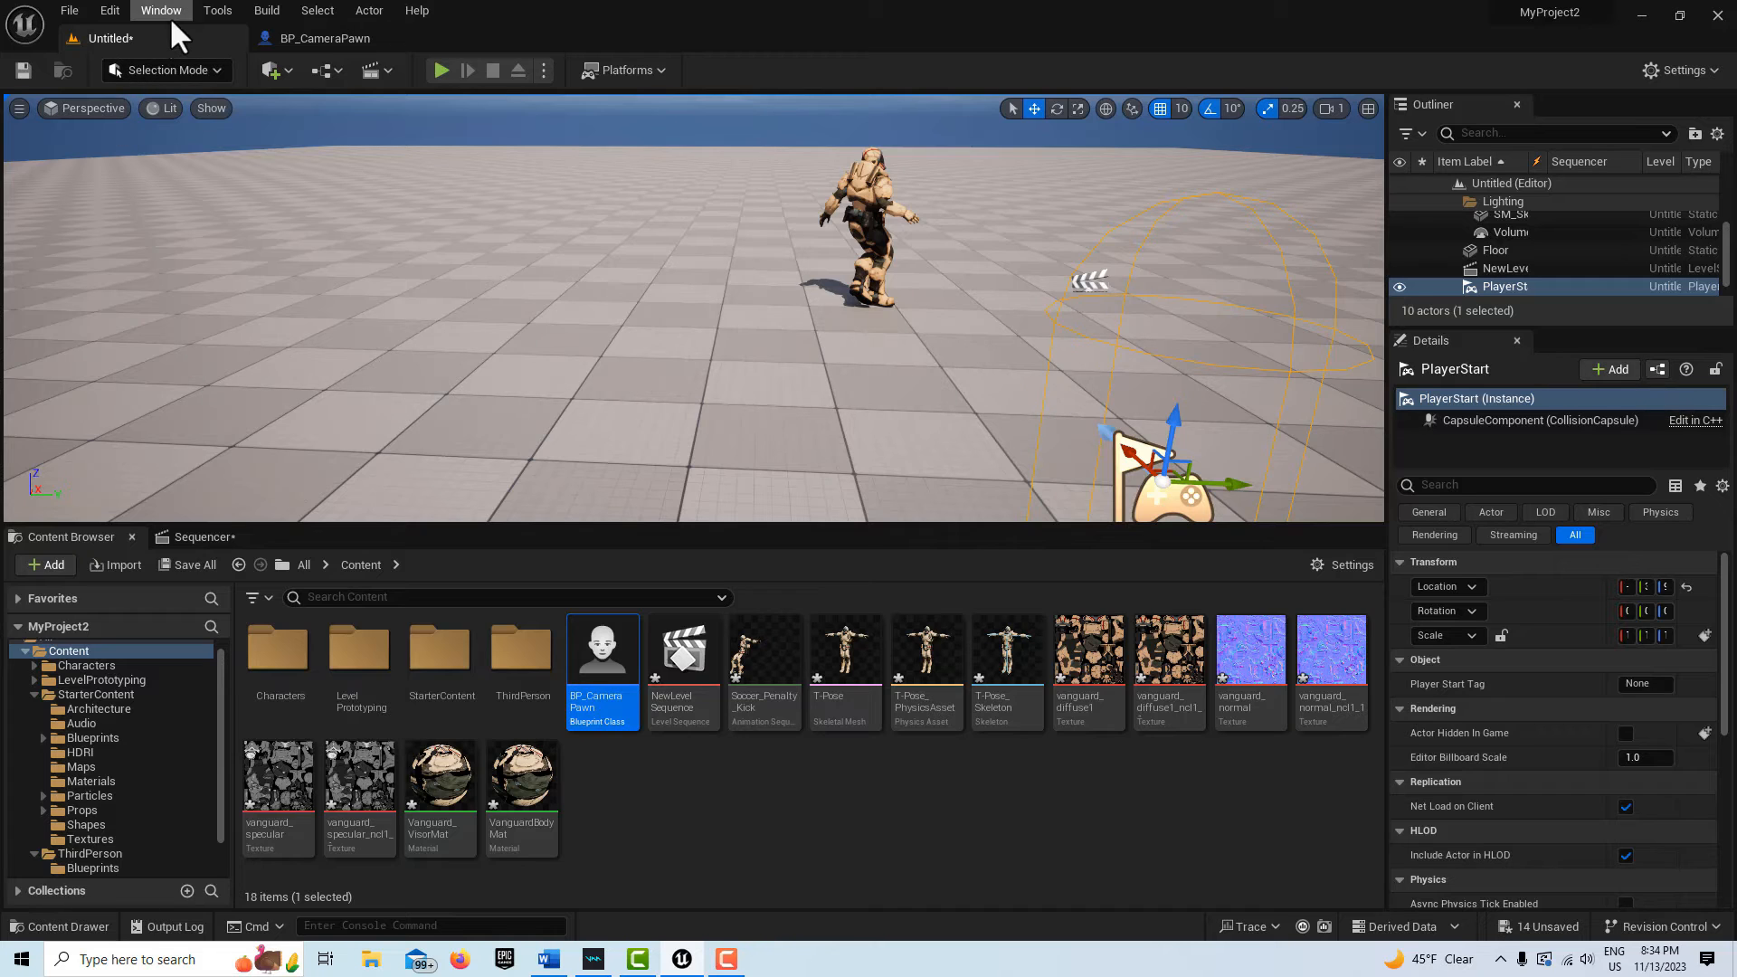
Open World Settings and set GameMode Override to BP_ThirdPersonGameMode
{"action": "left_click", "coordinate": [161, 10]}
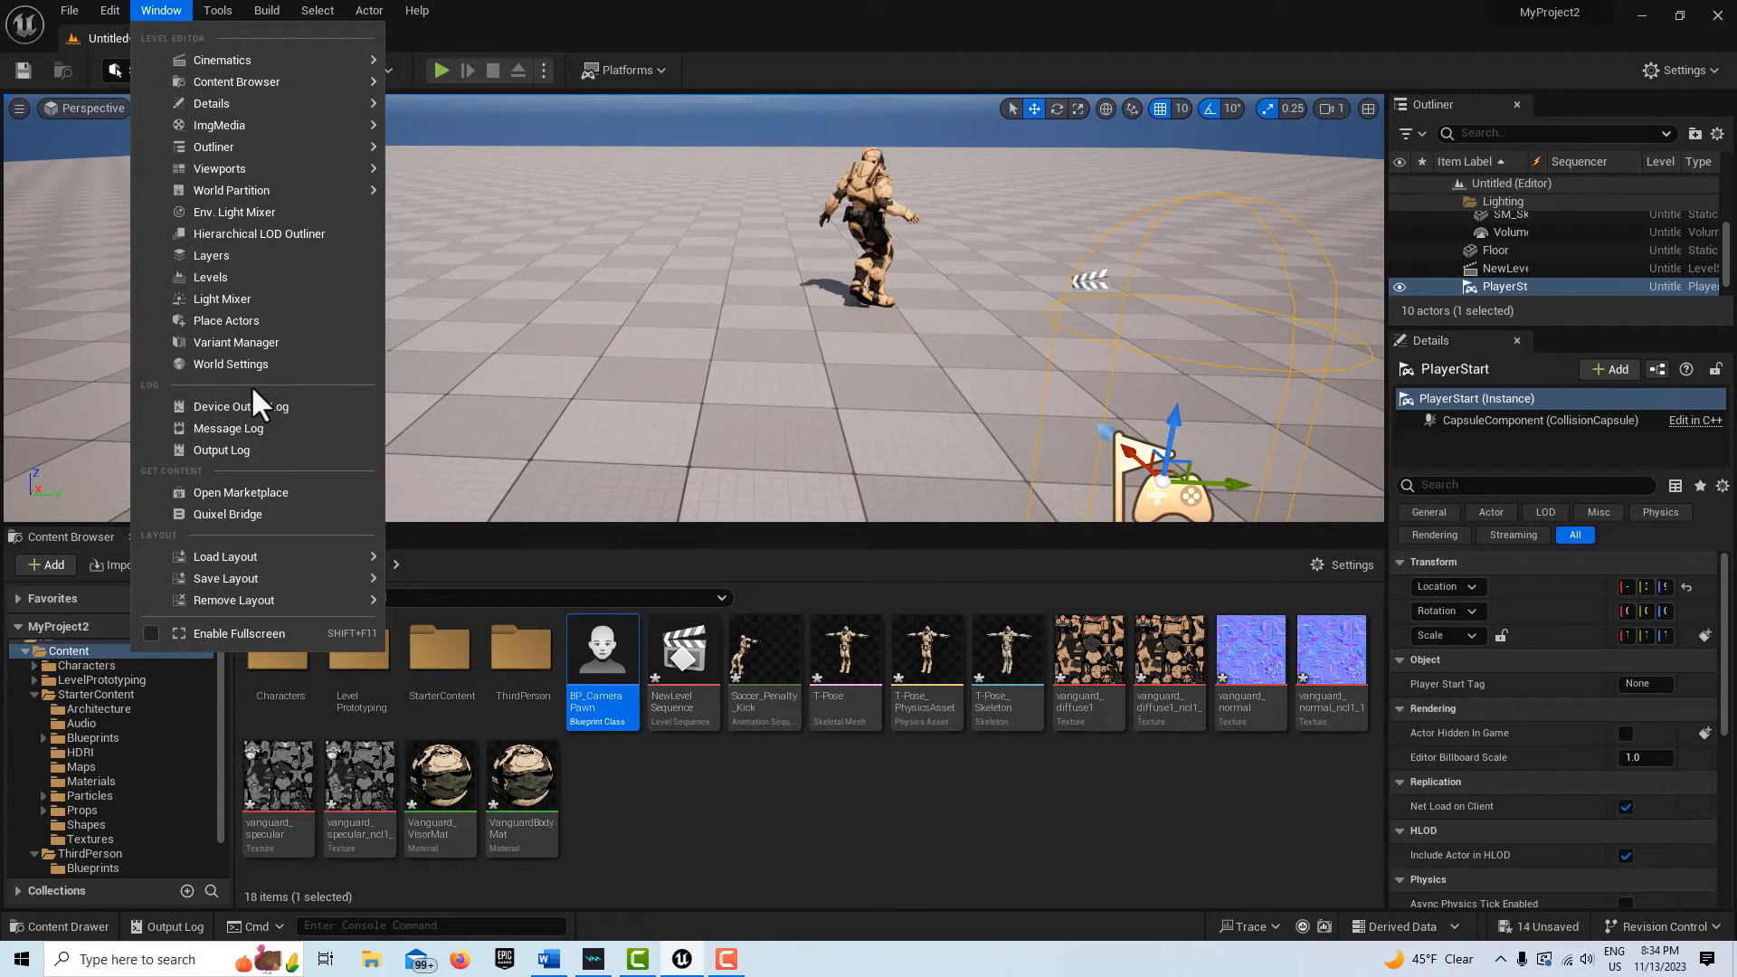
{"action": "mouse_move", "coordinate": [231, 363]}
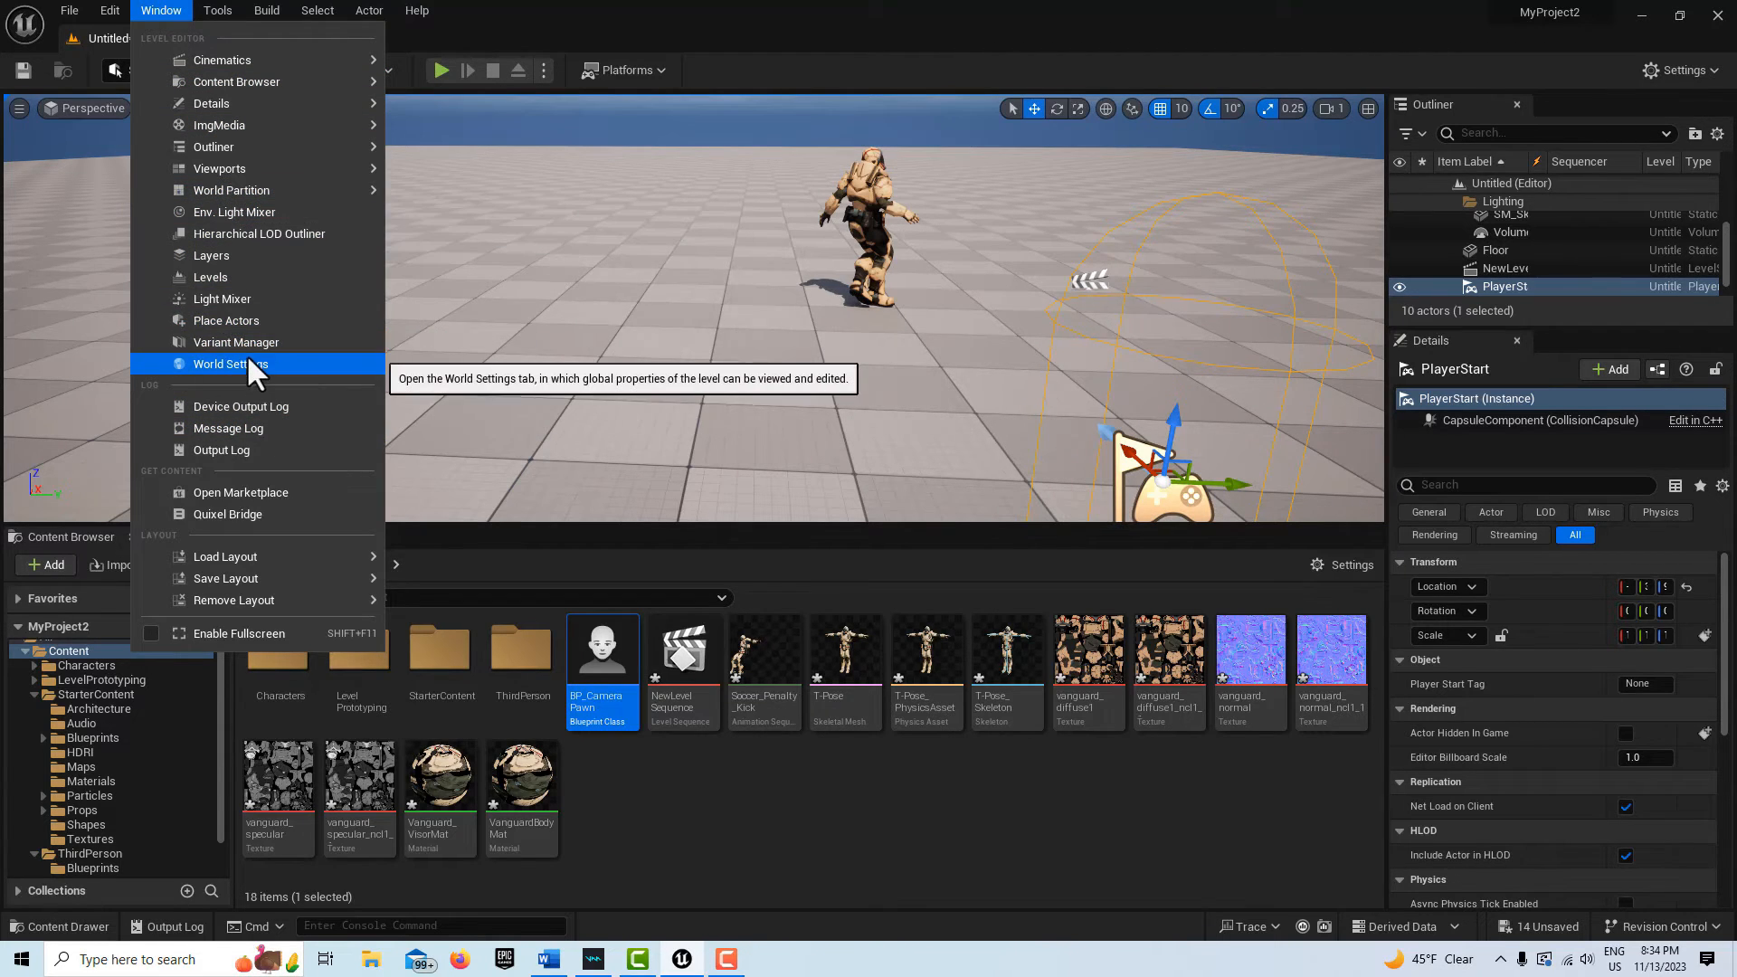
{"action": "left_click", "coordinate": [230, 363]}
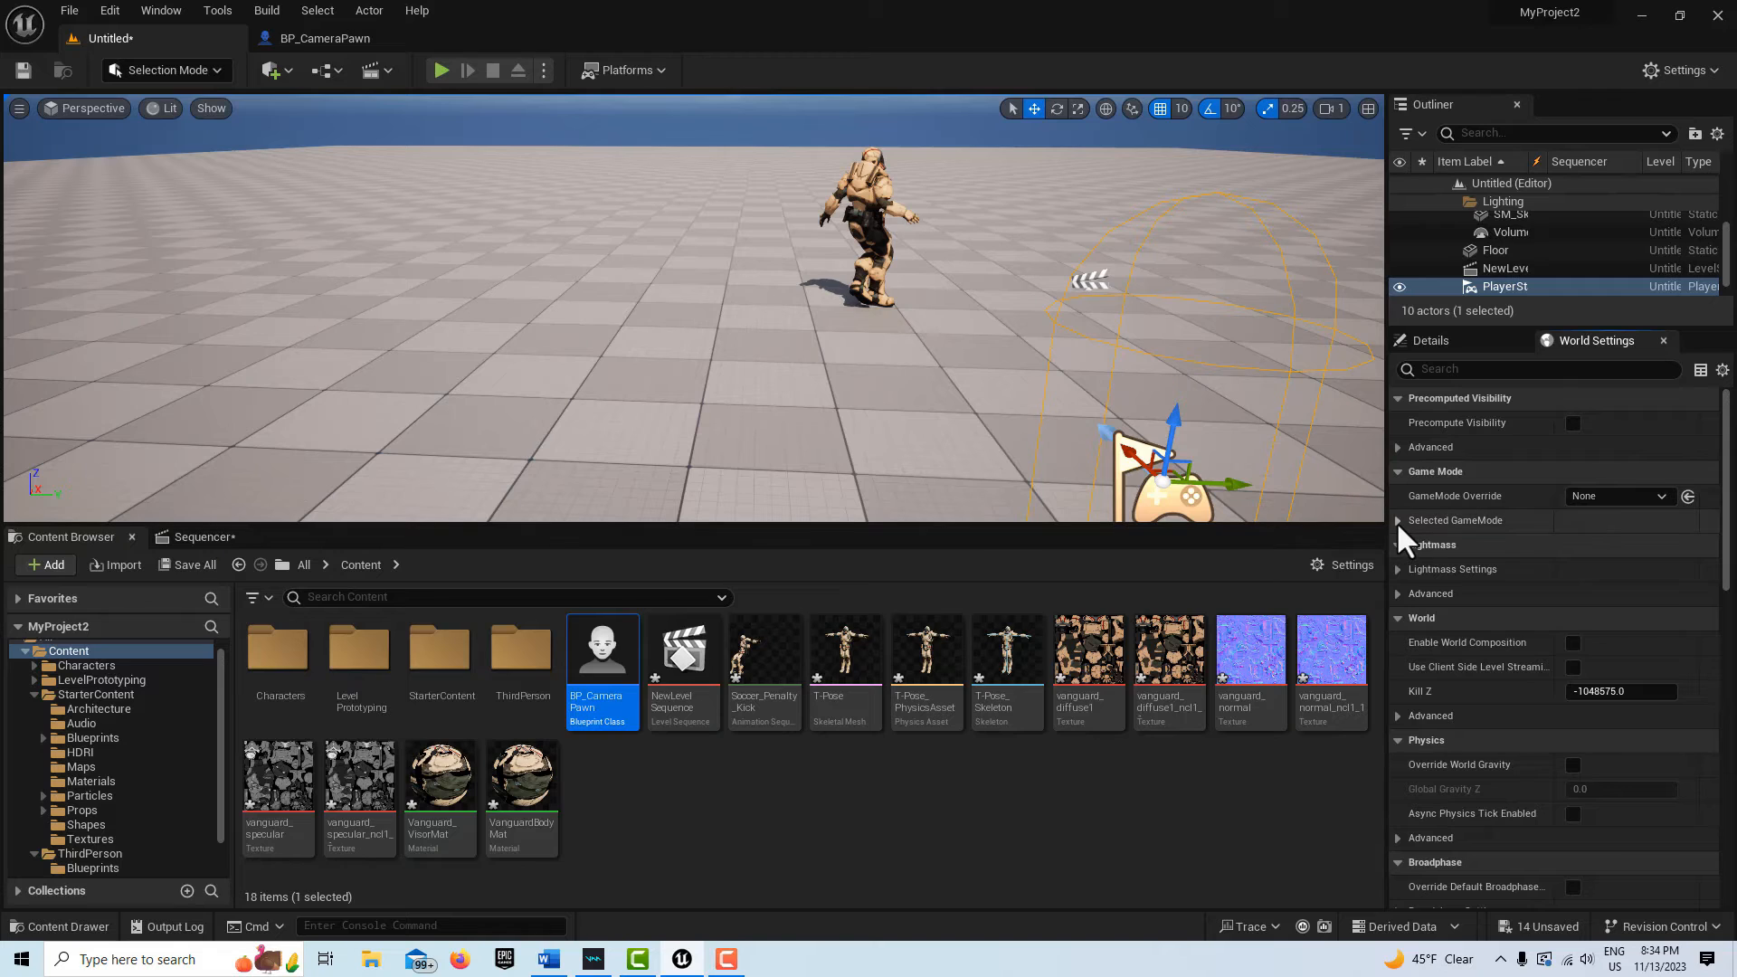
{"action": "left_click", "coordinate": [1397, 519]}
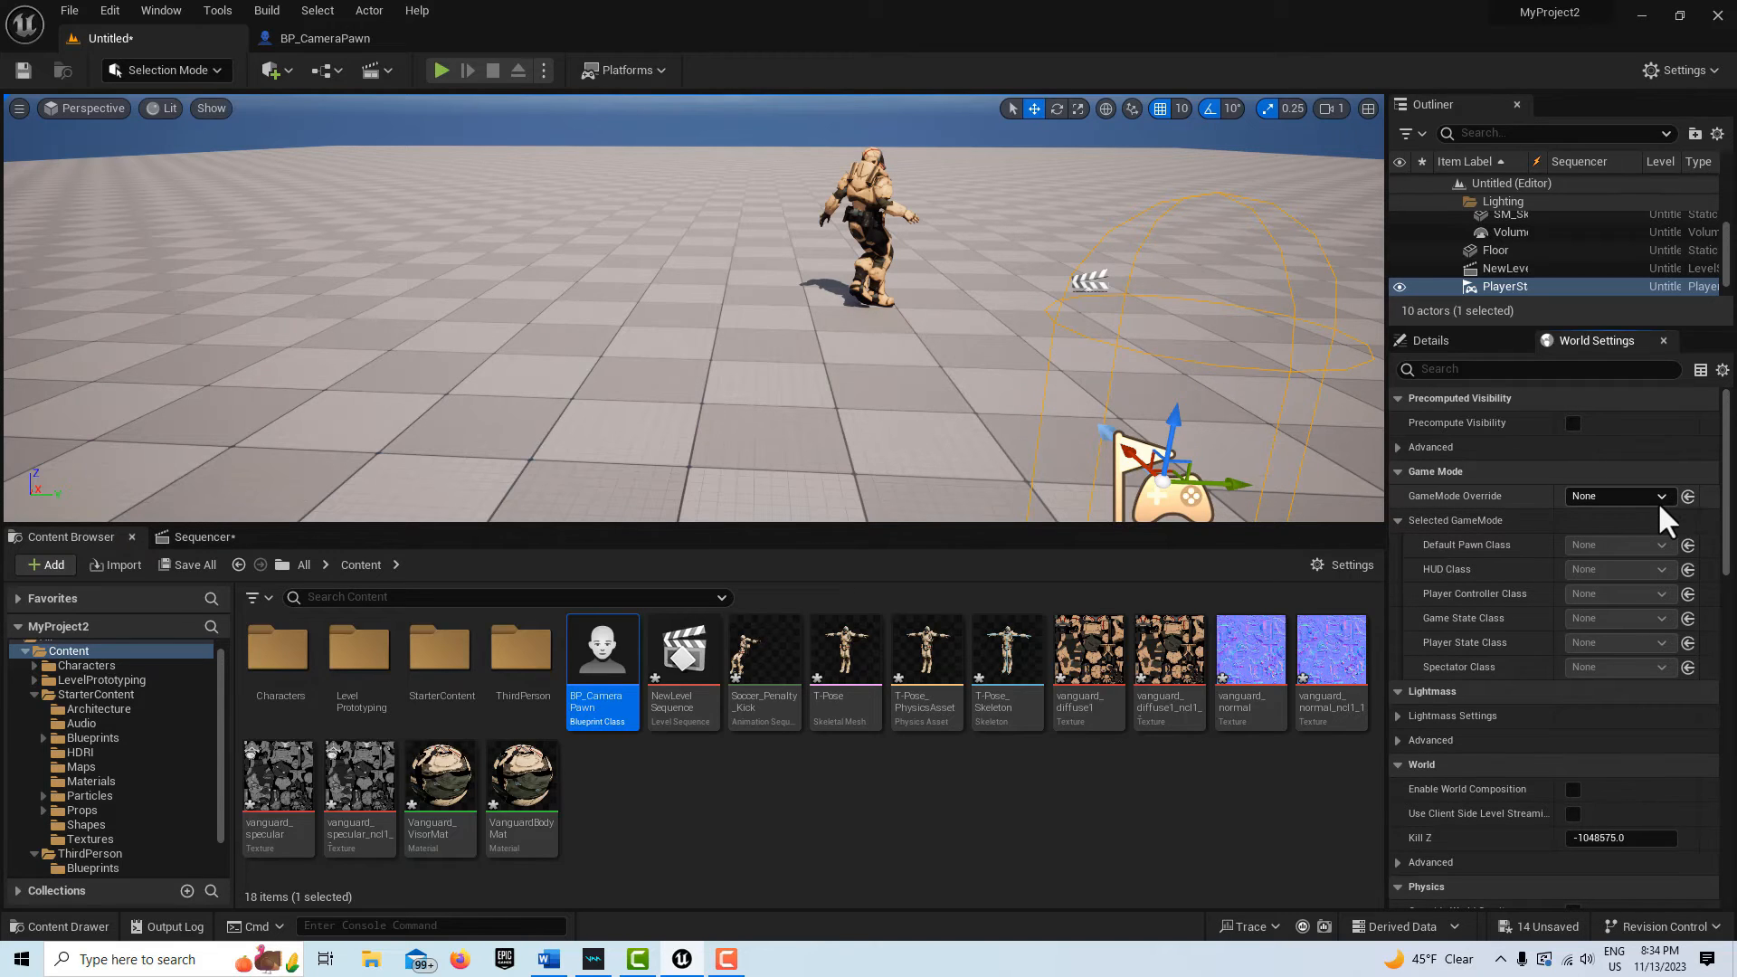
{"action": "left_click", "coordinate": [1657, 494]}
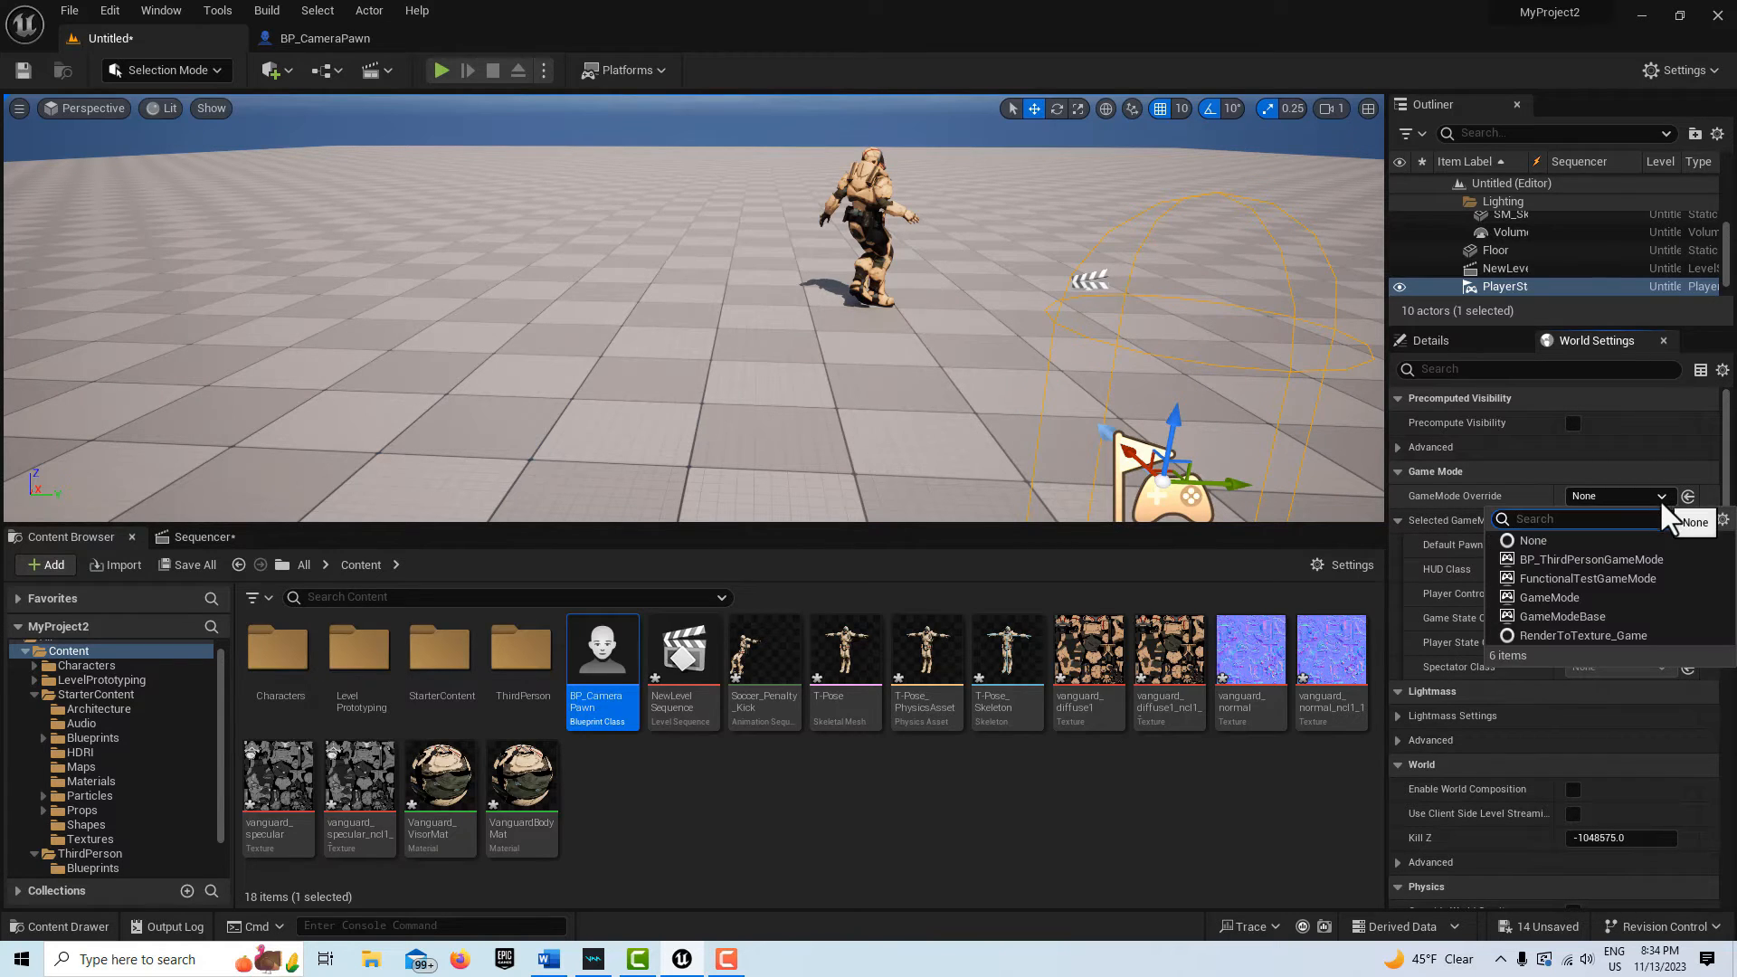
{"action": "left_click", "coordinate": [1584, 558]}
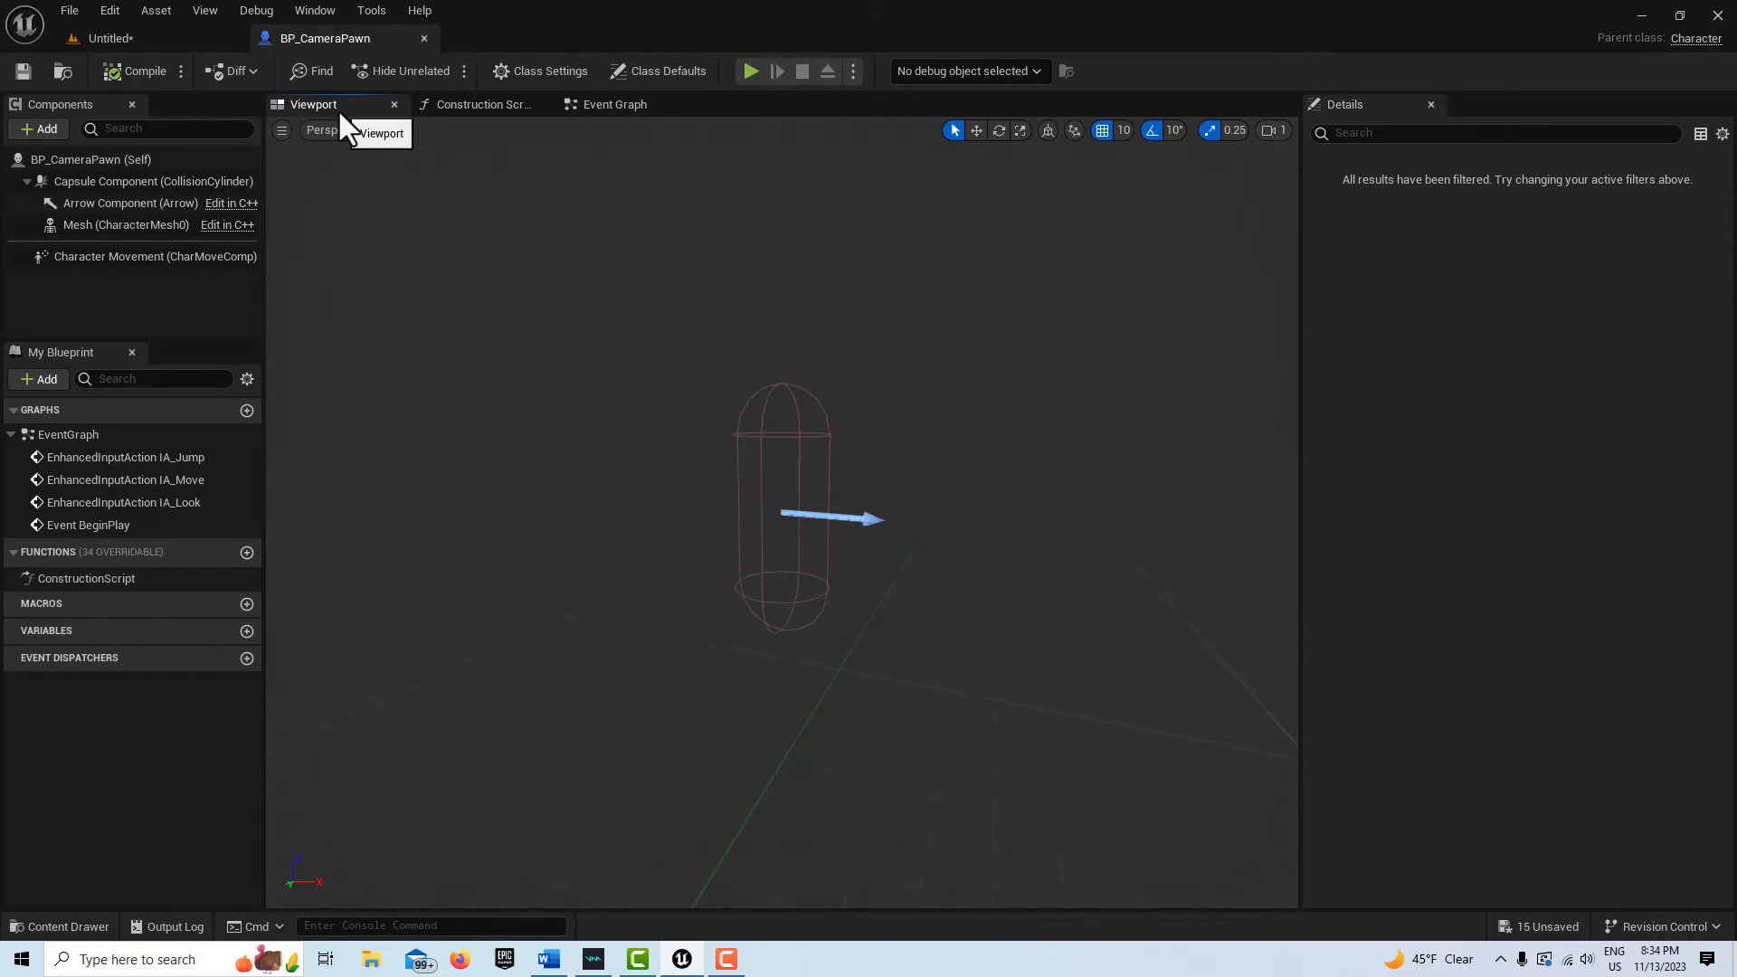
{"action": "mouse_move", "coordinate": [36, 129]}
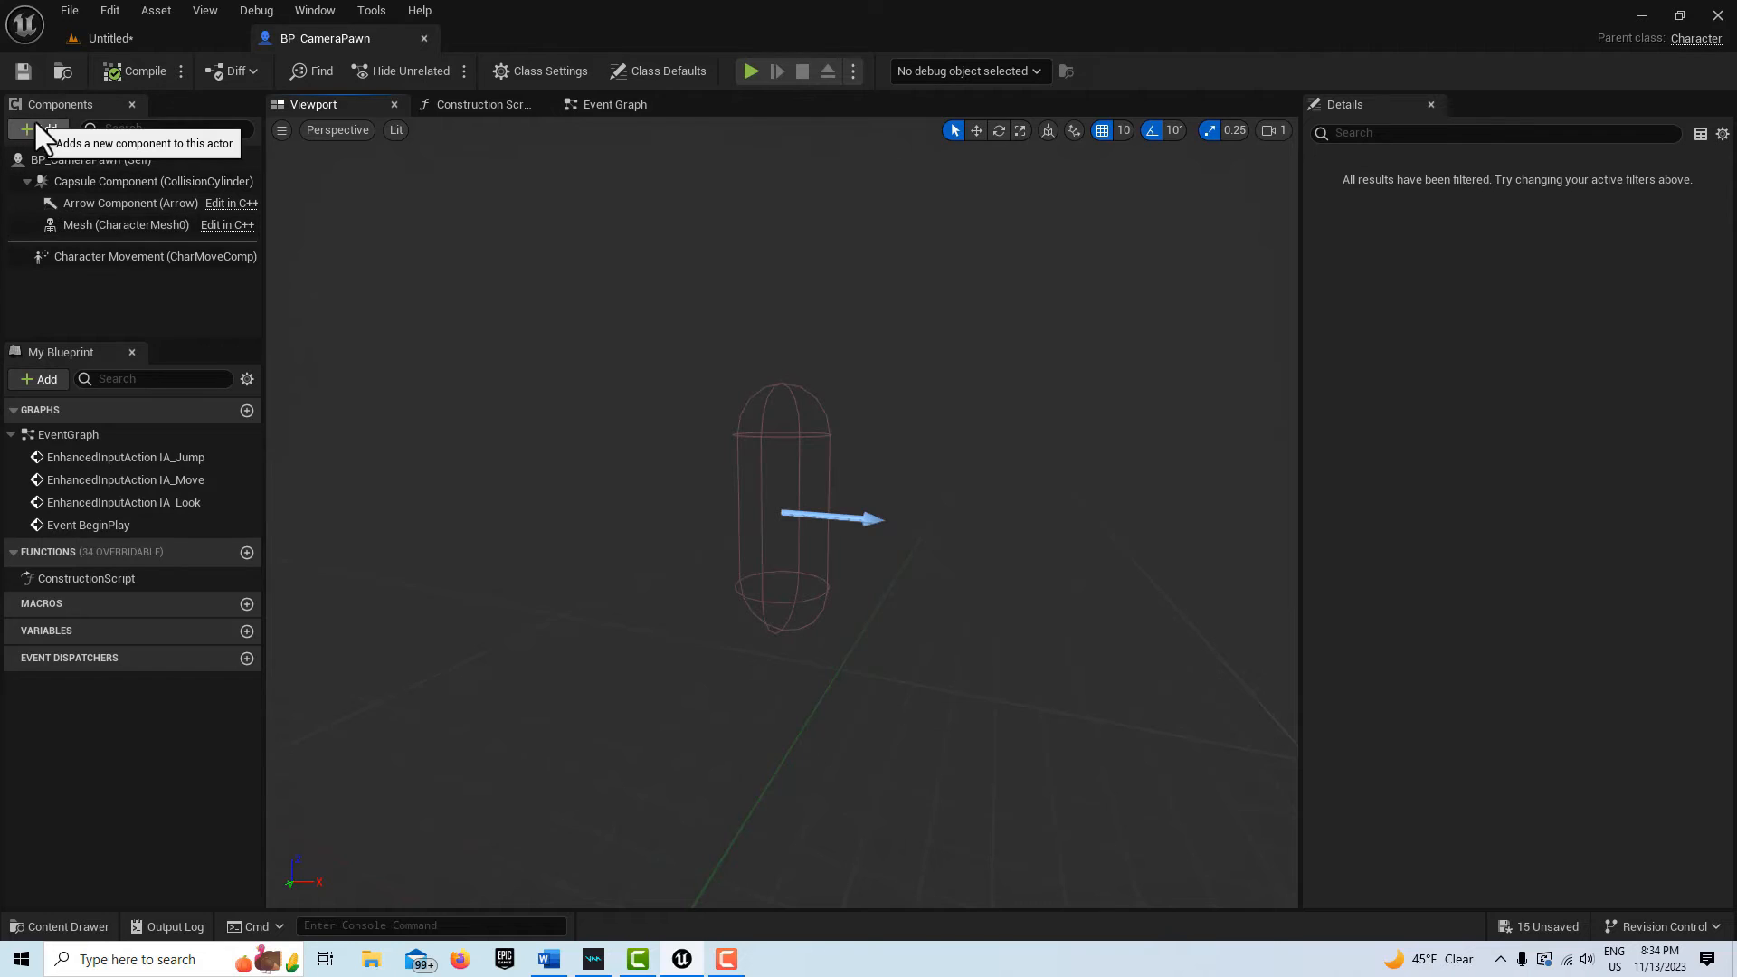
Add a Cine Camera component to BP_CameraPawn by searching 'camer'
{"action": "left_click", "coordinate": [38, 129]}
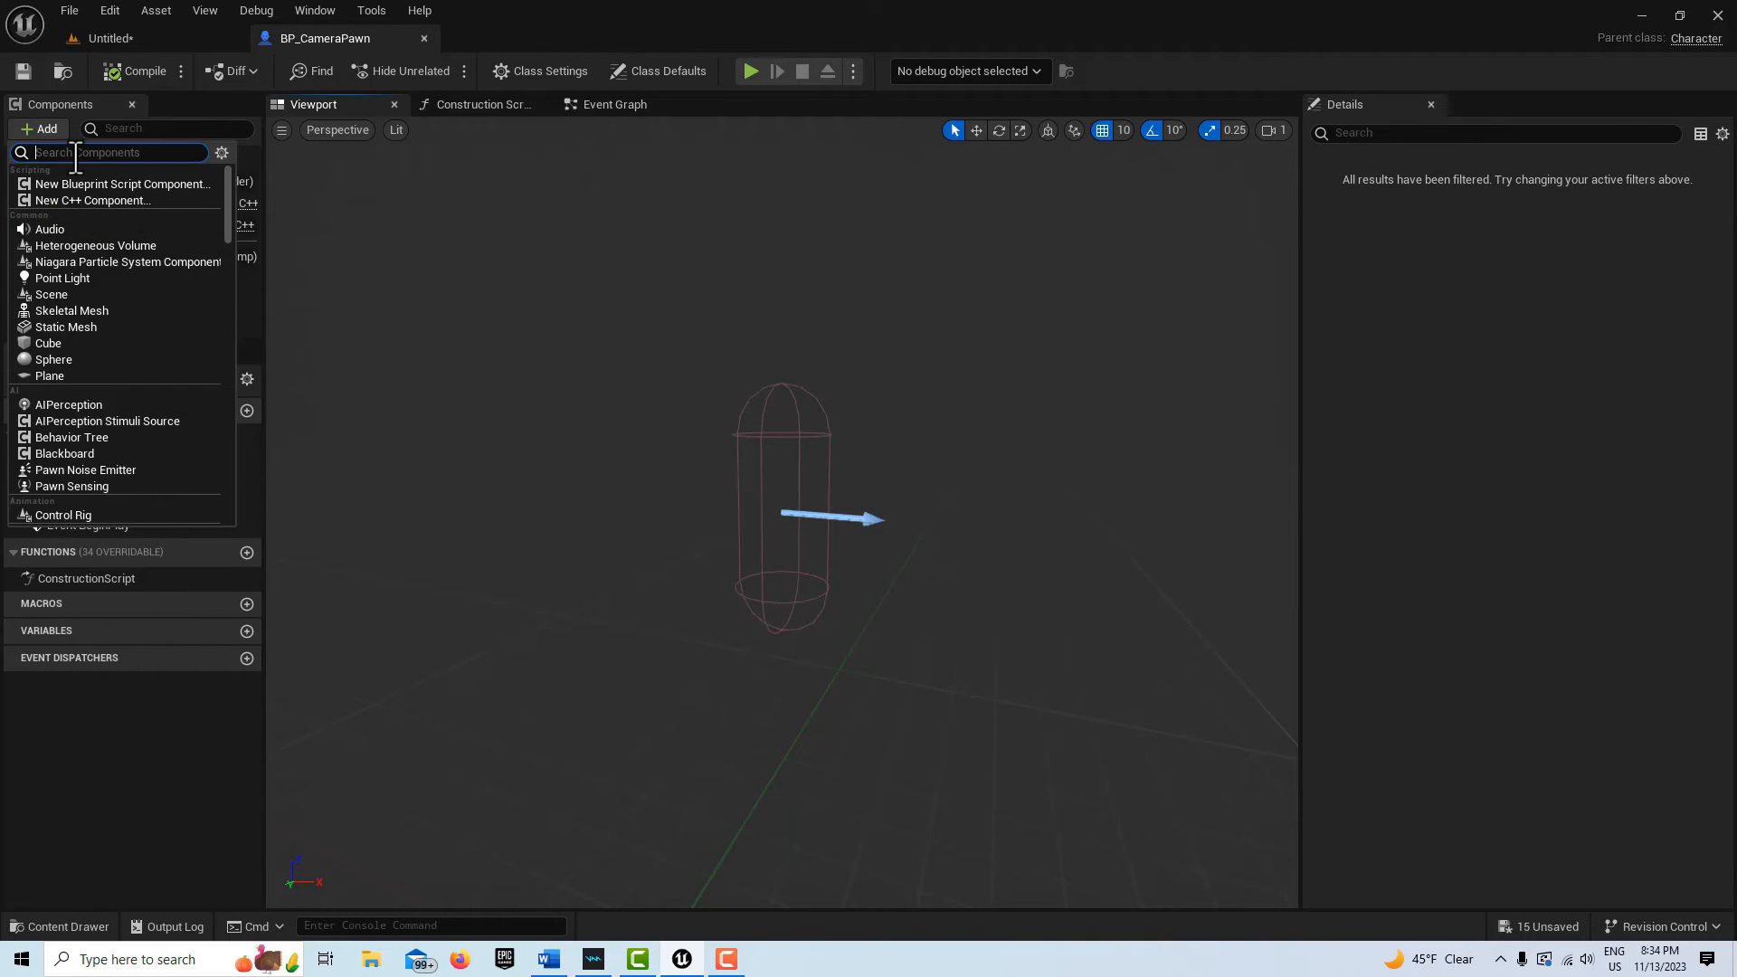
{"action": "type", "text": "camer"}
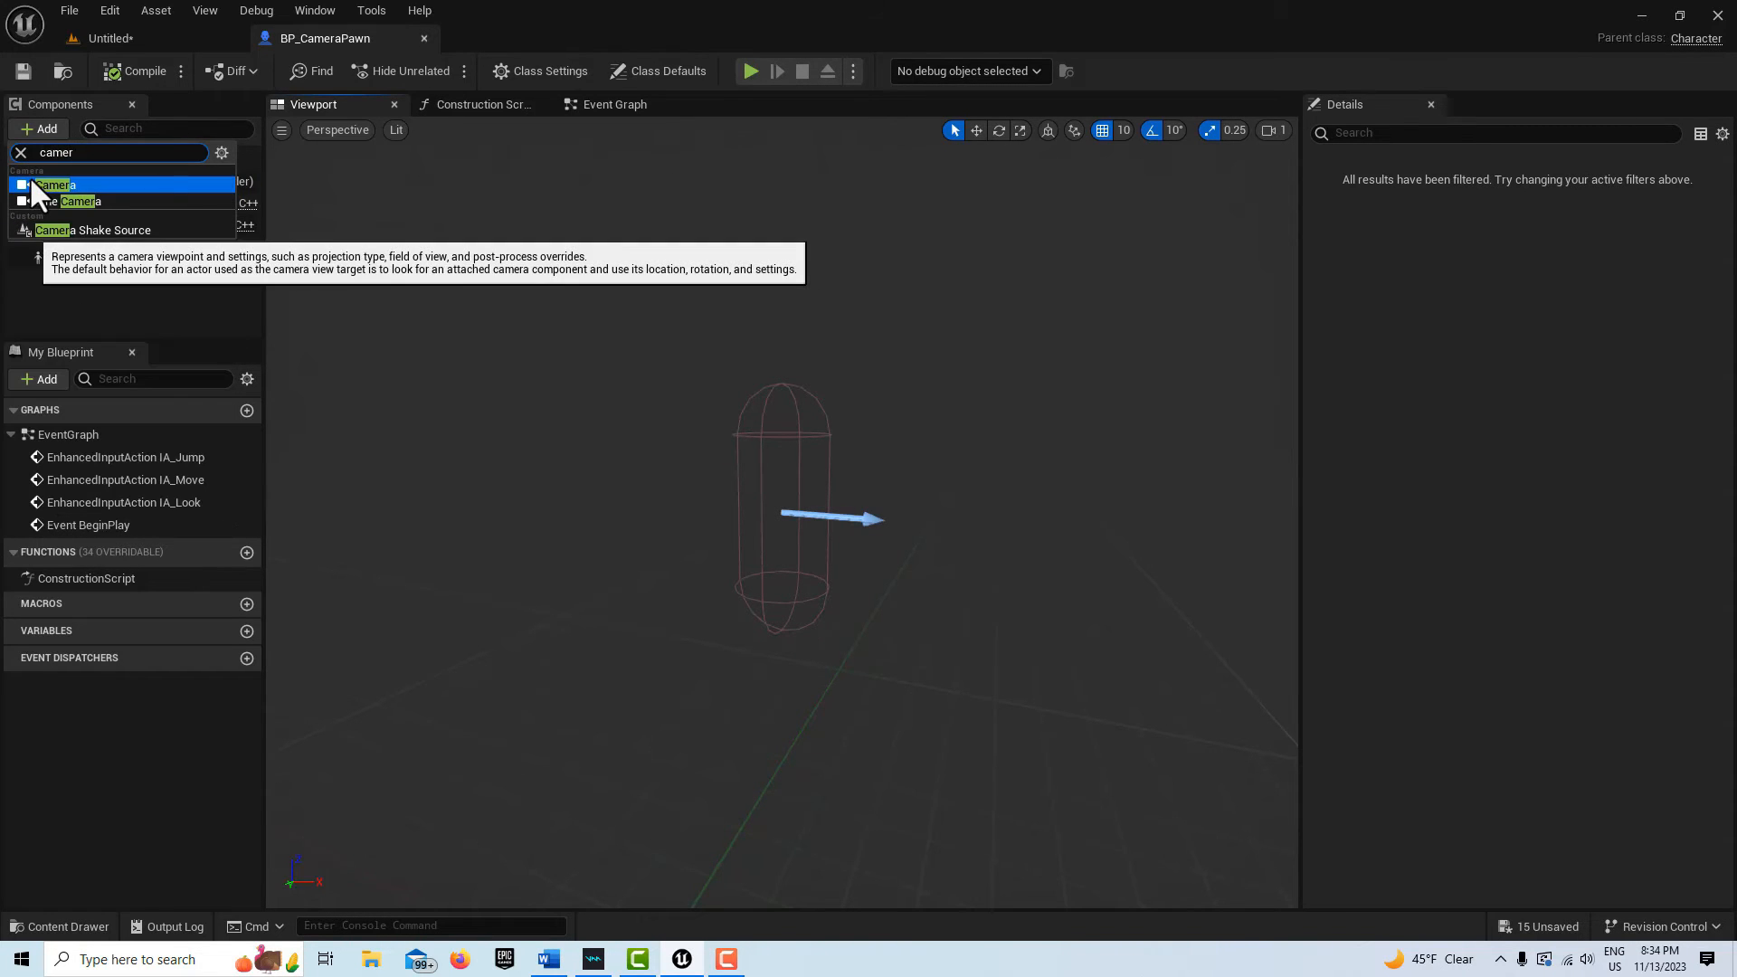
{"action": "left_click", "coordinate": [52, 184]}
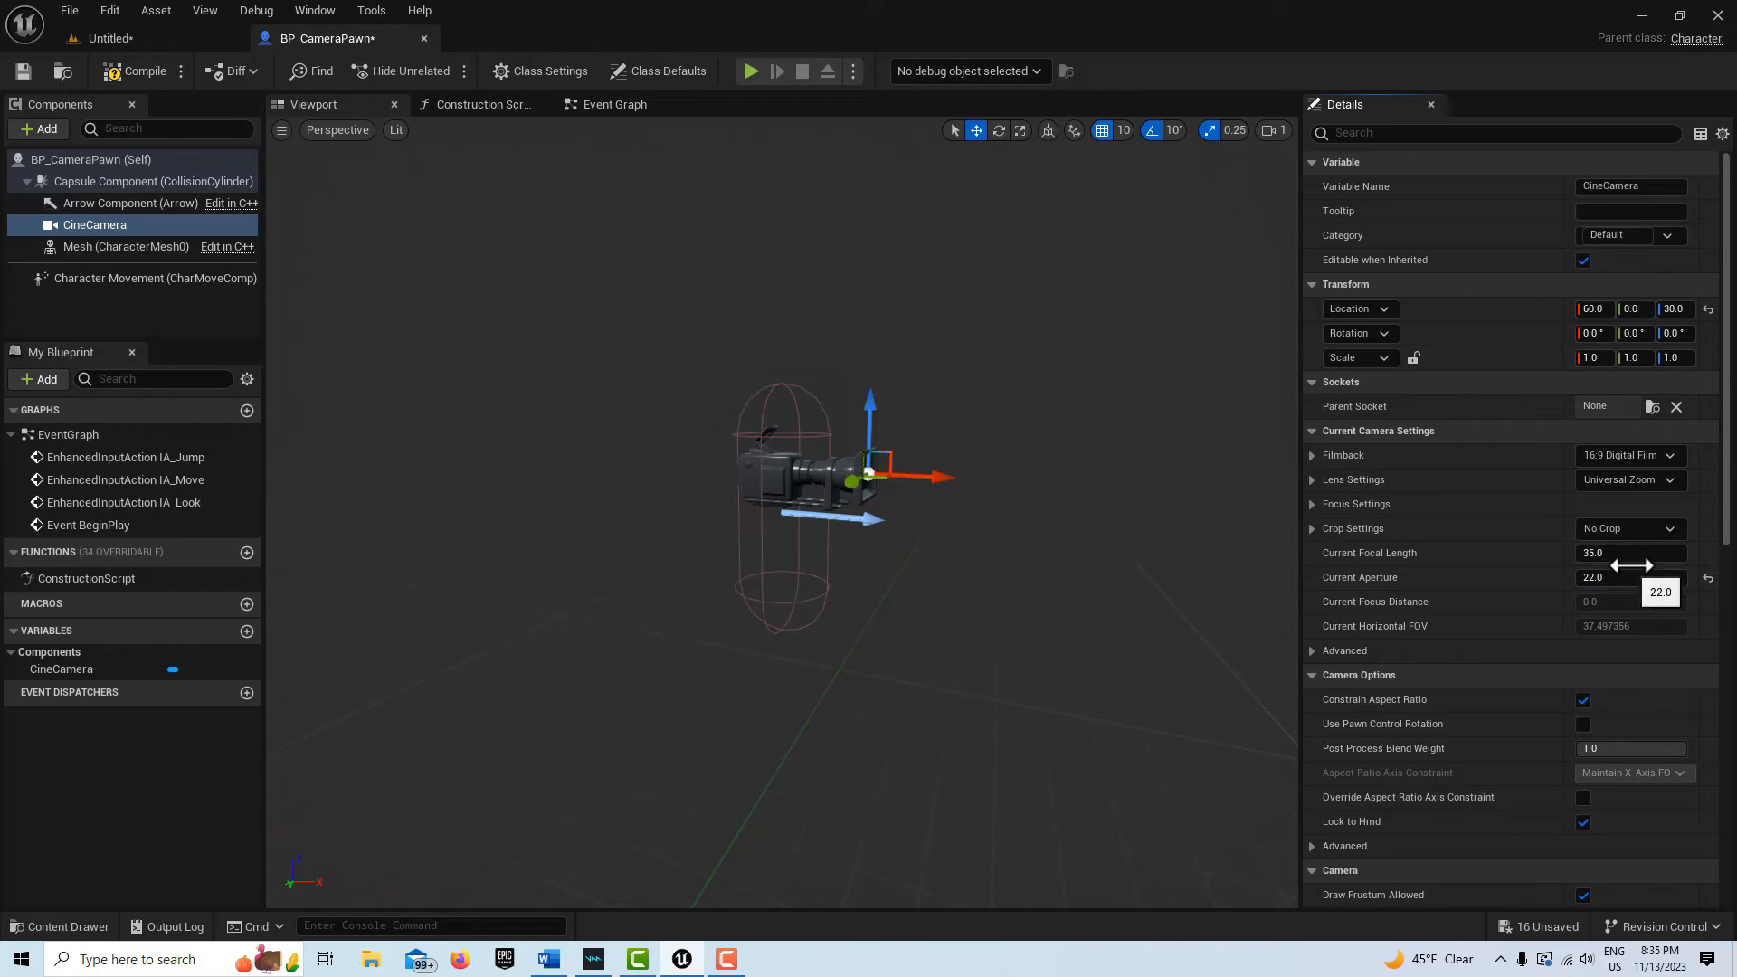
{"action": "mouse_move", "coordinate": [1568, 527]}
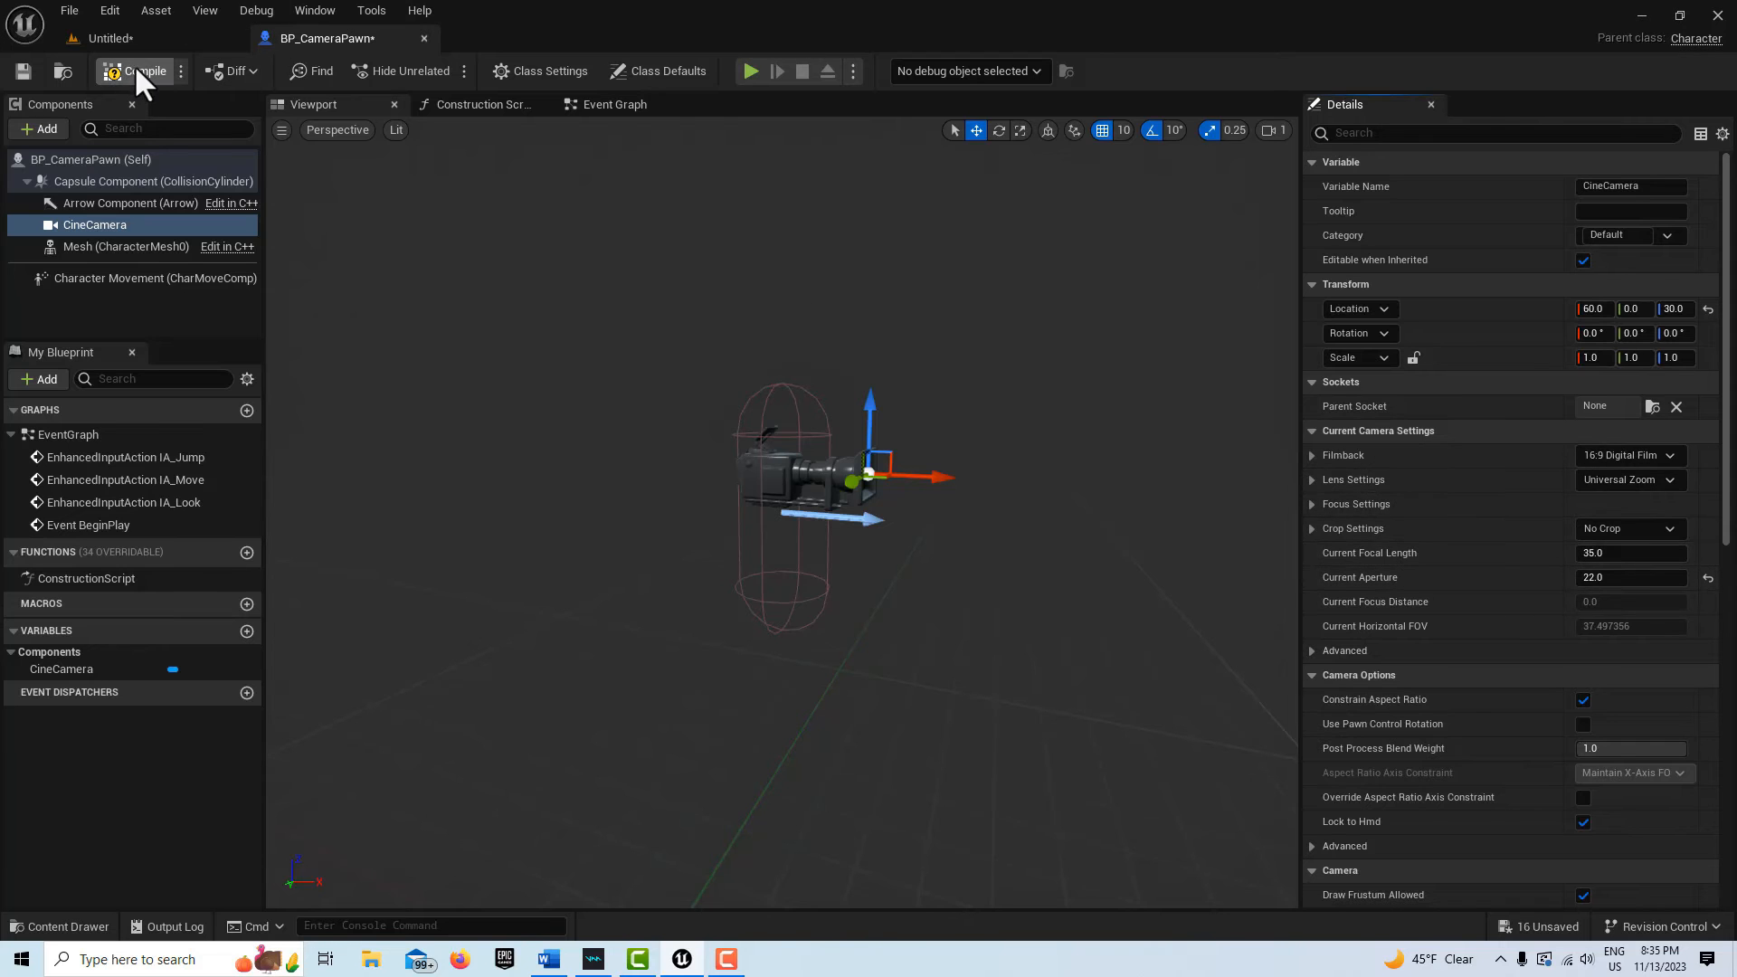
Compile BP_CameraPawn, then test-play the level through the camera pawn and stop
{"action": "left_click", "coordinate": [140, 71]}
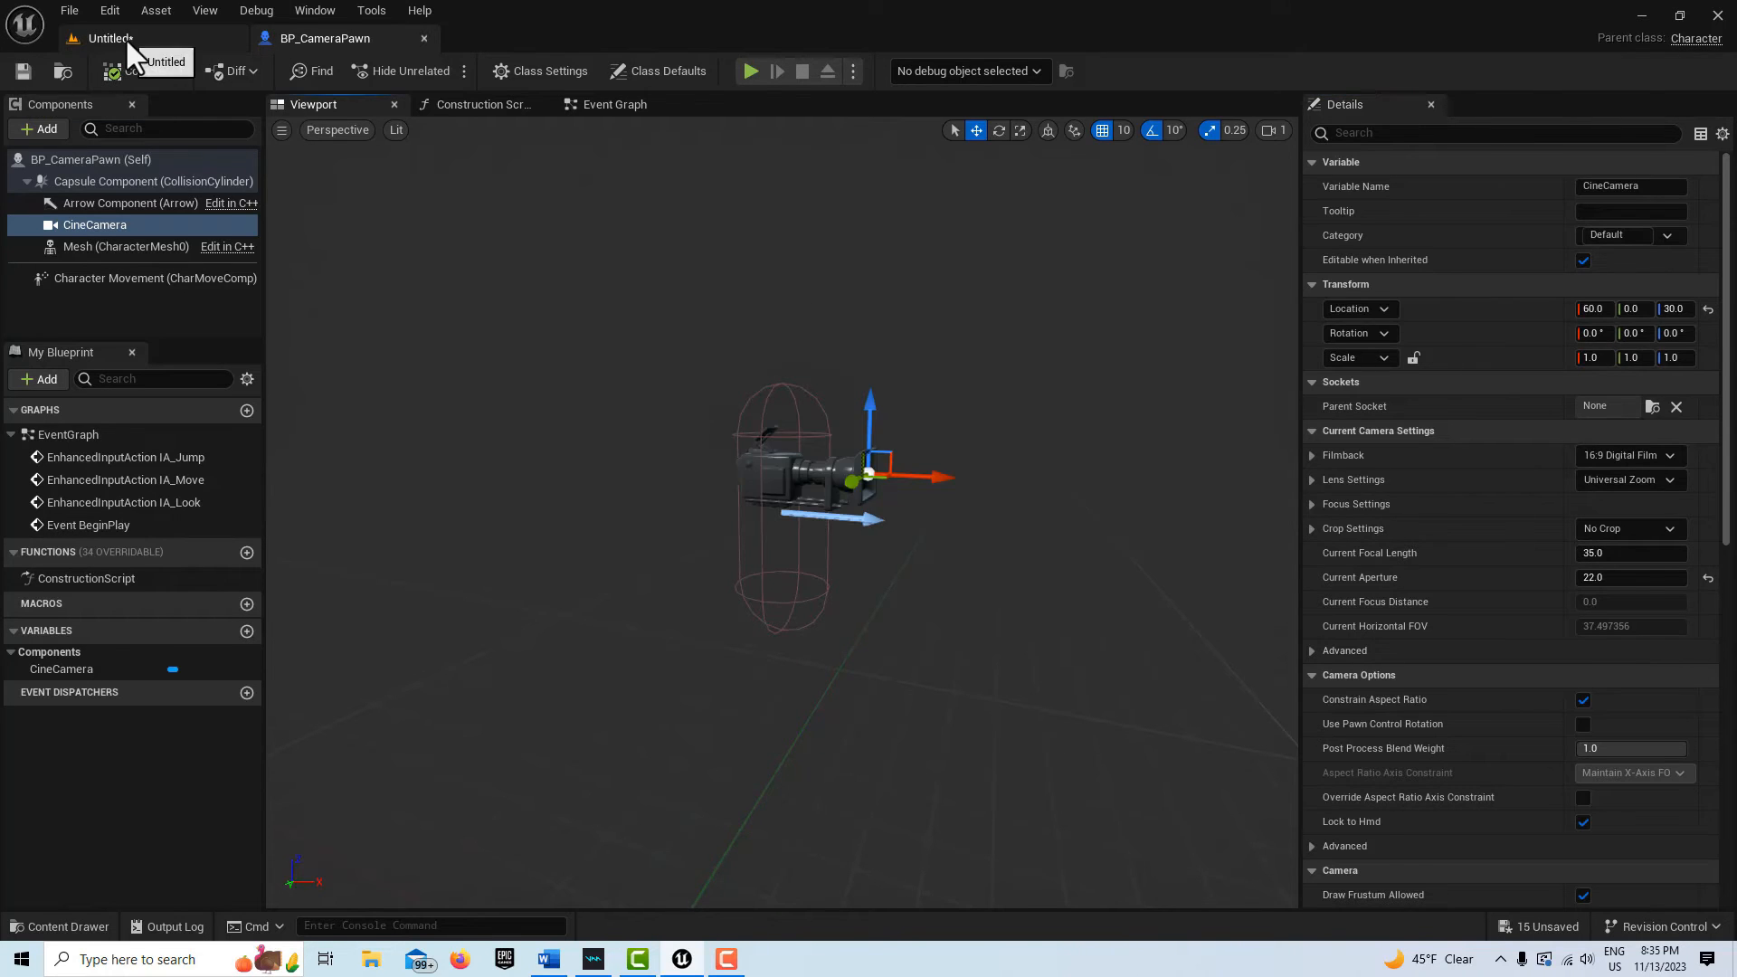
{"action": "left_click", "coordinate": [105, 38]}
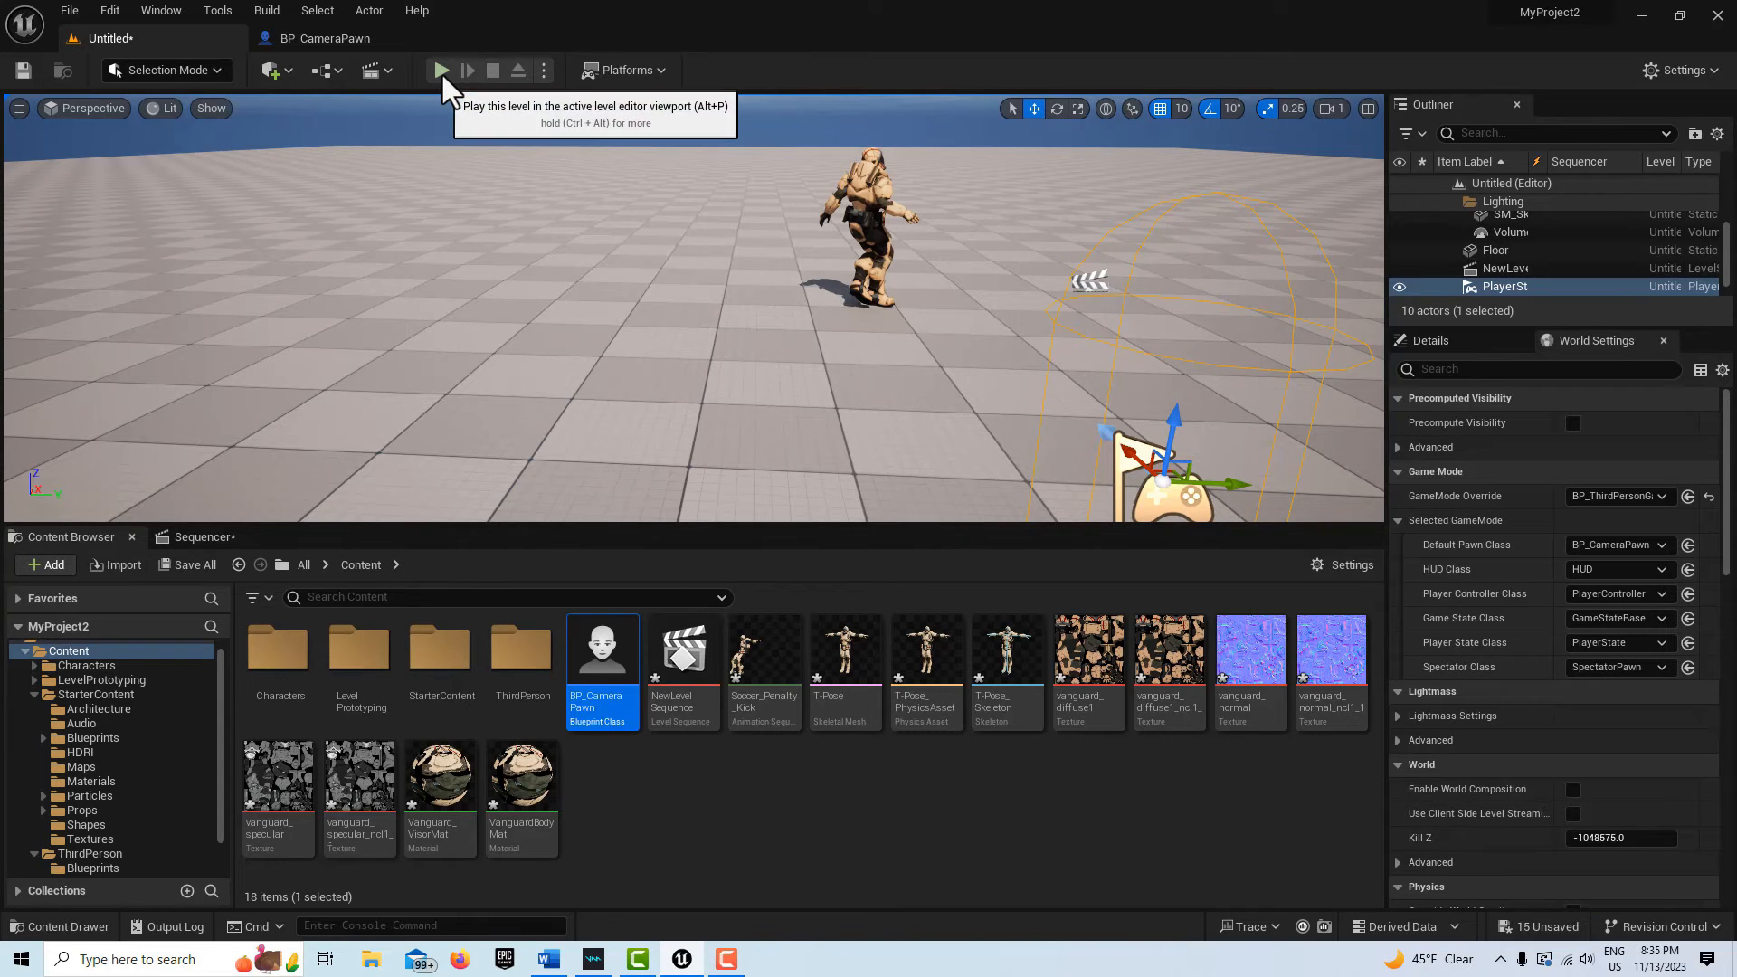
{"action": "left_click", "coordinate": [441, 70]}
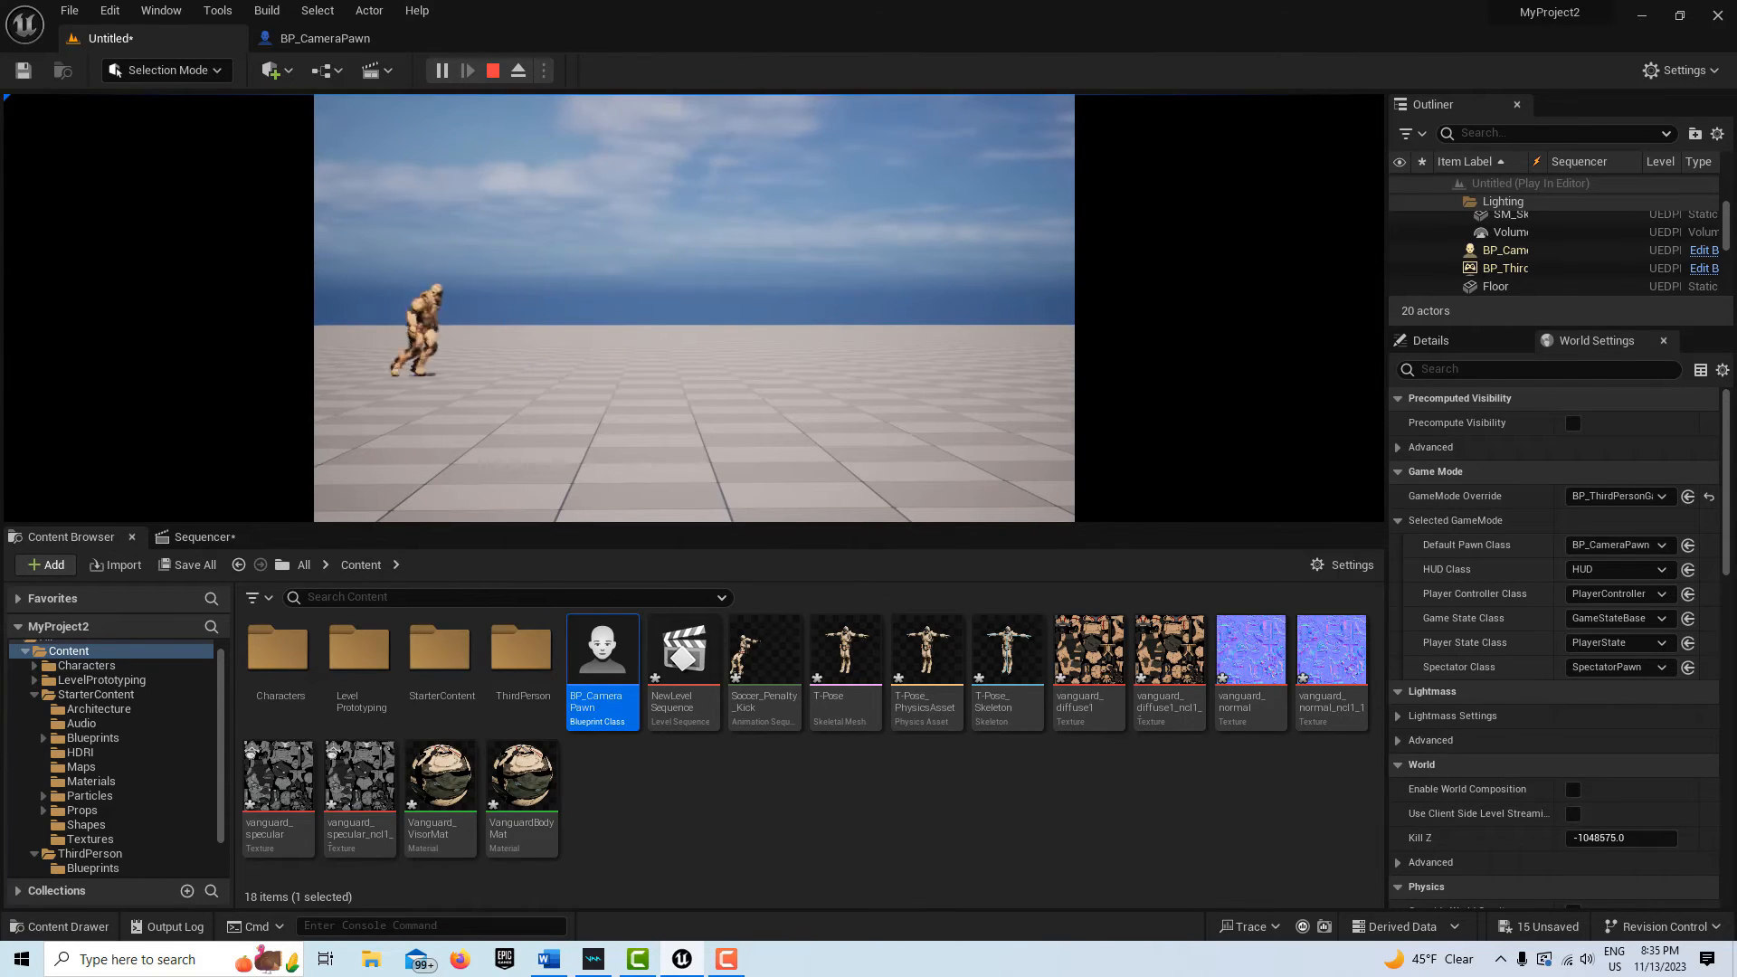
{"action": "left_click", "coordinate": [492, 70]}
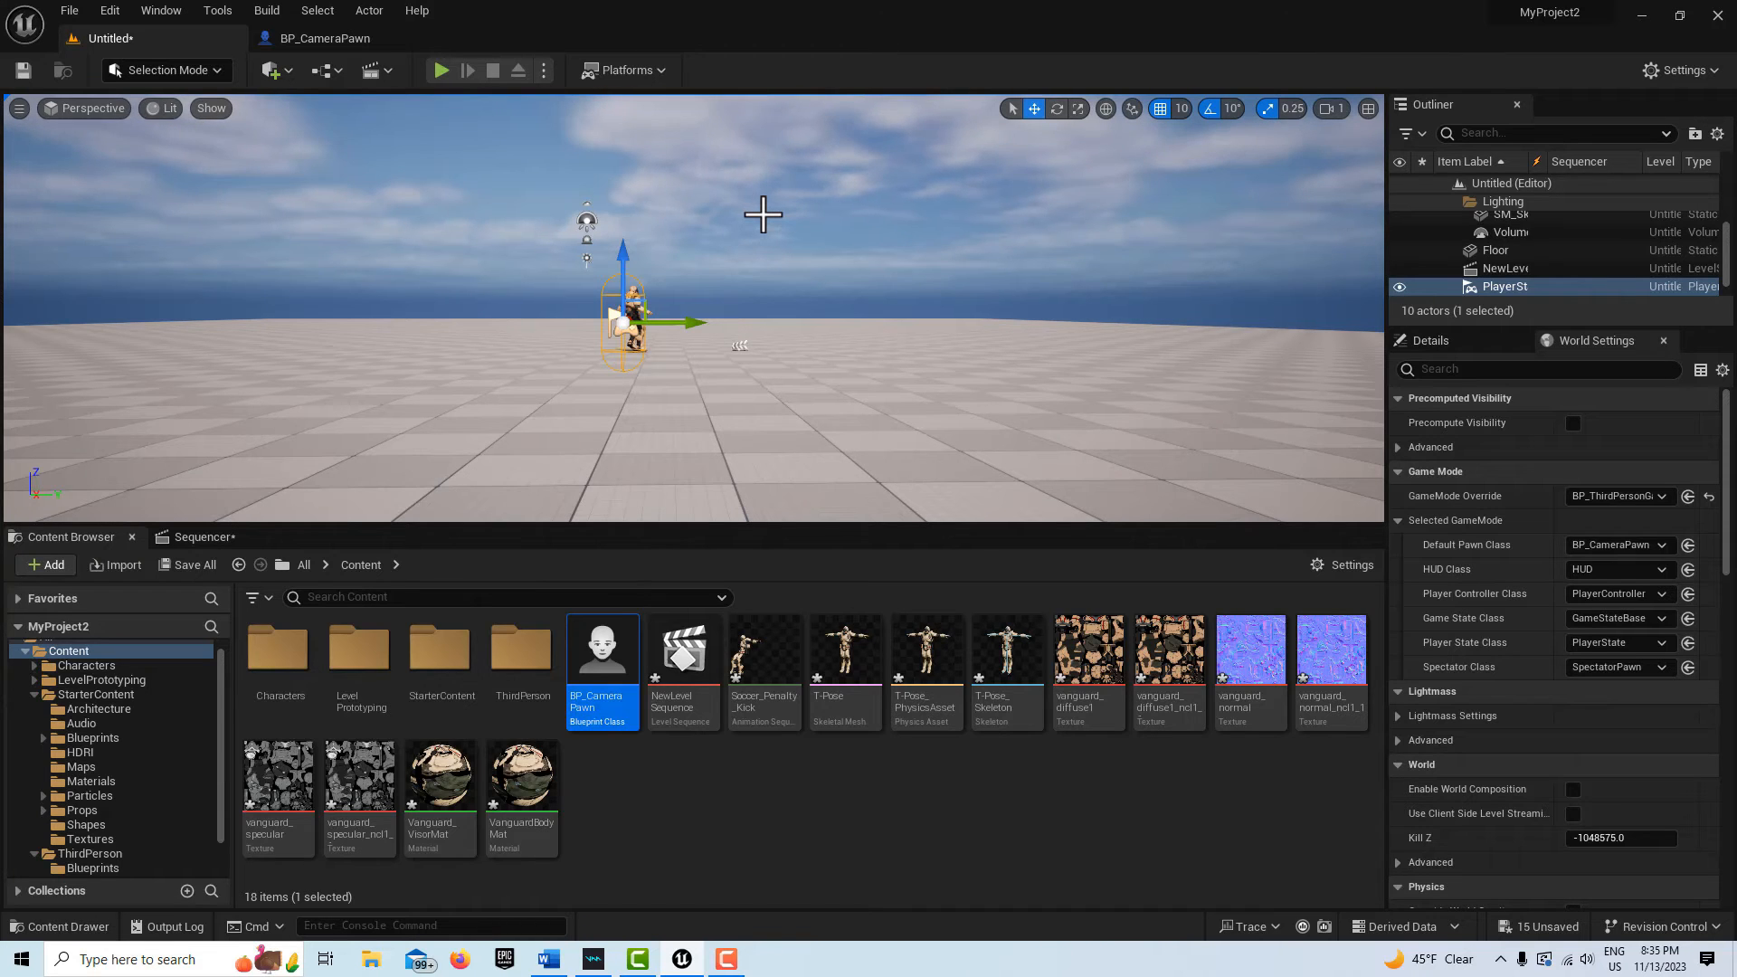
{"action": "mouse_move", "coordinate": [691, 149]}
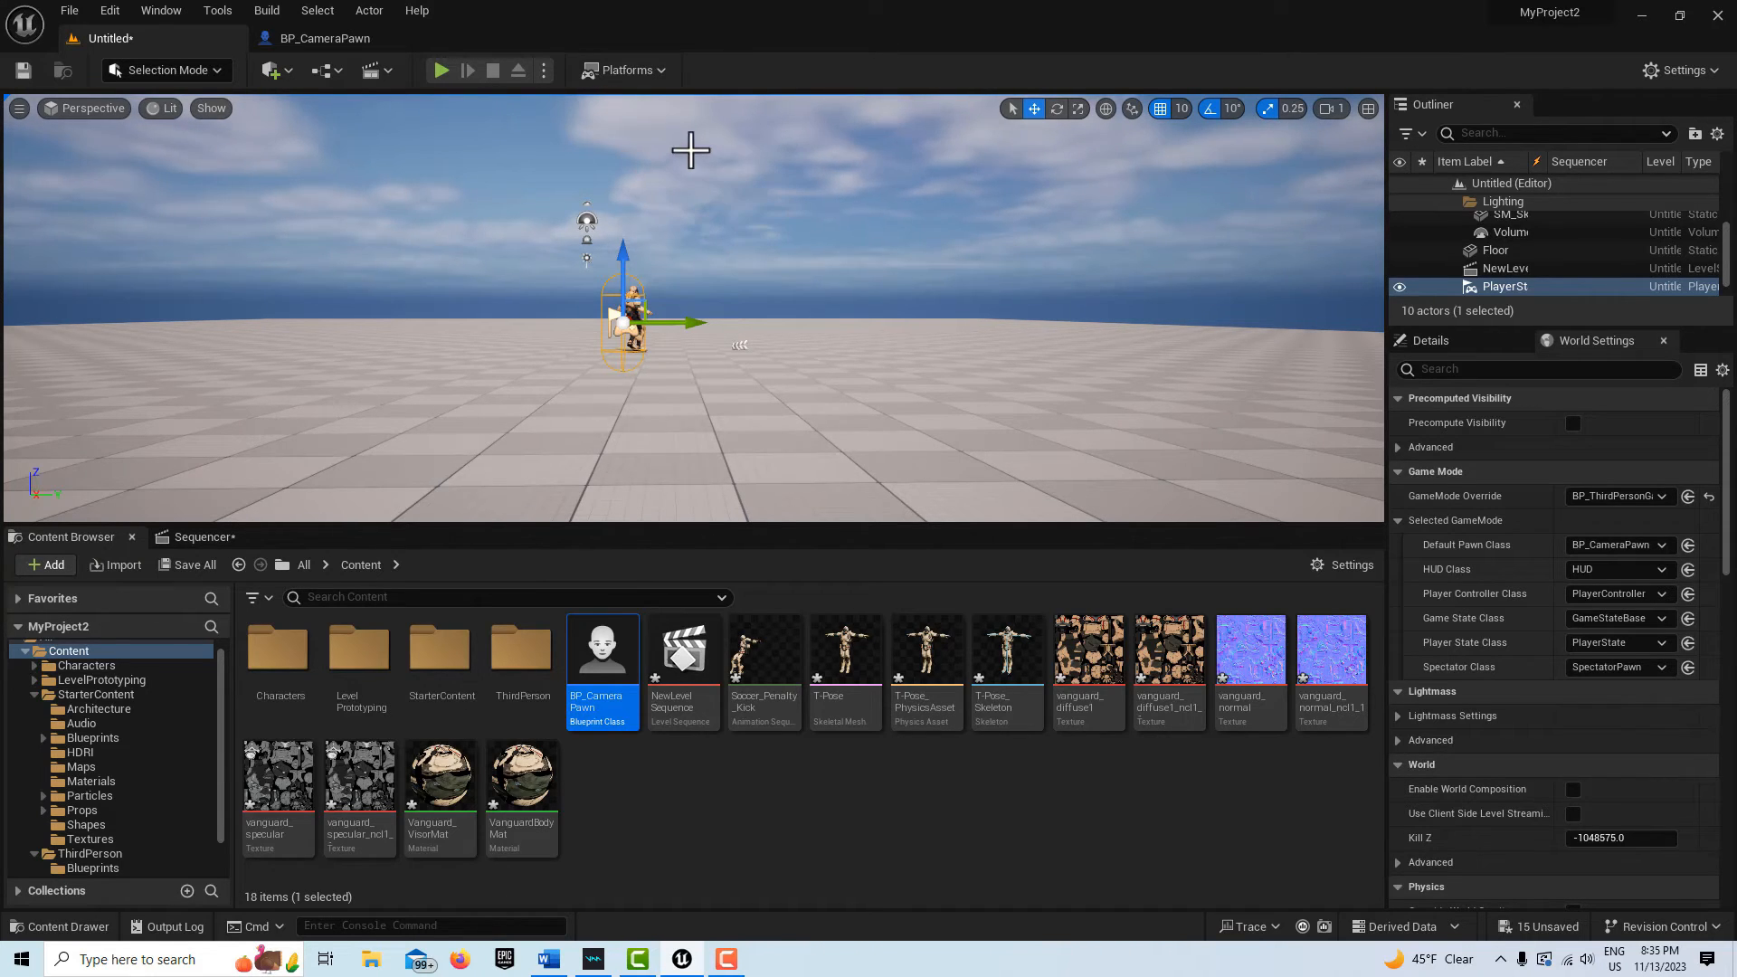
{"action": "mouse_move", "coordinate": [166, 39]}
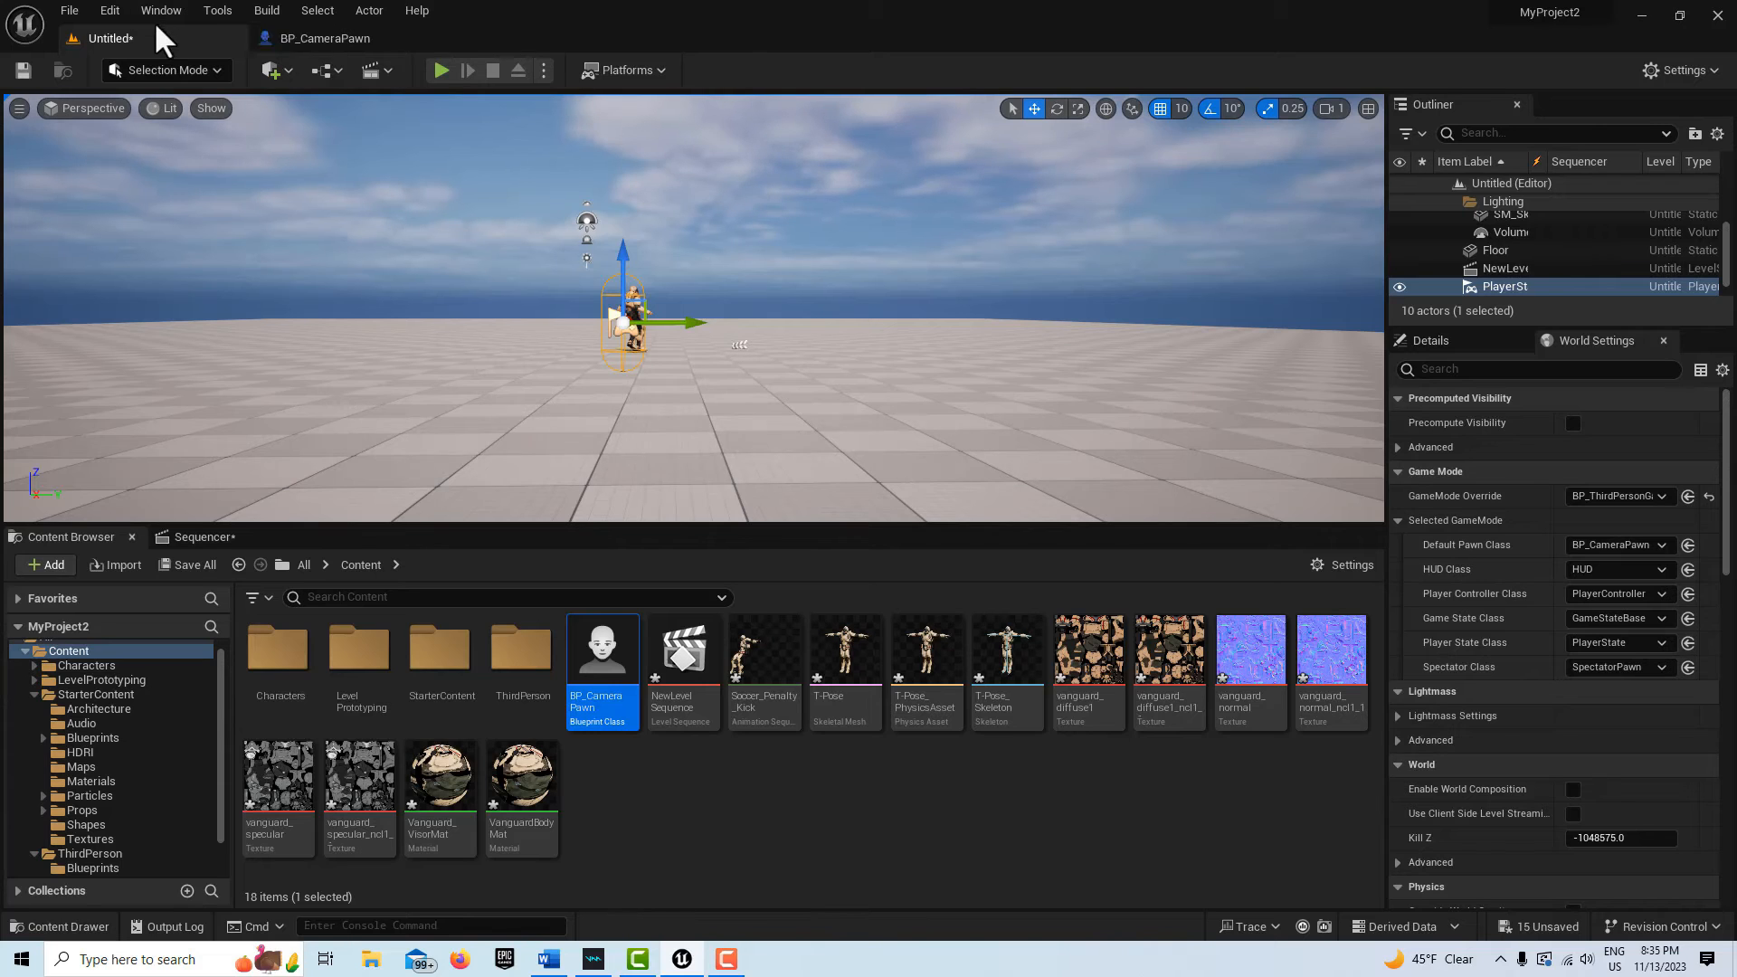
Open Take Recorder and add Player as a recording source for Scene_1
{"action": "left_click", "coordinate": [161, 10]}
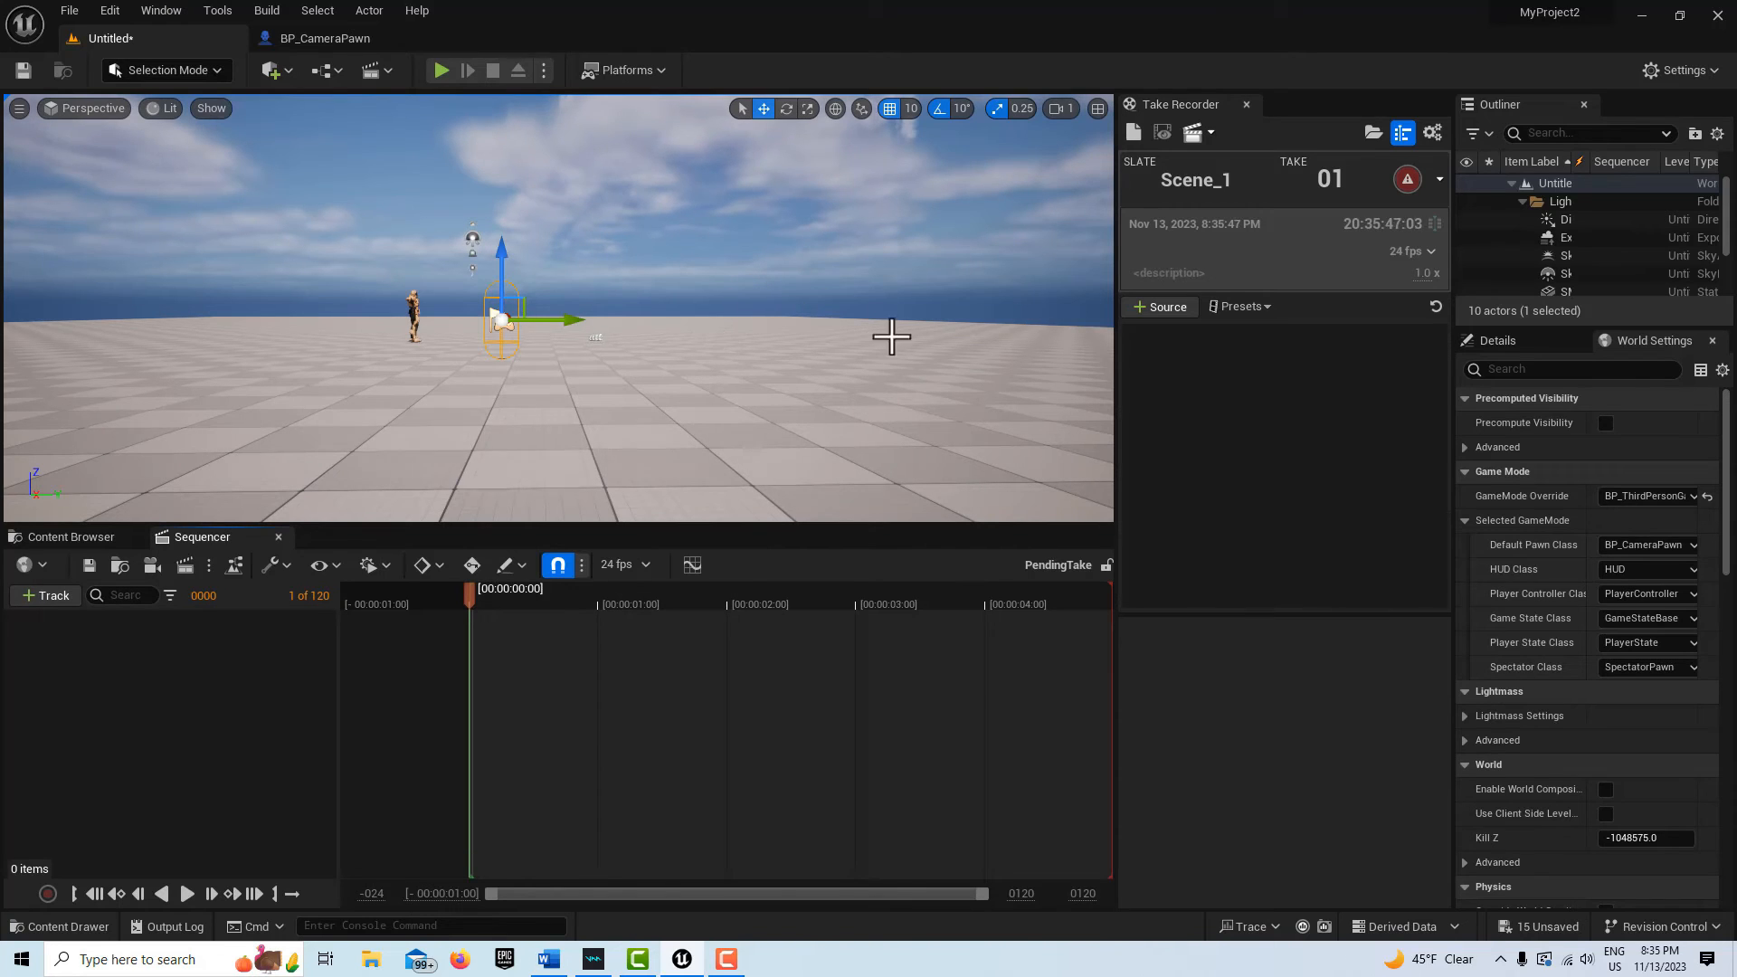
{"action": "mouse_move", "coordinate": [1164, 337]}
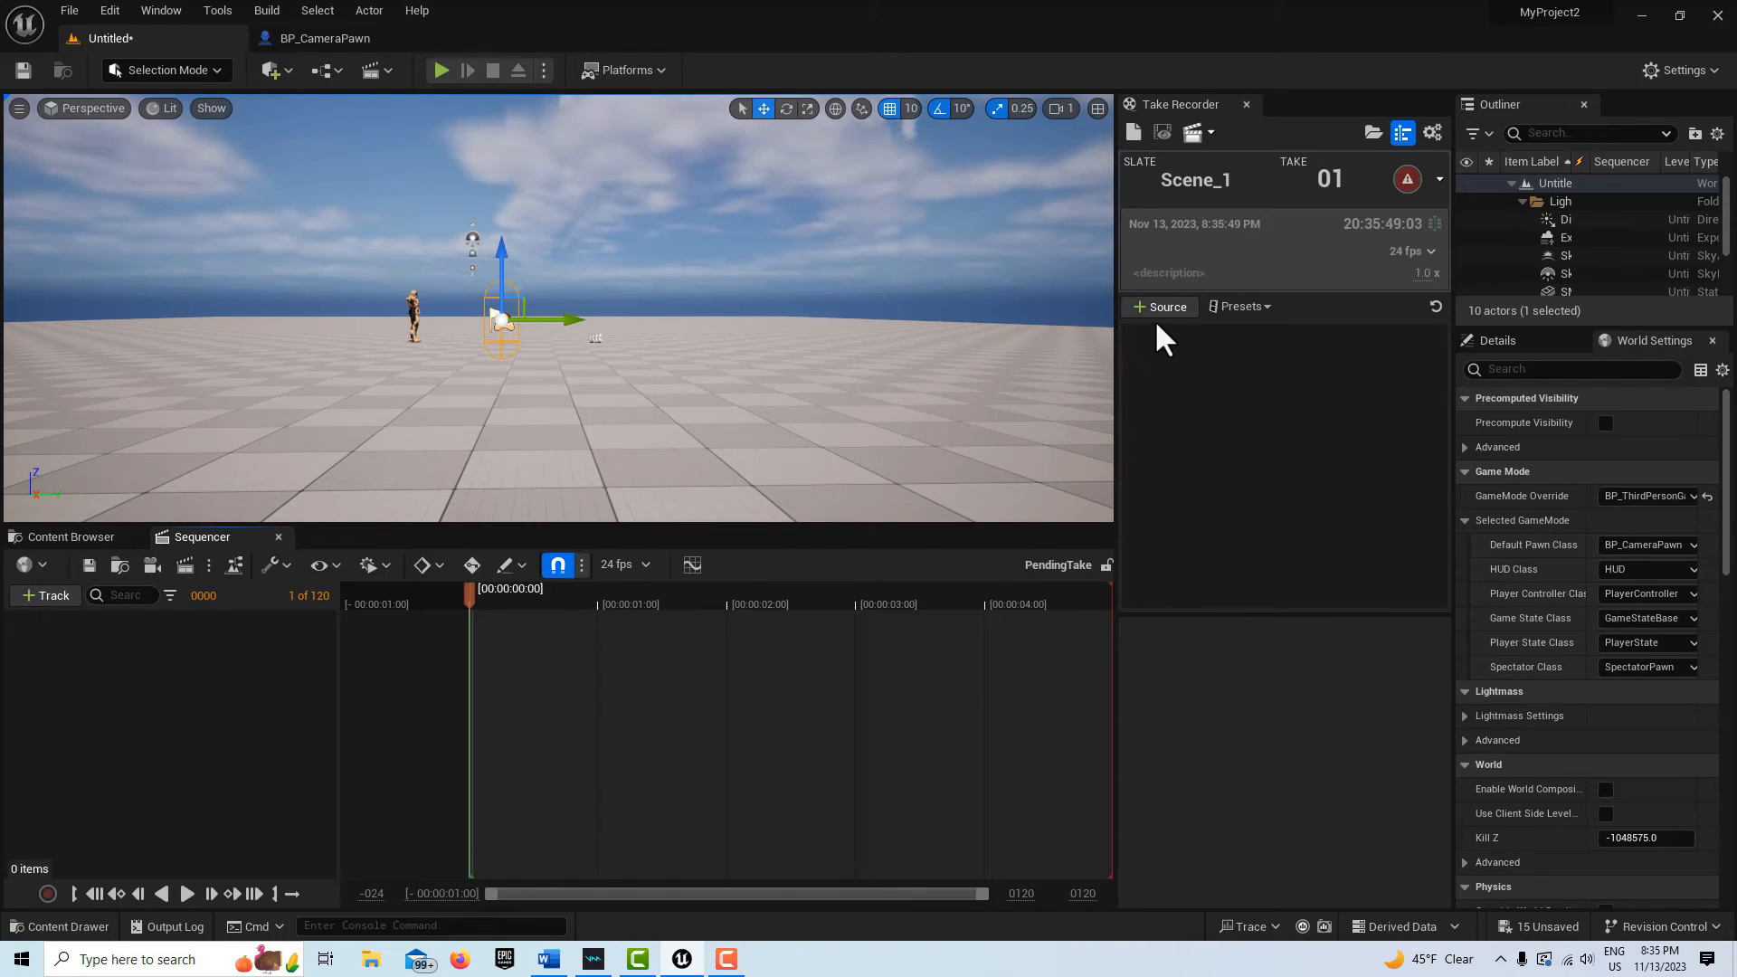
{"action": "left_click", "coordinate": [1159, 307]}
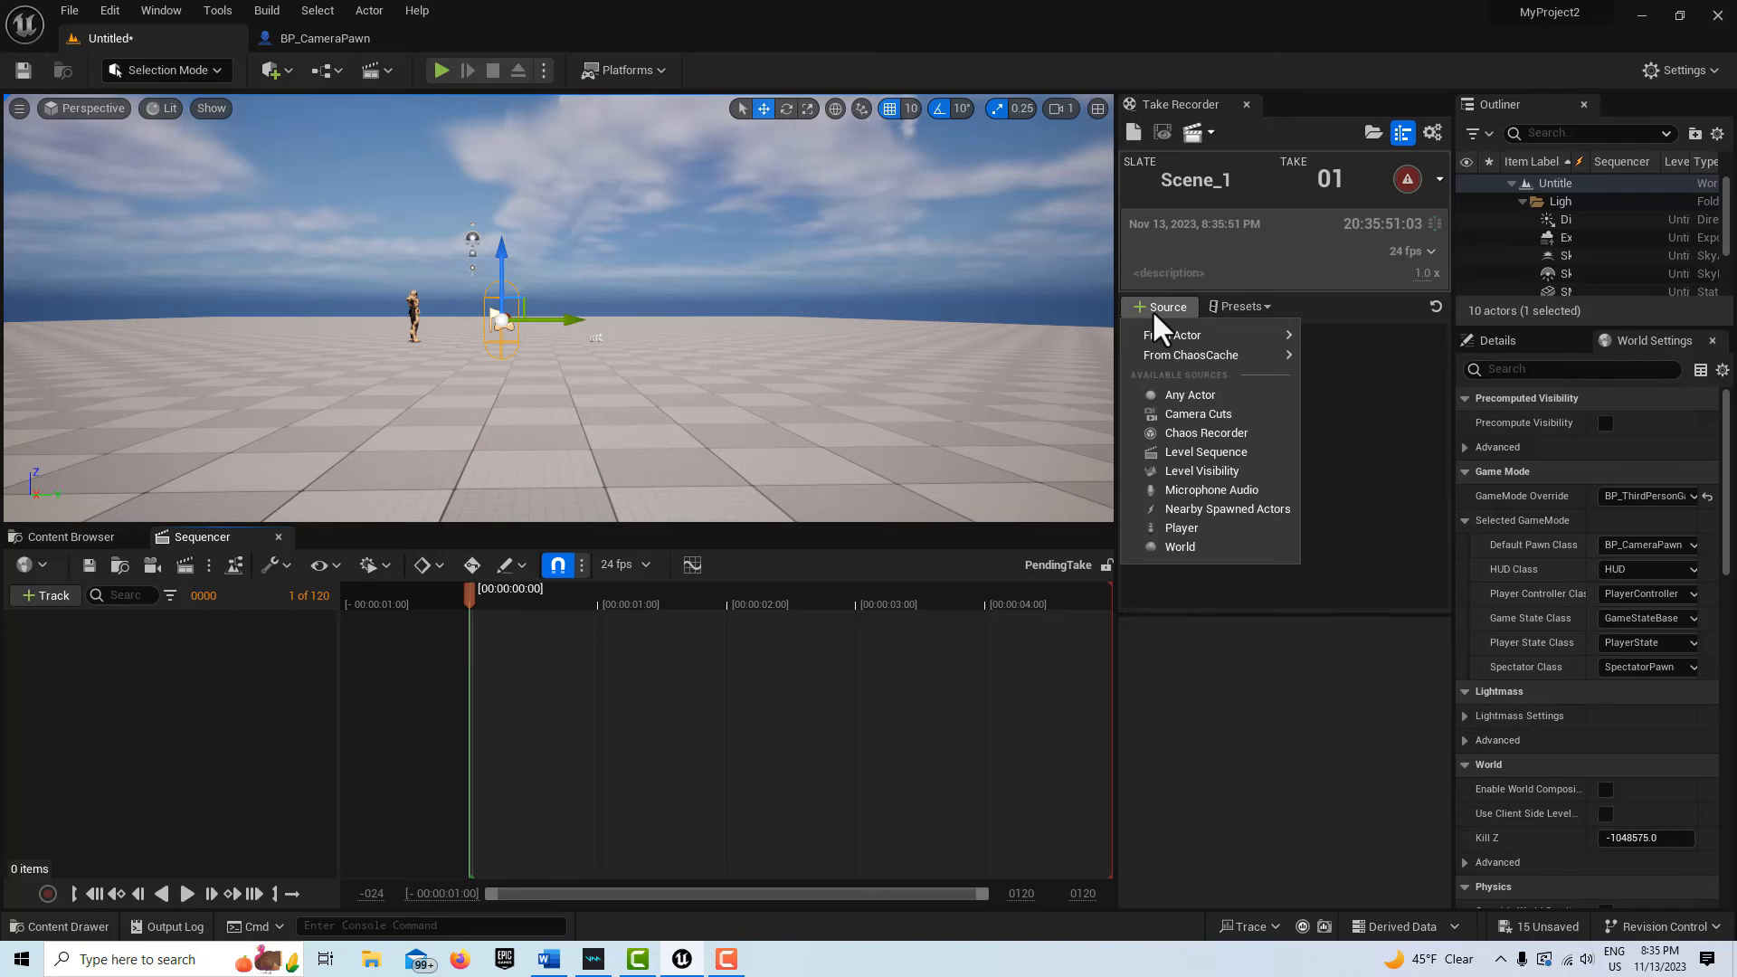
{"action": "left_click", "coordinate": [1180, 528]}
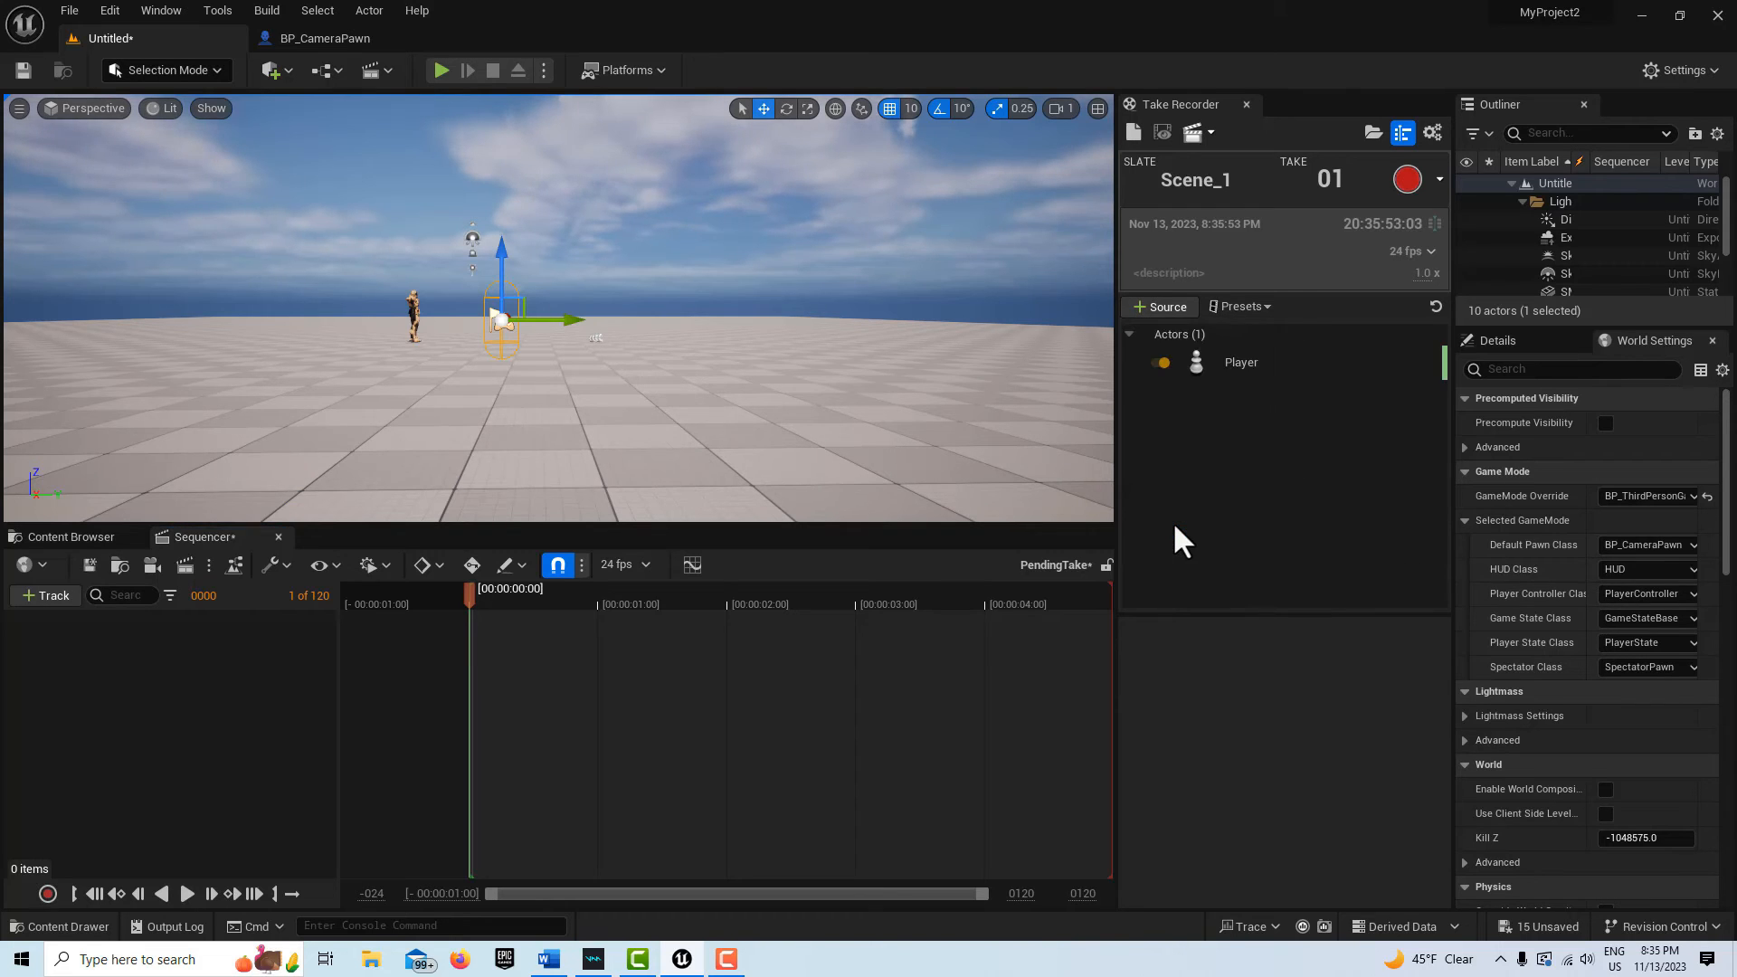
{"action": "mouse_move", "coordinate": [1244, 390]}
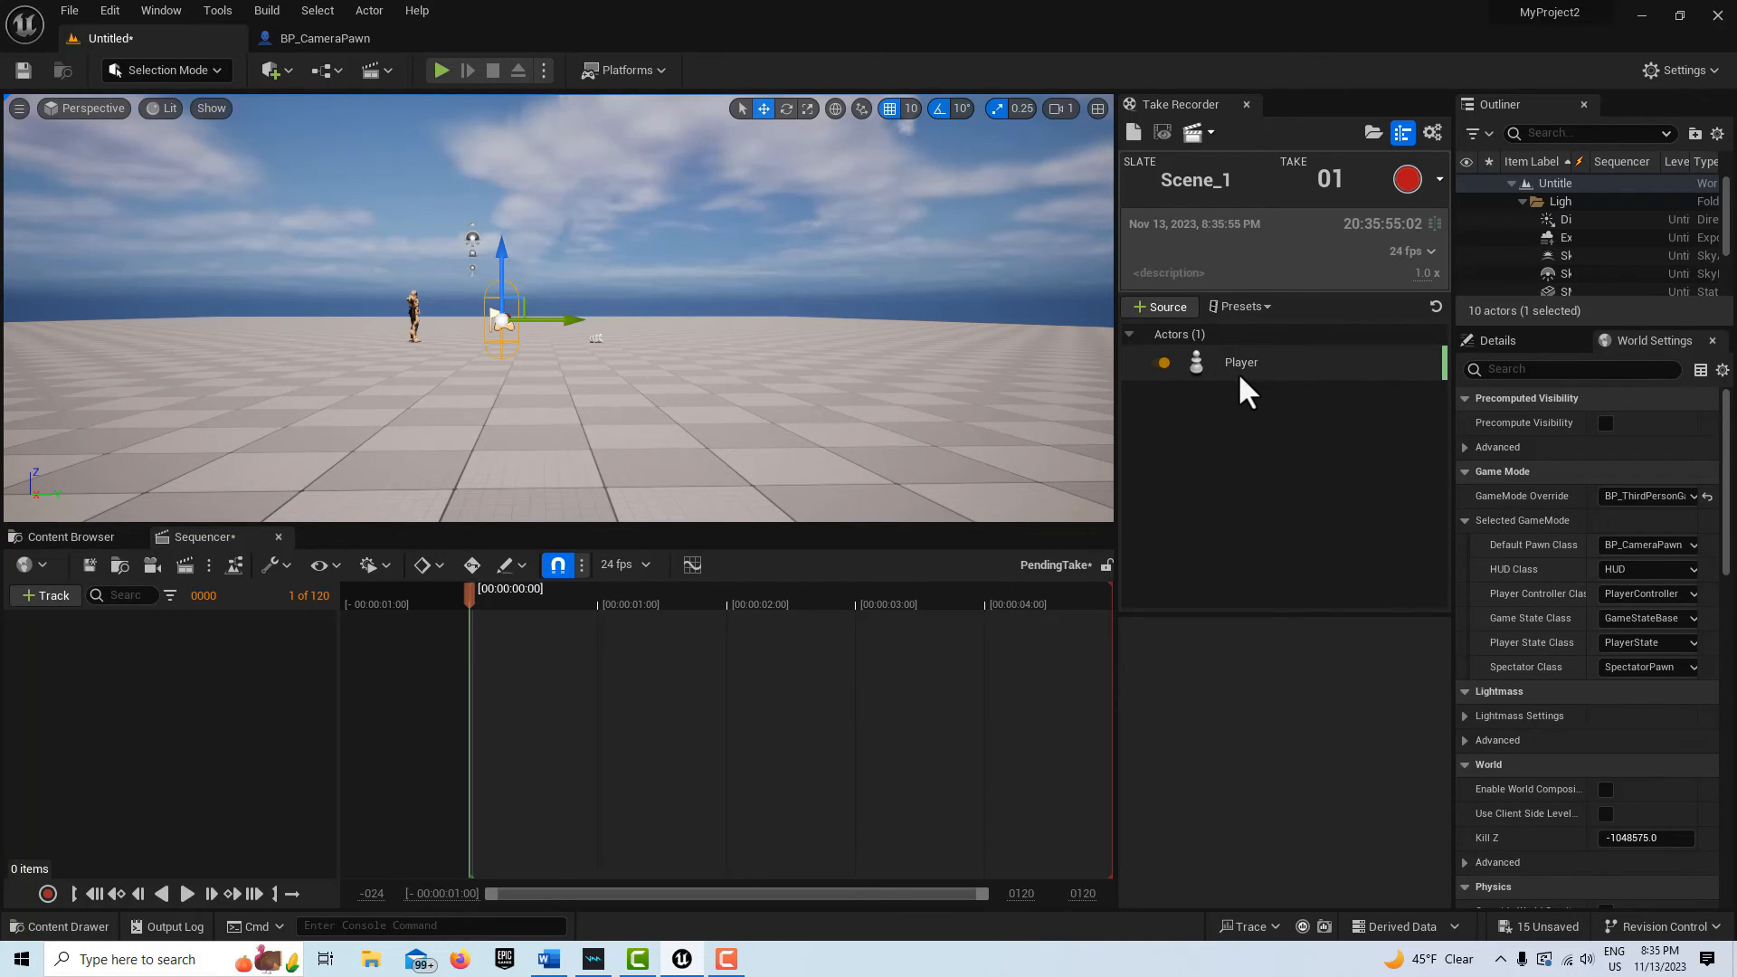
{"action": "mouse_move", "coordinate": [1161, 388]}
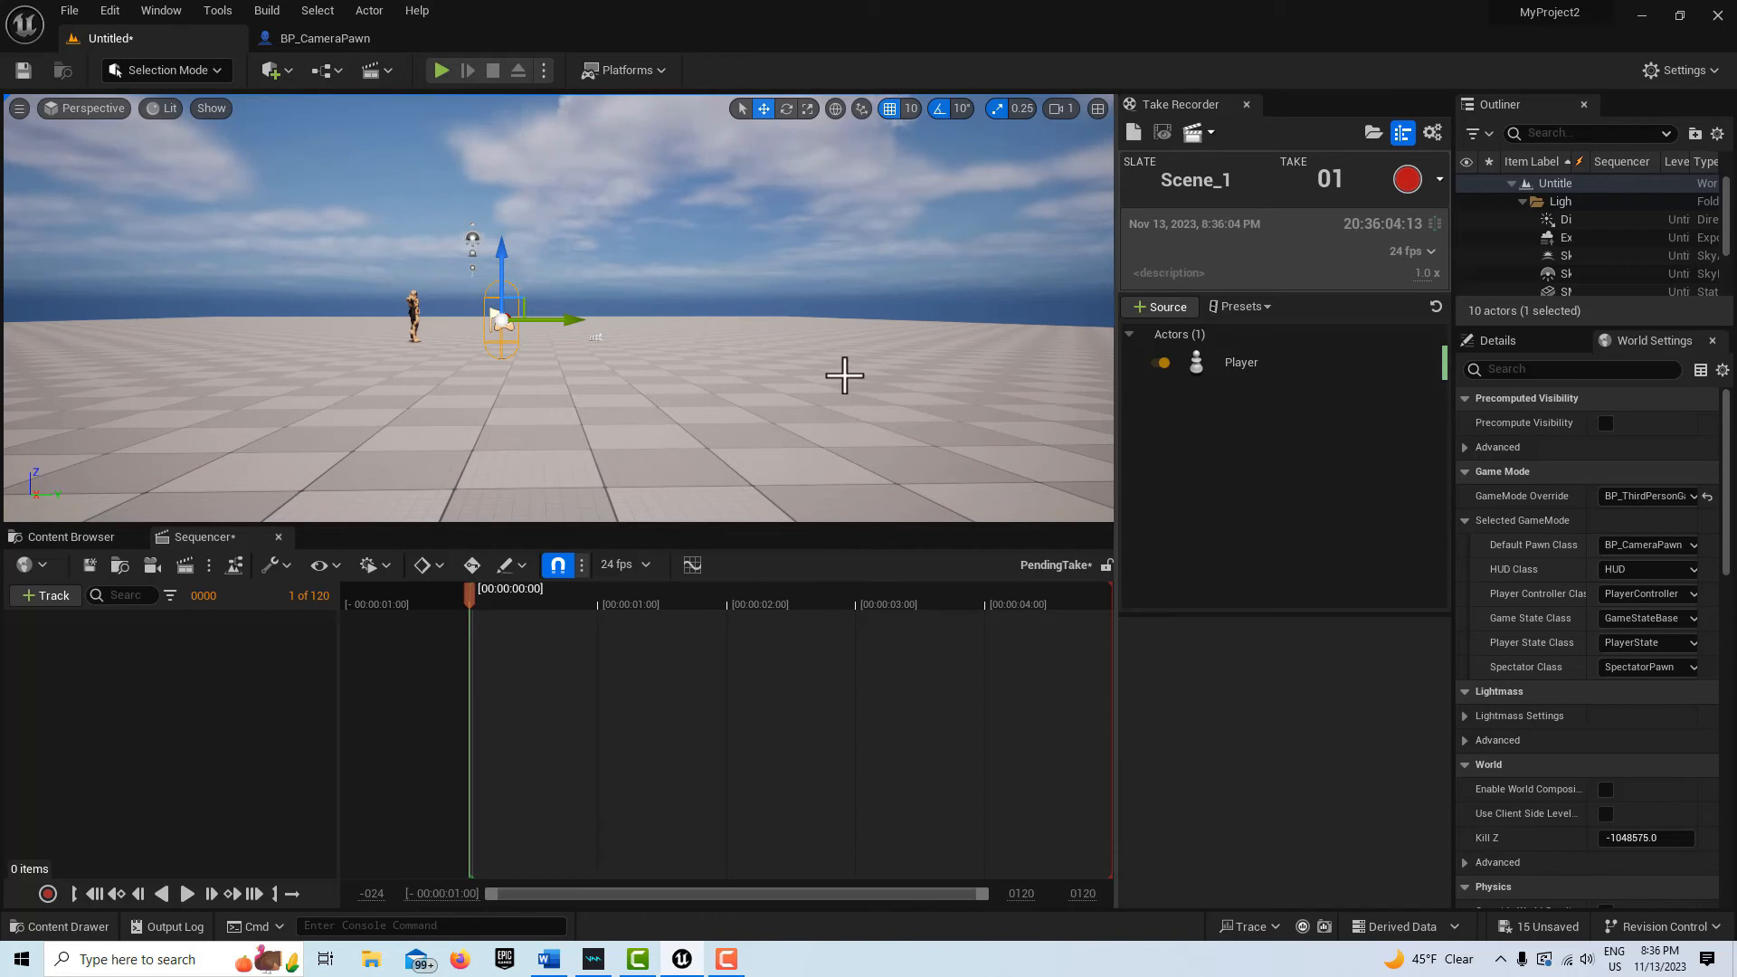
{"action": "mouse_move", "coordinate": [442, 69]}
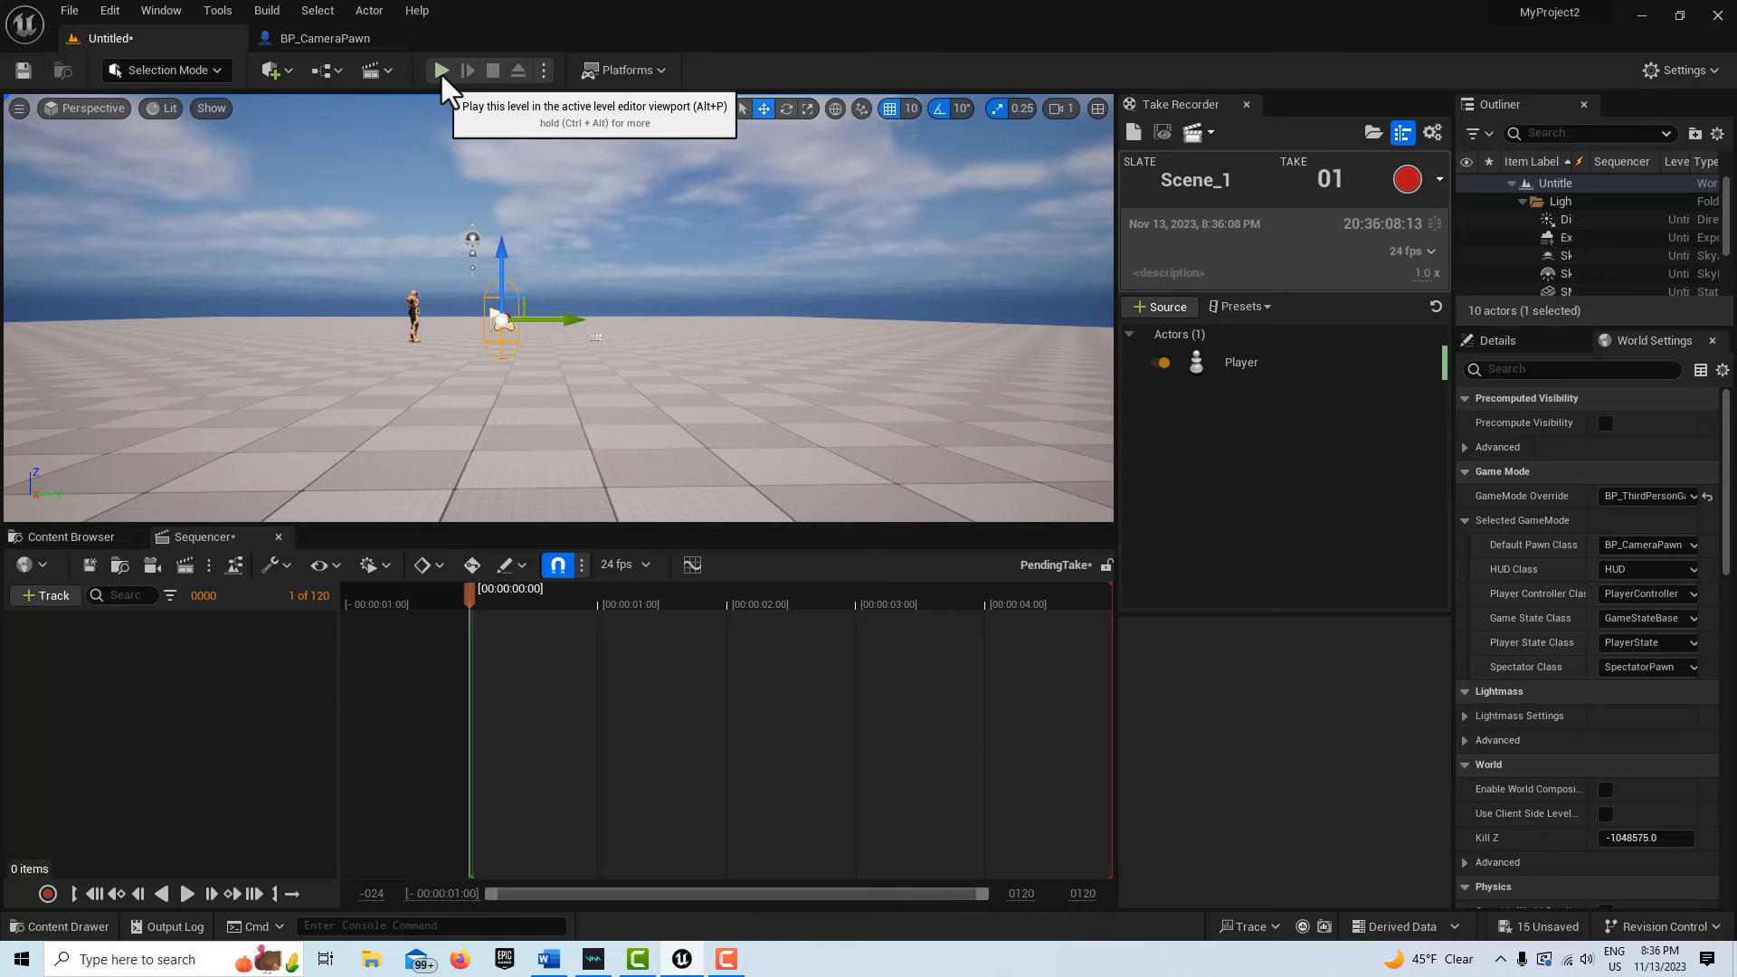
Play the level and record the first take of the soccer kick
{"action": "left_click", "coordinate": [441, 70]}
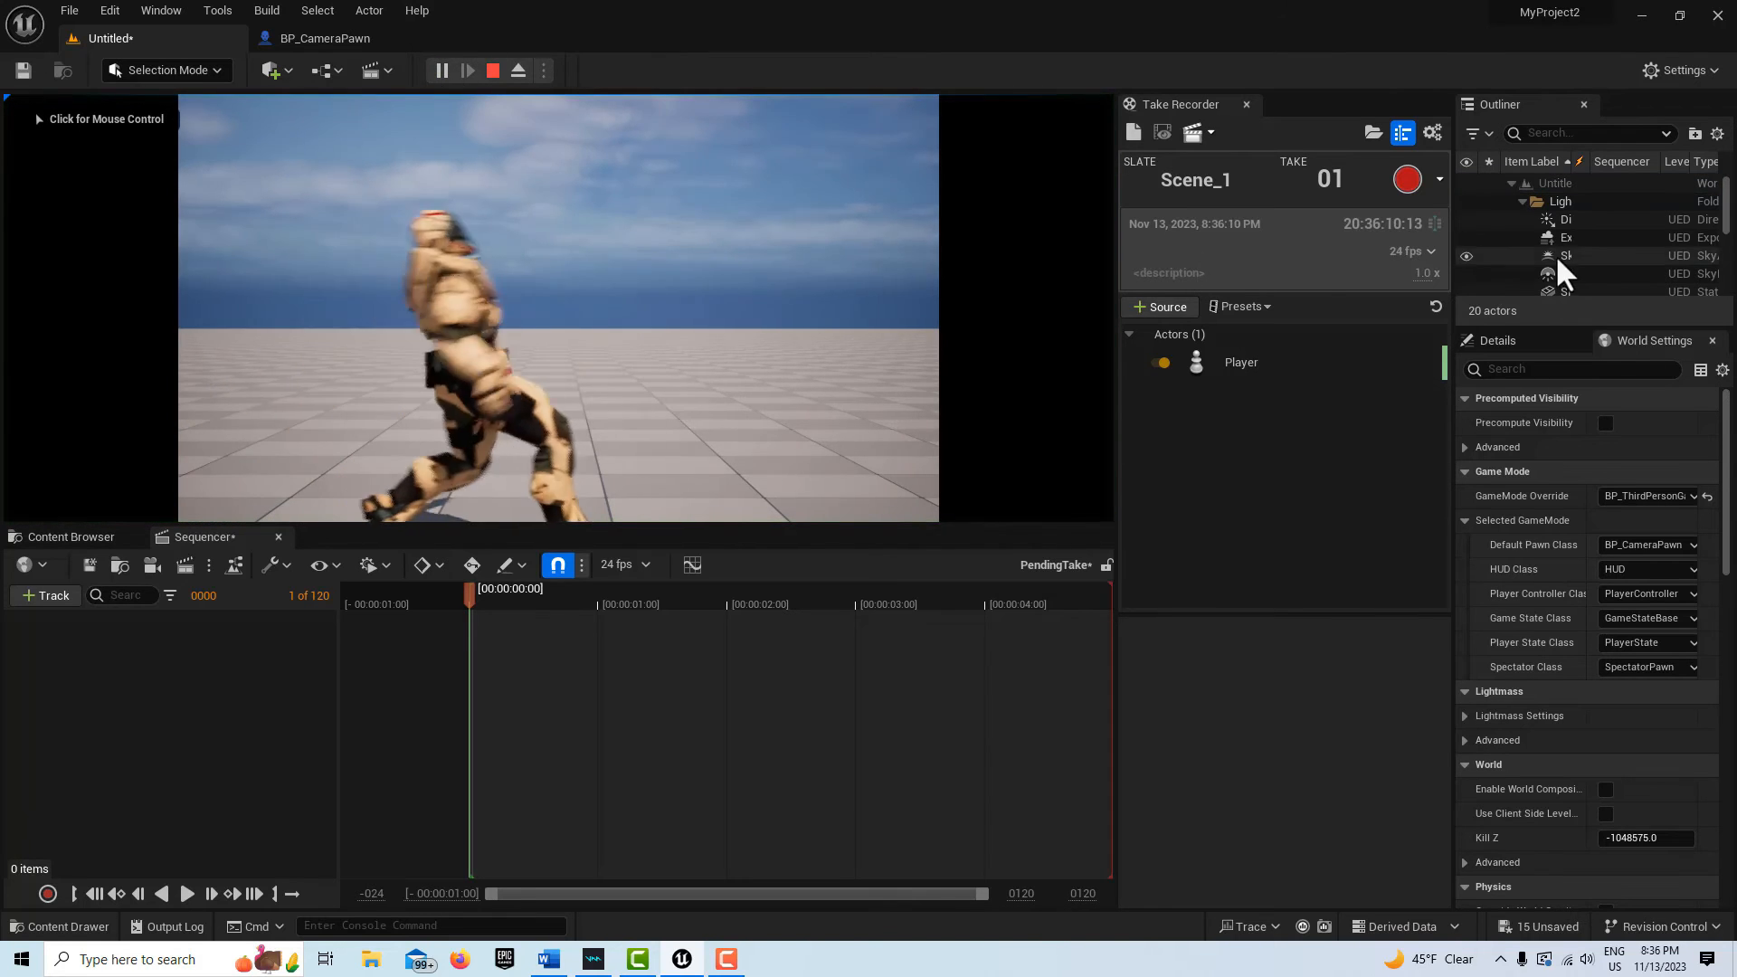
{"action": "left_click", "coordinate": [1407, 178]}
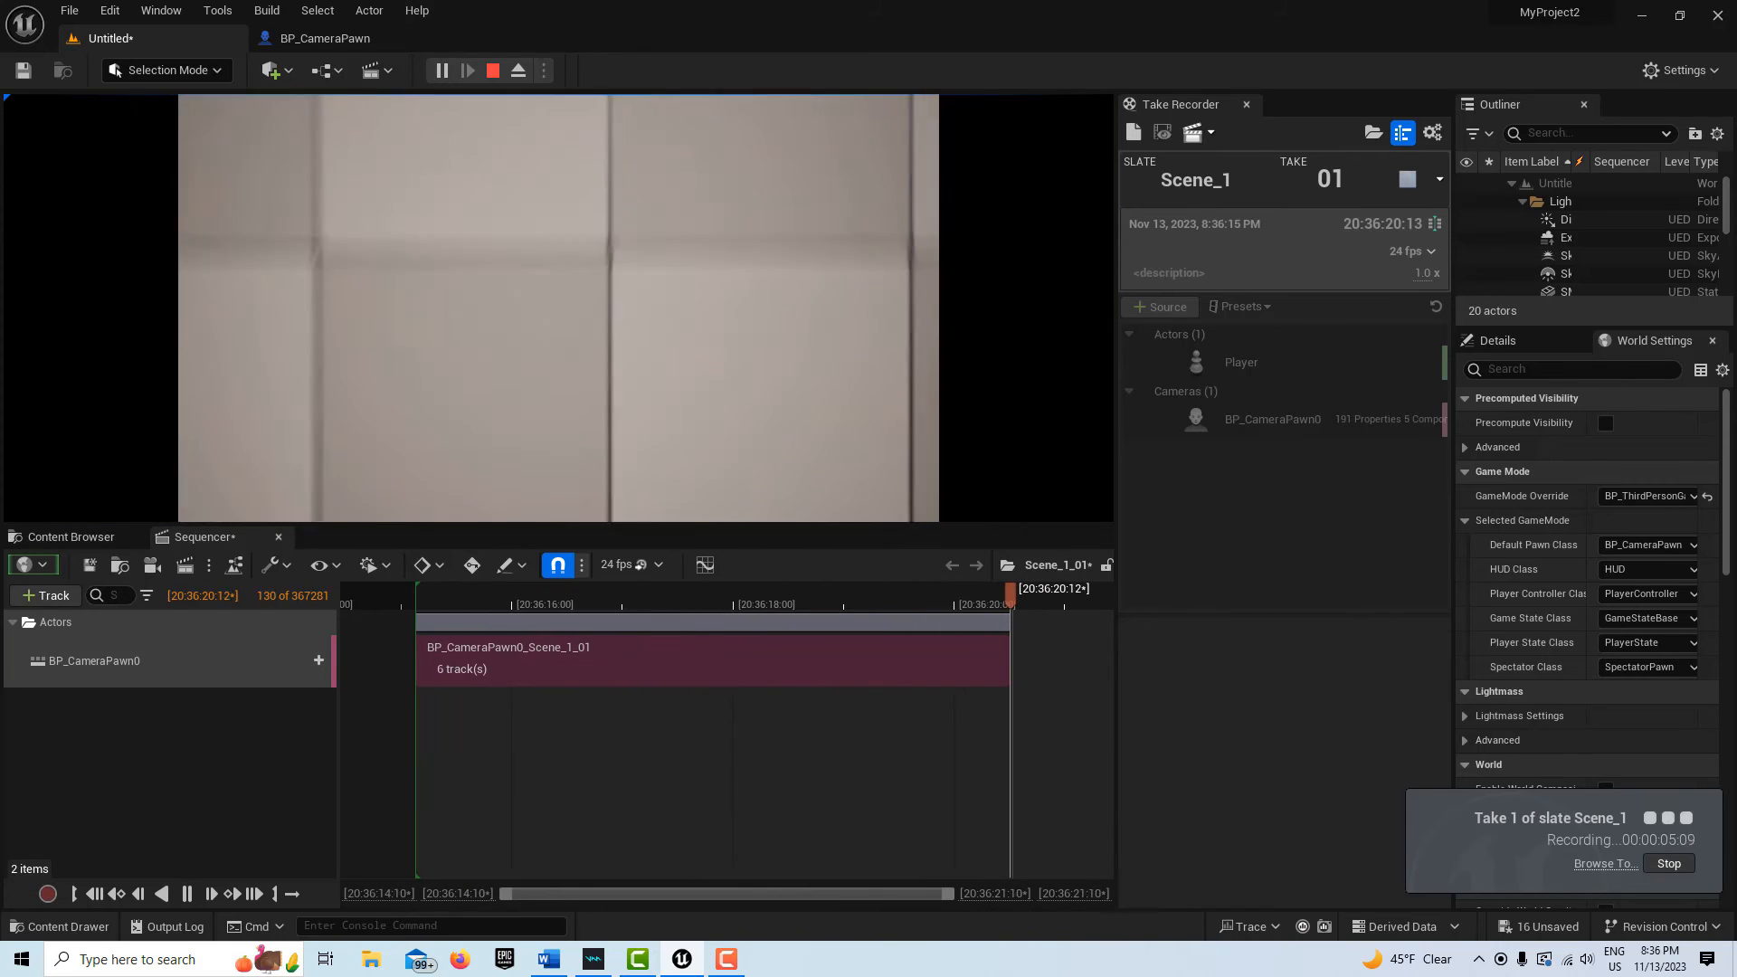
{"action": "left_click", "coordinate": [1668, 863]}
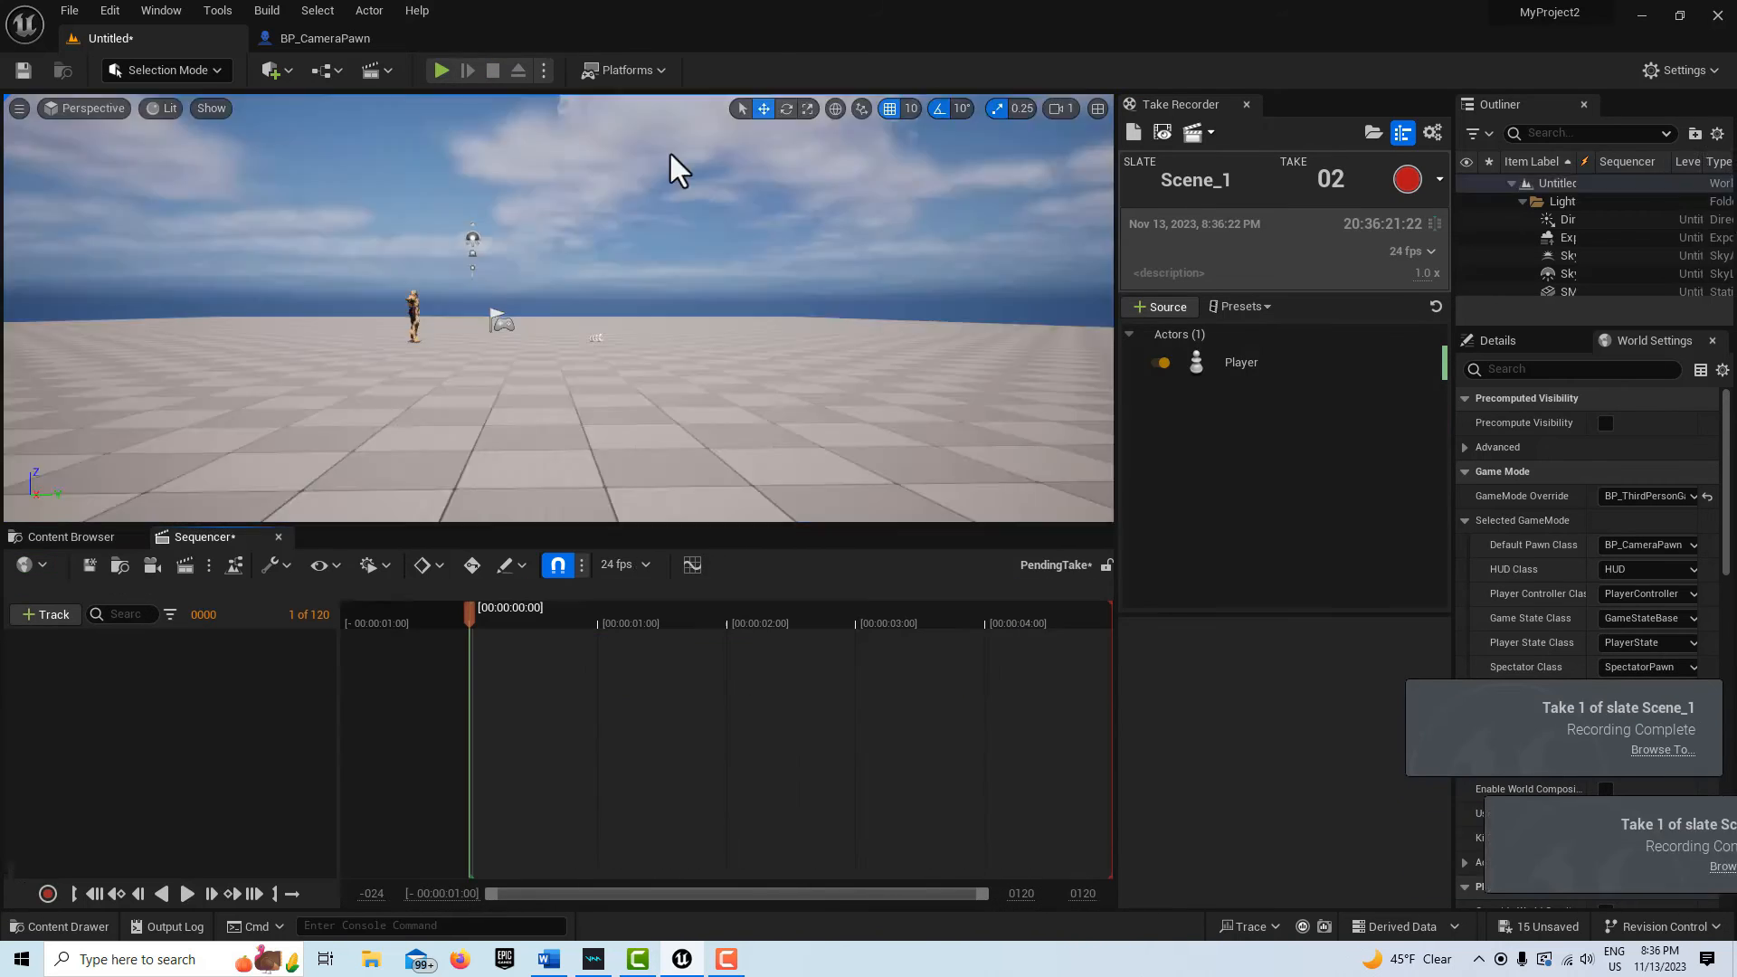
Record a second take of the kick, then end the play session
{"action": "left_click", "coordinate": [440, 70]}
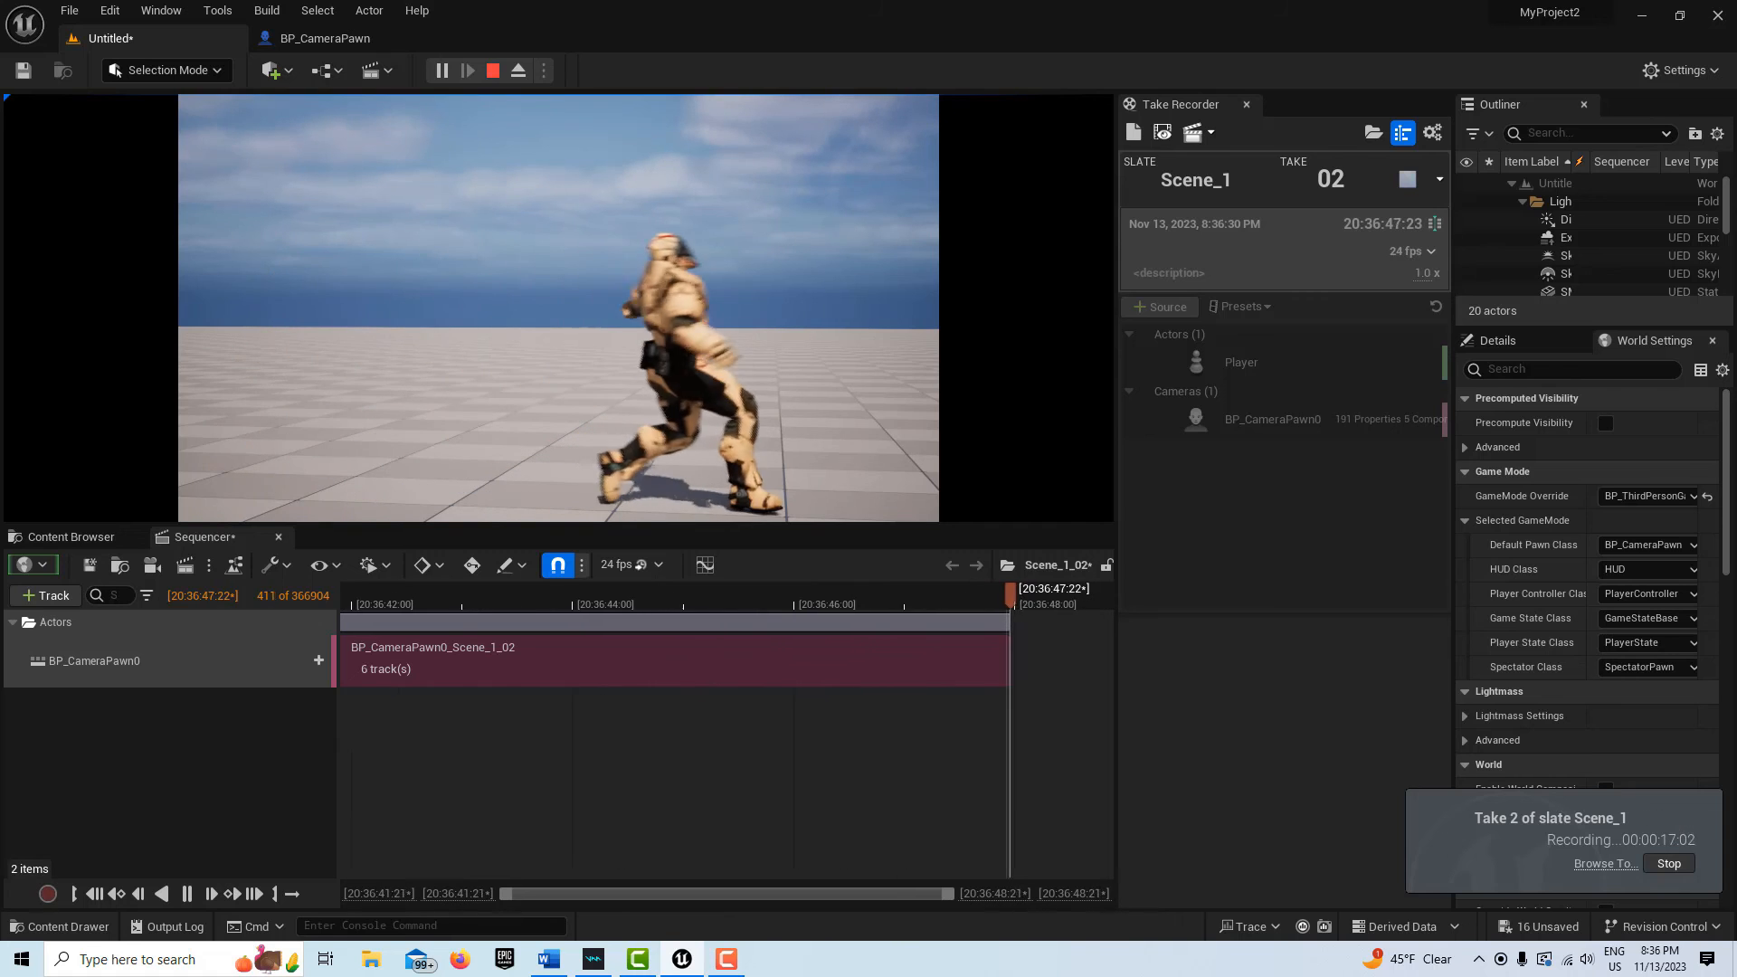
{"action": "left_click", "coordinate": [1668, 863]}
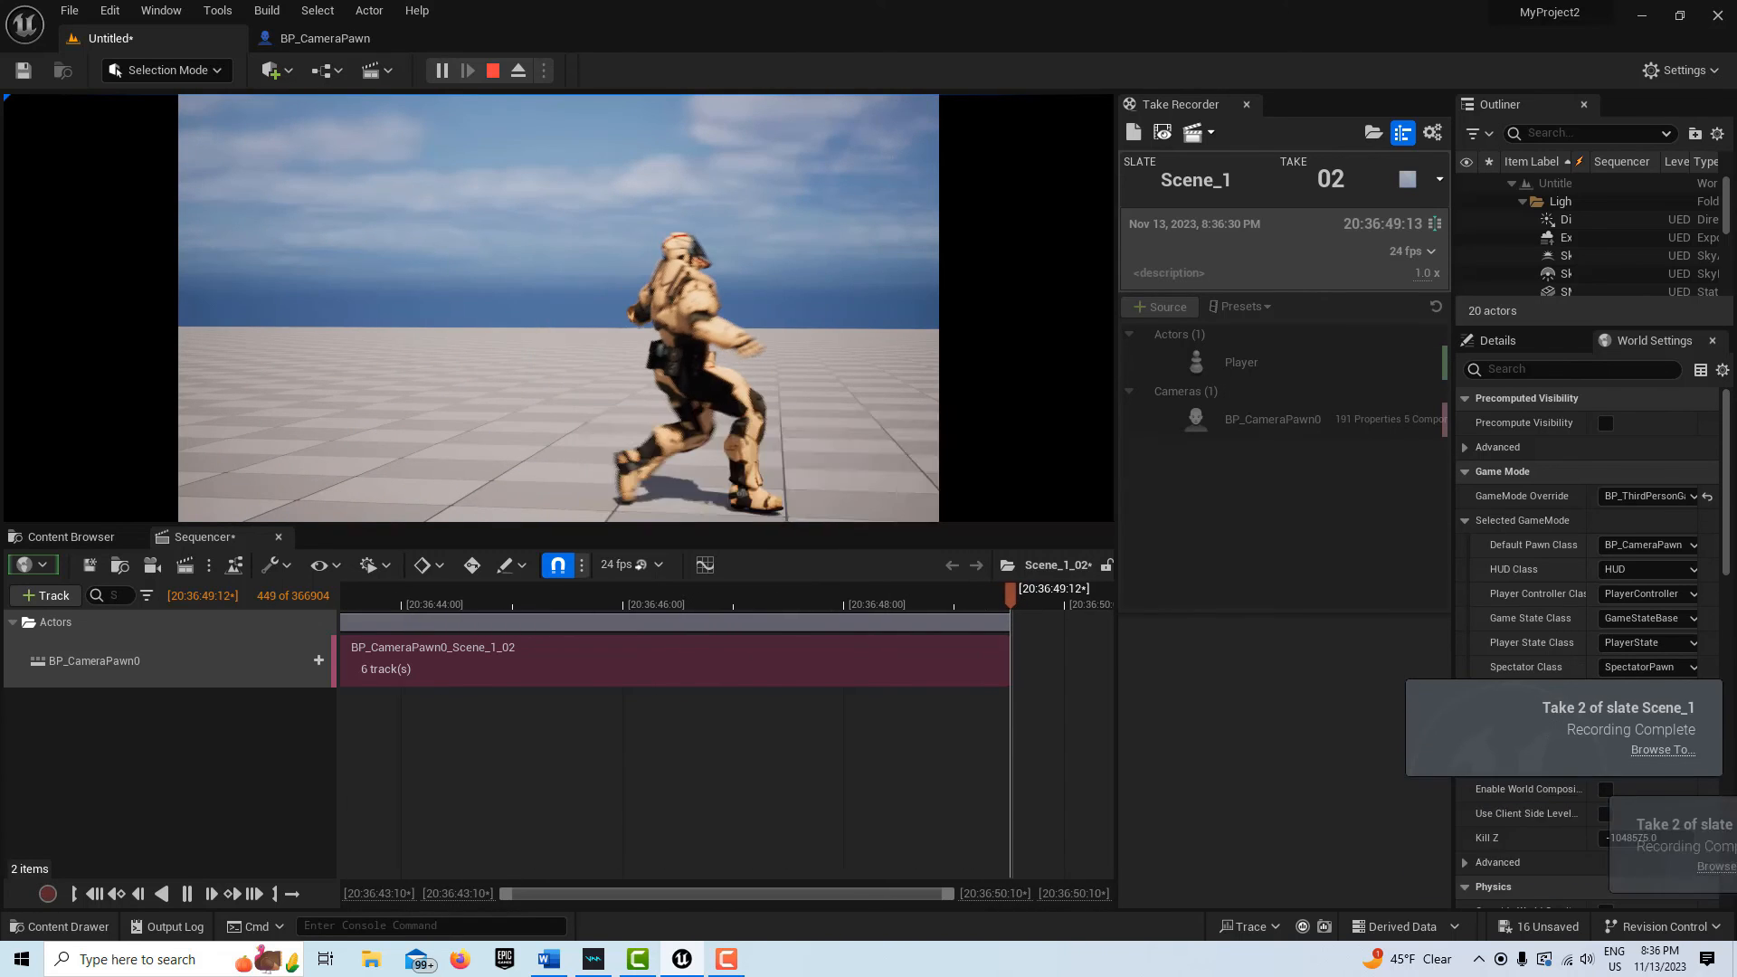
{"action": "left_click", "coordinate": [492, 70]}
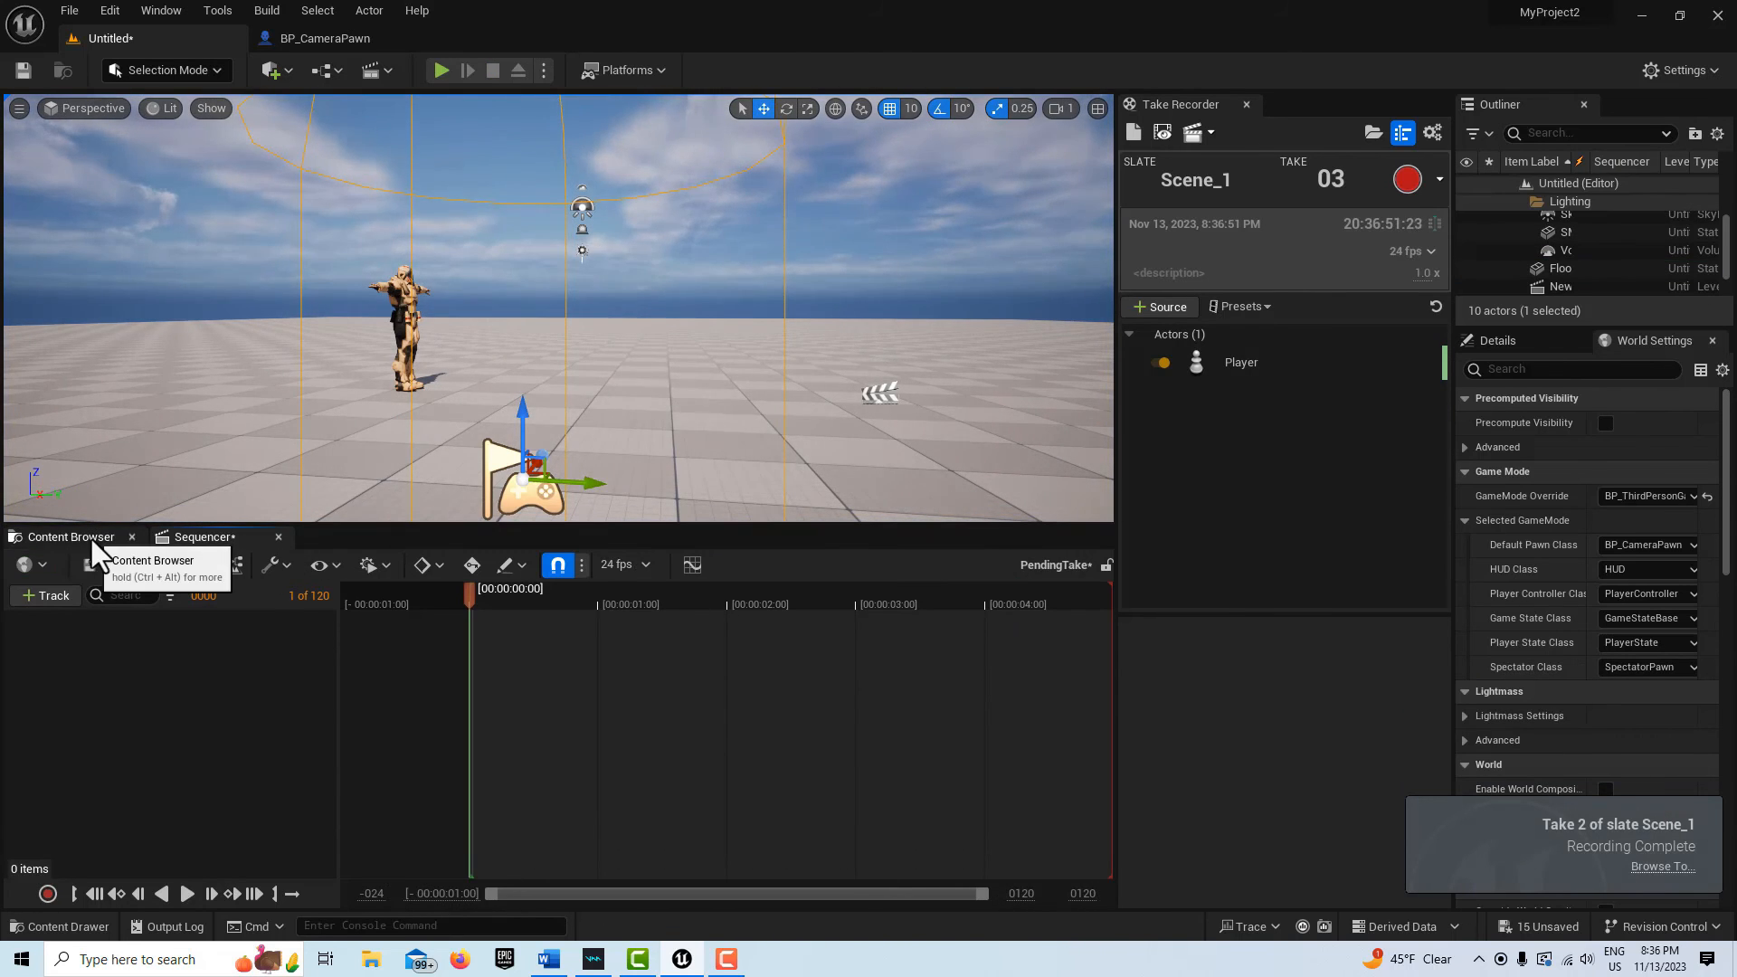
Open the Scene_1_02 take from the 2023-11-13 Takes folder in Sequencer
{"action": "left_click", "coordinate": [69, 536]}
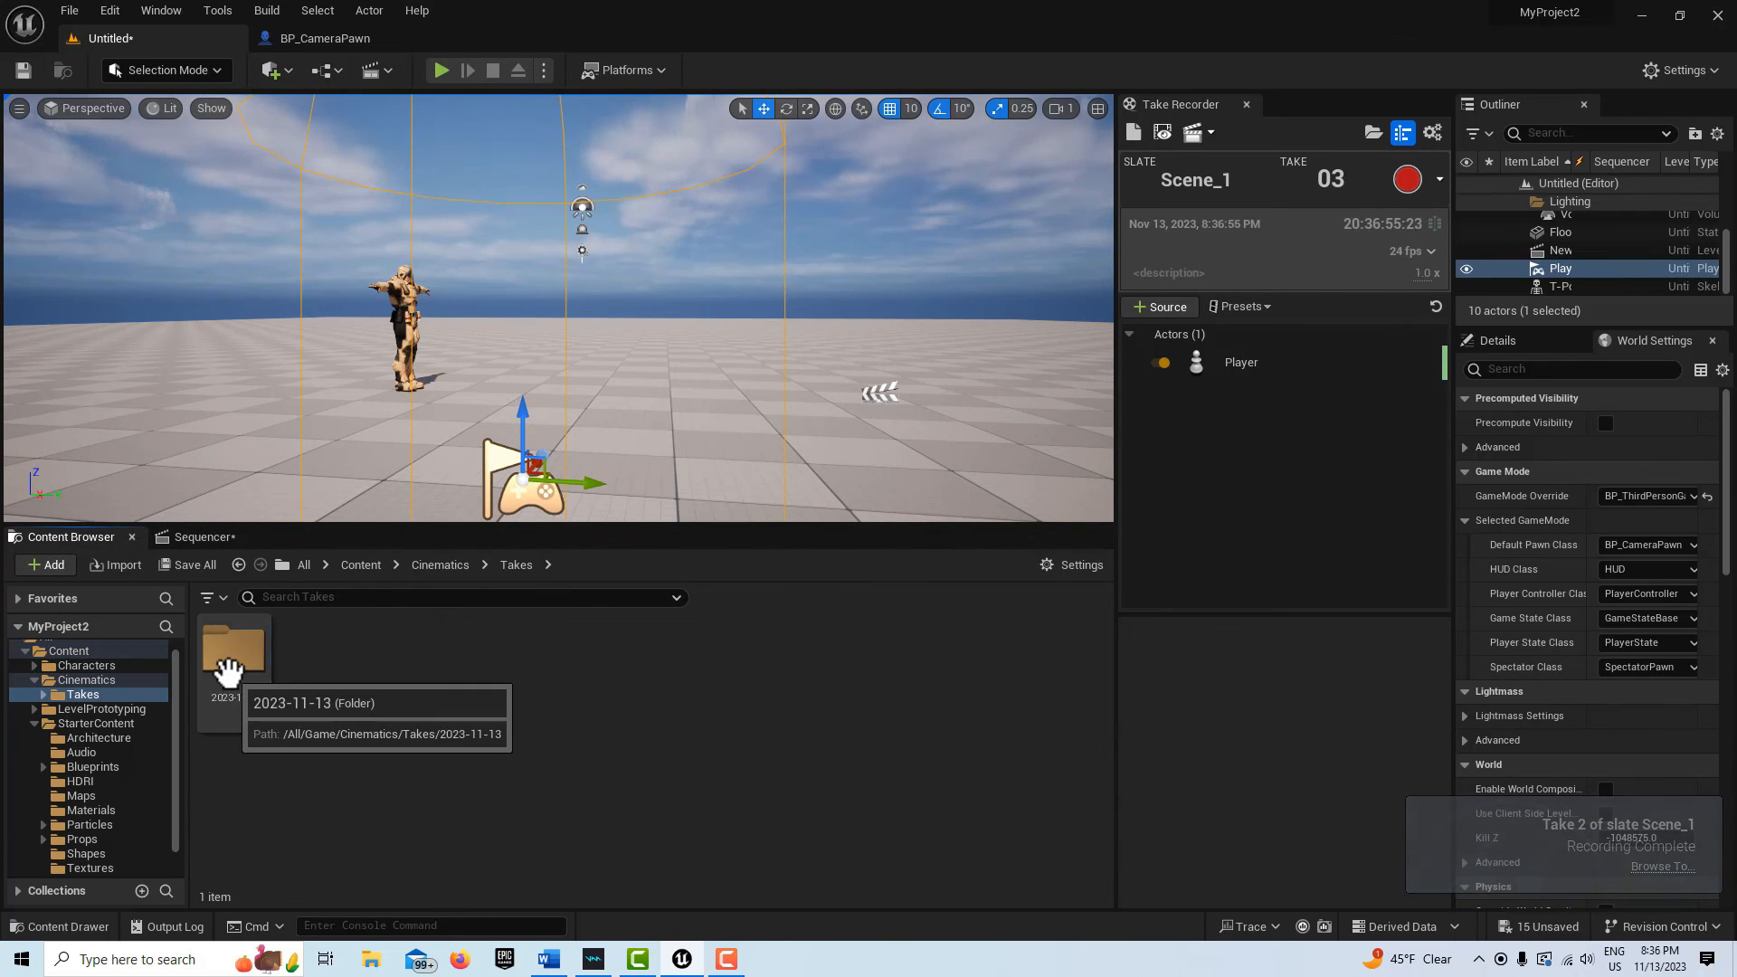
{"action": "double_click", "coordinate": [233, 654]}
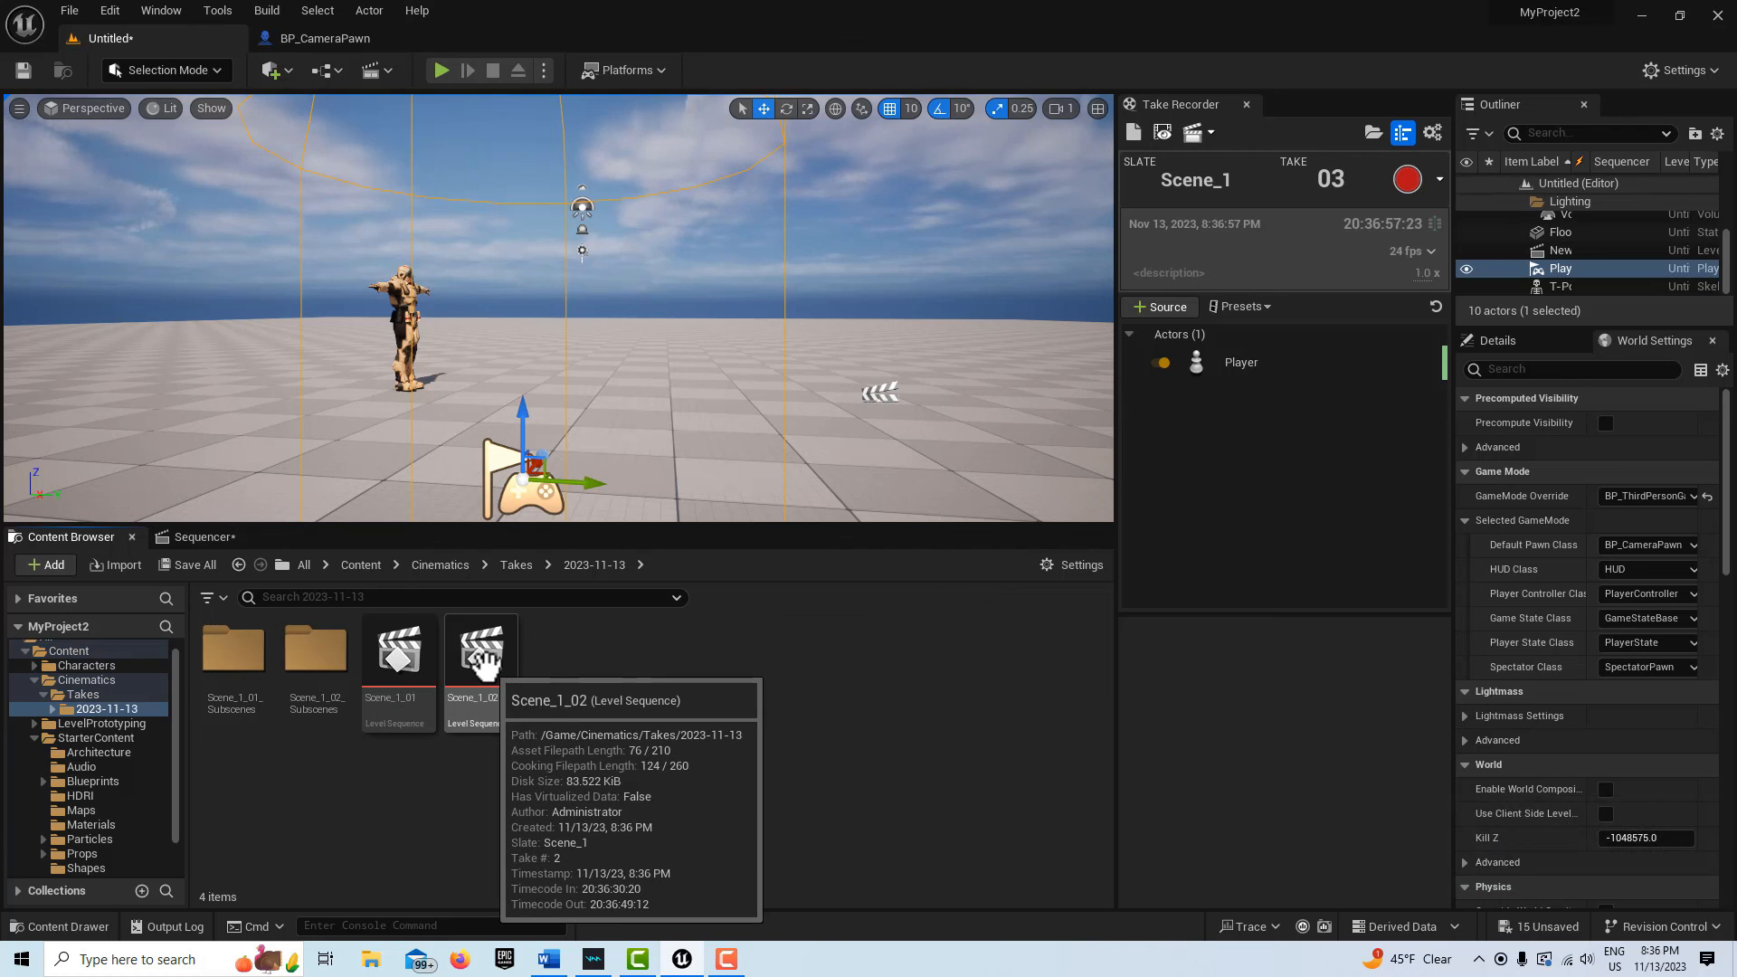
{"action": "left_click", "coordinate": [478, 651]}
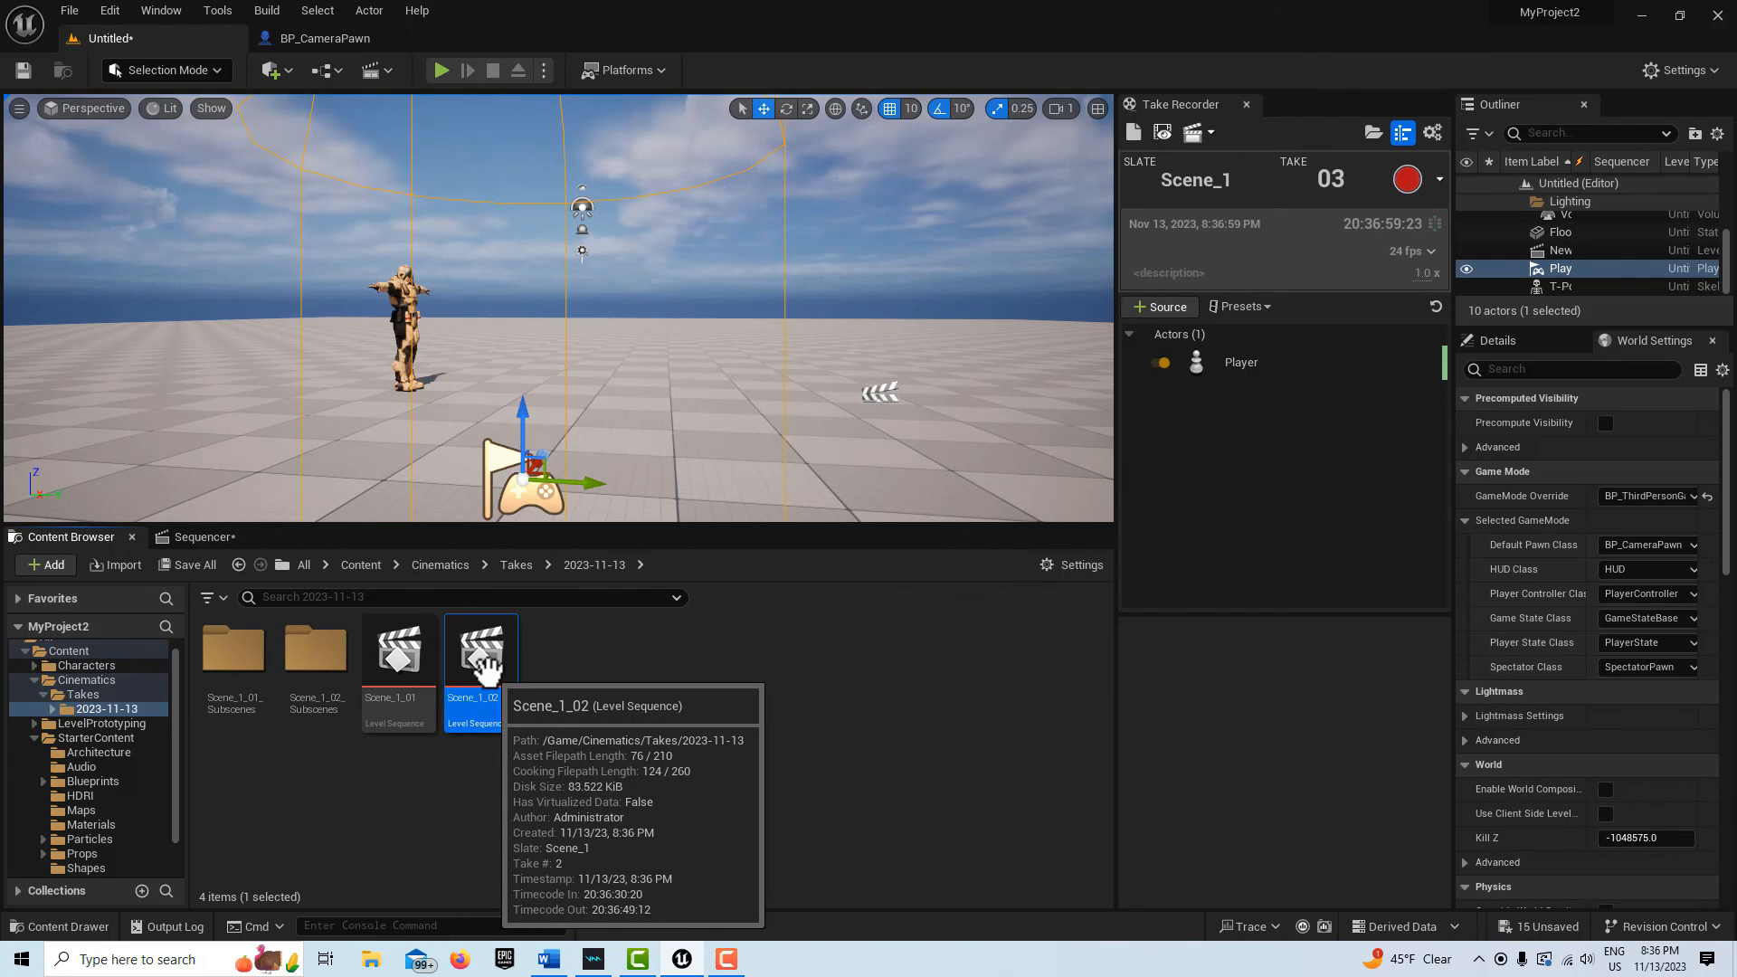
{"action": "double_click", "coordinate": [472, 651]}
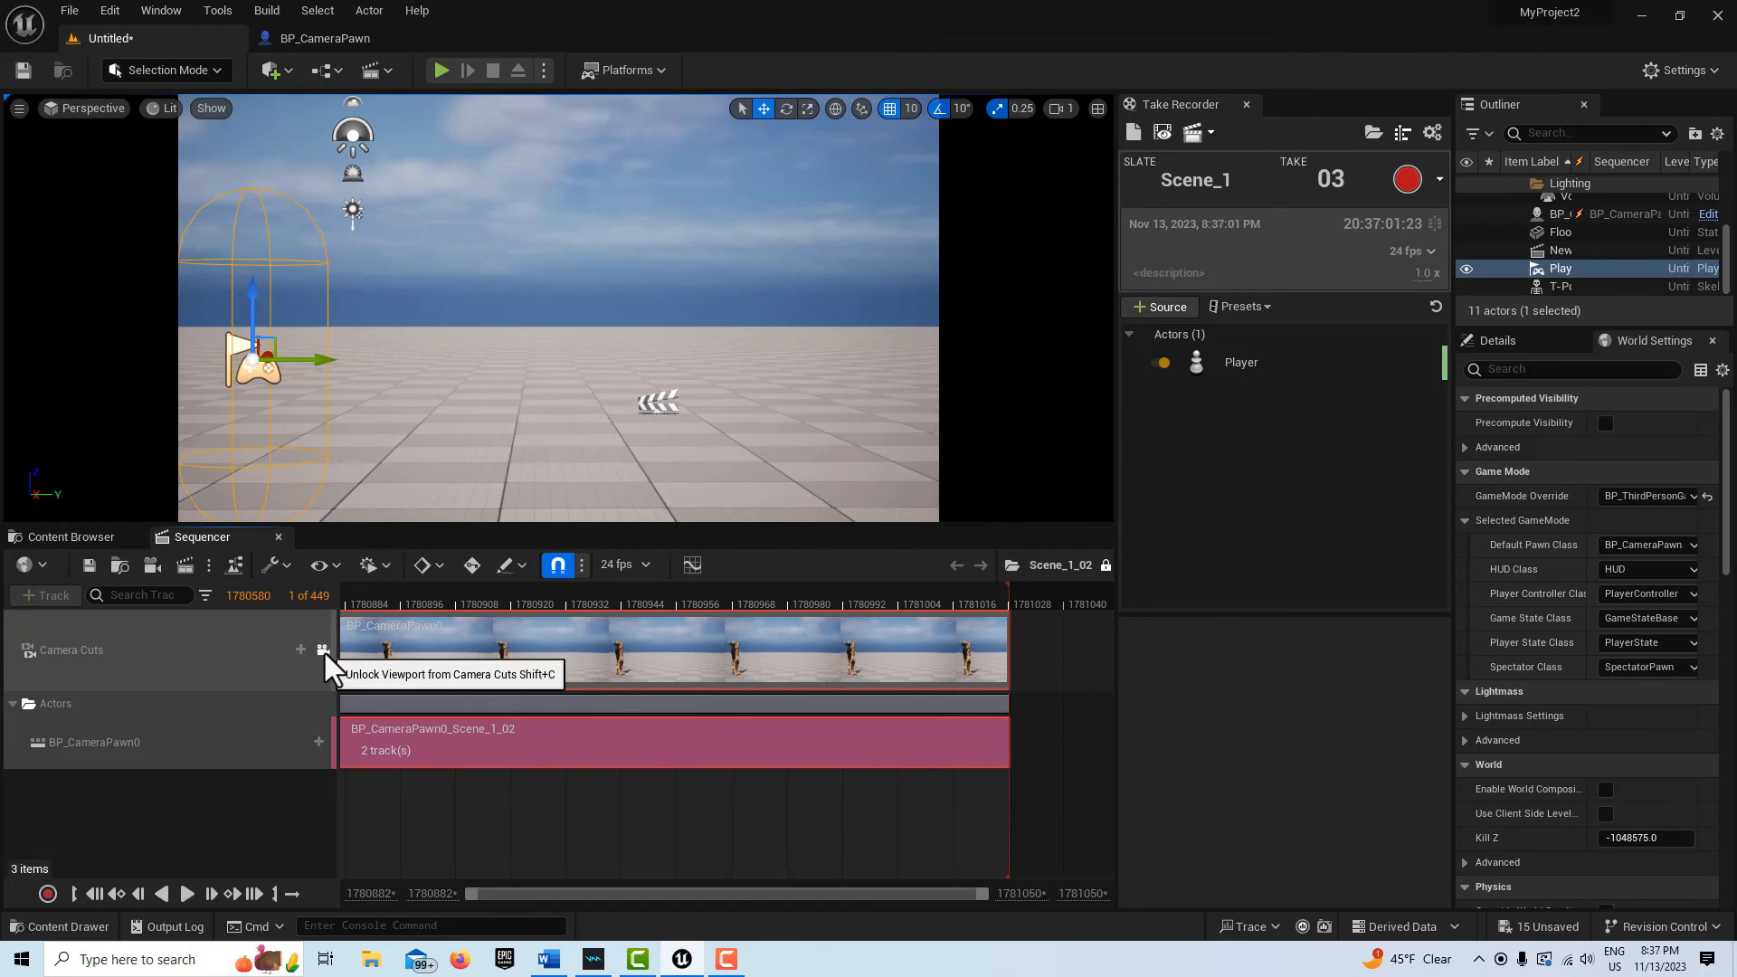
{"action": "mouse_move", "coordinate": [191, 565]}
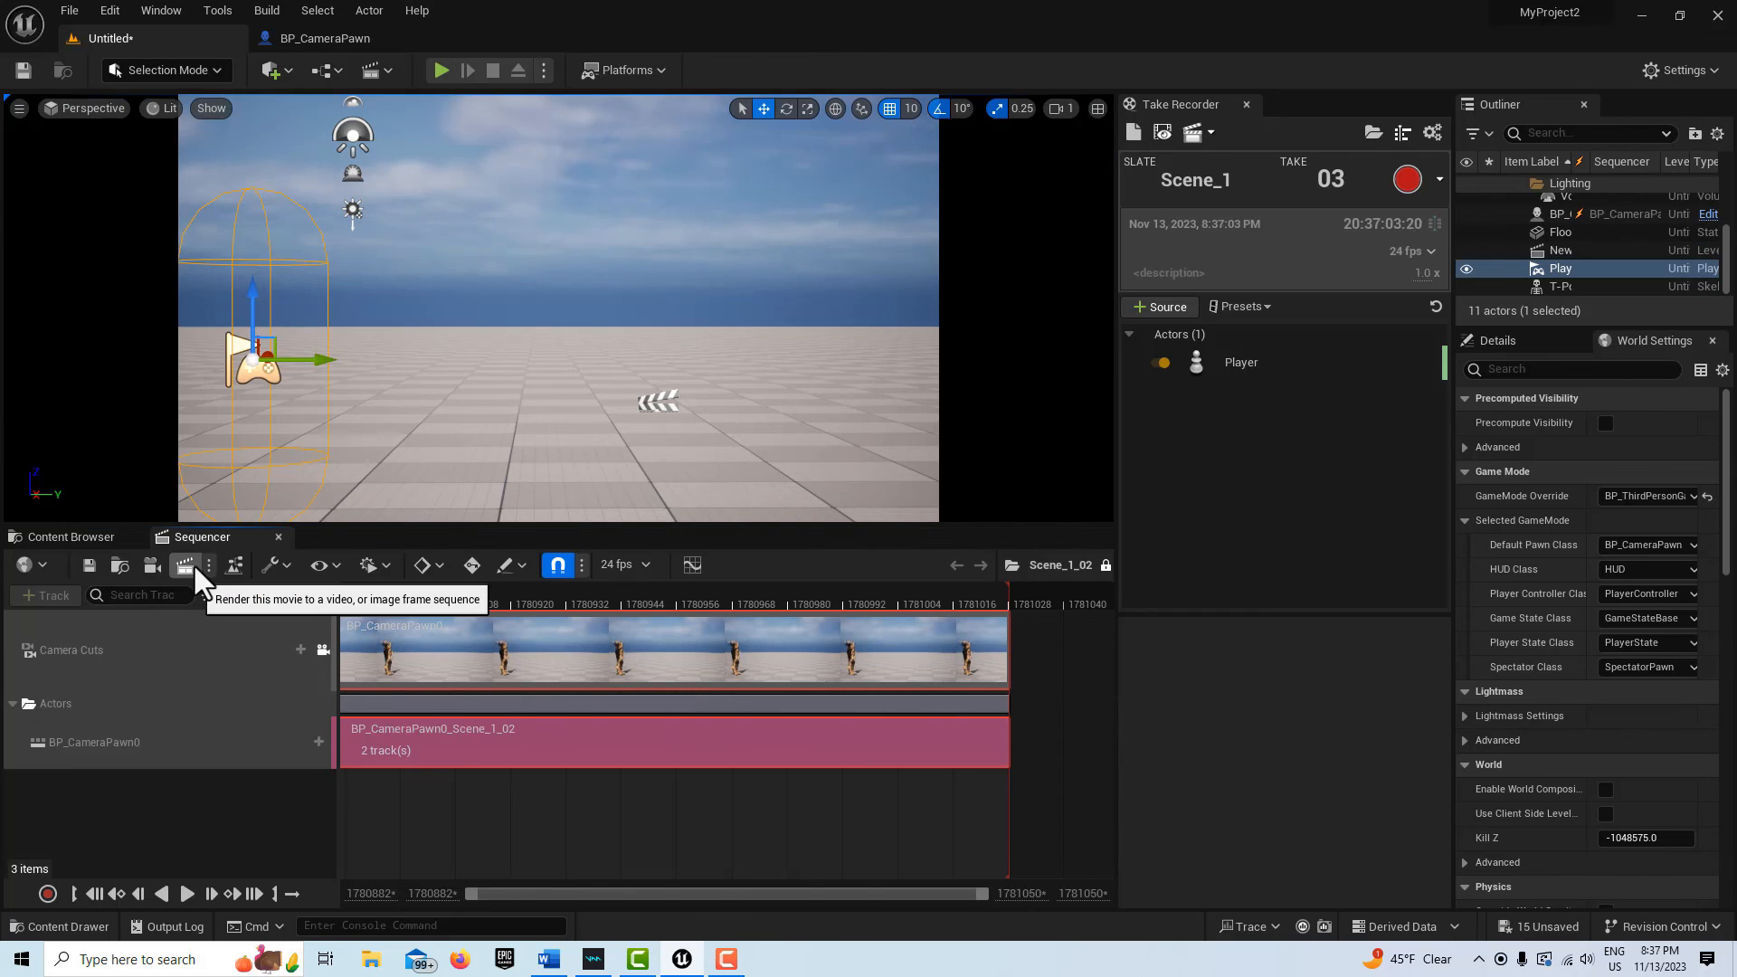
Capture the Scene_1_02 take to a 1280x720 AVI, saving modified assets first
{"action": "left_click", "coordinate": [193, 567]}
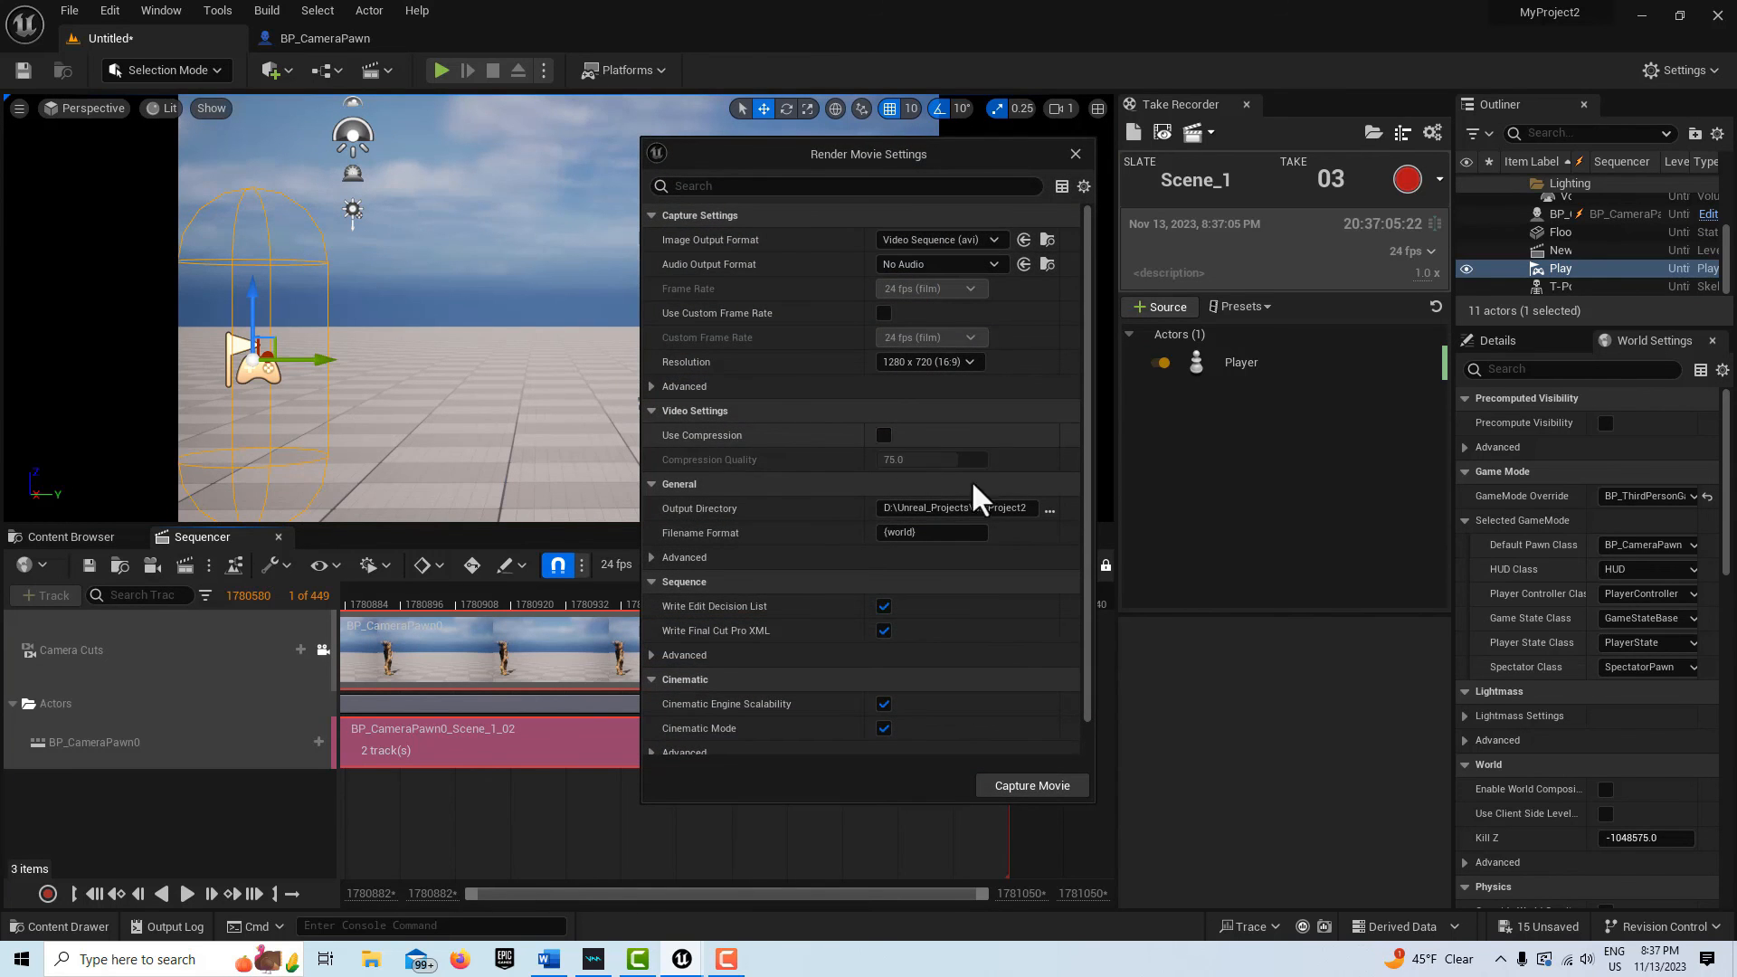
{"action": "left_click", "coordinate": [1028, 784]}
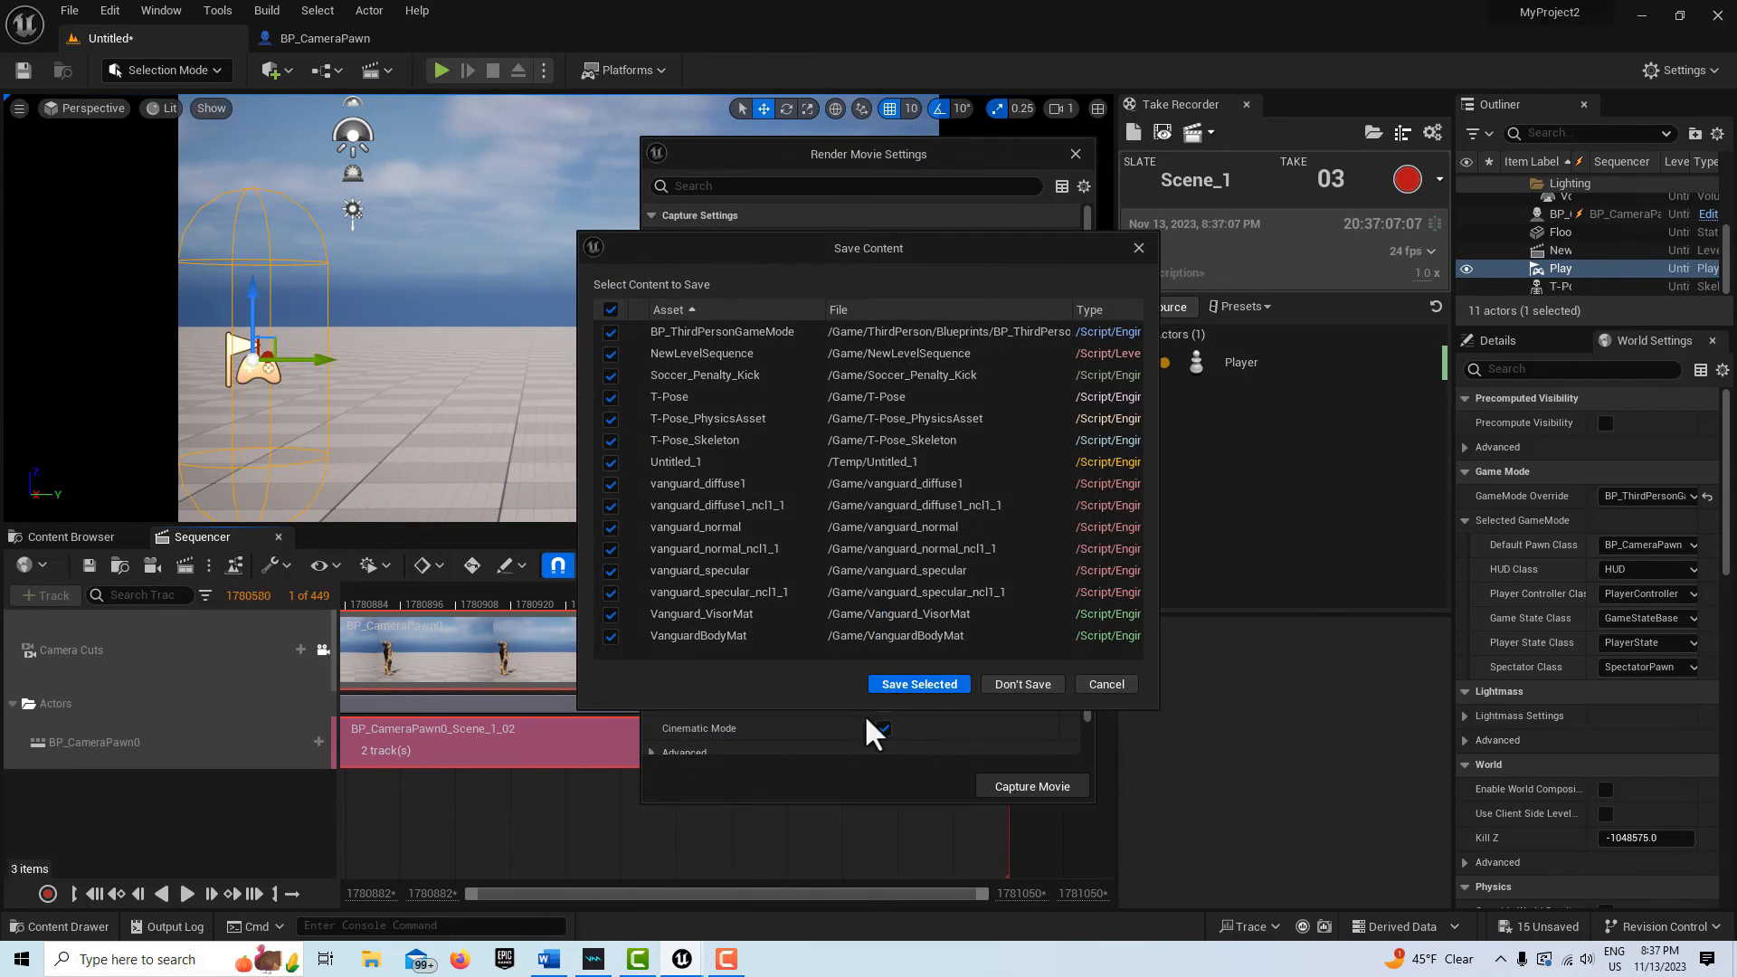
{"action": "left_click", "coordinate": [918, 684]}
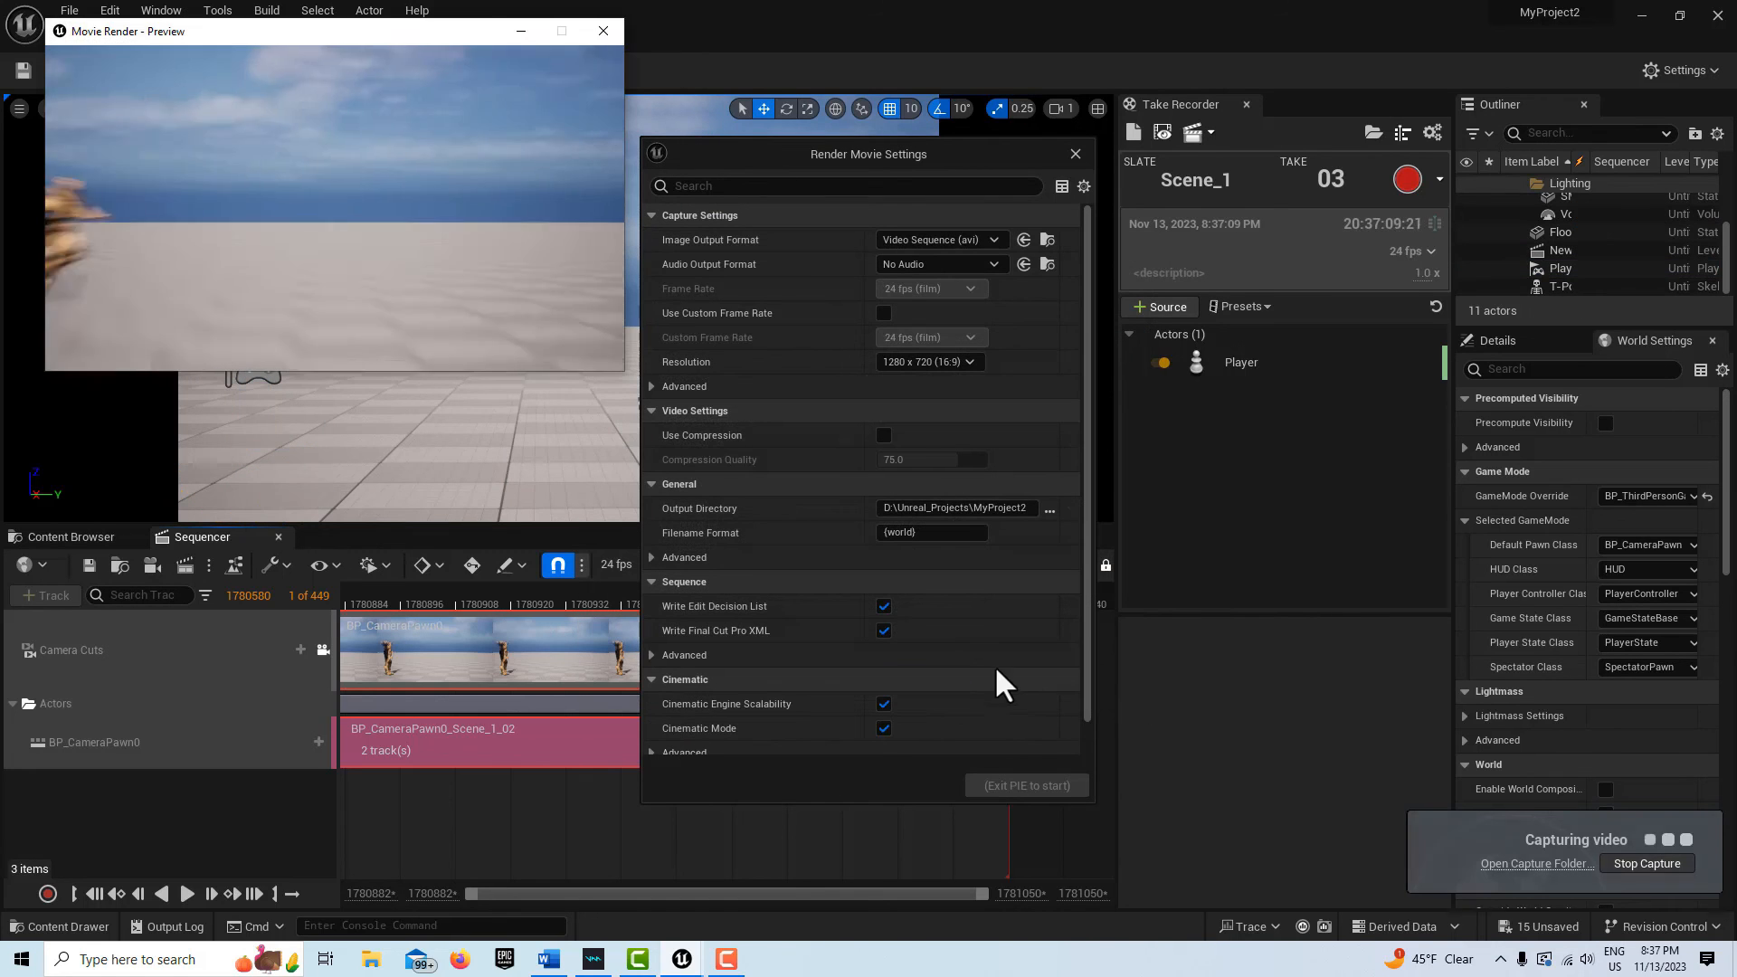